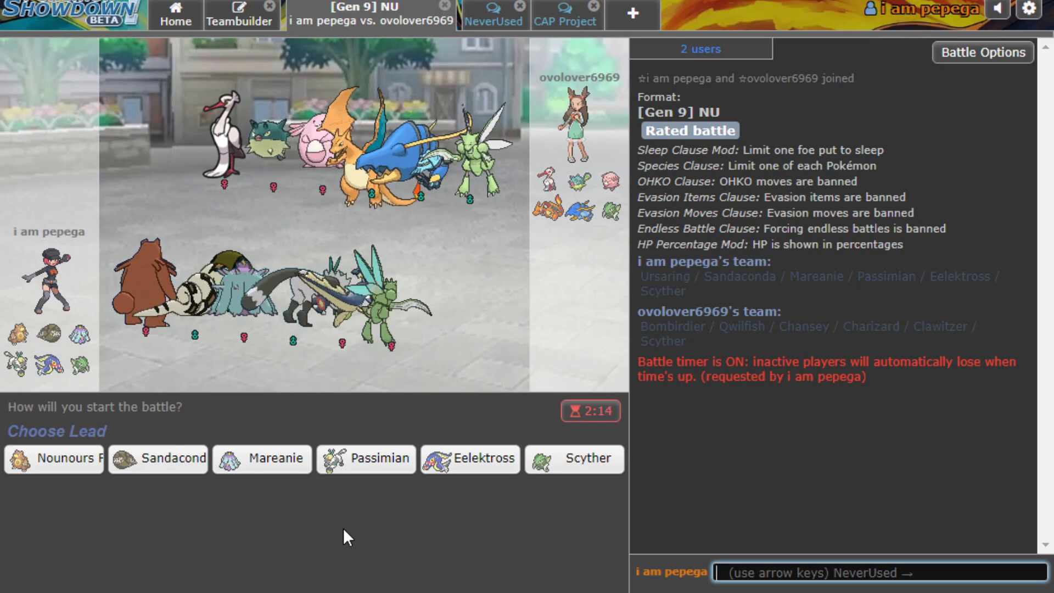
mouse_move(54, 459)
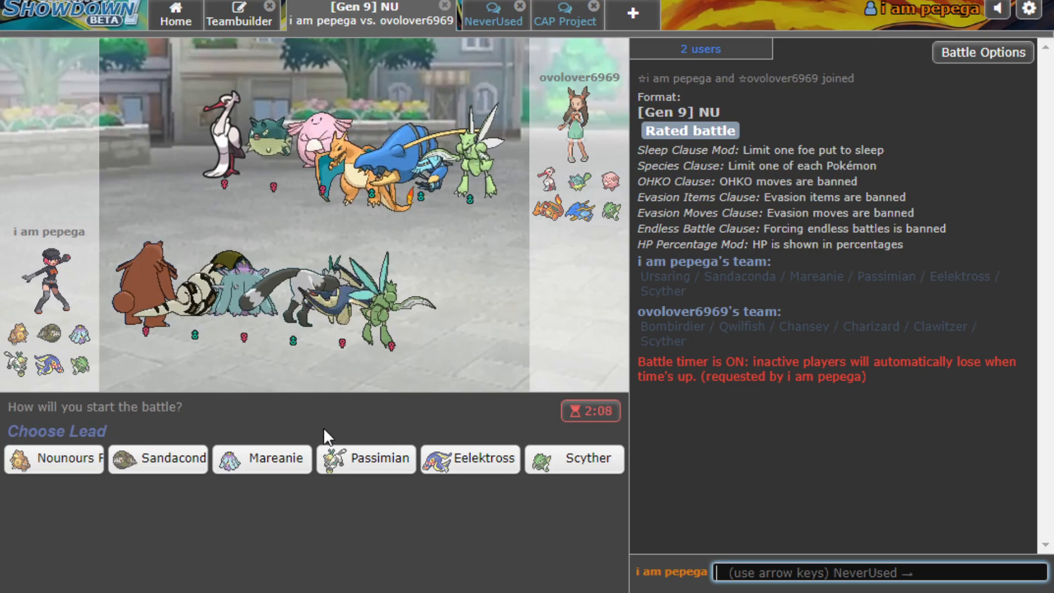
mouse_move(194, 421)
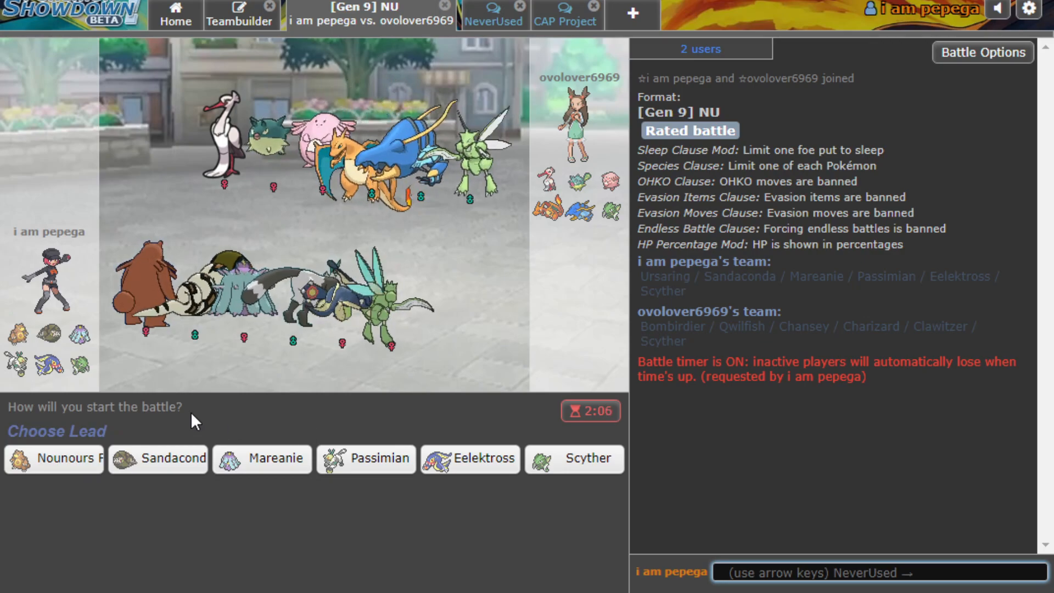
mouse_move(587, 459)
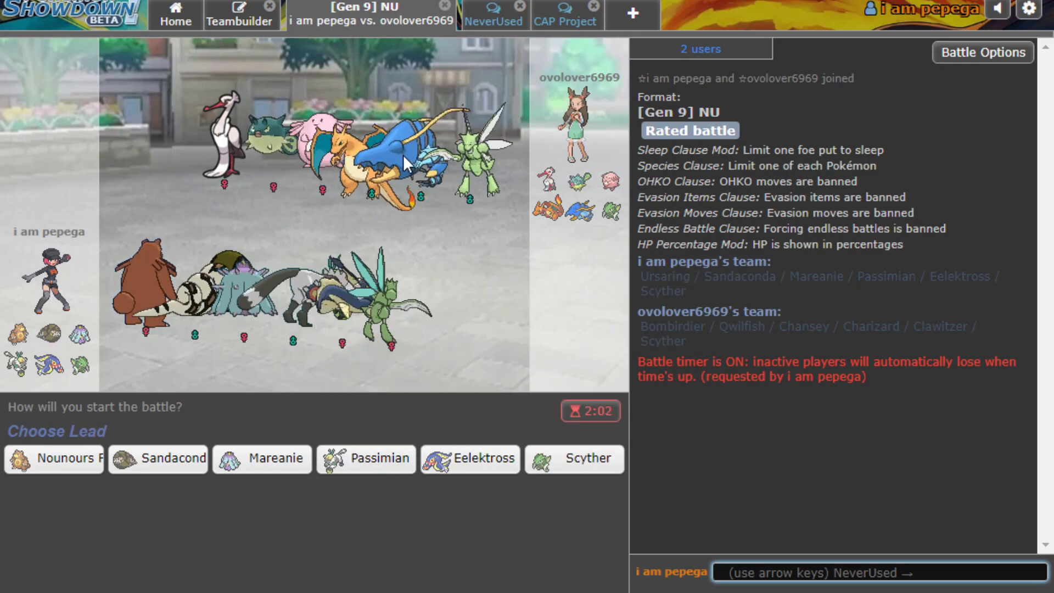
mouse_move(470, 458)
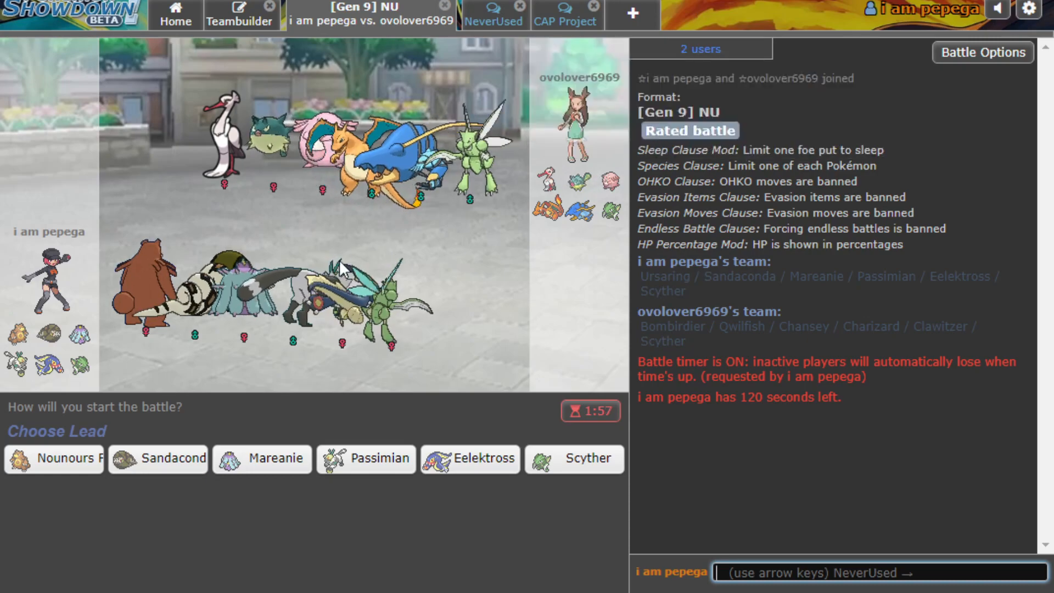
mouse_move(54, 459)
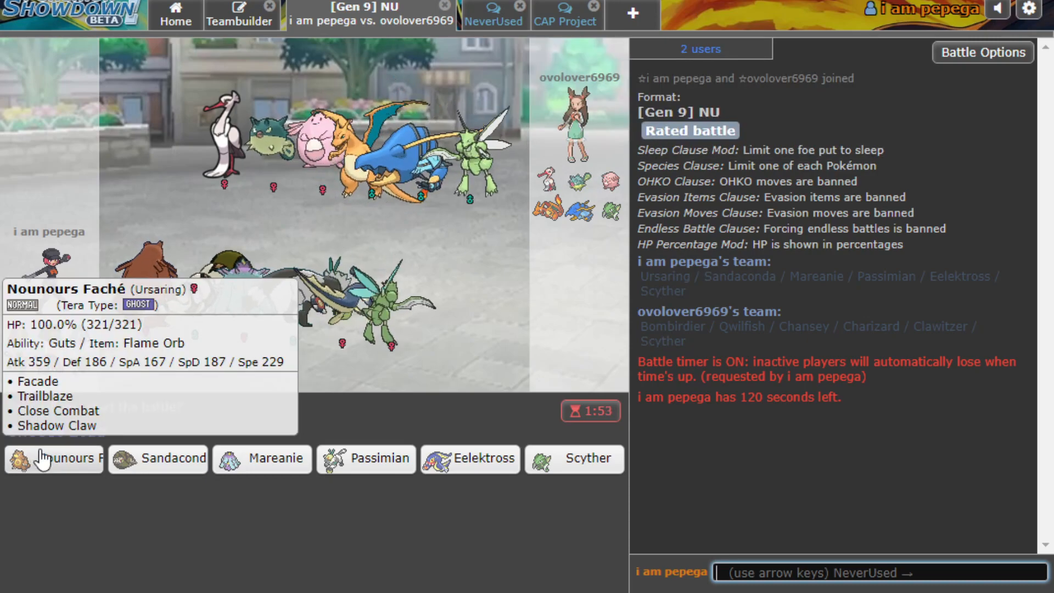
mouse_move(355, 229)
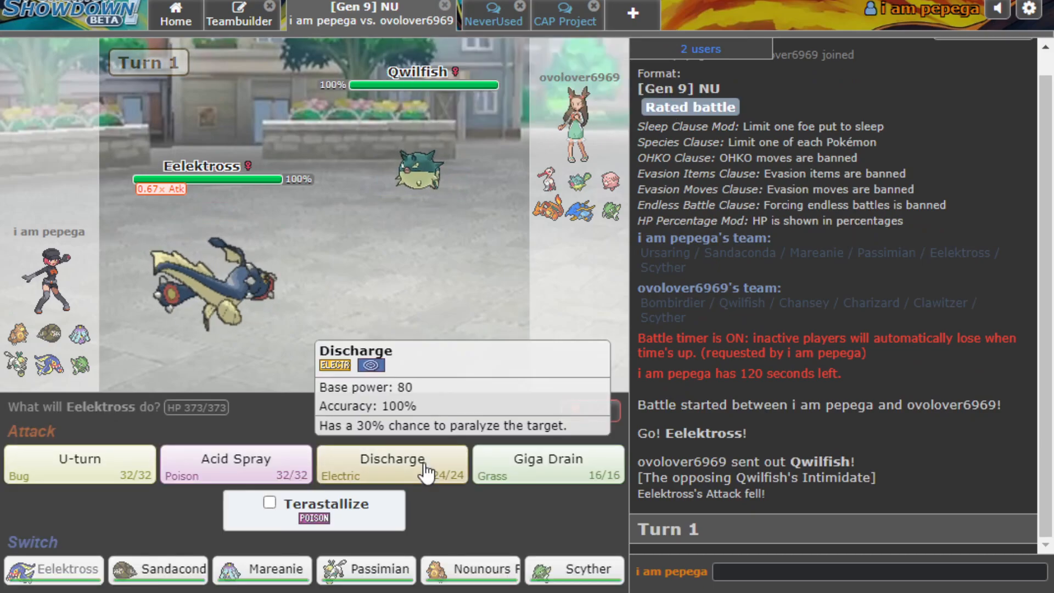
Attack the opposing Qwilfish with Eelektross's Discharge on turn 1.
click(391, 464)
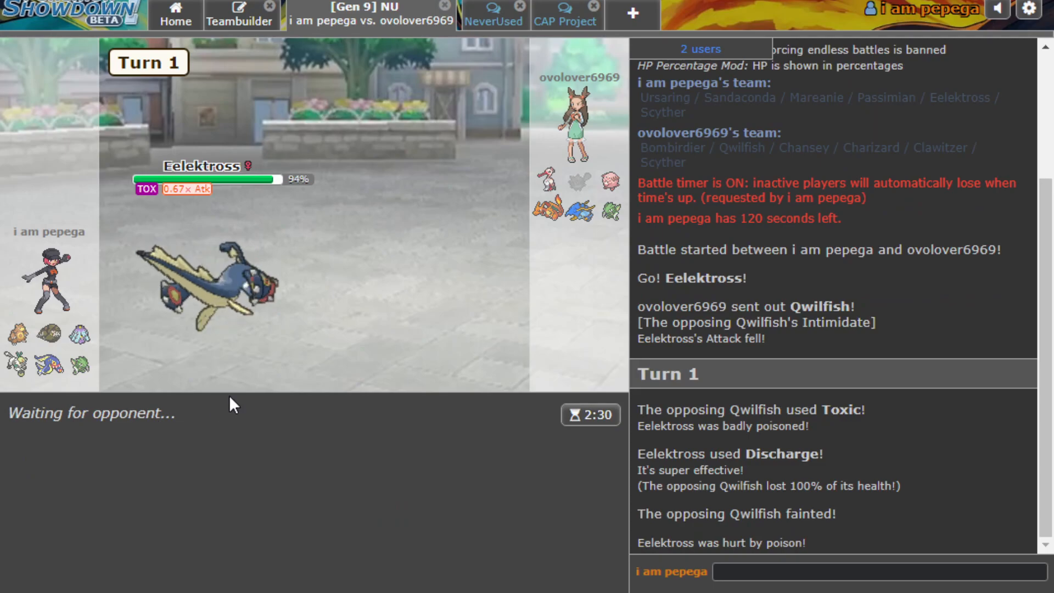
mouse_move(208, 282)
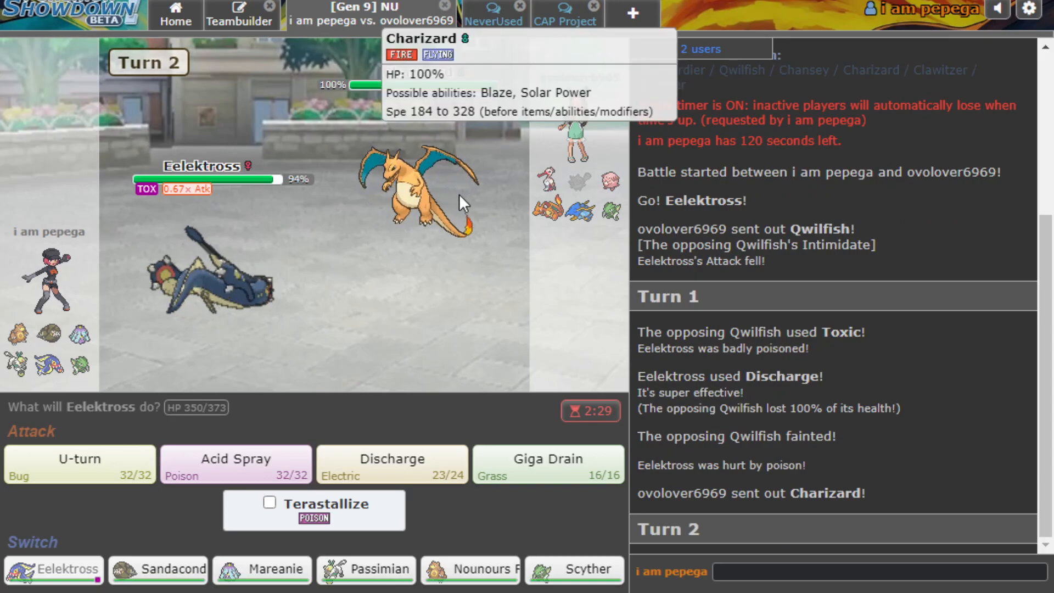
mouse_move(299, 262)
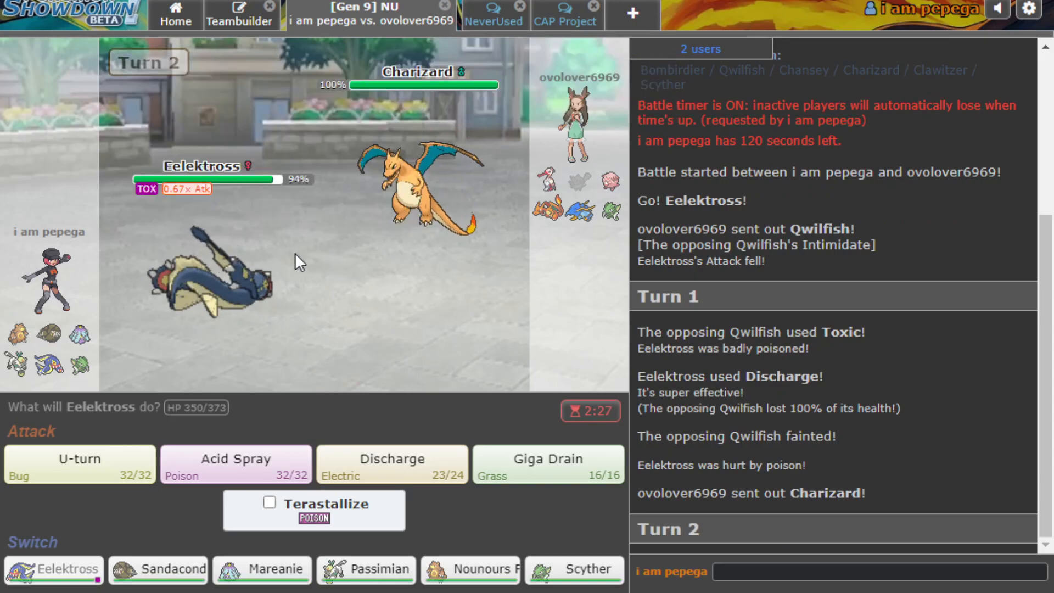
mouse_move(393, 228)
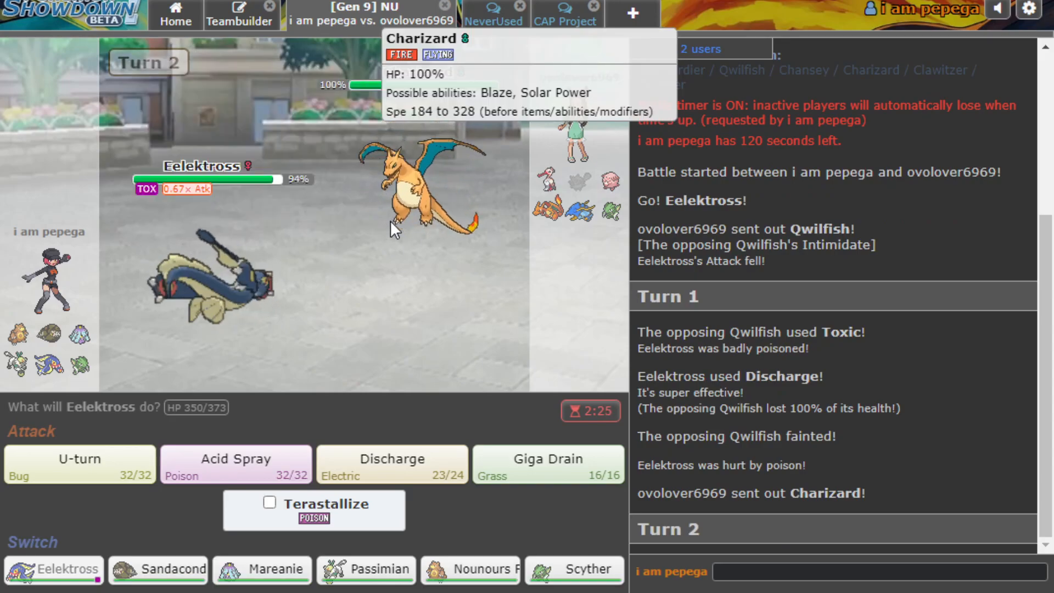
mouse_move(391, 234)
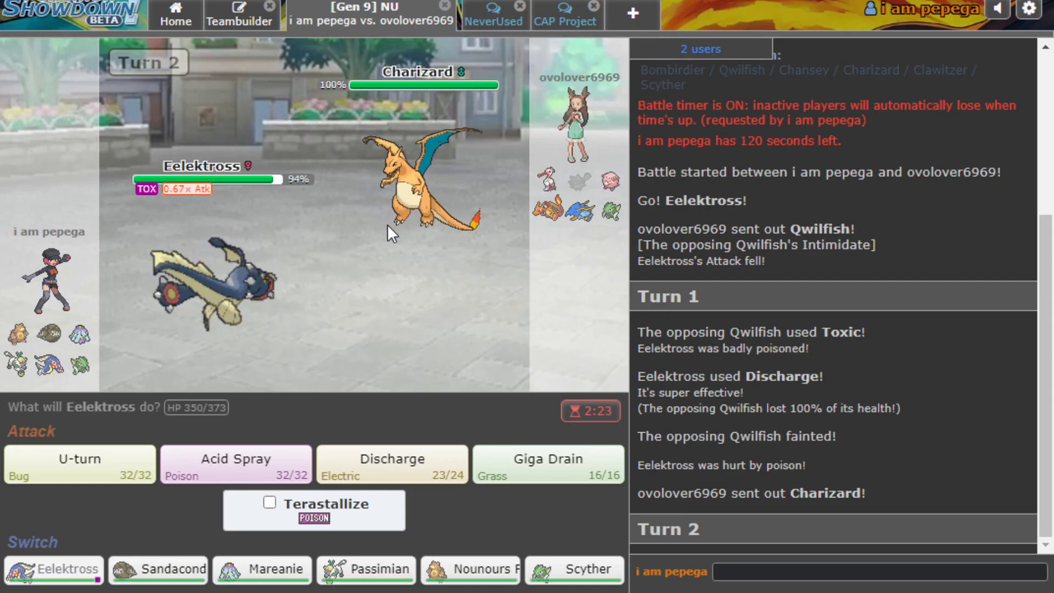
mouse_move(423, 222)
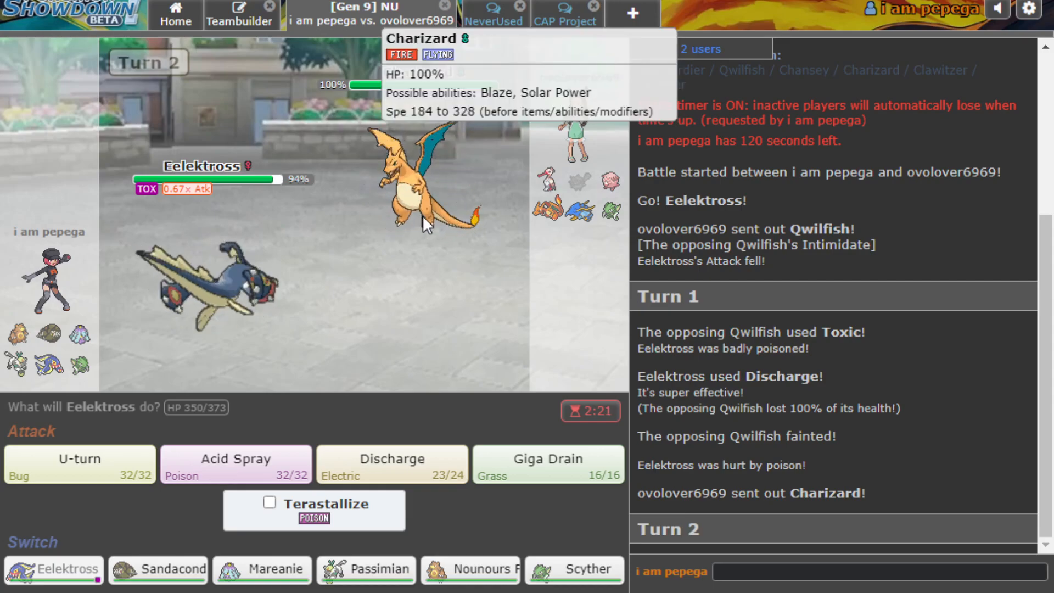
Discharge Charizard, then U-turn Eelektross out into Ursaring (Nounours Faché).
click(391, 464)
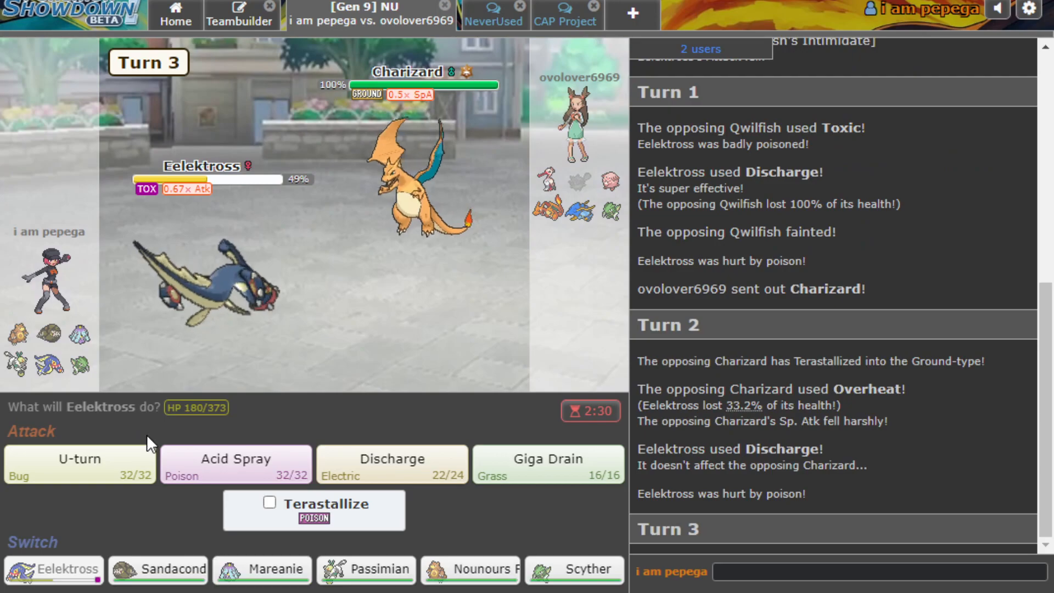
mouse_move(461, 169)
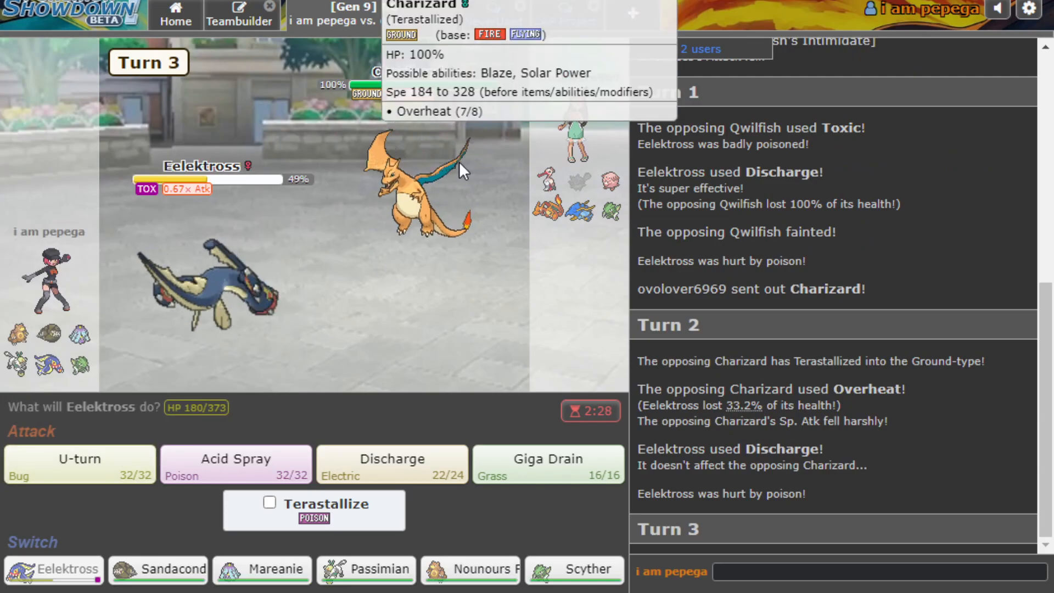
click(78, 463)
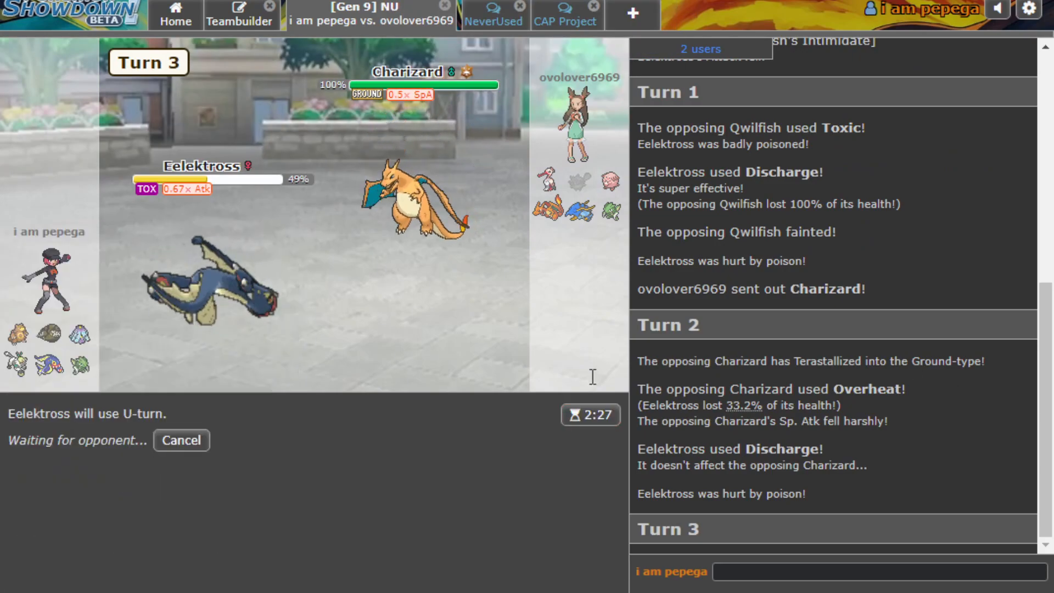
mouse_move(201, 282)
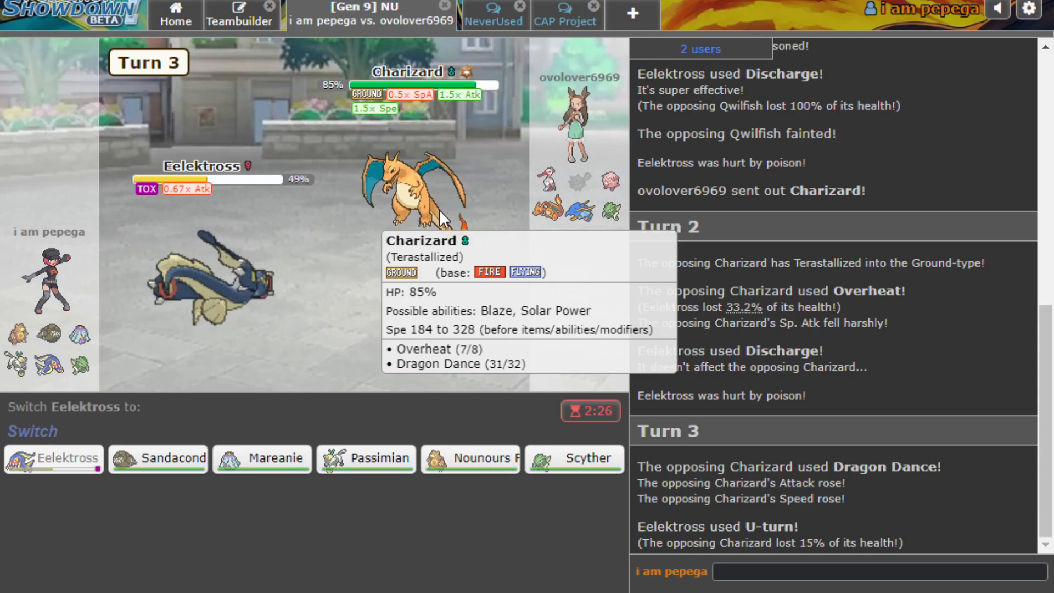
mouse_move(354, 485)
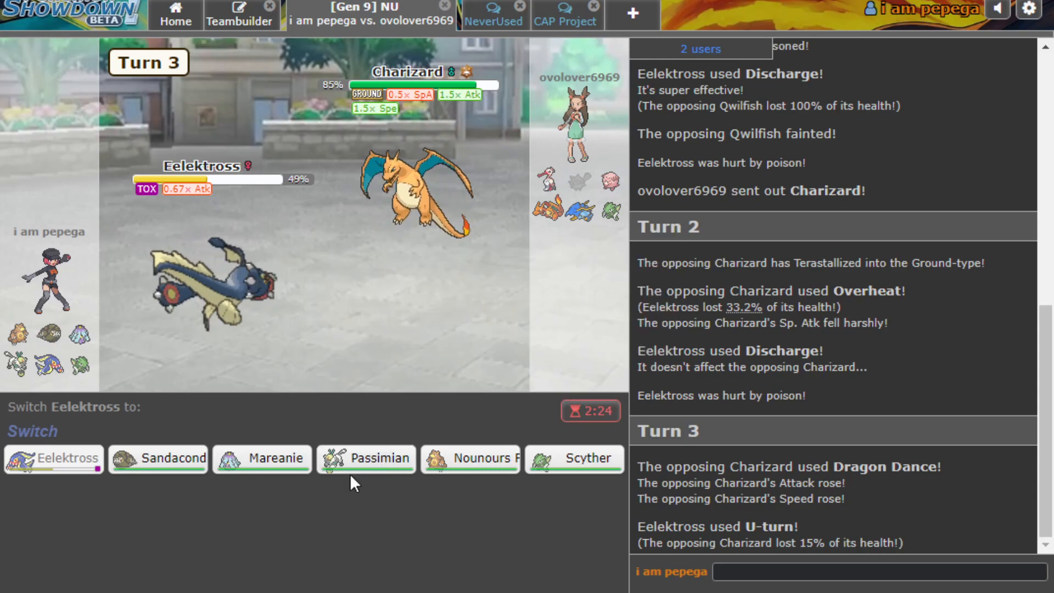
mouse_move(471, 458)
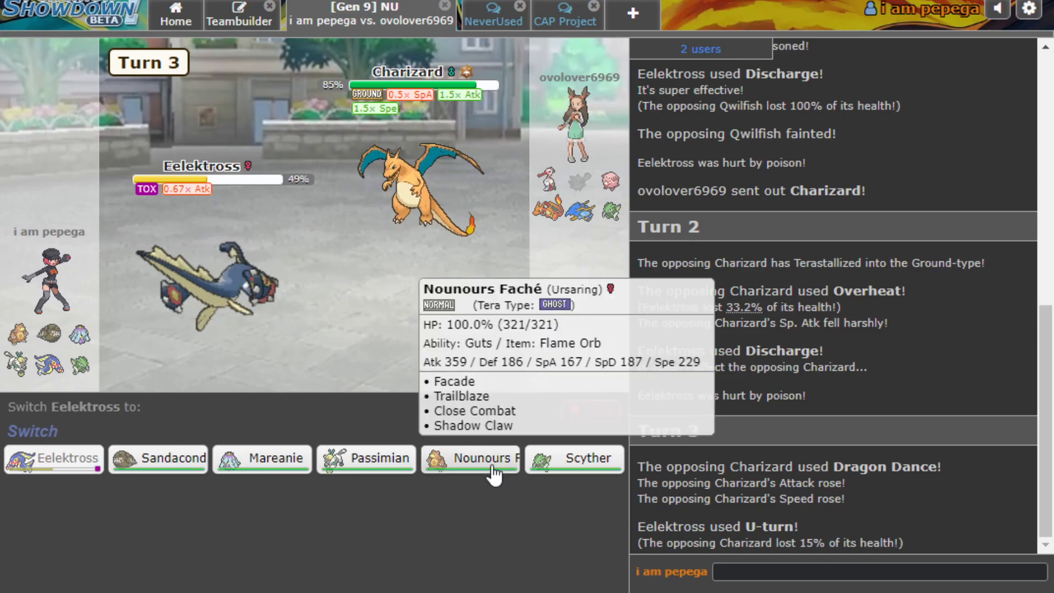
click(470, 459)
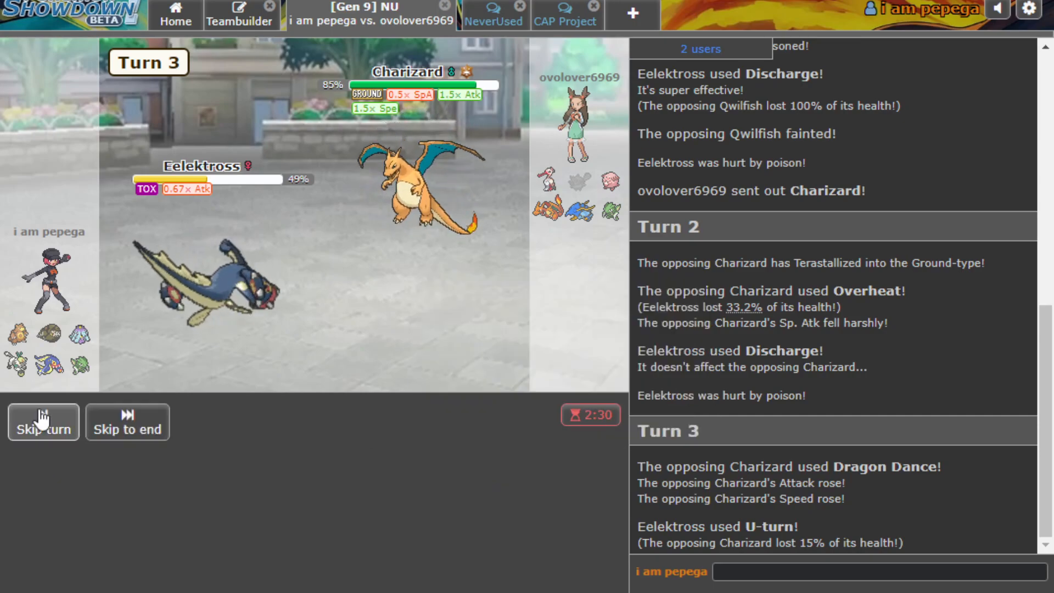
Skip the turn animation and hit Charizard with Ursaring's Facade.
click(43, 421)
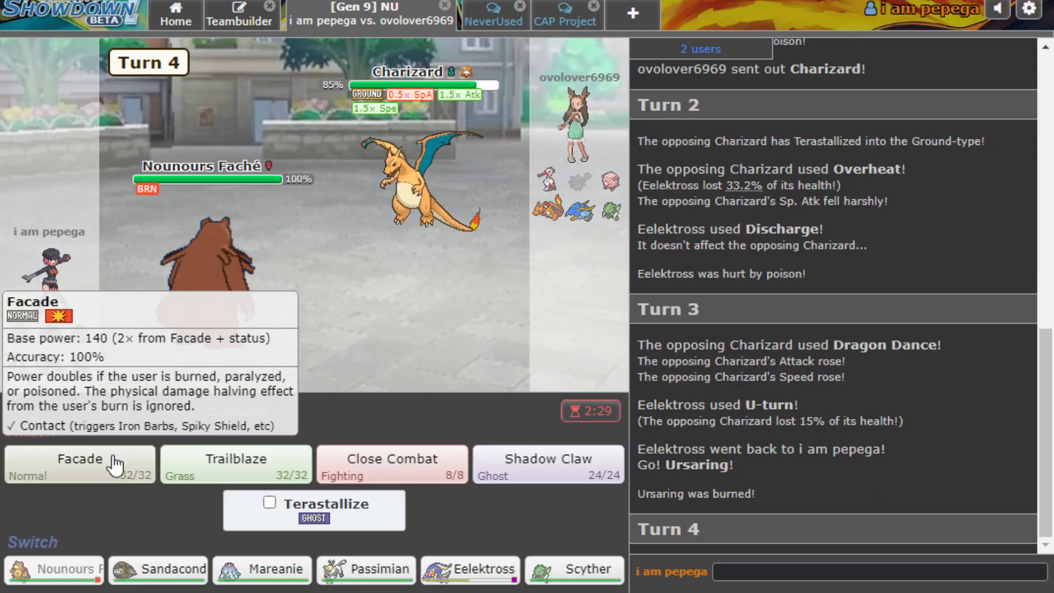
click(78, 464)
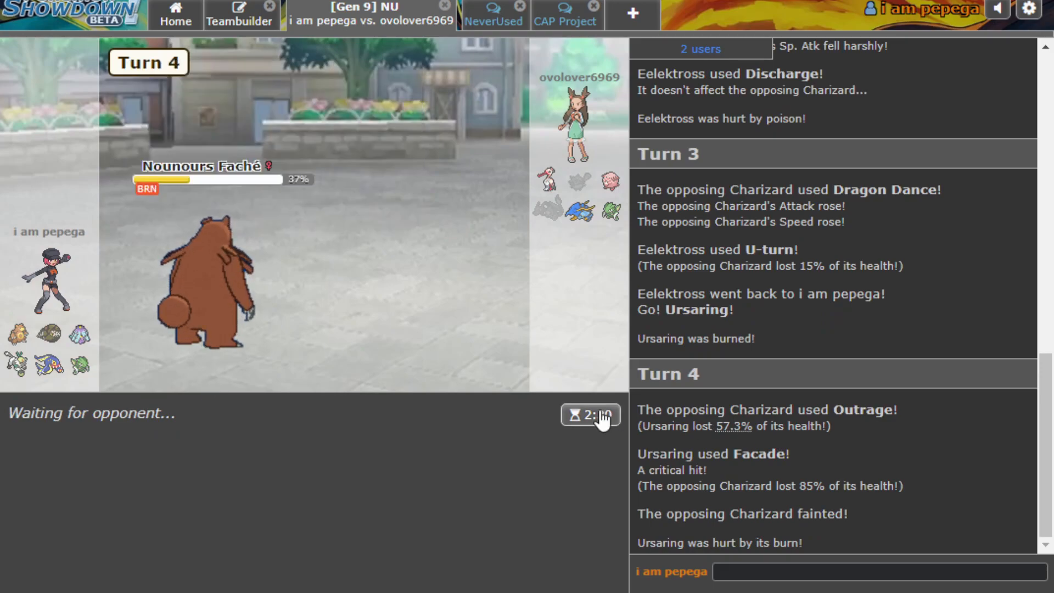
mouse_move(571, 204)
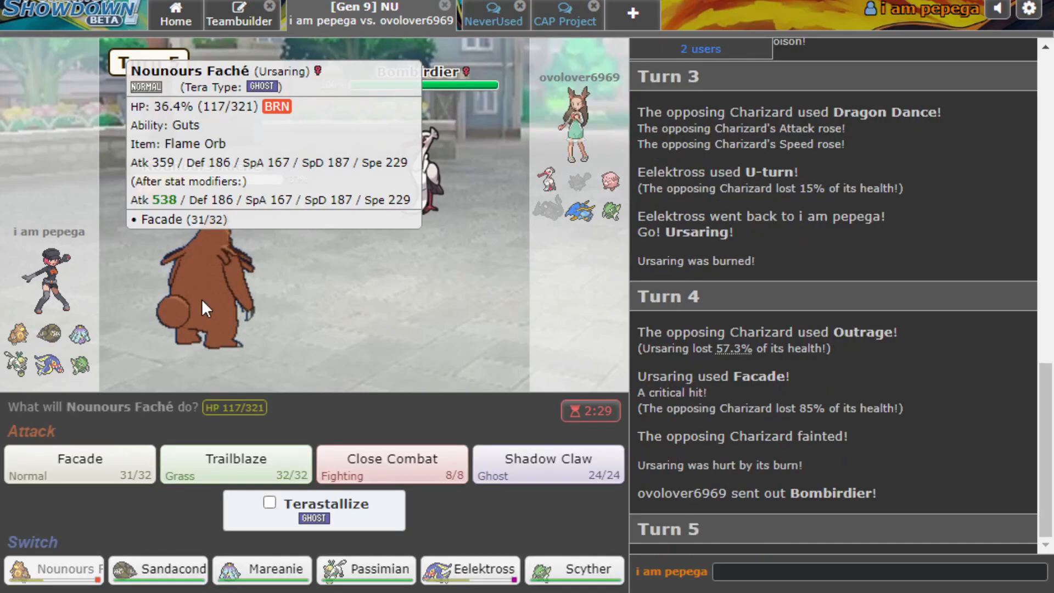
mouse_move(158, 569)
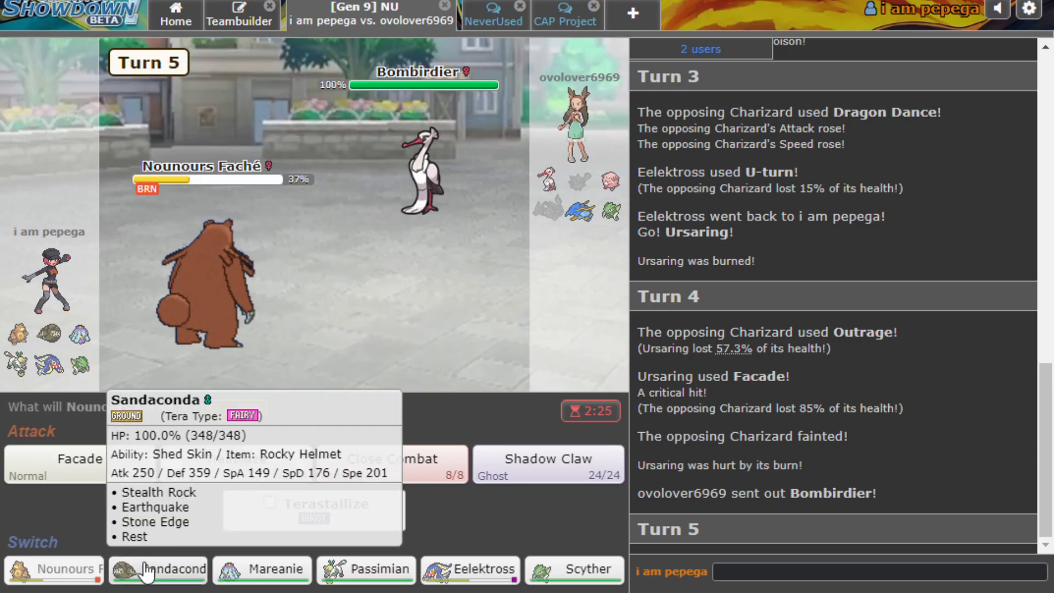
mouse_move(602, 181)
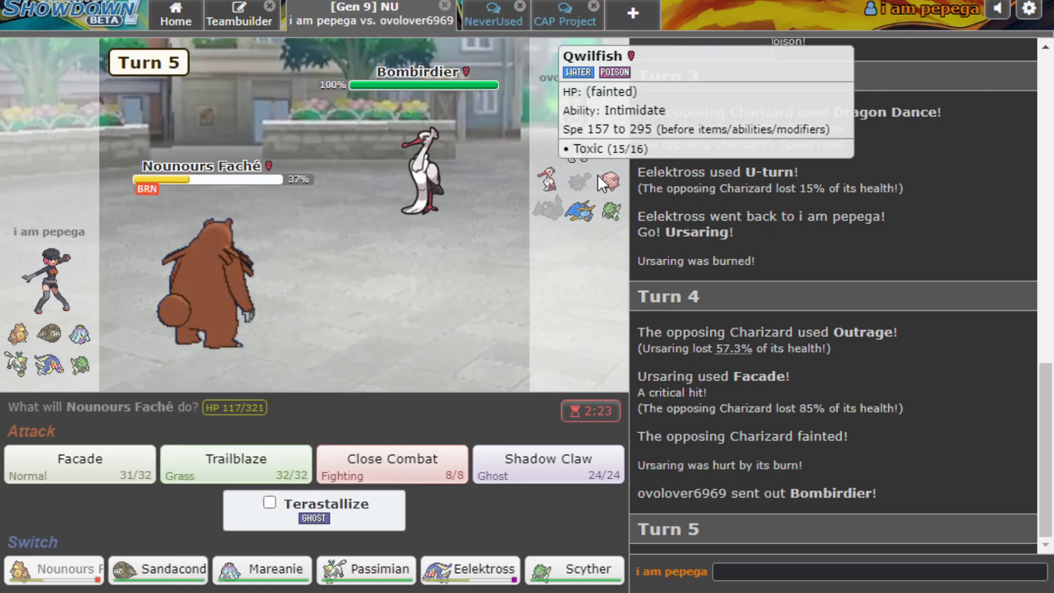
mouse_move(262, 569)
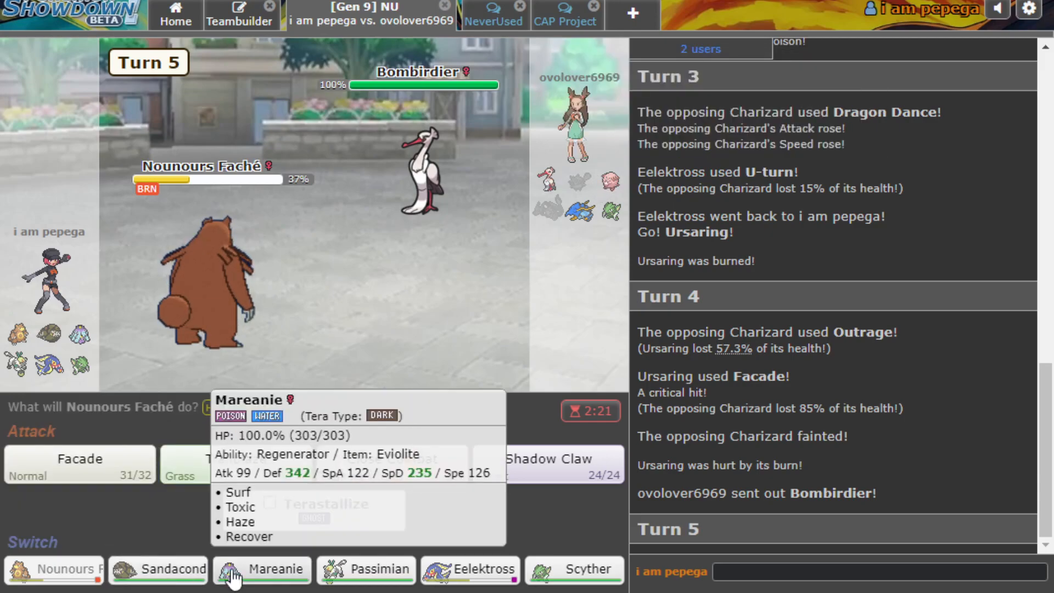
mouse_move(159, 569)
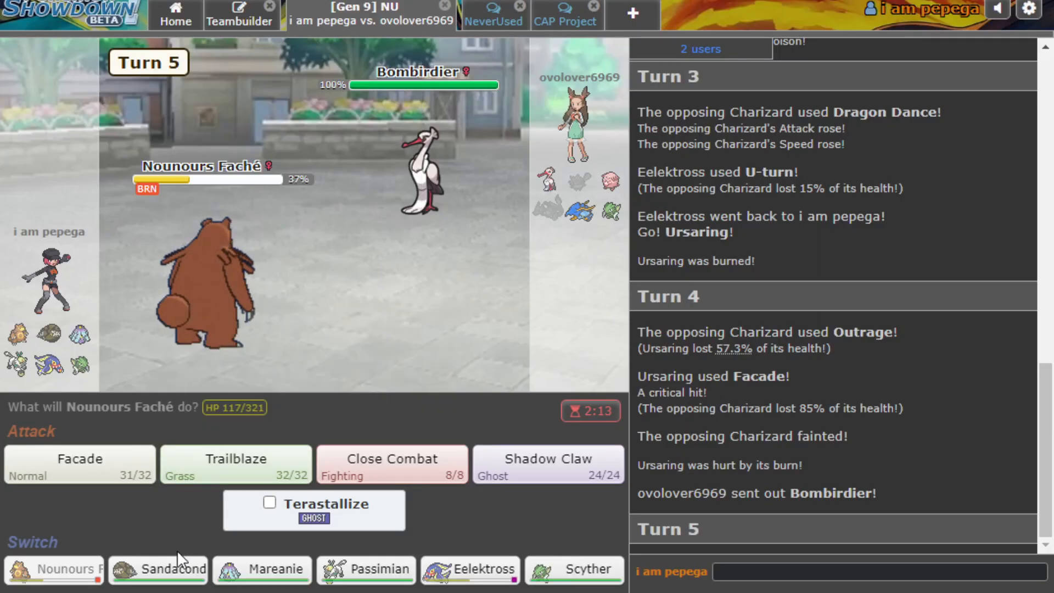
Switch Ursaring out for Sandaconda, then Sandaconda out for Eelektross.
click(158, 569)
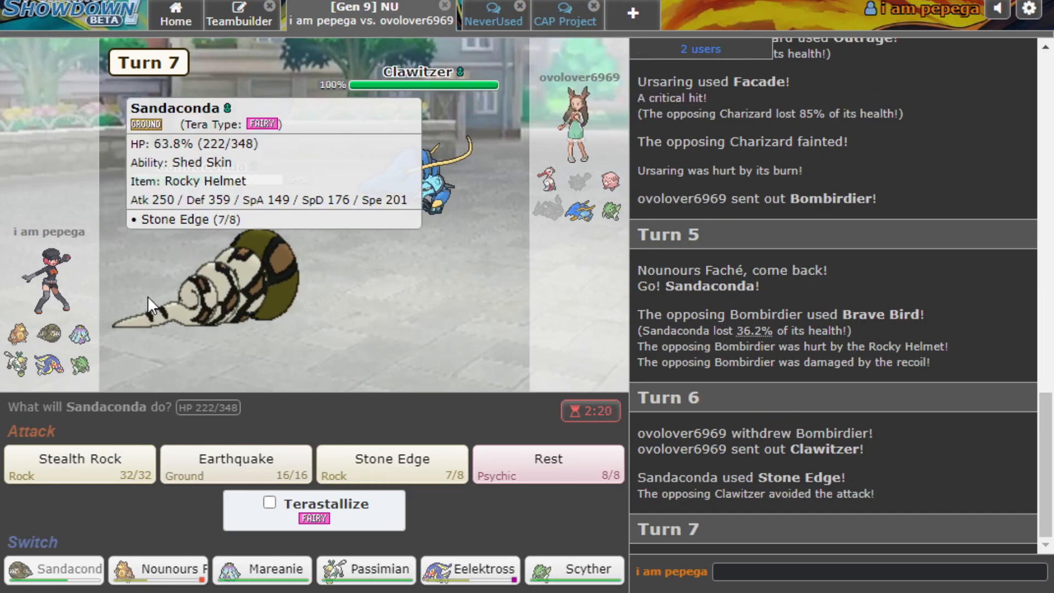
mouse_move(548, 180)
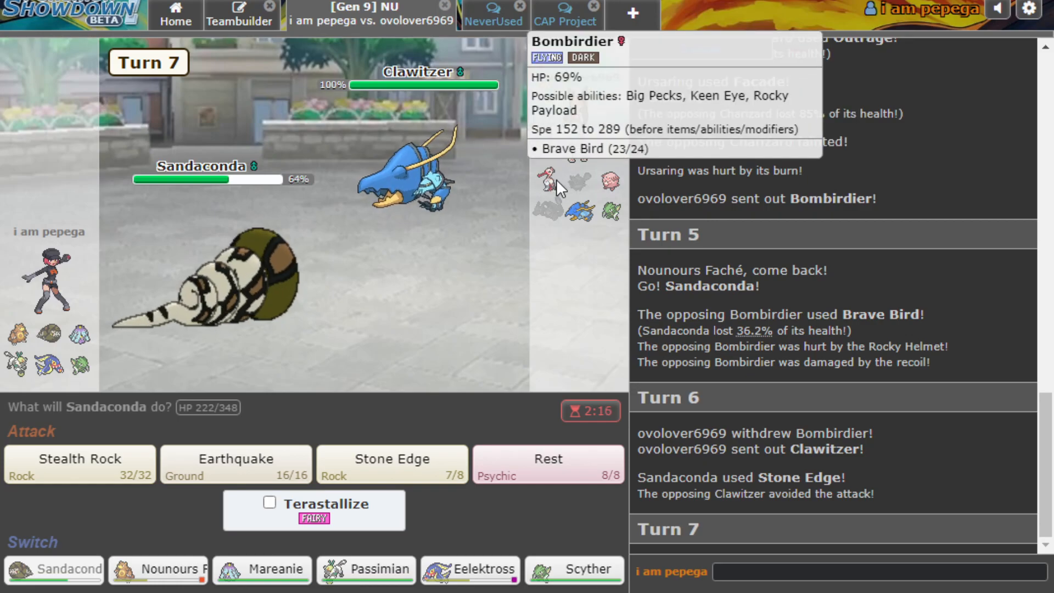
mouse_move(470, 569)
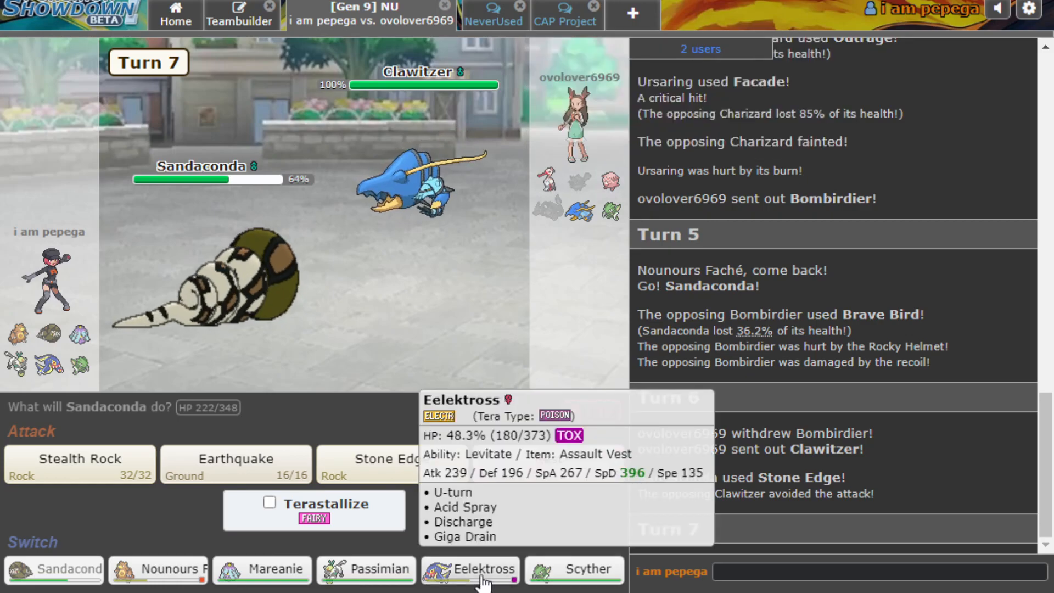
click(468, 569)
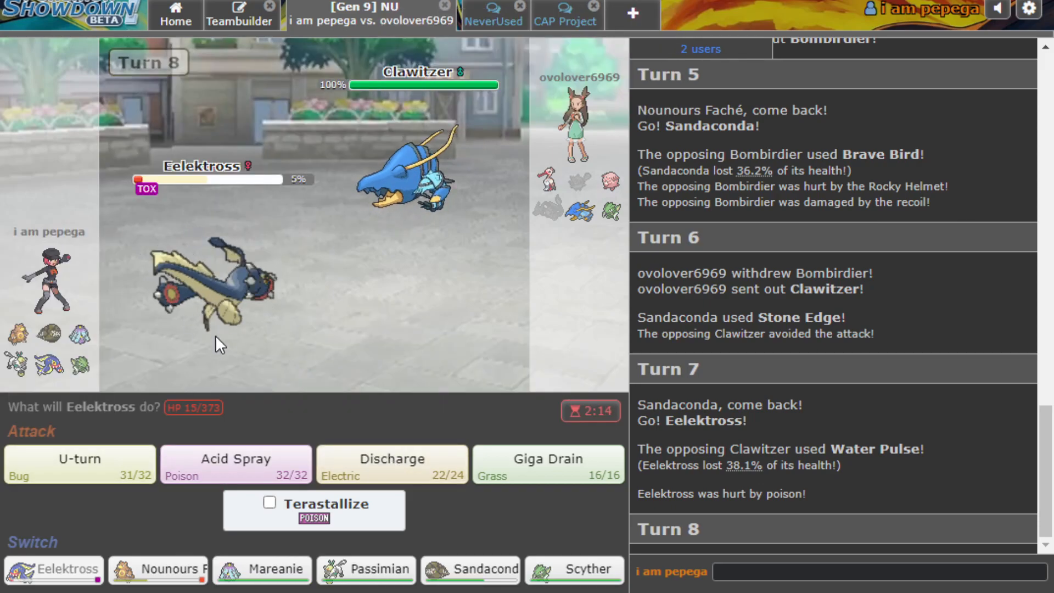
U-turn Eelektross into Nounours Faché, then queue Ursaring's Facade against Chansey.
click(78, 465)
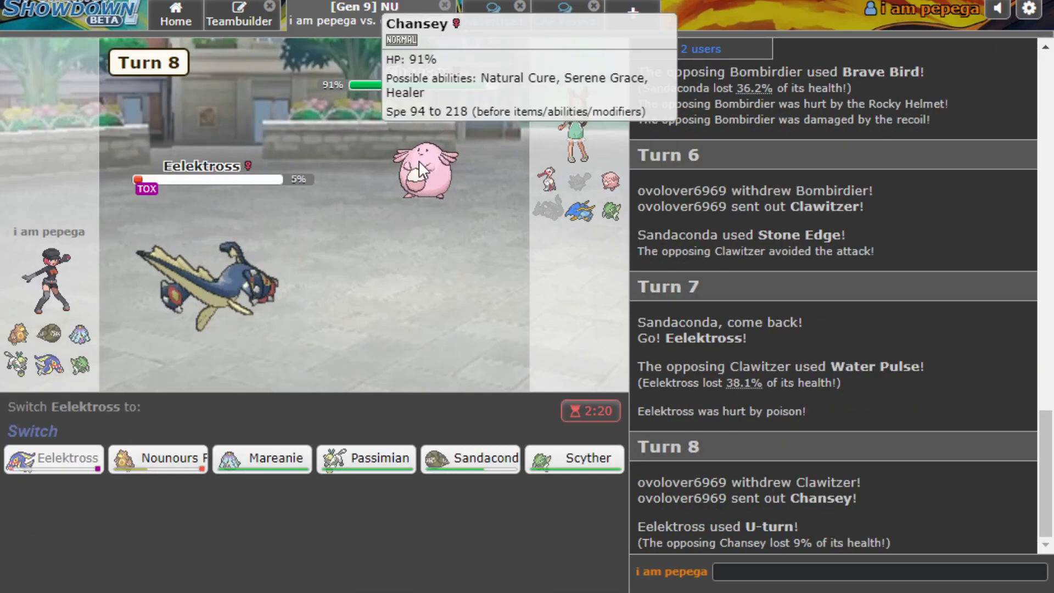
mouse_move(365, 459)
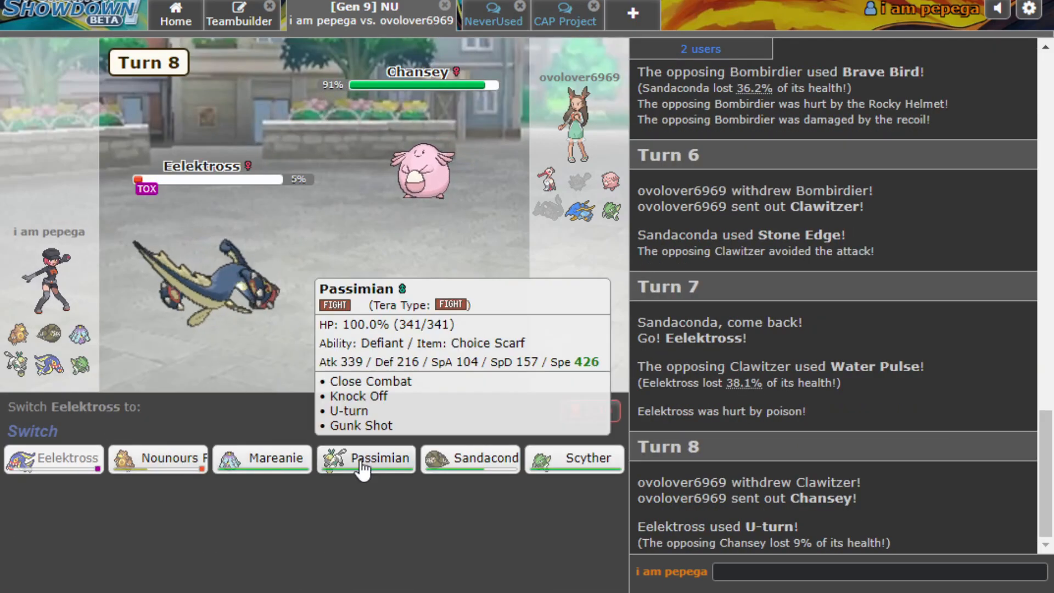
mouse_move(128, 477)
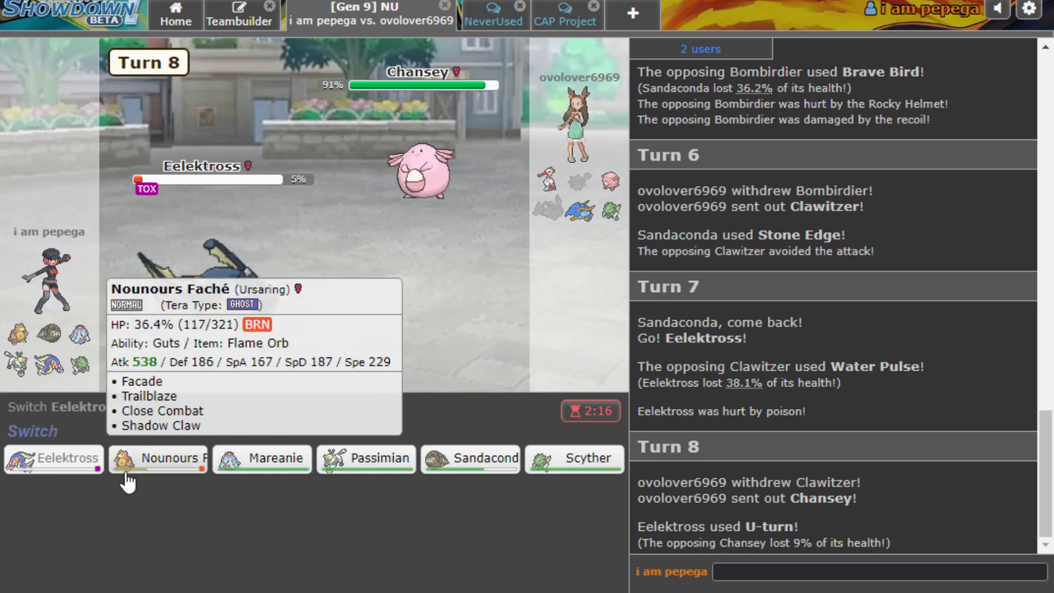
click(158, 458)
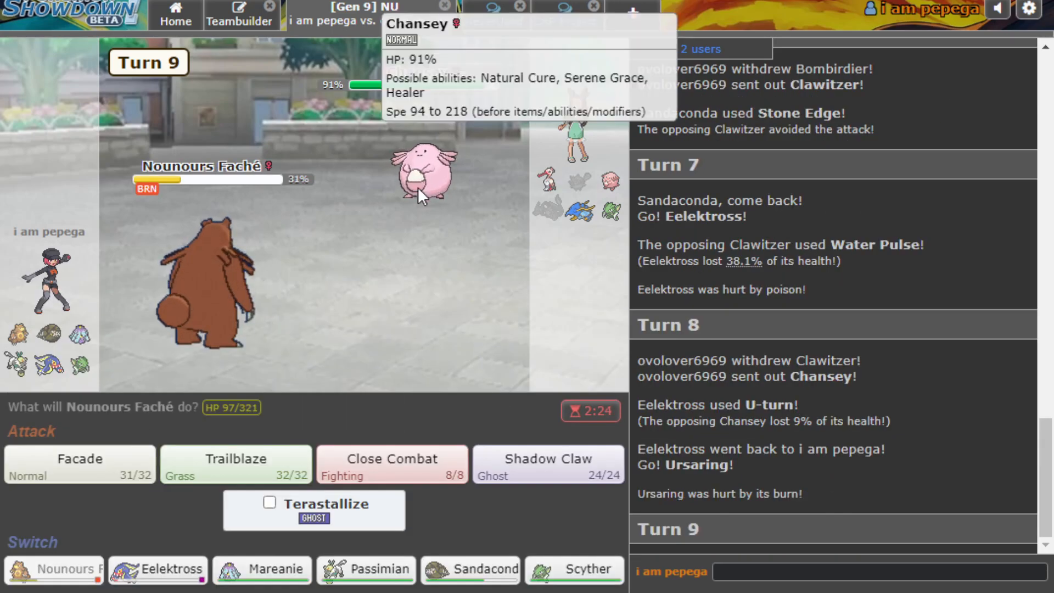
mouse_move(392, 463)
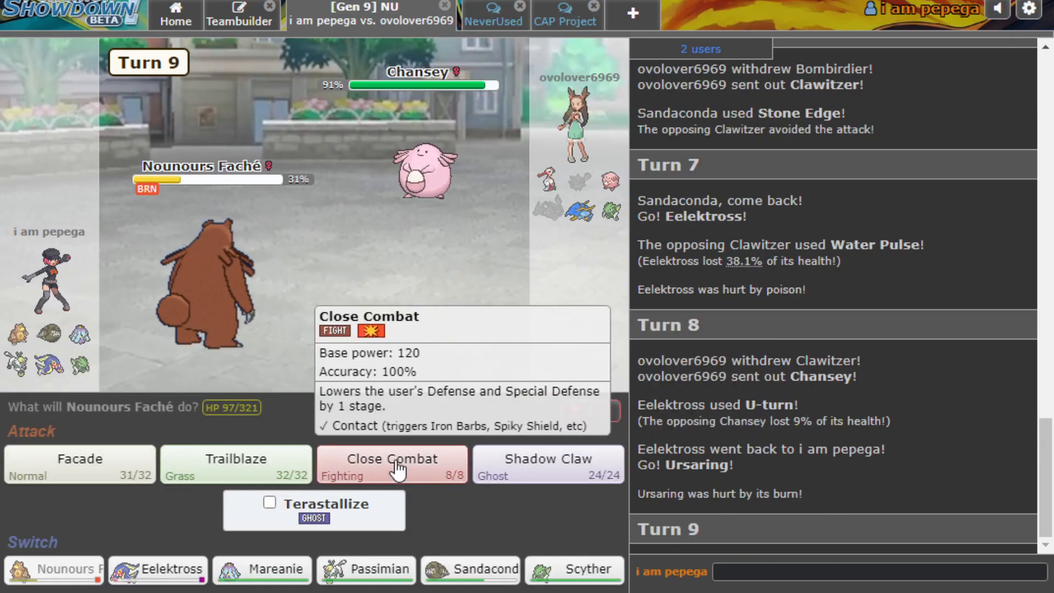
mouse_move(437, 174)
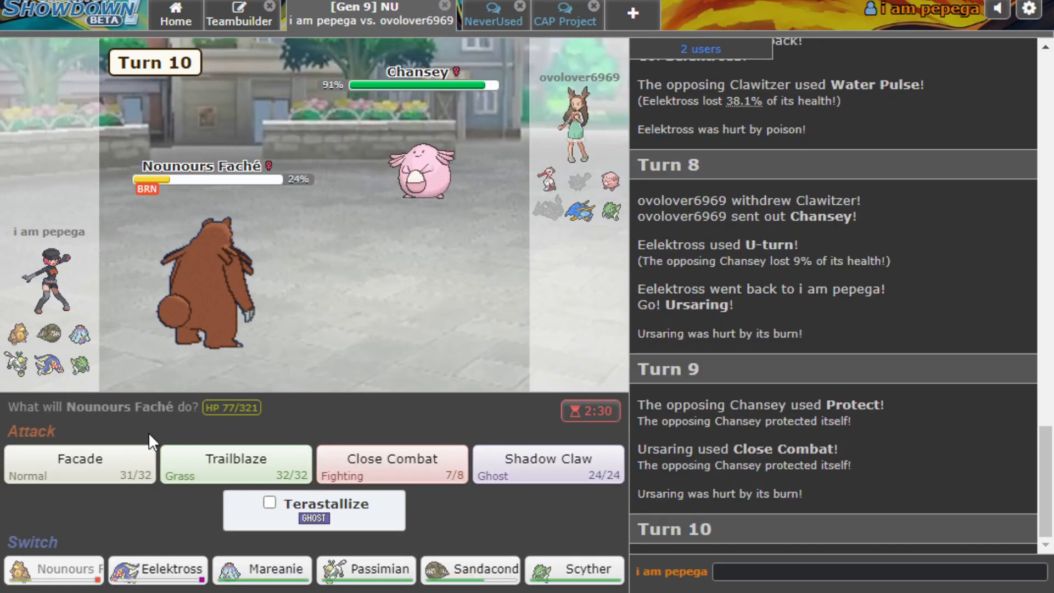
click(79, 464)
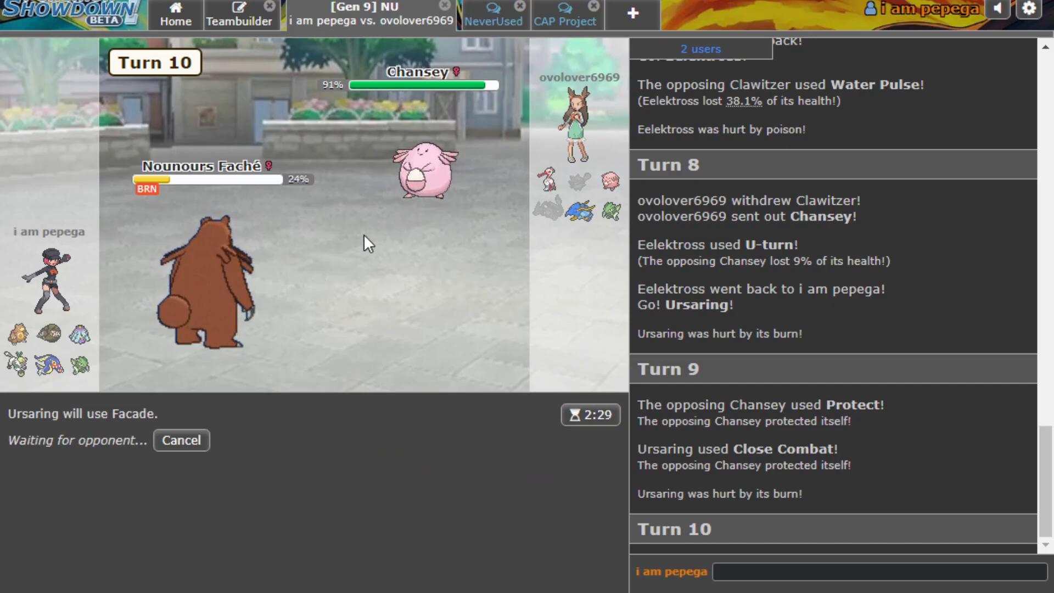
mouse_move(548, 176)
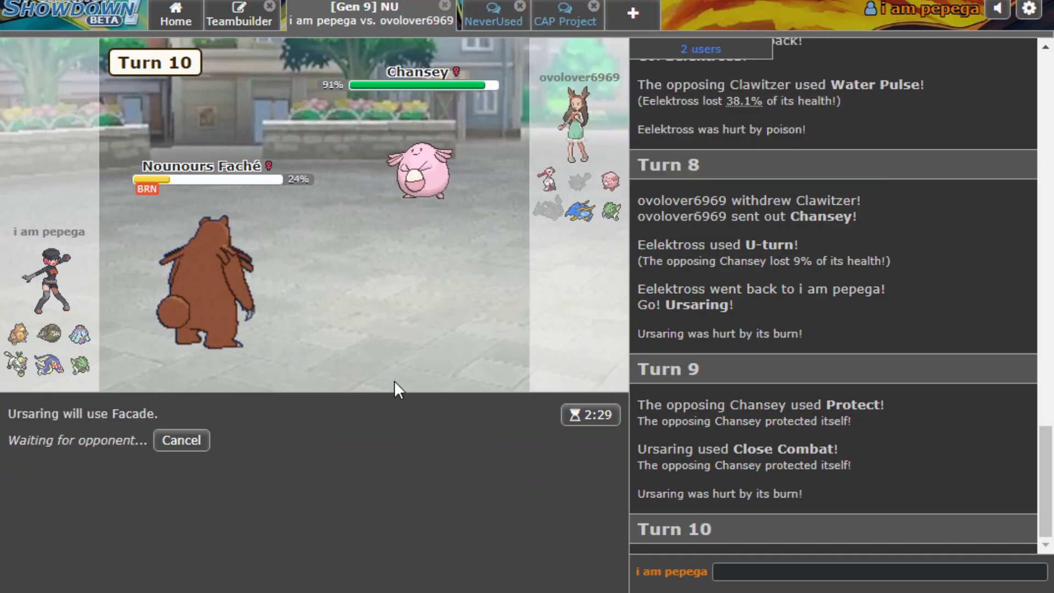
mouse_move(386, 463)
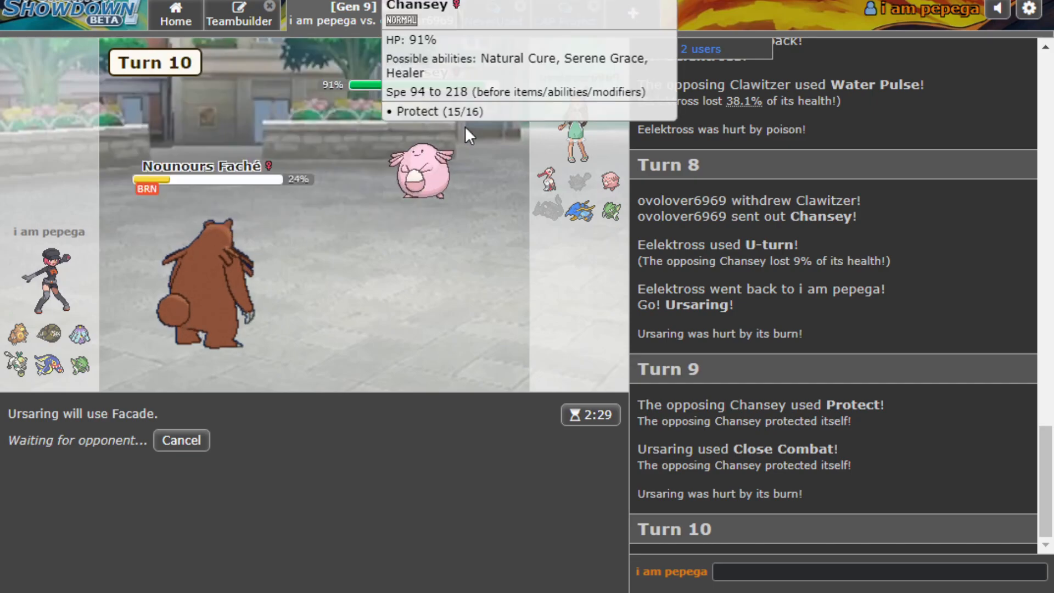
mouse_move(221, 278)
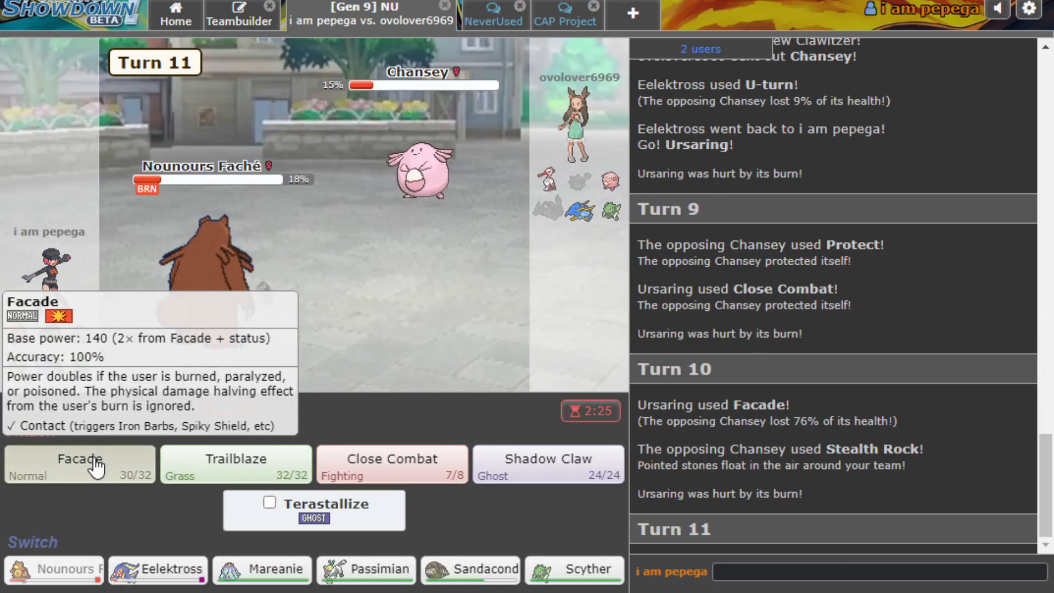
Use Ursaring's Facade on Chansey on two consecutive turns.
click(78, 464)
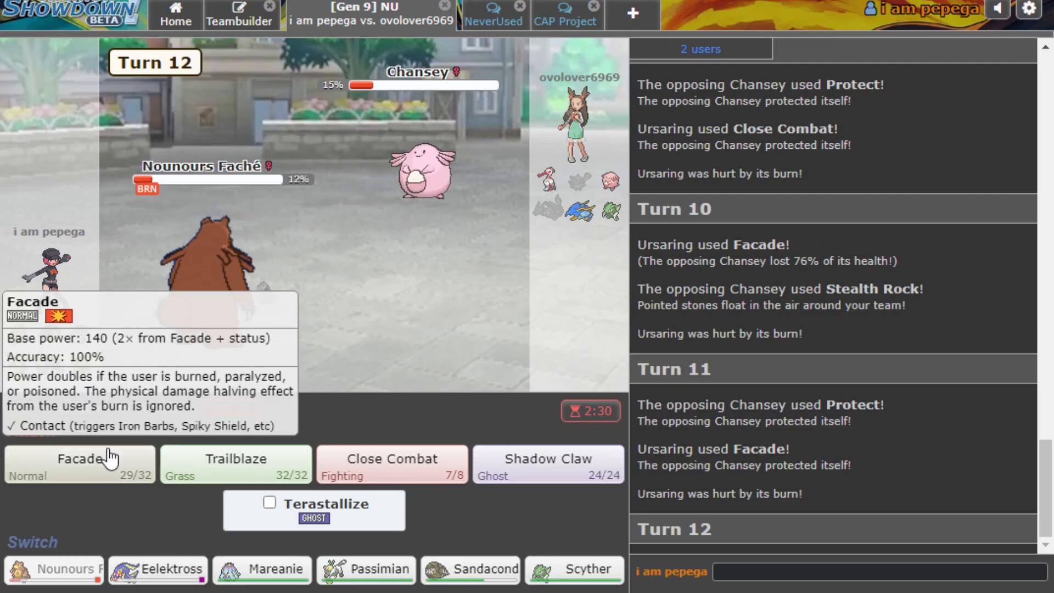
click(78, 464)
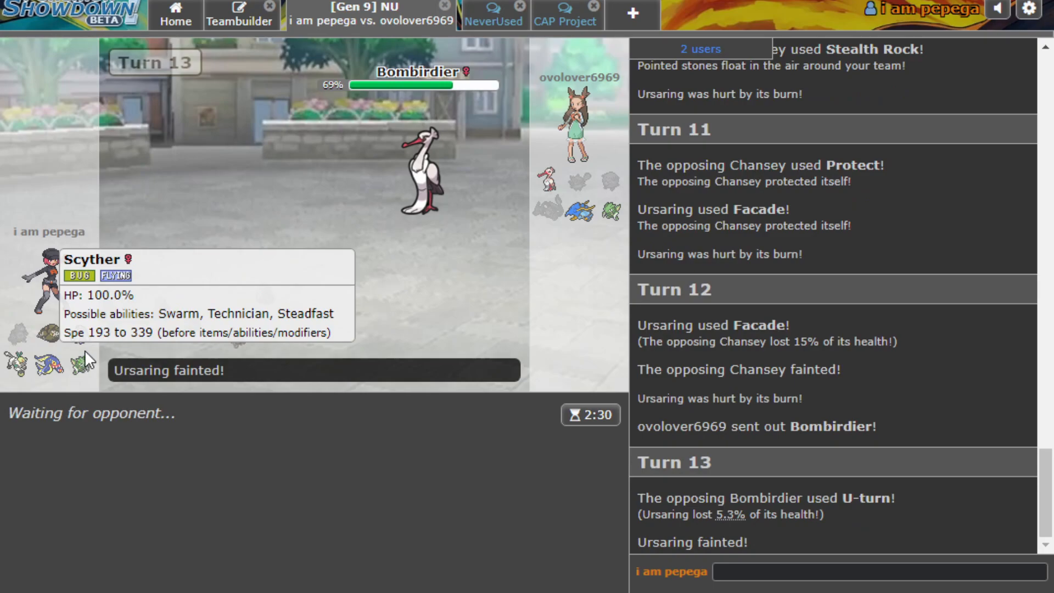
mouse_move(419, 161)
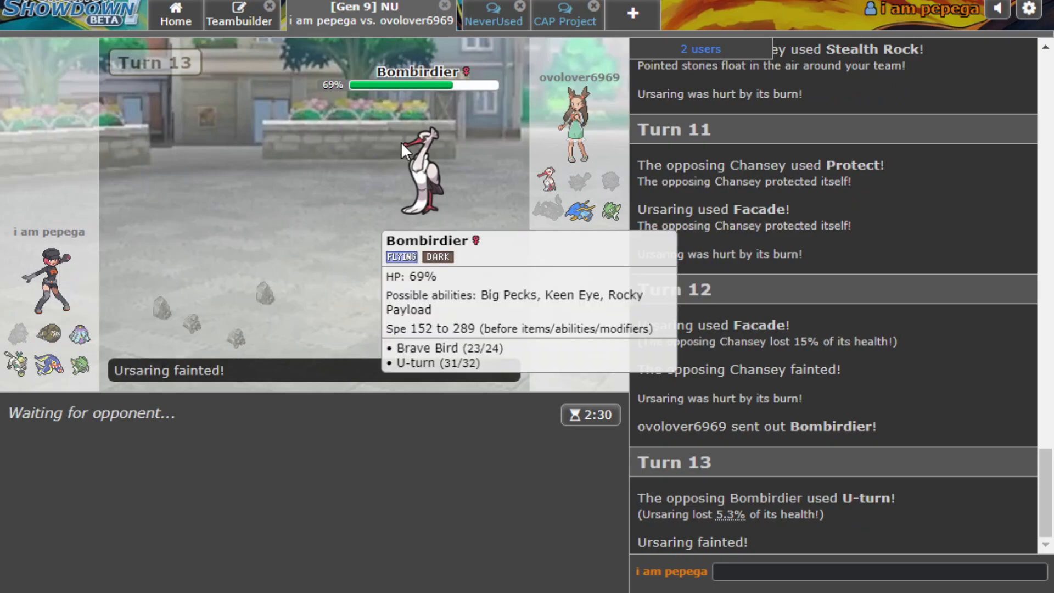
mouse_move(77, 335)
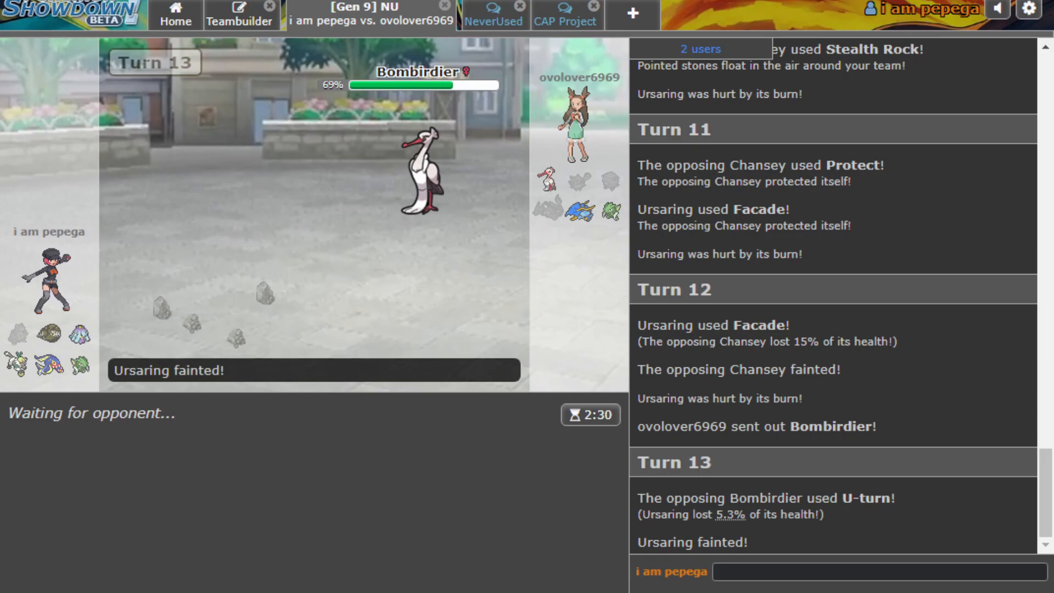
mouse_move(423, 174)
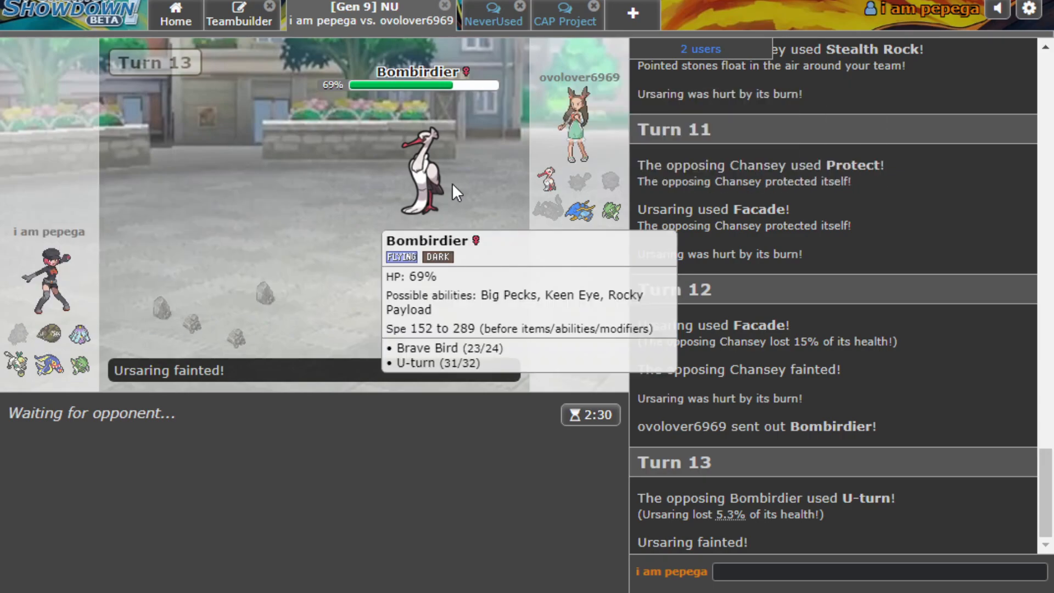
mouse_move(575, 209)
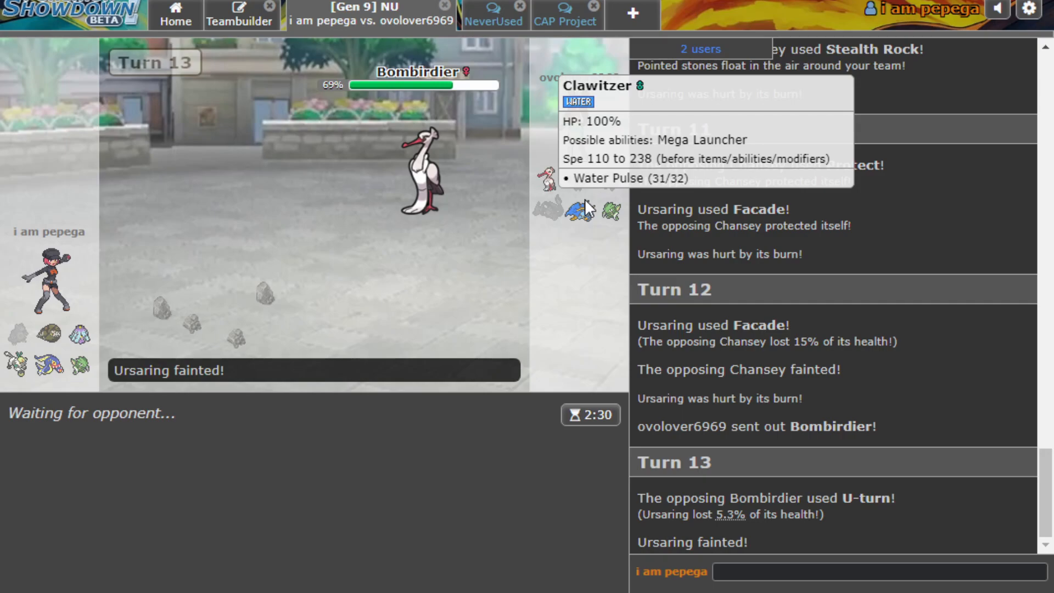
mouse_move(15, 364)
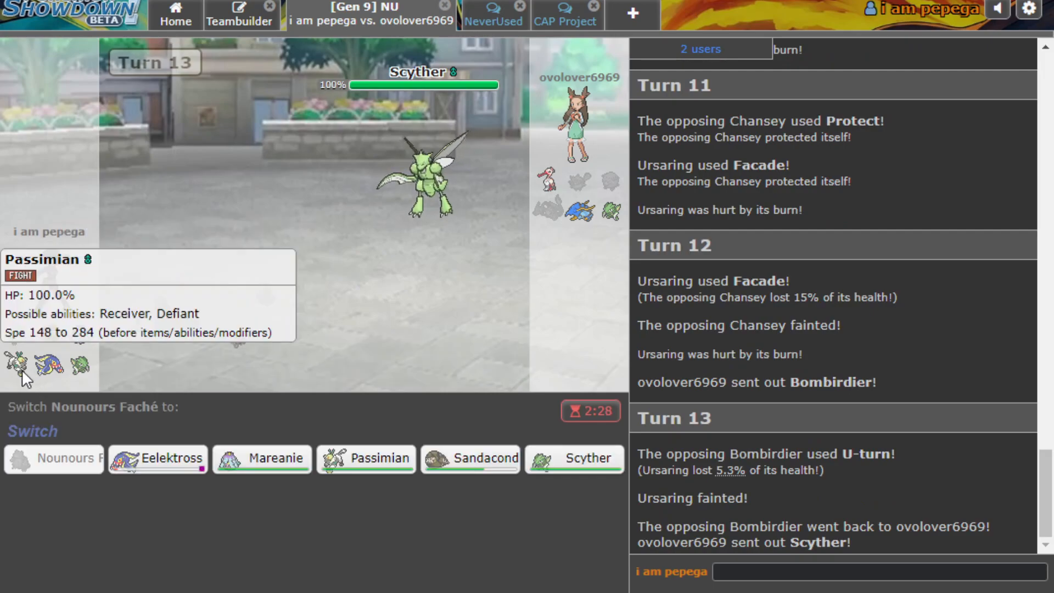
mouse_move(263, 459)
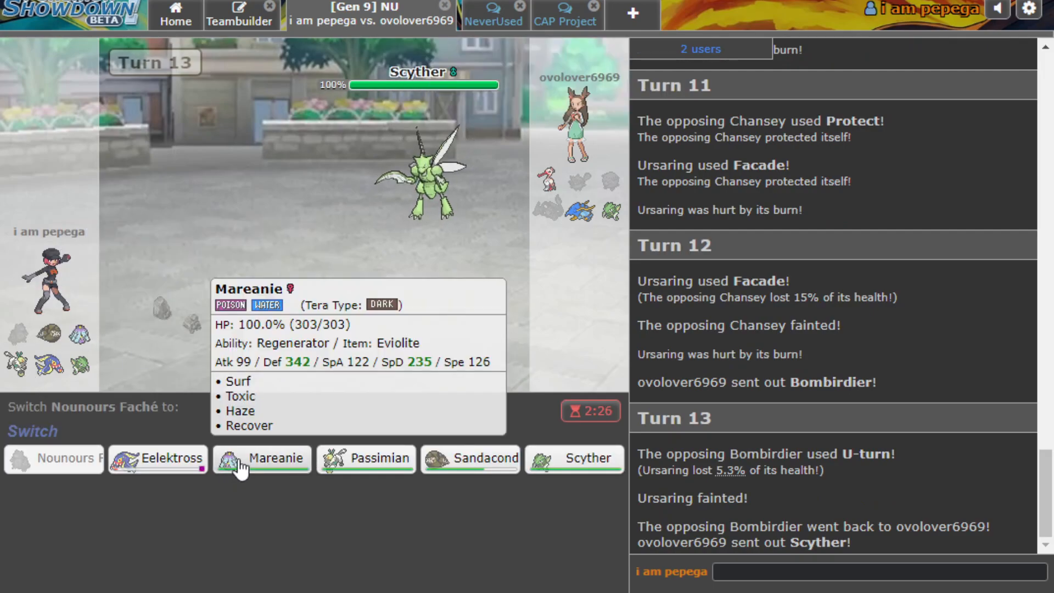
Send Mareanie in to replace the fainted Ursaring.
click(262, 458)
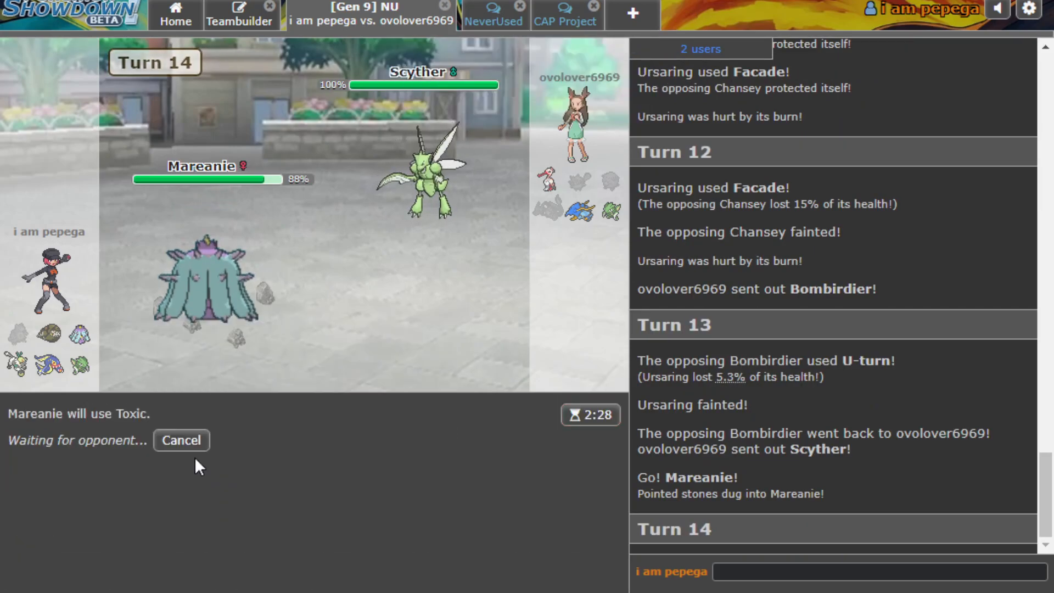
mouse_move(443, 202)
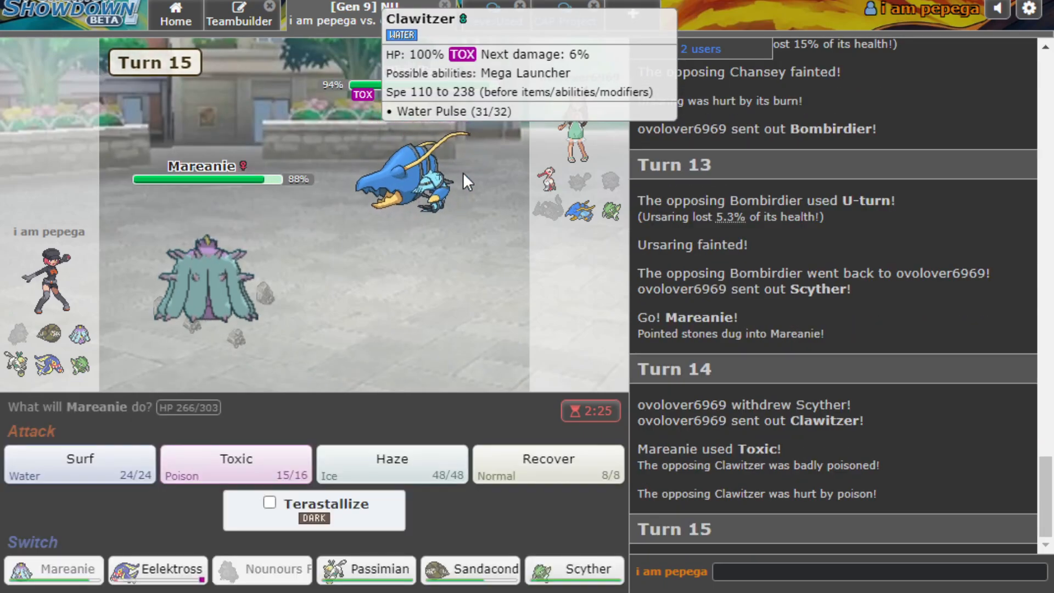
mouse_move(531, 330)
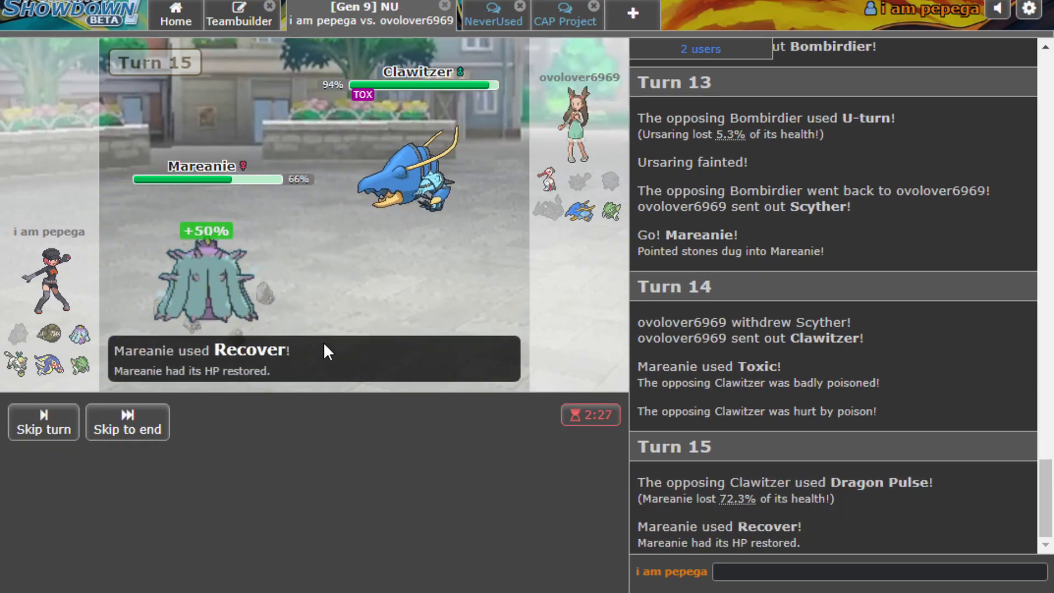
mouse_move(403, 175)
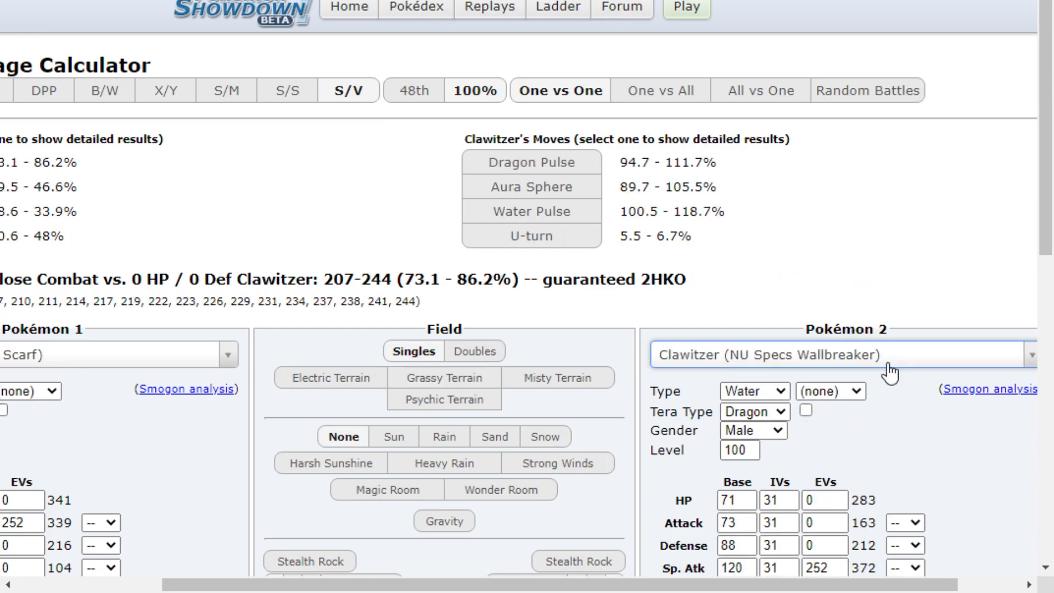
Scroll to Clawitzer's Pokémon 2 panel and select its EV field.
scroll(down, 3)
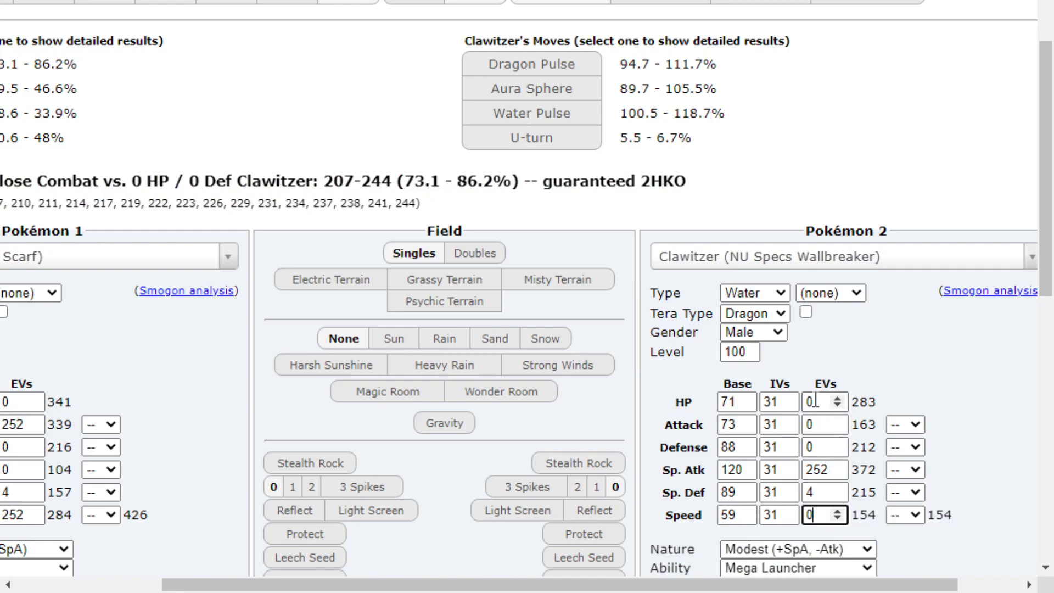
click(812, 401)
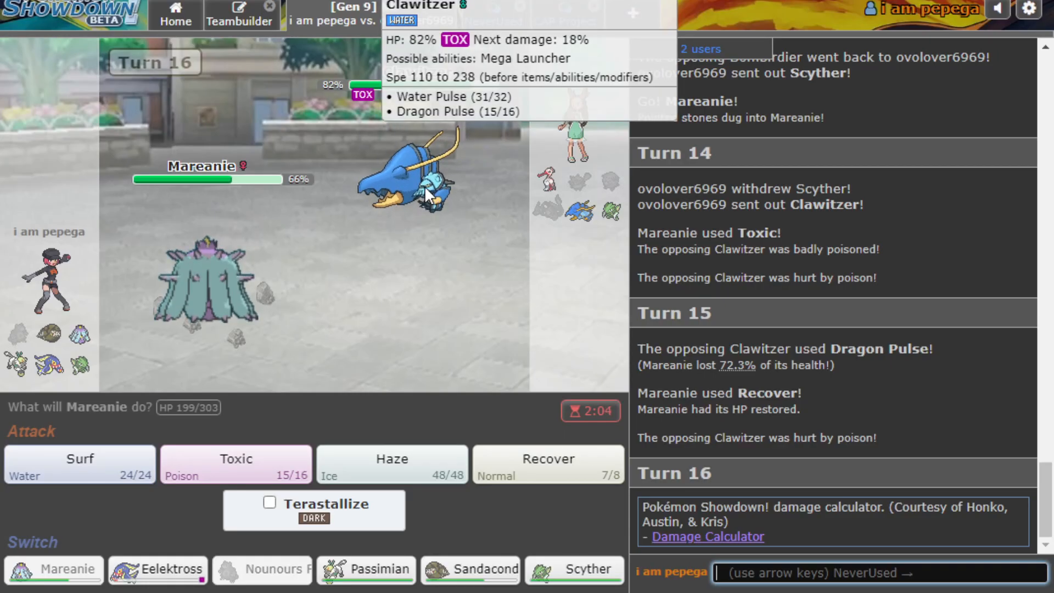
Switch Mareanie to Eelektross, then knock out Clawitzer with terastallized Close Combat.
click(157, 569)
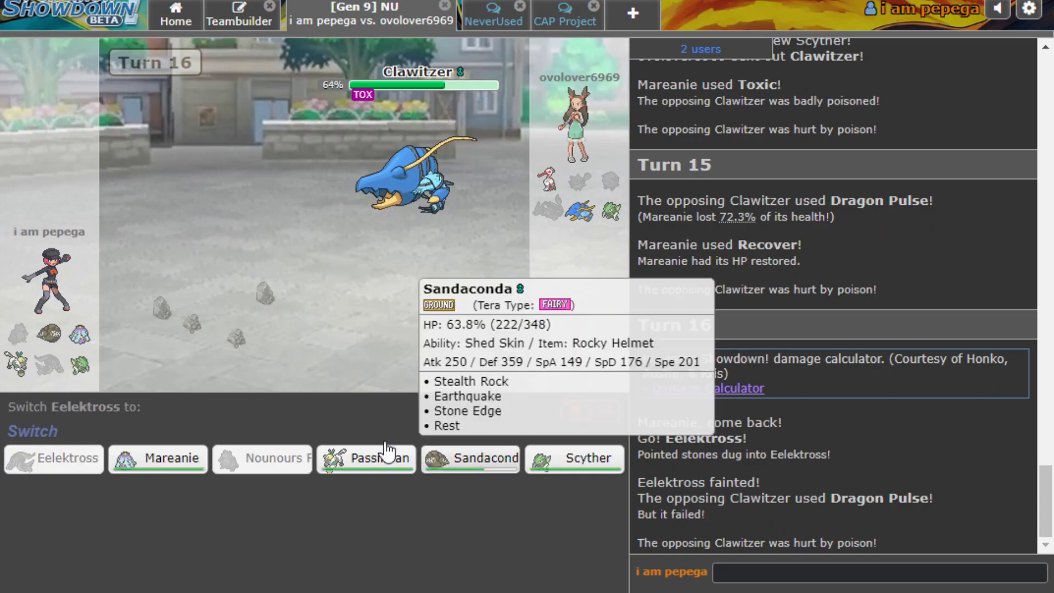
mouse_move(604, 215)
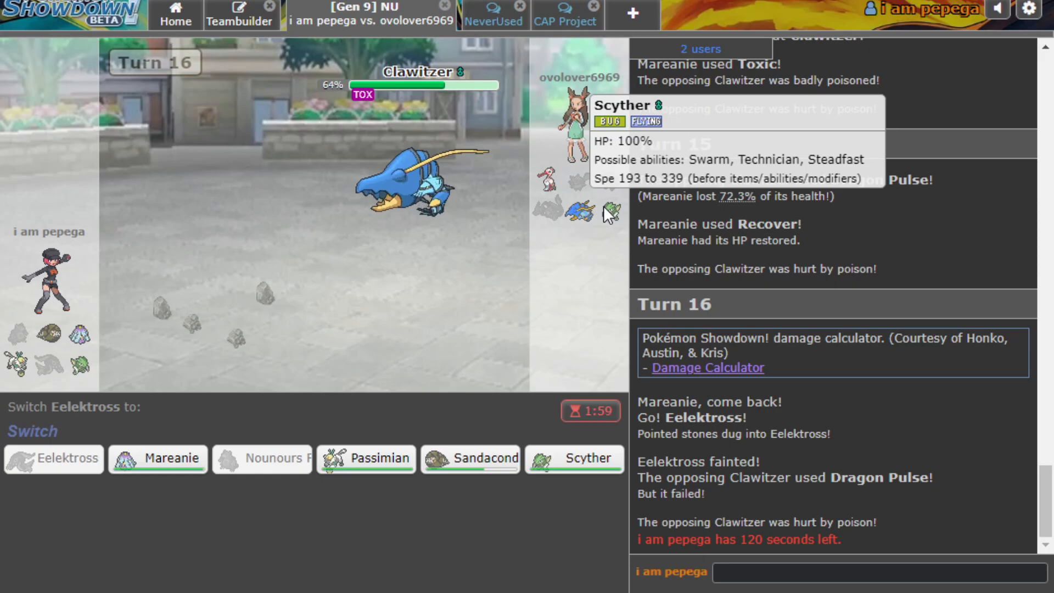
mouse_move(574, 458)
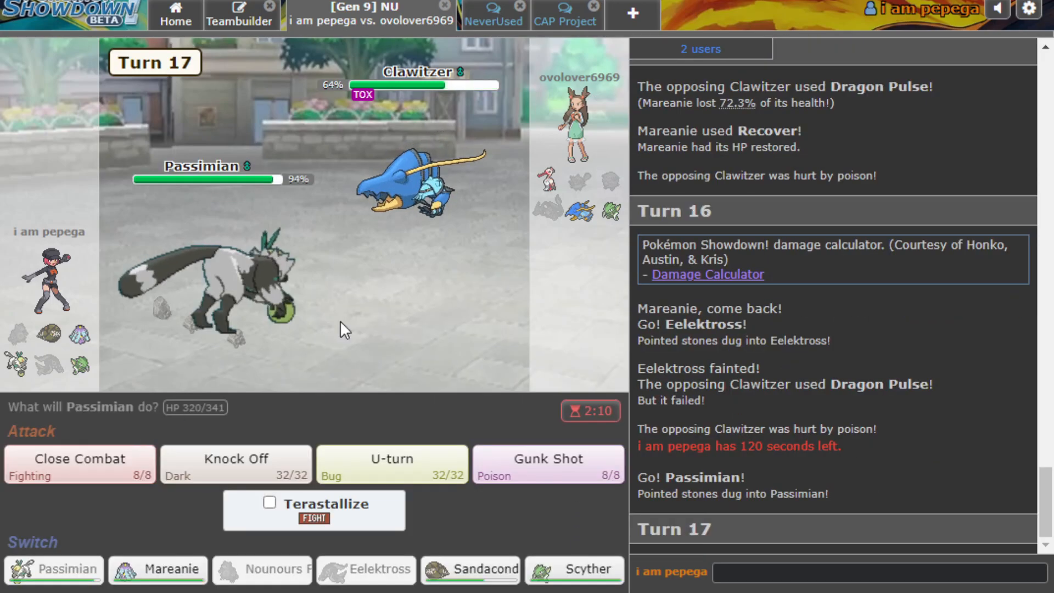
click(78, 464)
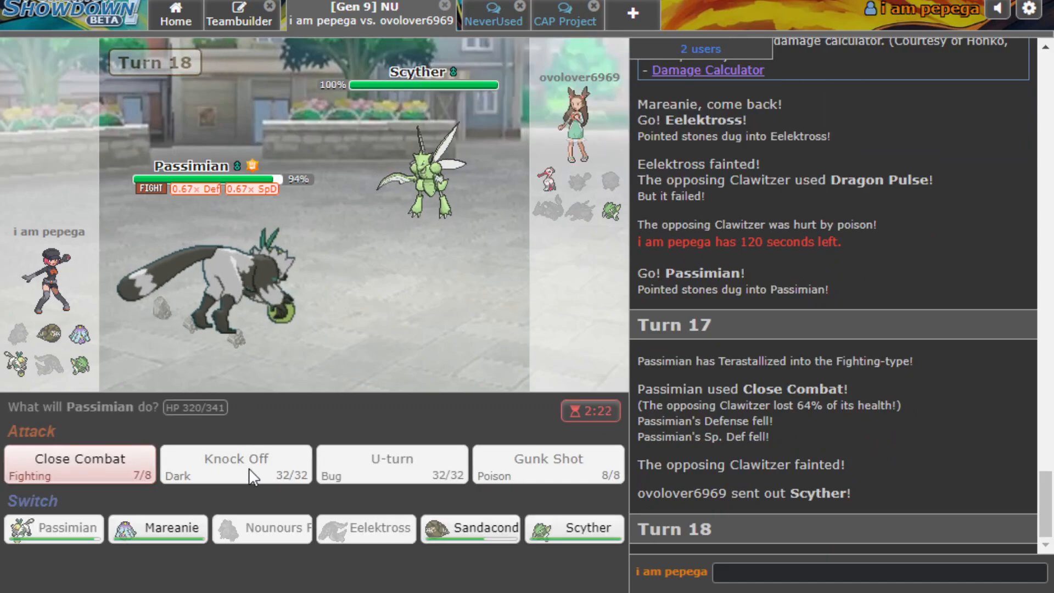
mouse_move(470, 528)
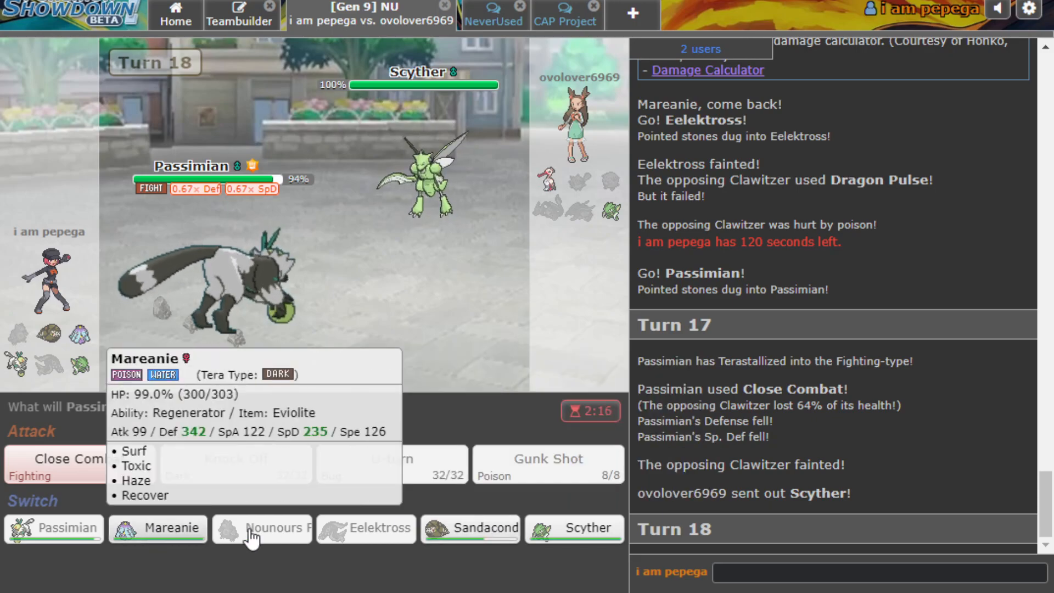
Send Passimian in for Sandaconda and knock out Bombirdier with Close Combat.
click(470, 528)
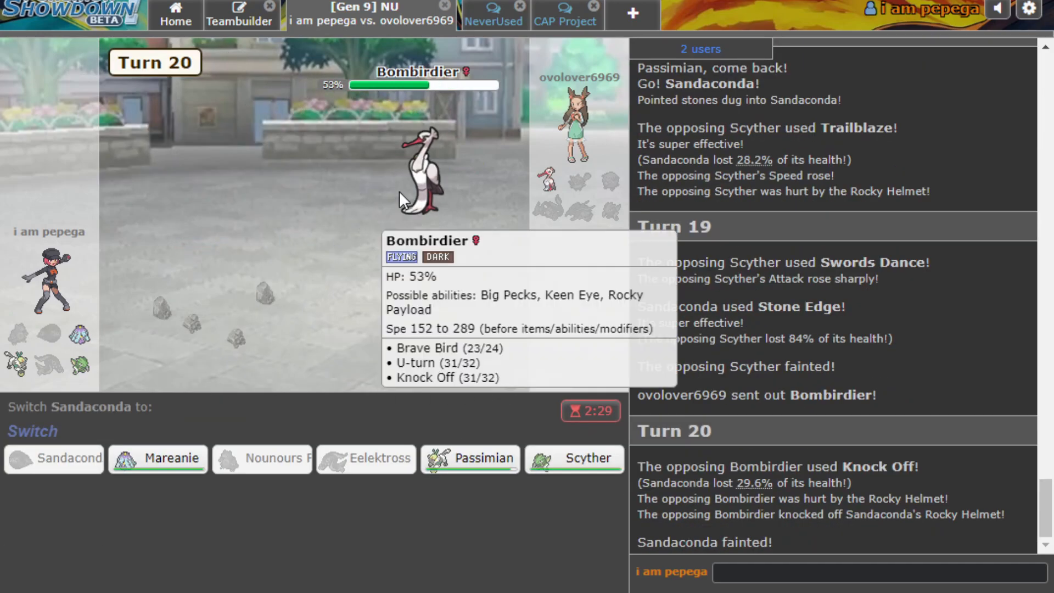
mouse_move(469, 458)
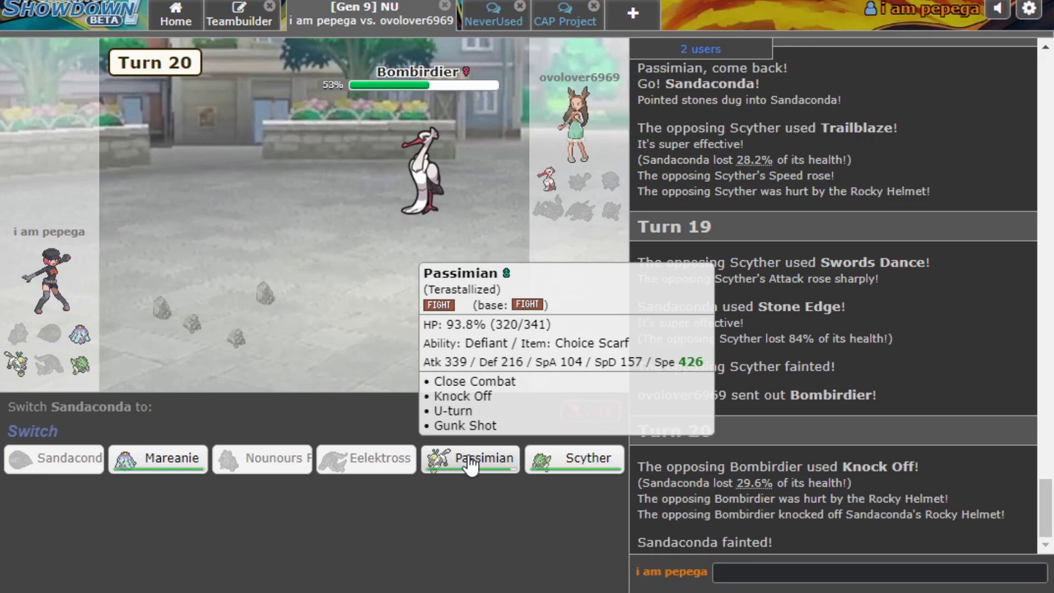
click(469, 459)
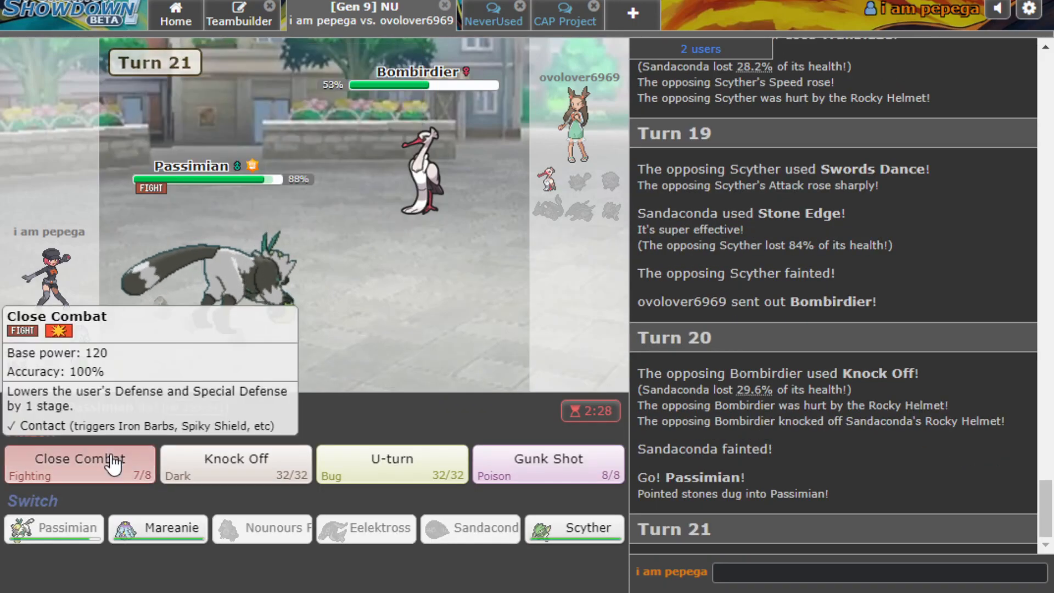
click(79, 464)
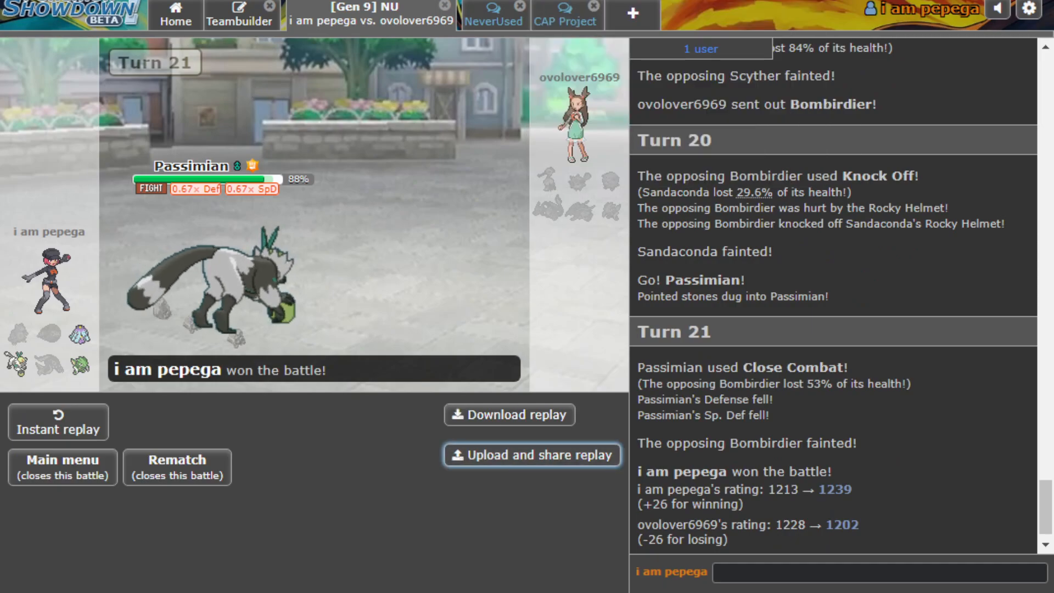
Close the finished battle and start a new Gen 9 NU ladder search.
click(532, 455)
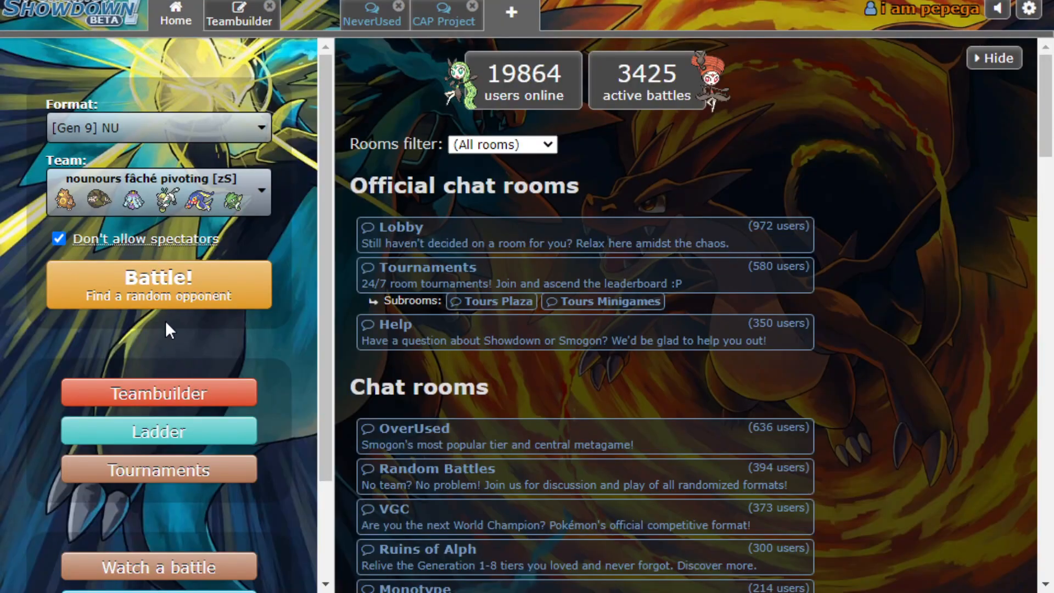
click(158, 284)
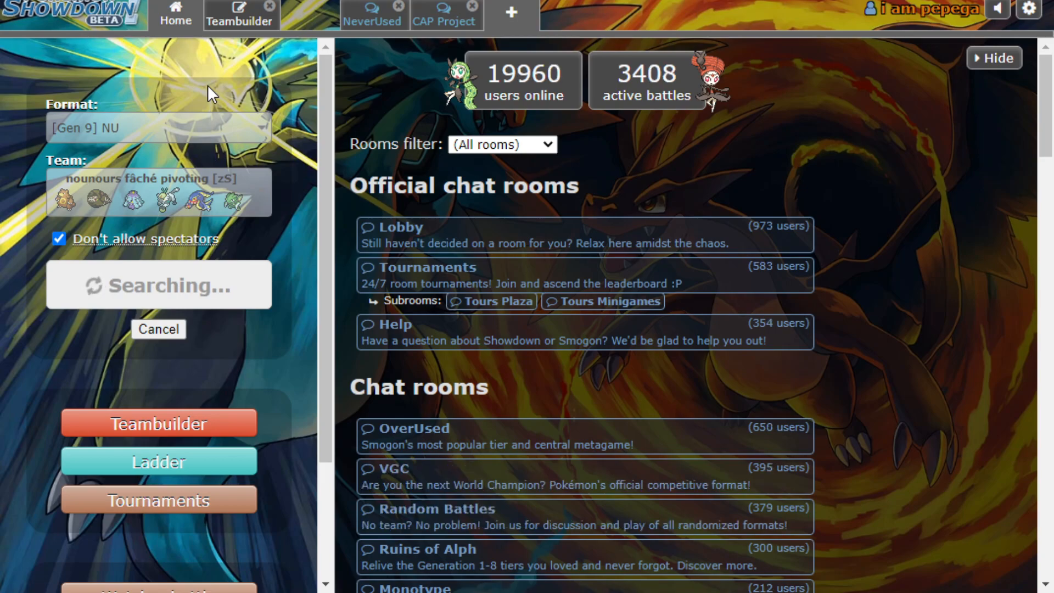
mouse_move(470, 111)
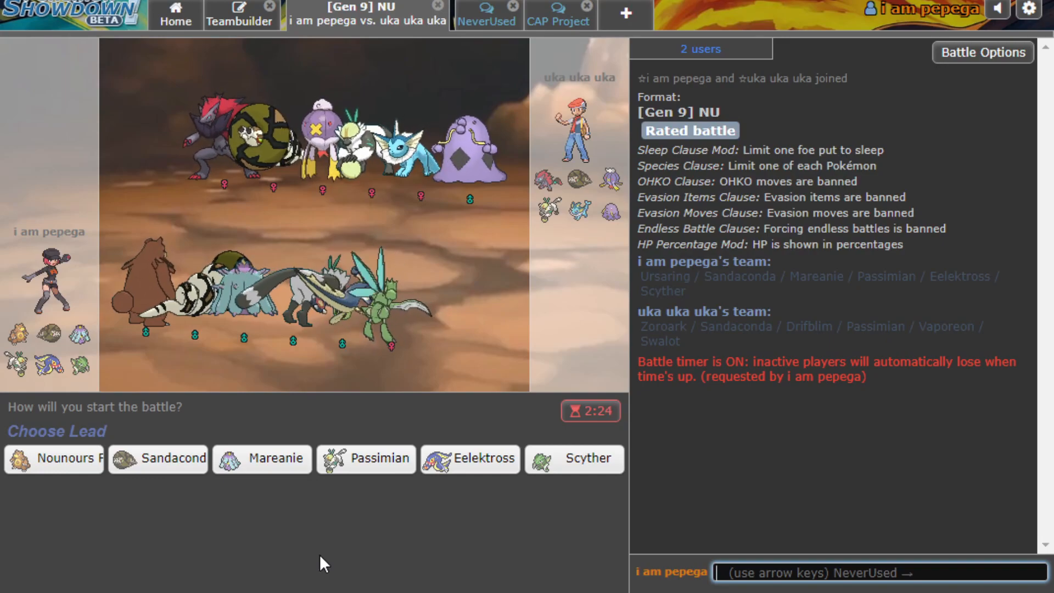
mouse_move(299, 355)
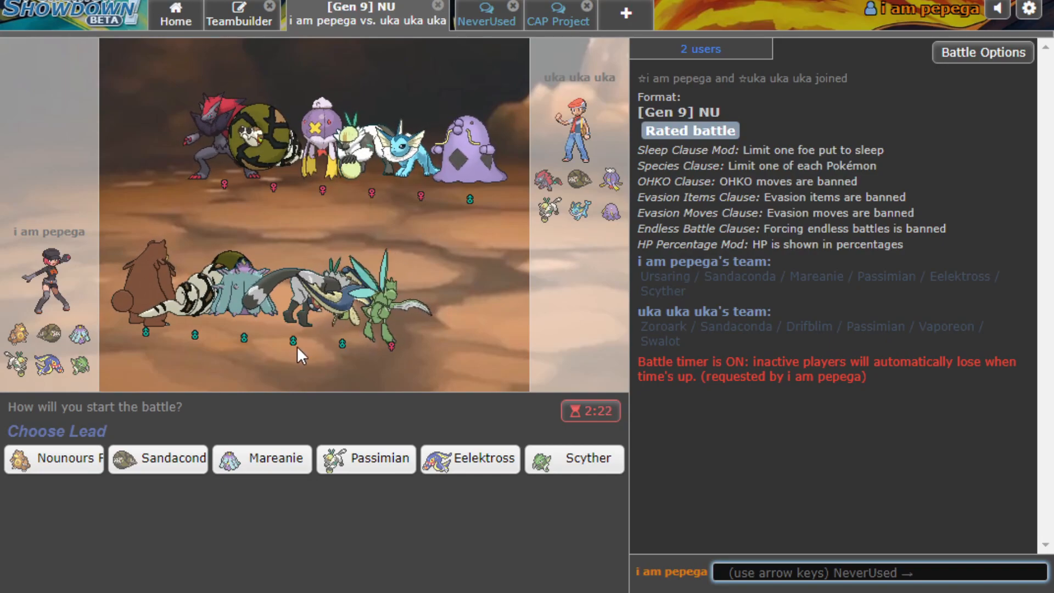
mouse_move(417, 279)
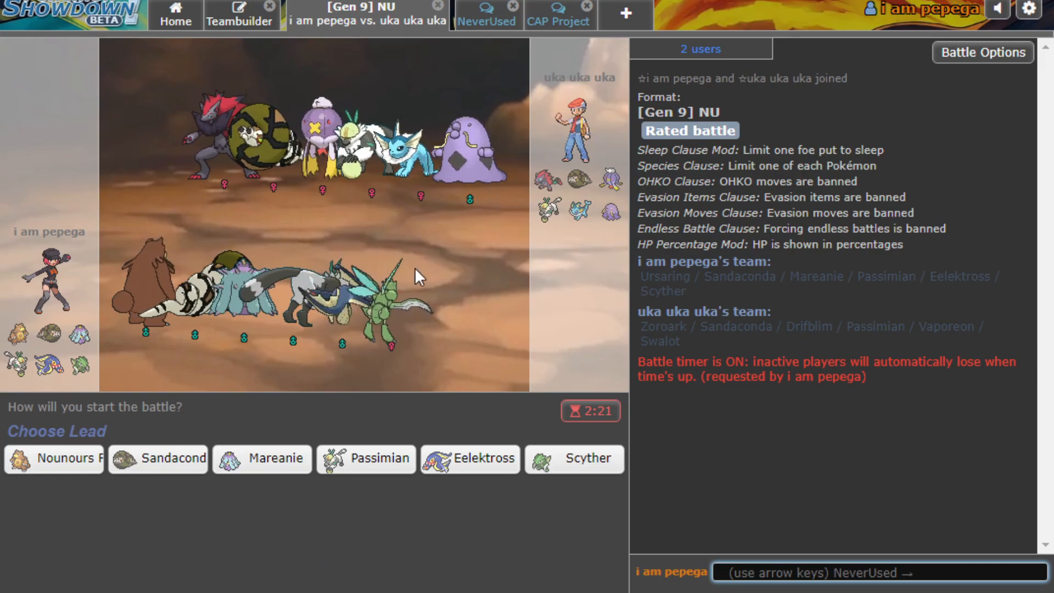
mouse_move(739, 450)
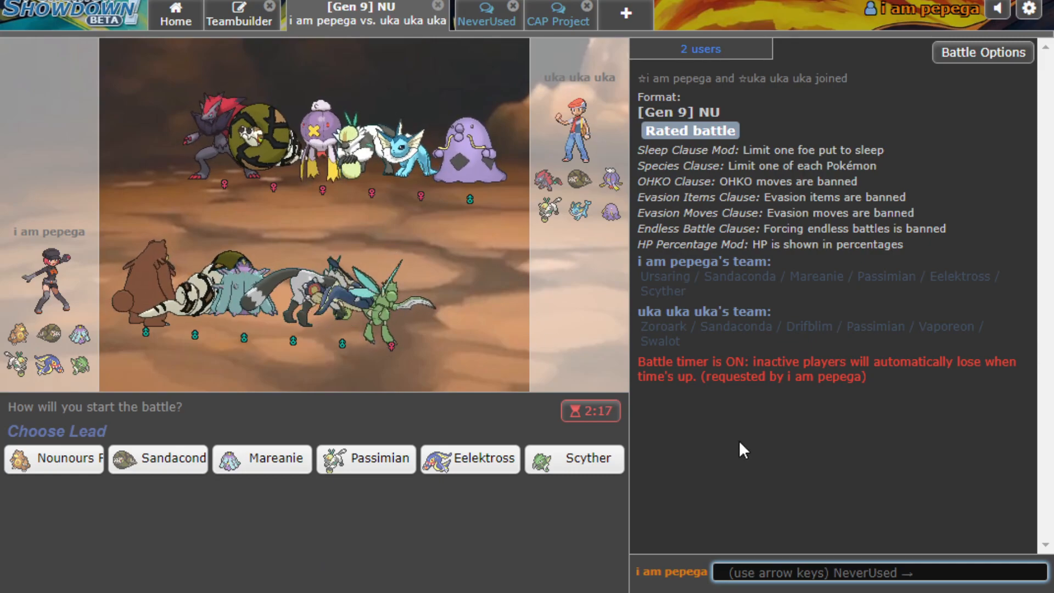
mouse_move(476, 511)
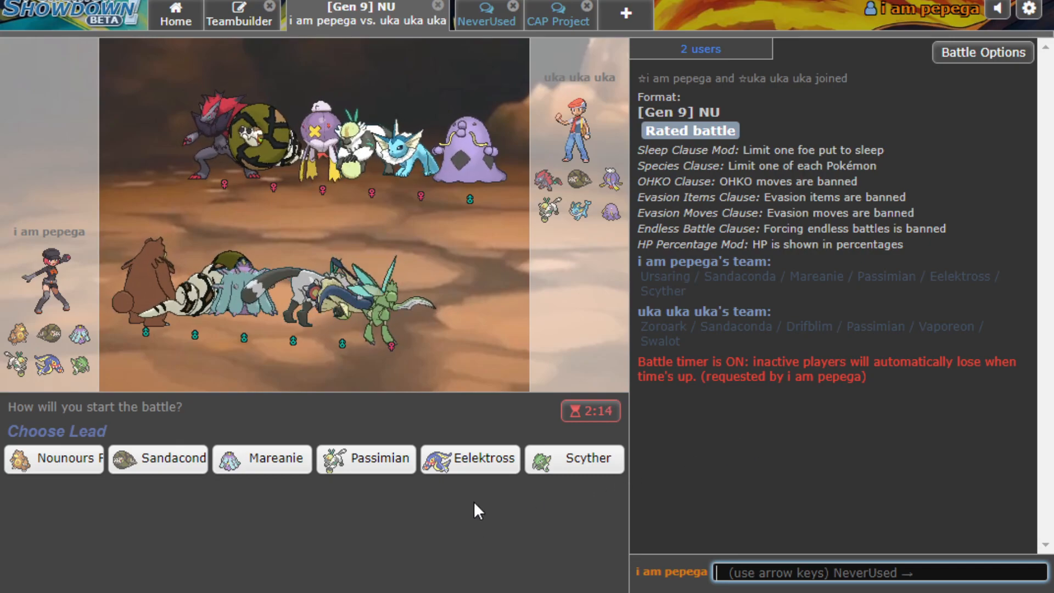
mouse_move(574, 47)
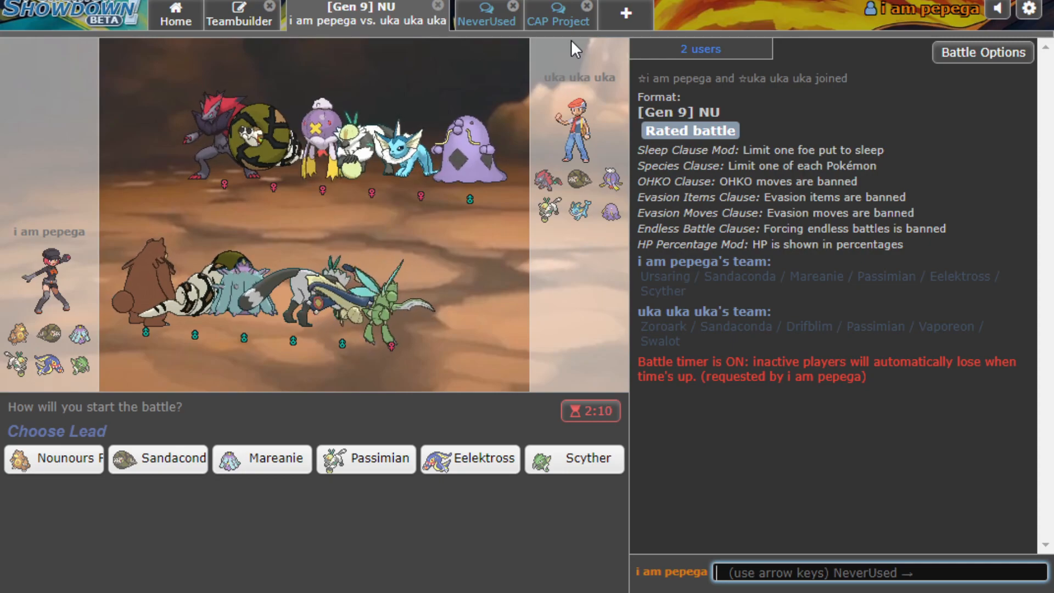
mouse_move(54, 459)
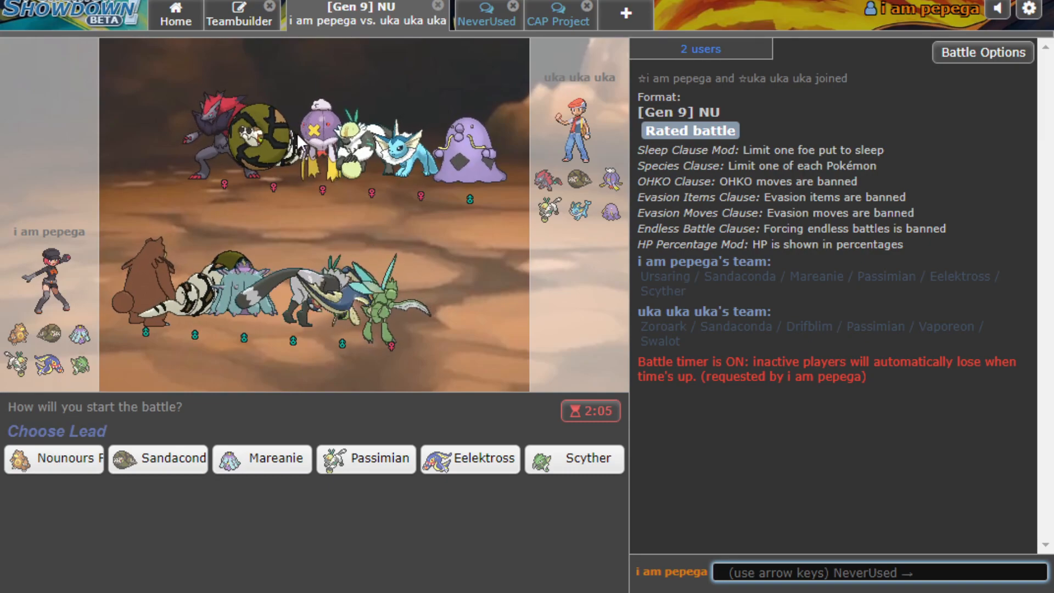
mouse_move(53, 459)
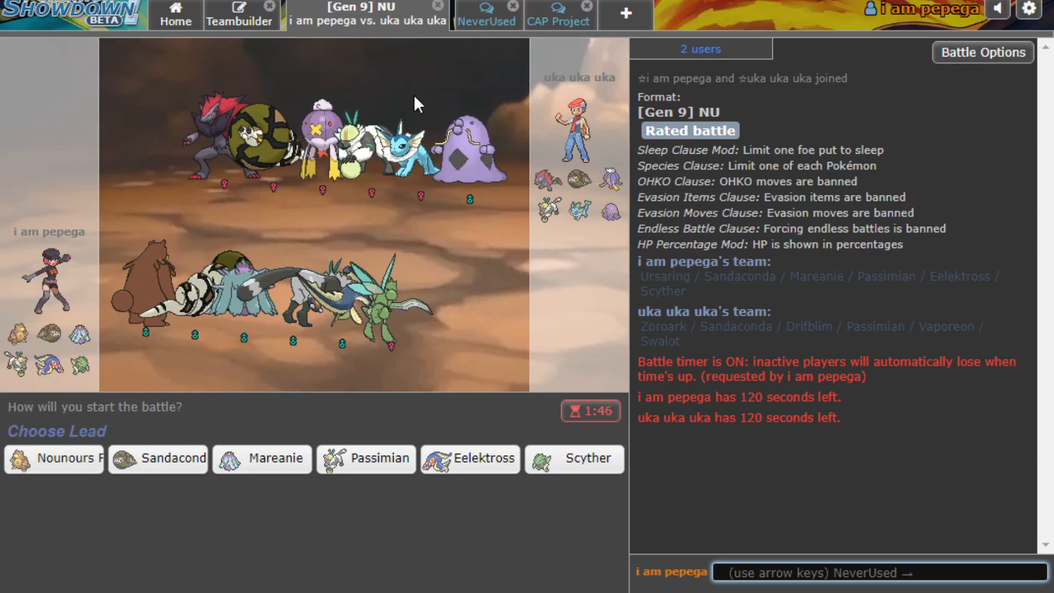
mouse_move(470, 458)
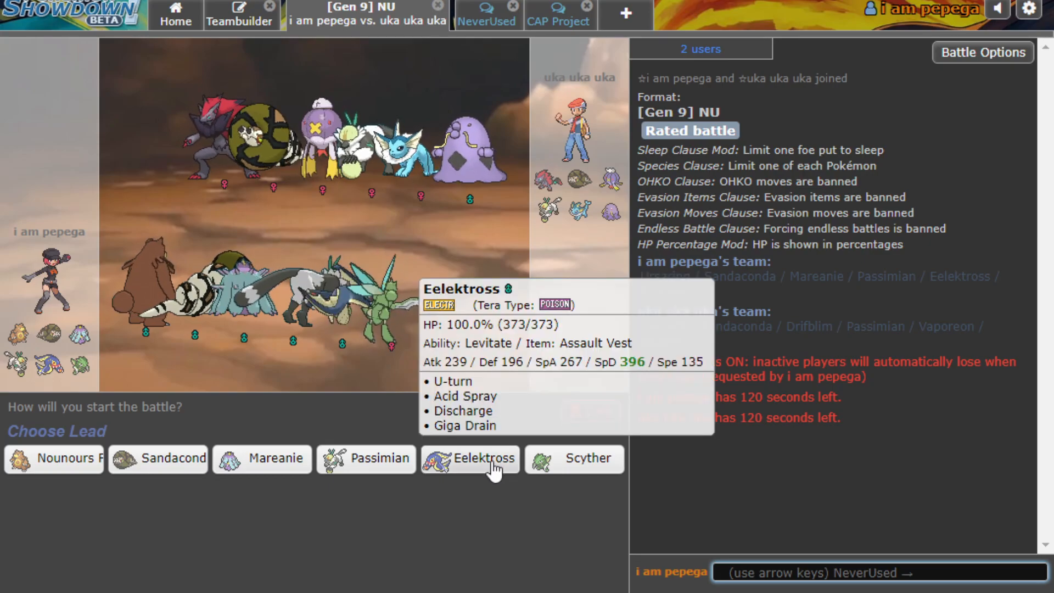
Lead with Eelektross, Discharge Swalot, then U-turn out next turn.
click(470, 459)
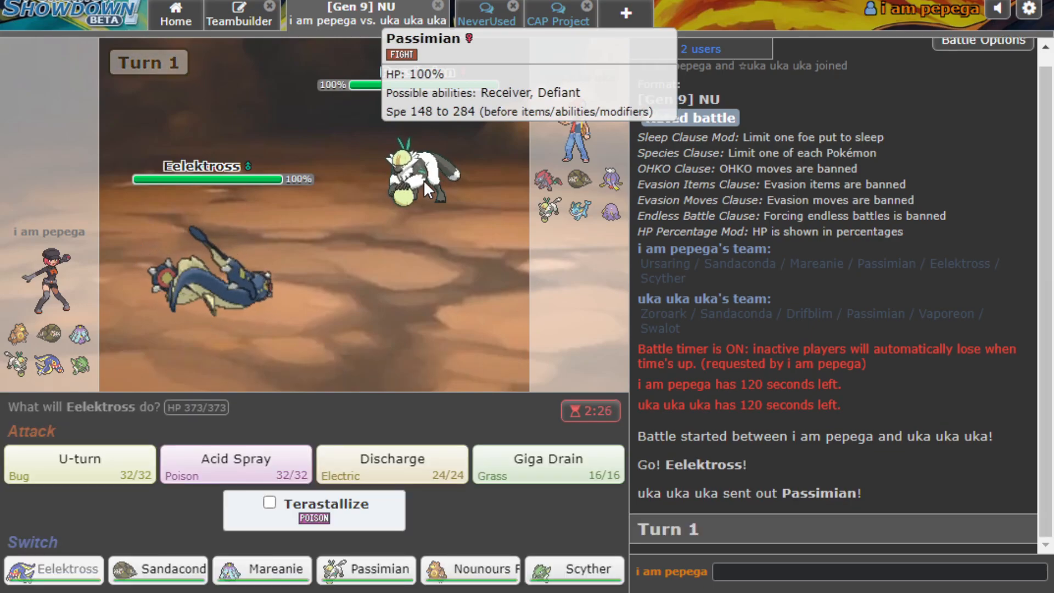
click(79, 464)
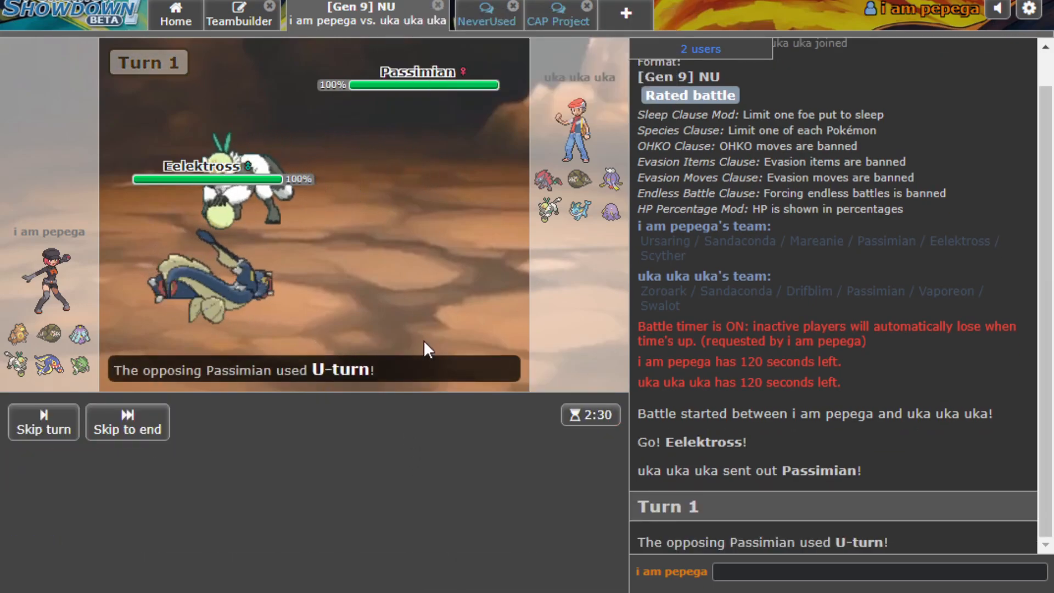
mouse_move(449, 195)
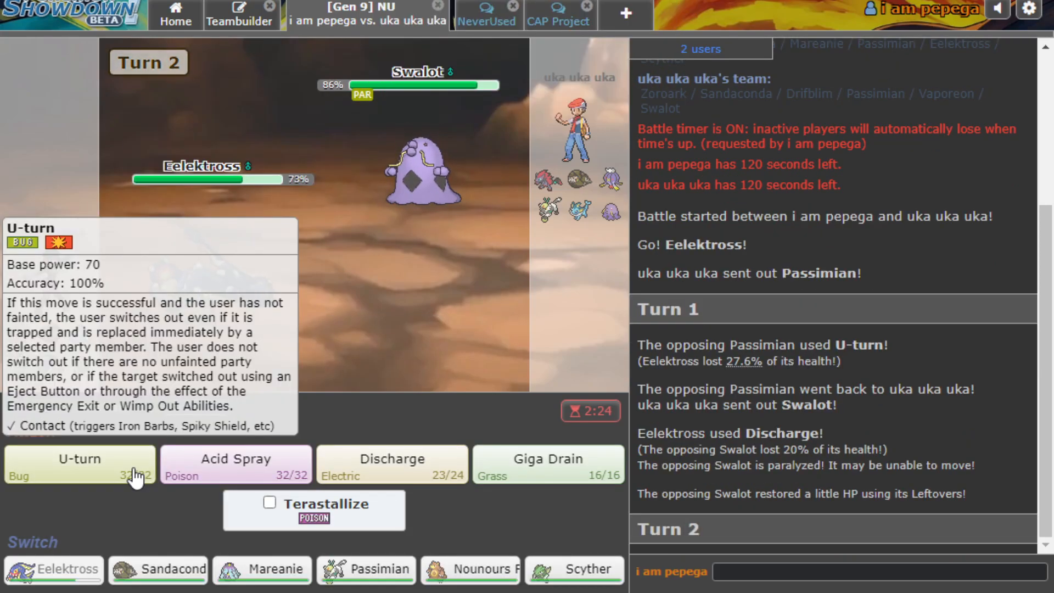
click(78, 464)
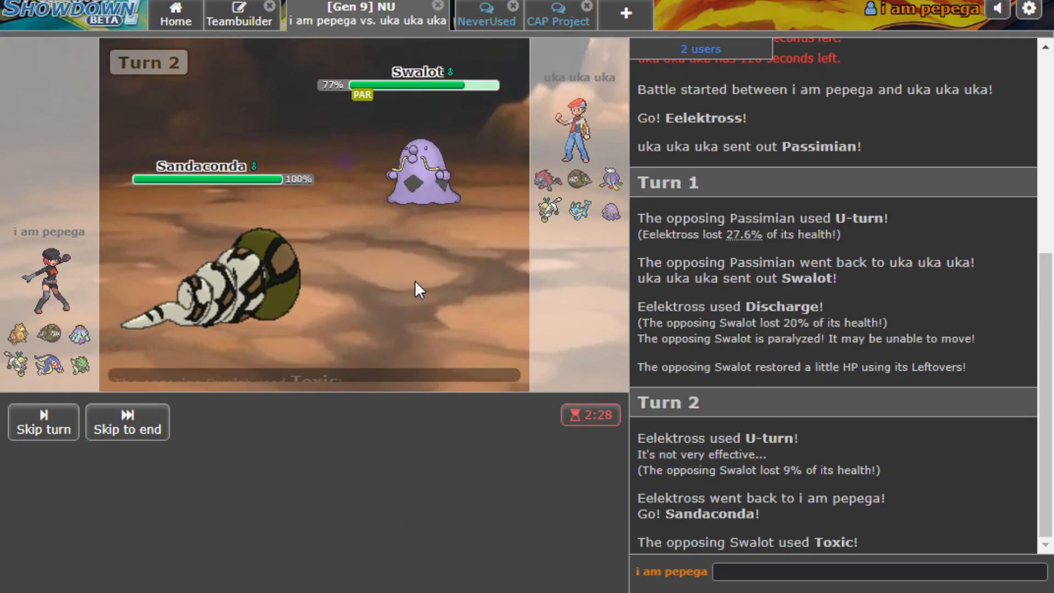
mouse_move(423, 172)
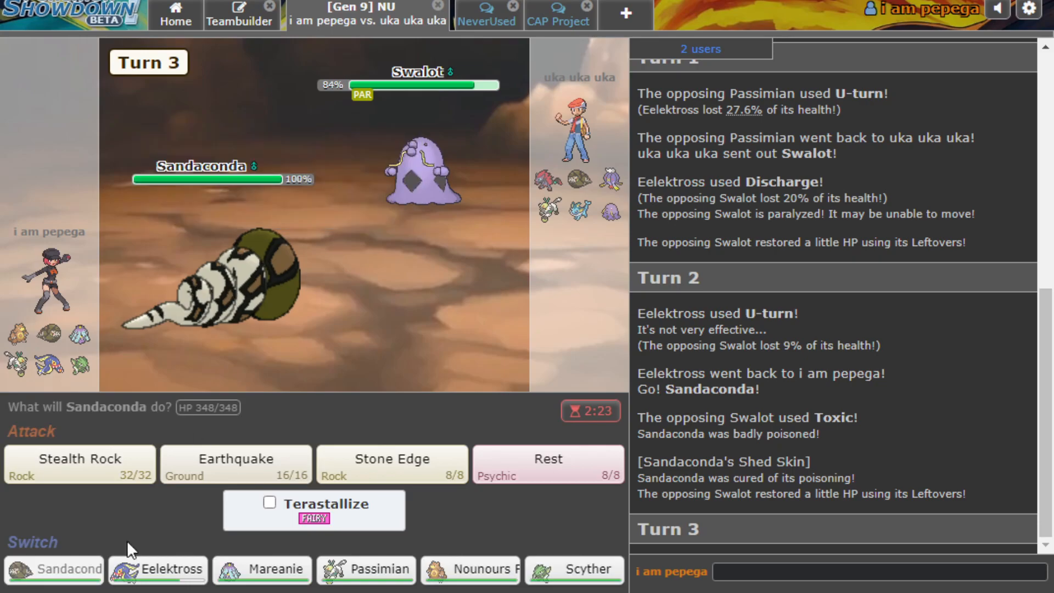
mouse_move(417, 171)
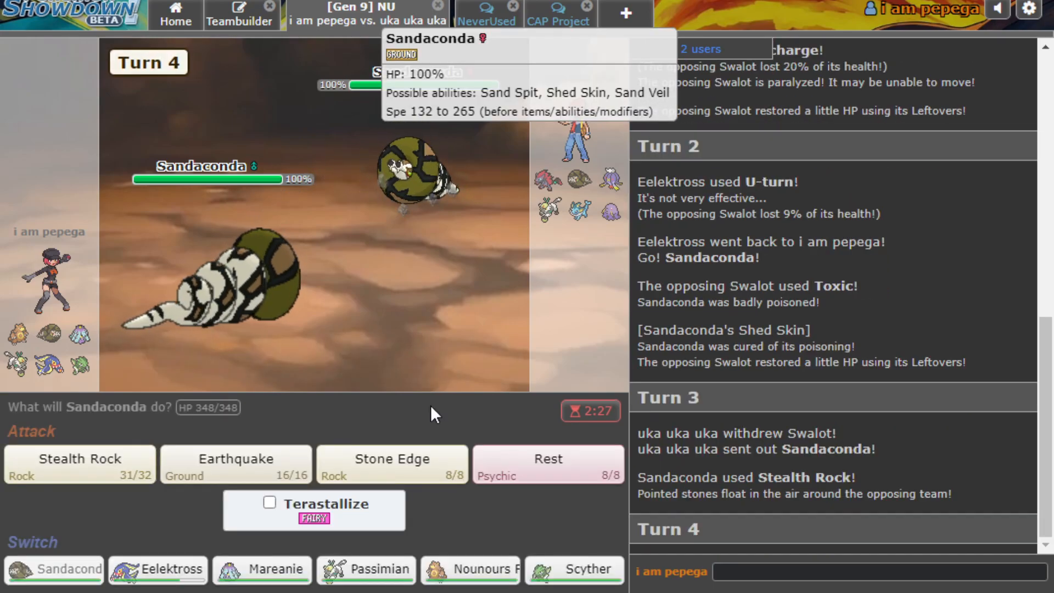
mouse_move(484, 192)
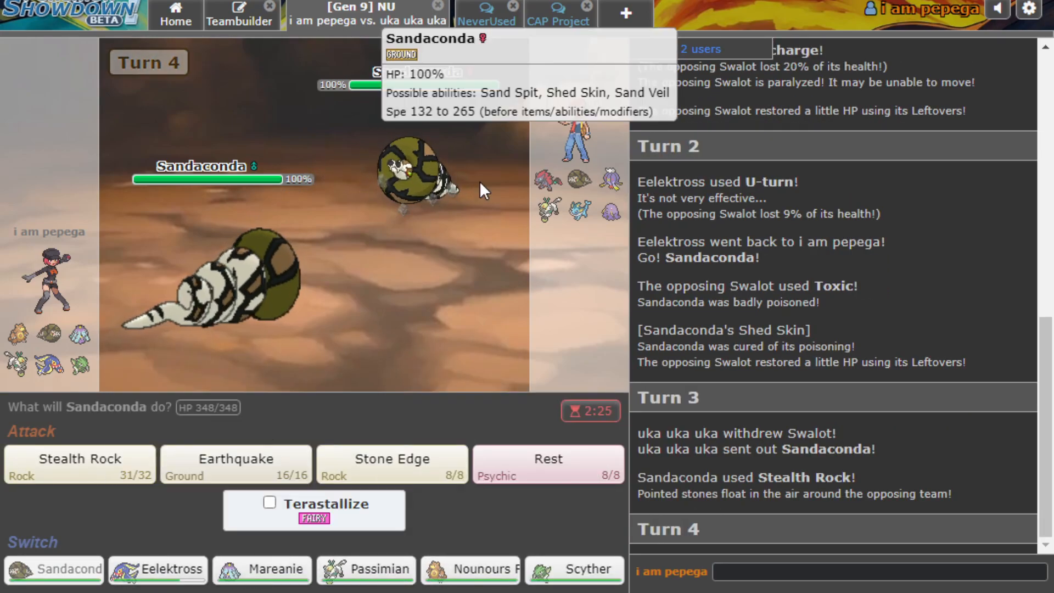
Bring in Eelektross, U-turn into Ursaring for Shadow Claw, then switch back to Eelektross.
click(157, 568)
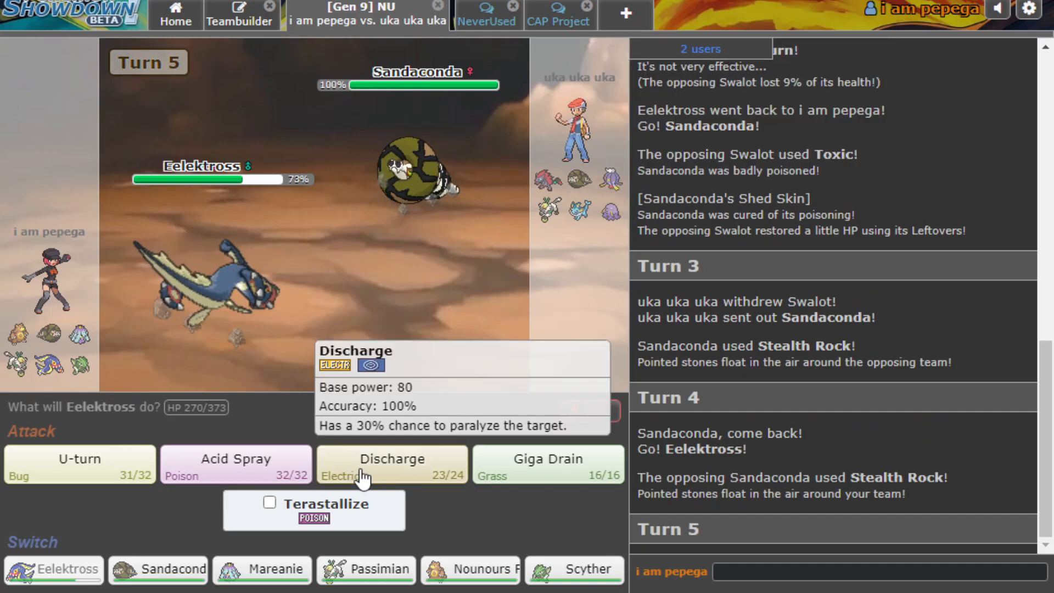
click(392, 464)
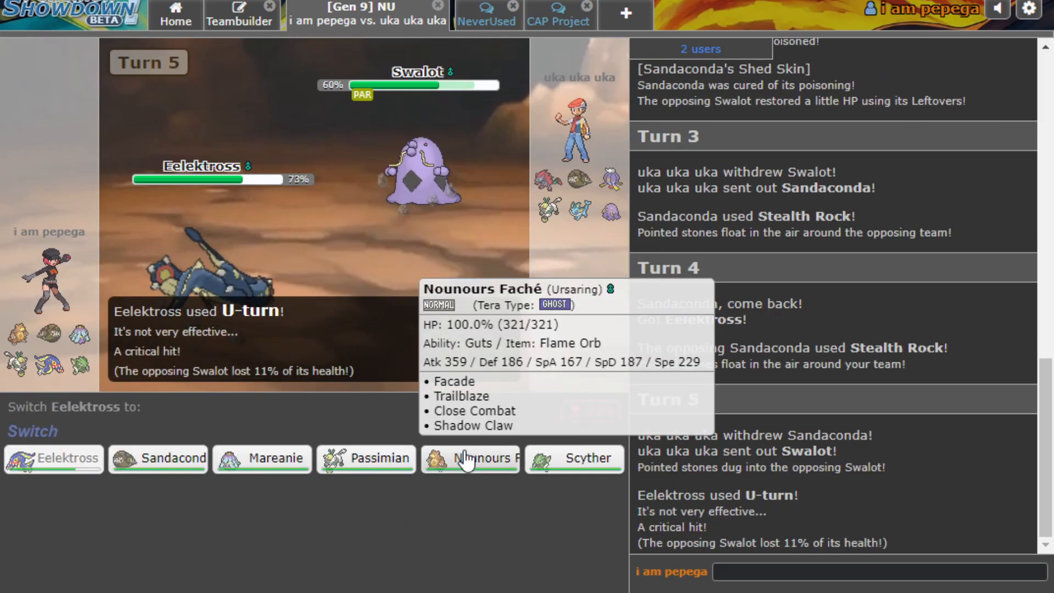
click(470, 458)
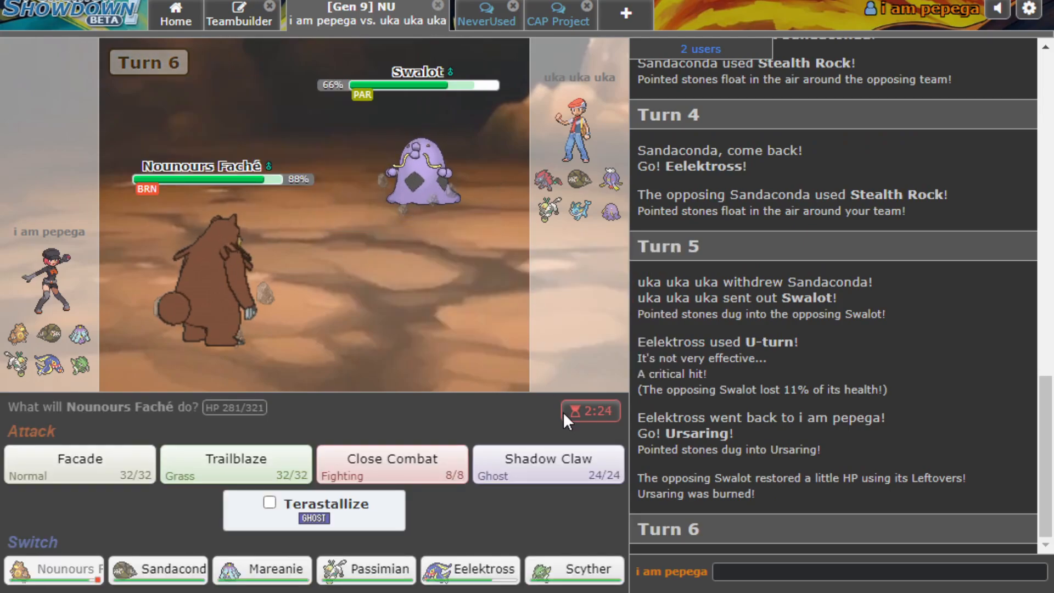
click(547, 463)
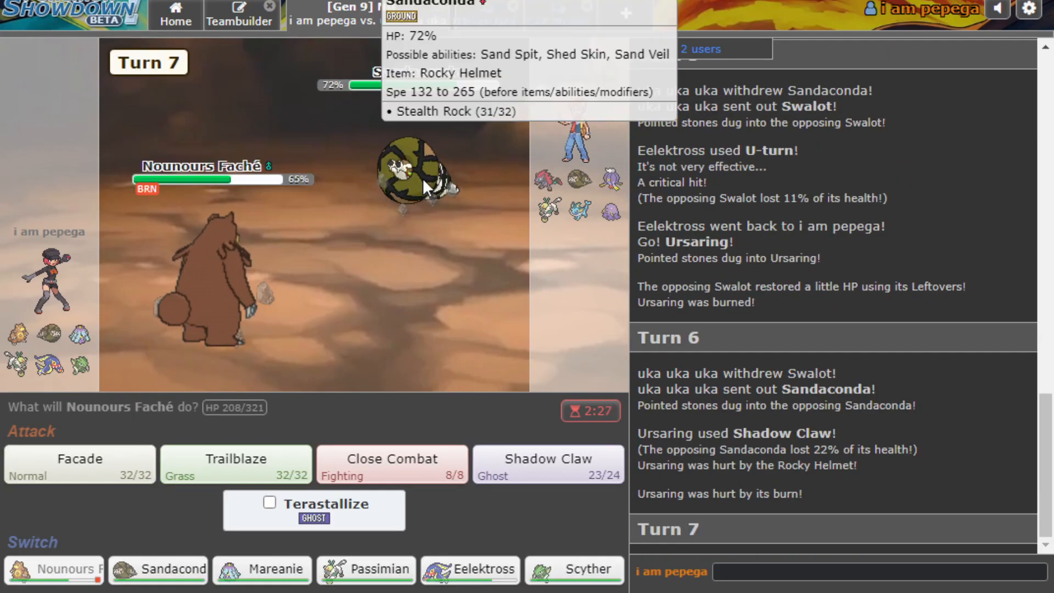
mouse_move(416, 346)
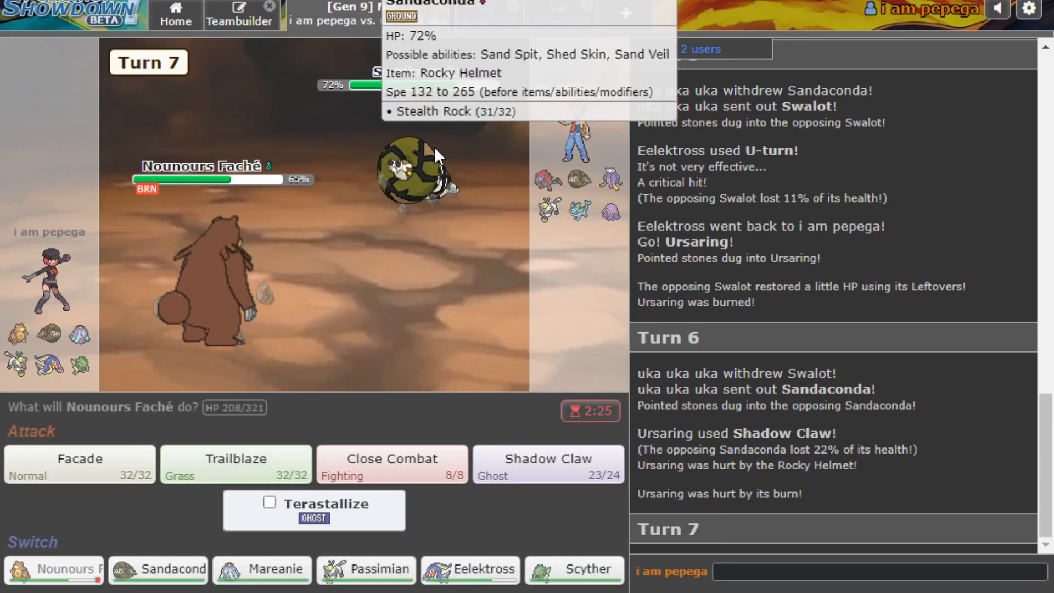
mouse_move(470, 569)
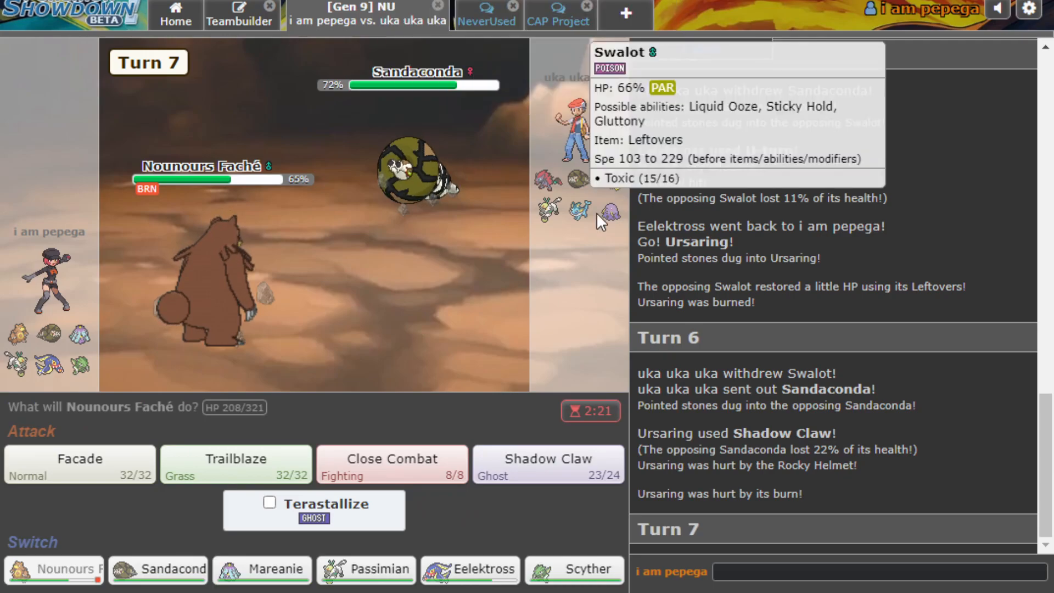
mouse_move(548, 212)
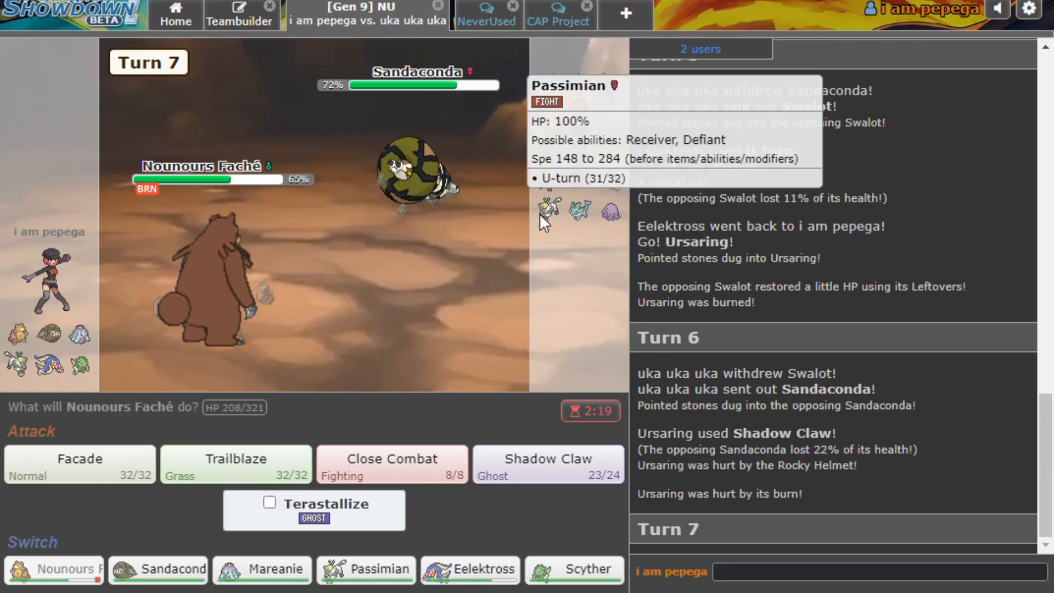
mouse_move(255, 298)
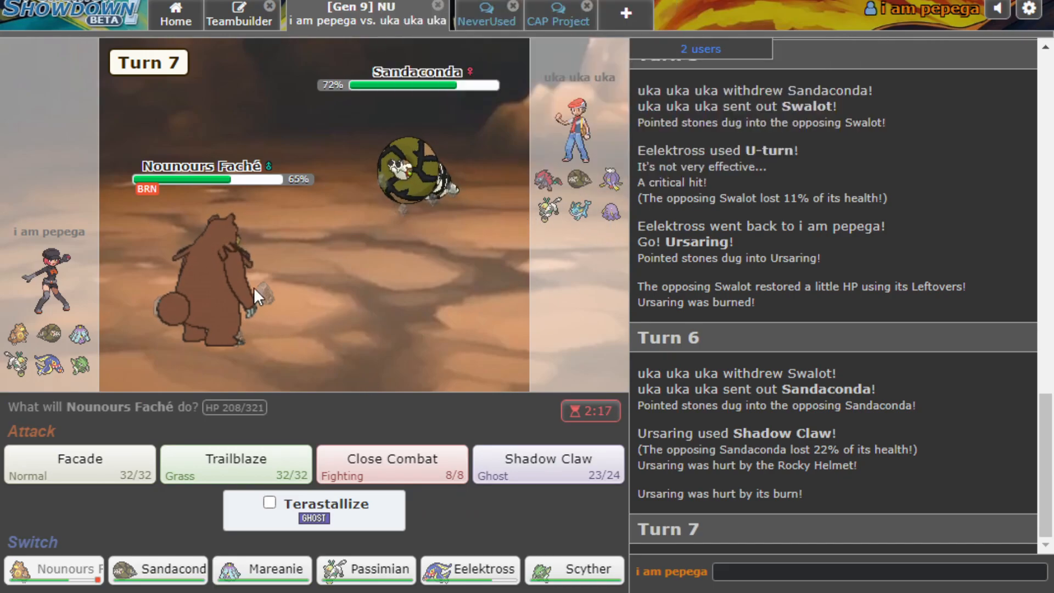
click(470, 569)
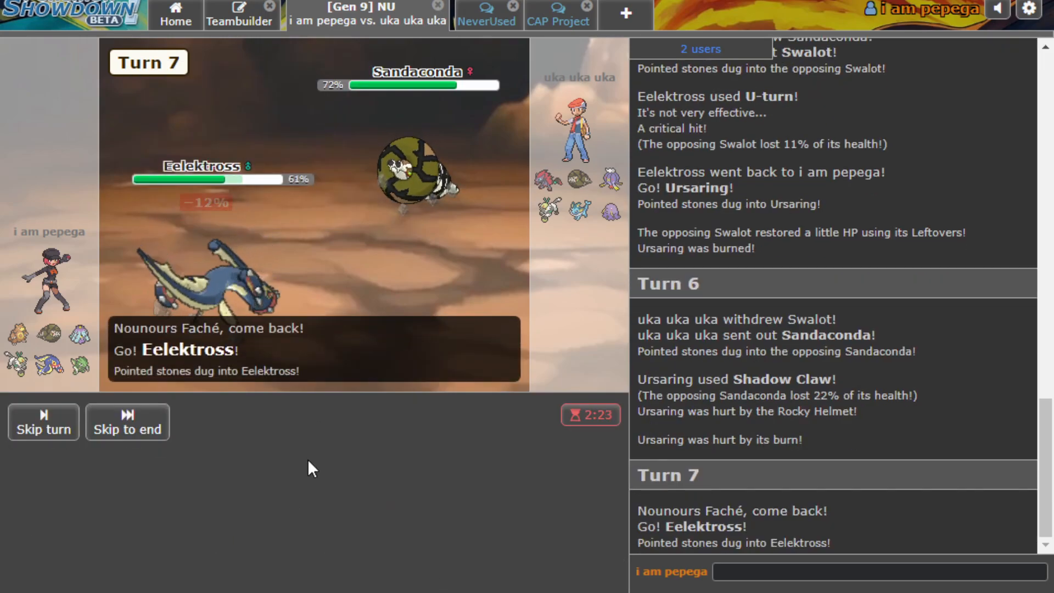
mouse_move(423, 181)
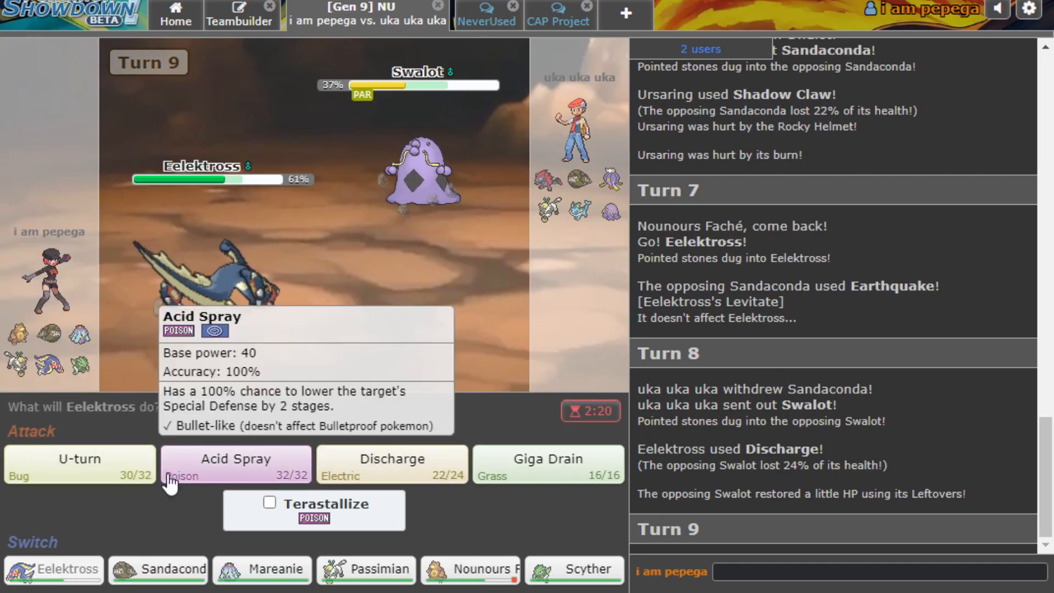
mouse_move(79, 463)
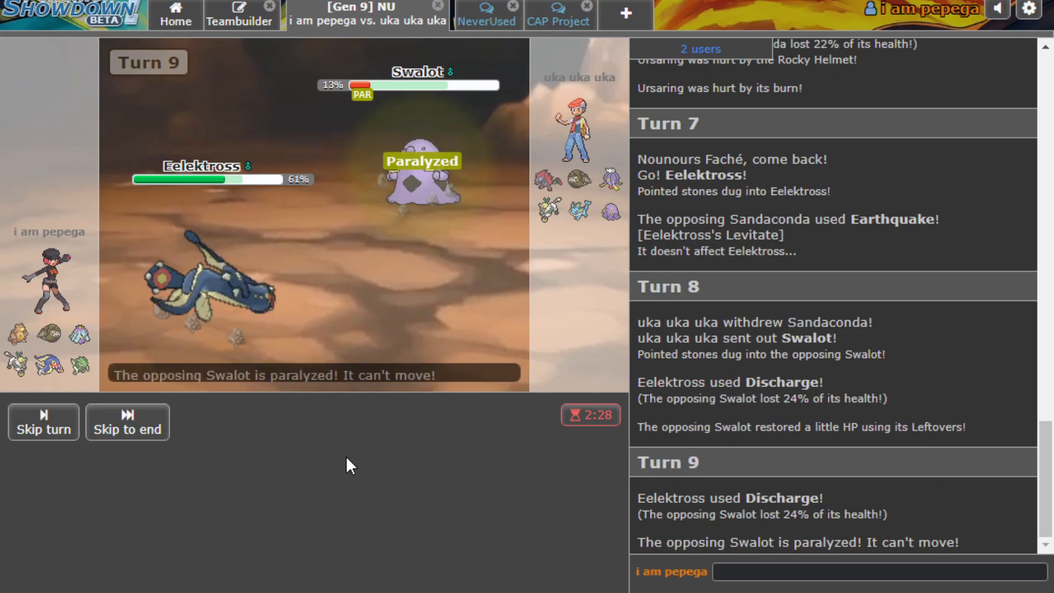
mouse_move(422, 166)
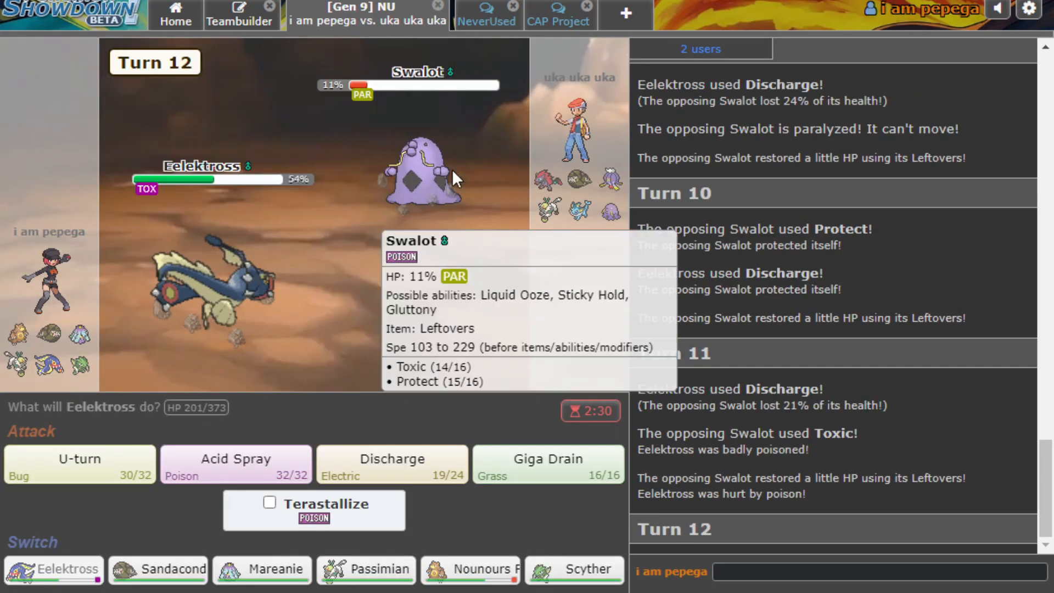
mouse_move(204, 553)
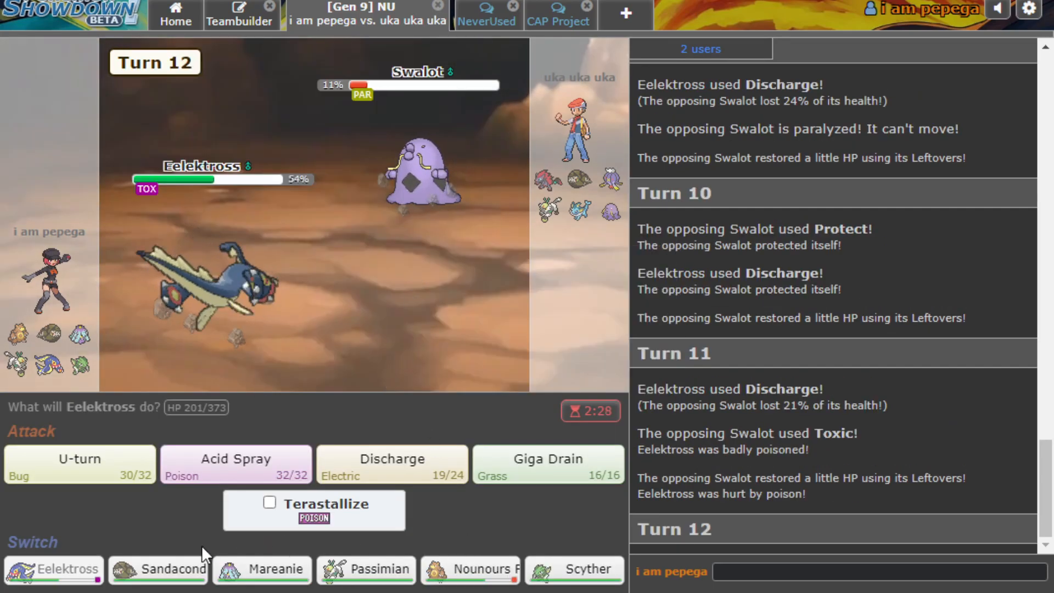
mouse_move(235, 464)
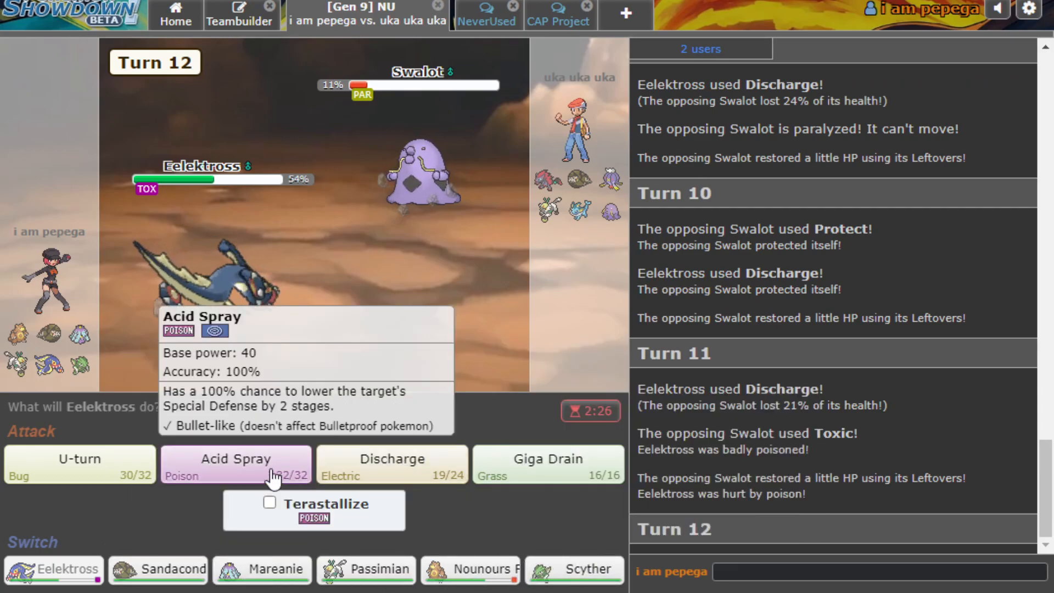
Switch poisoned Eelektross to Scyther and knock out Swalot with Aerial Ace.
click(574, 569)
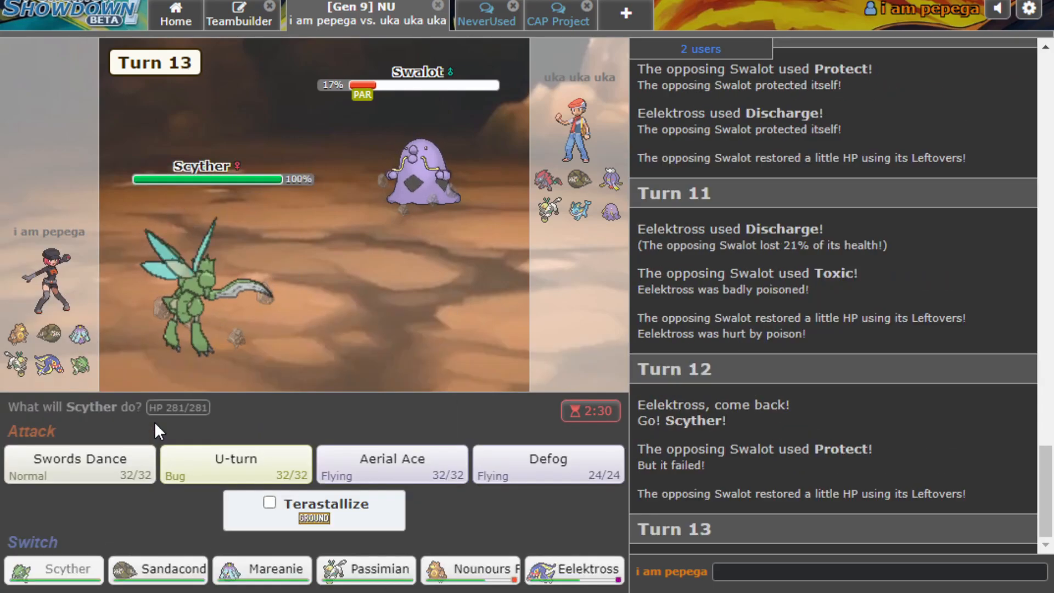
click(391, 458)
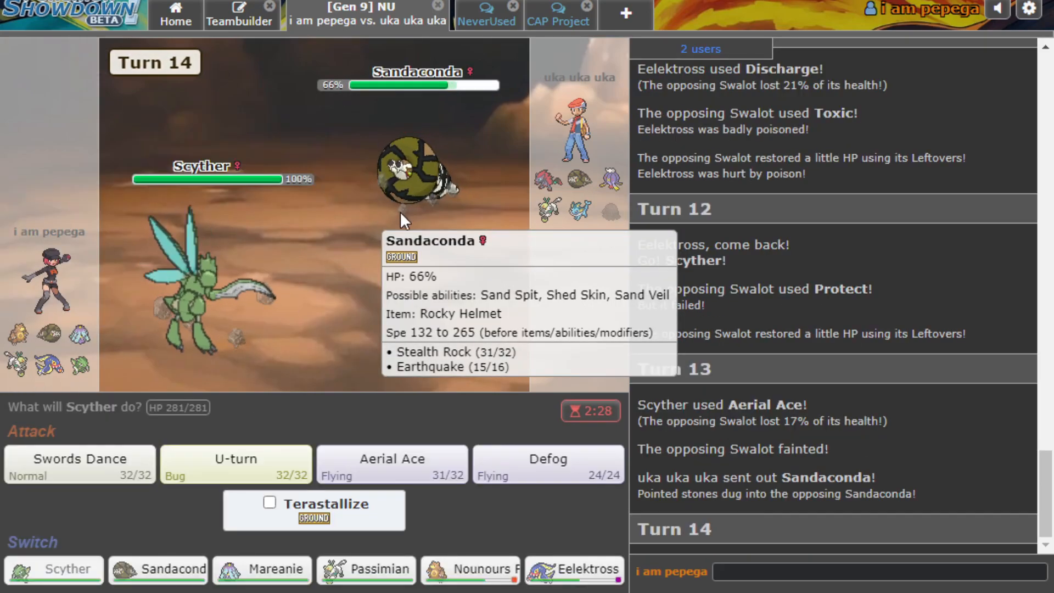
U-turn Scyther into Sandaconda, bringing in burned Ursaring, then queue Facade.
click(234, 464)
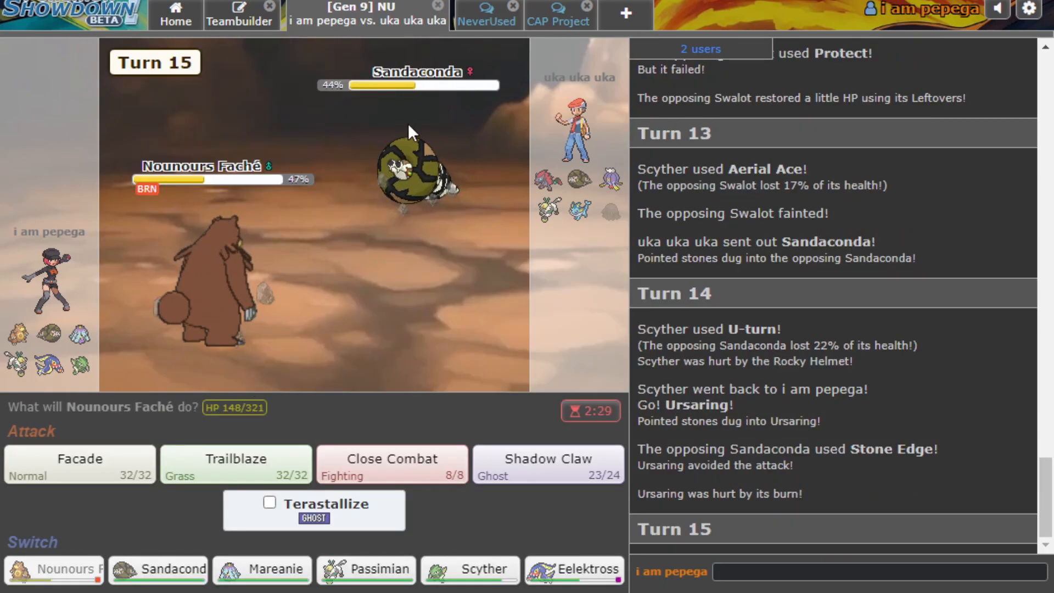
click(78, 463)
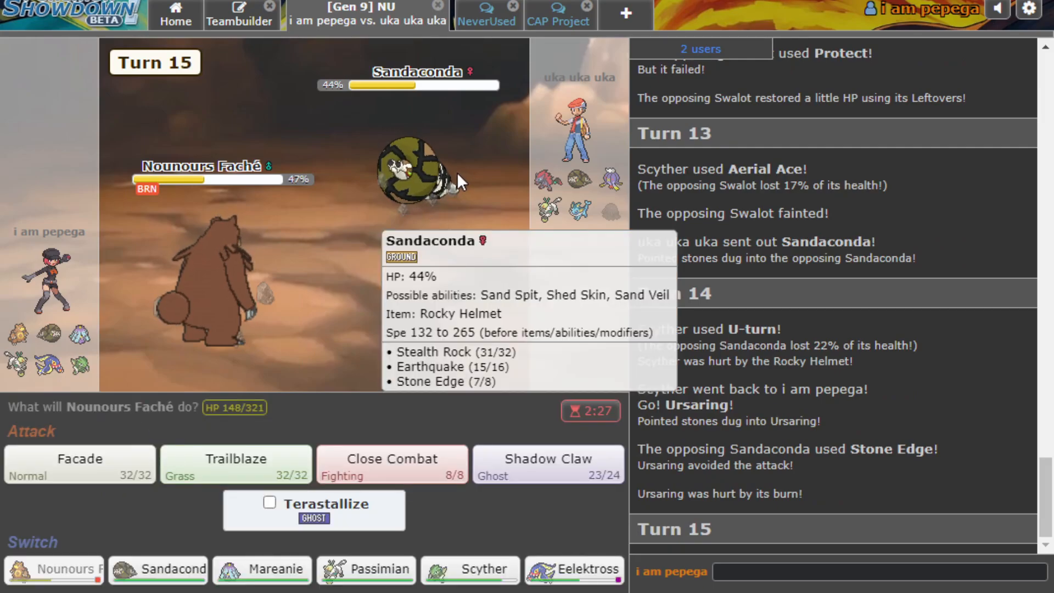
mouse_move(449, 223)
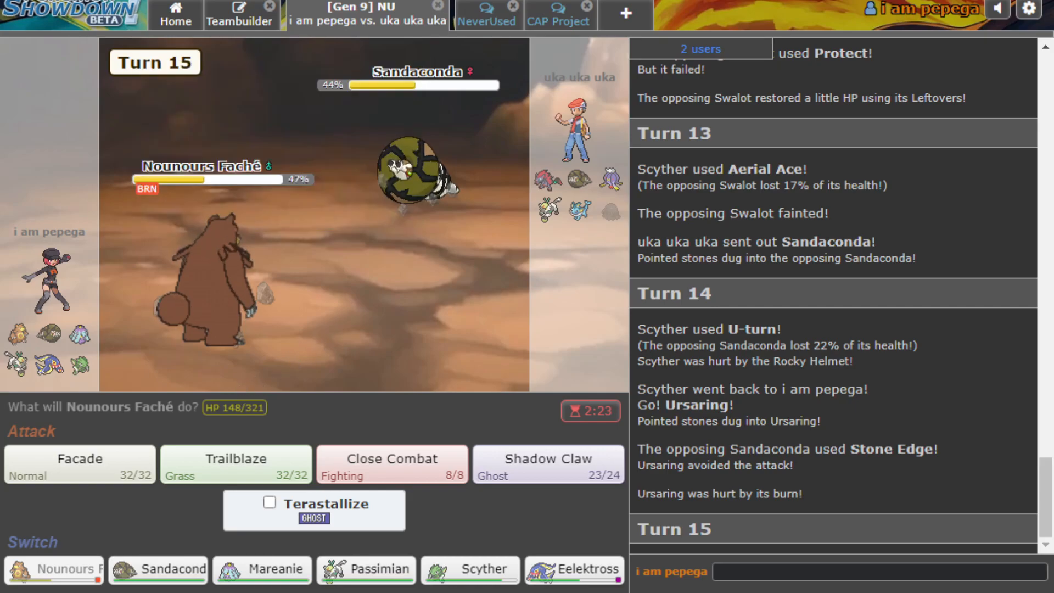
mouse_move(79, 463)
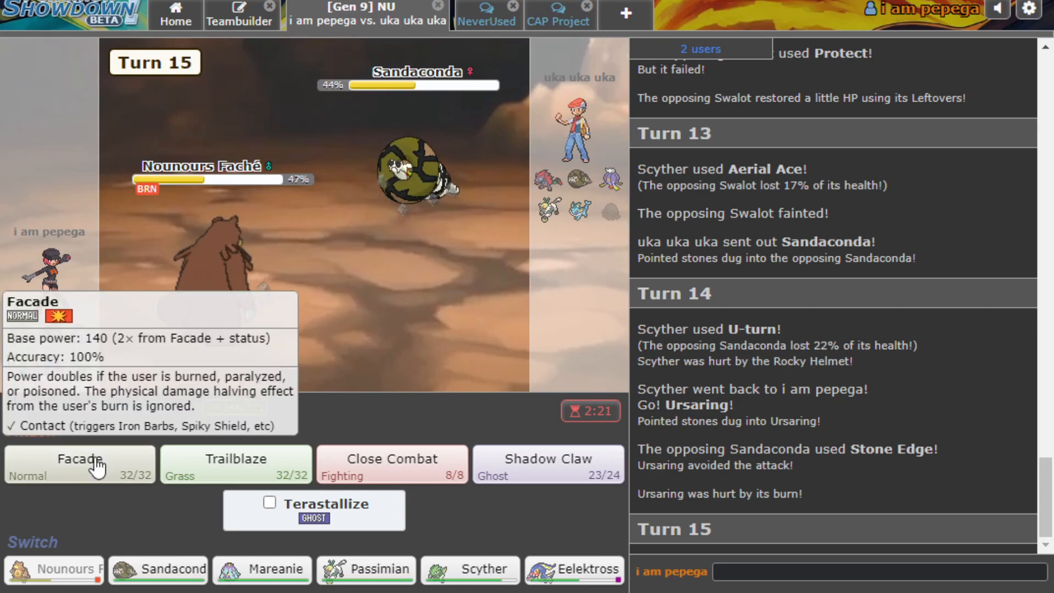
click(78, 464)
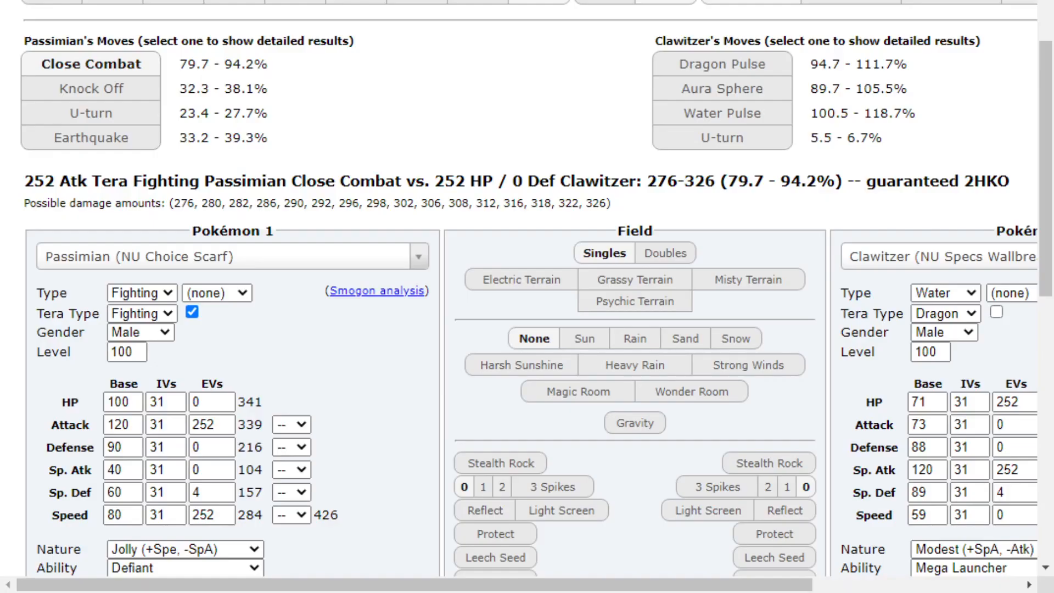
Compute Jolly Guts Ursaring's Shadow Claw versus NU Defog Drifblim: 59.8–70.7%, guaranteed 2HKO.
text(ursaring (Blank Set)
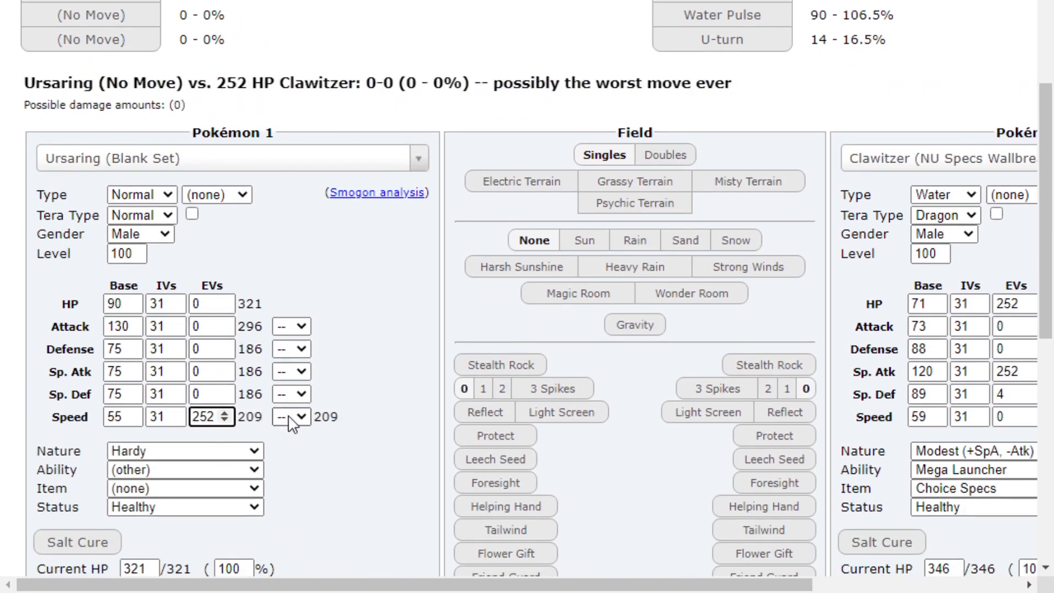
click(185, 450)
text(252)
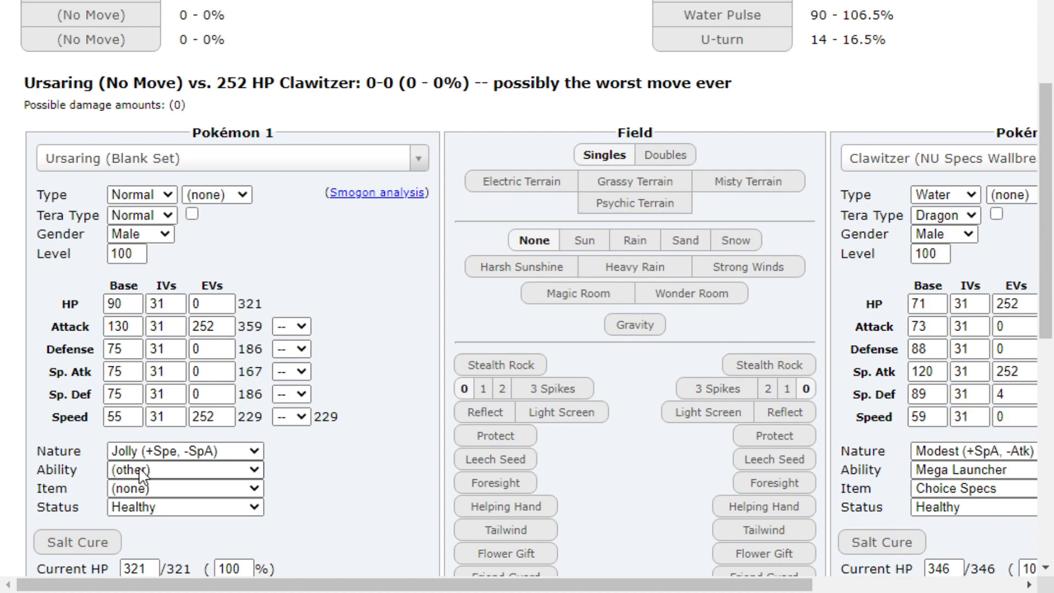
click(185, 470)
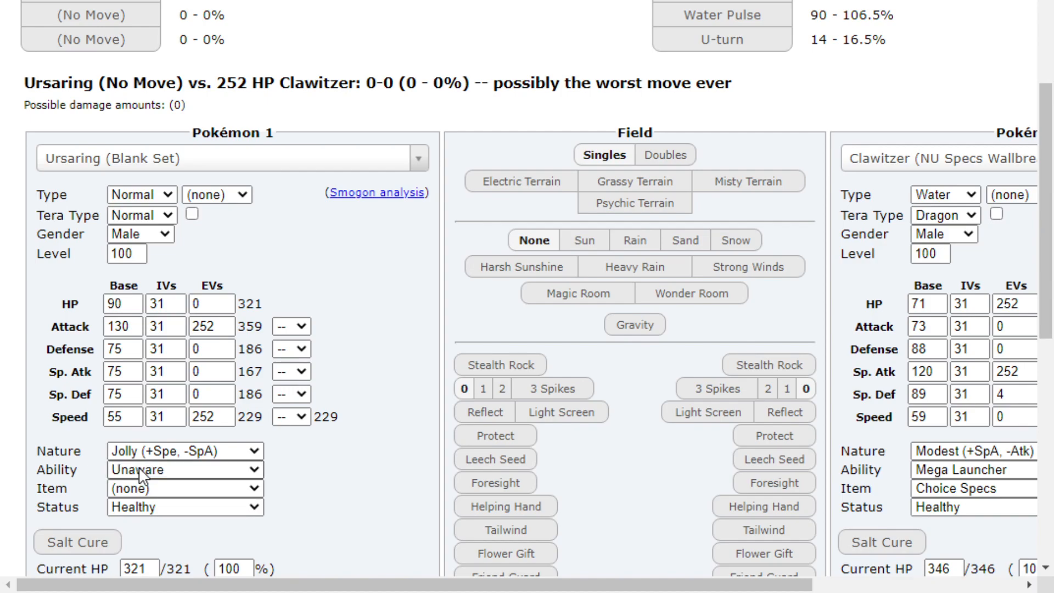
click(185, 470)
text(drifbl)
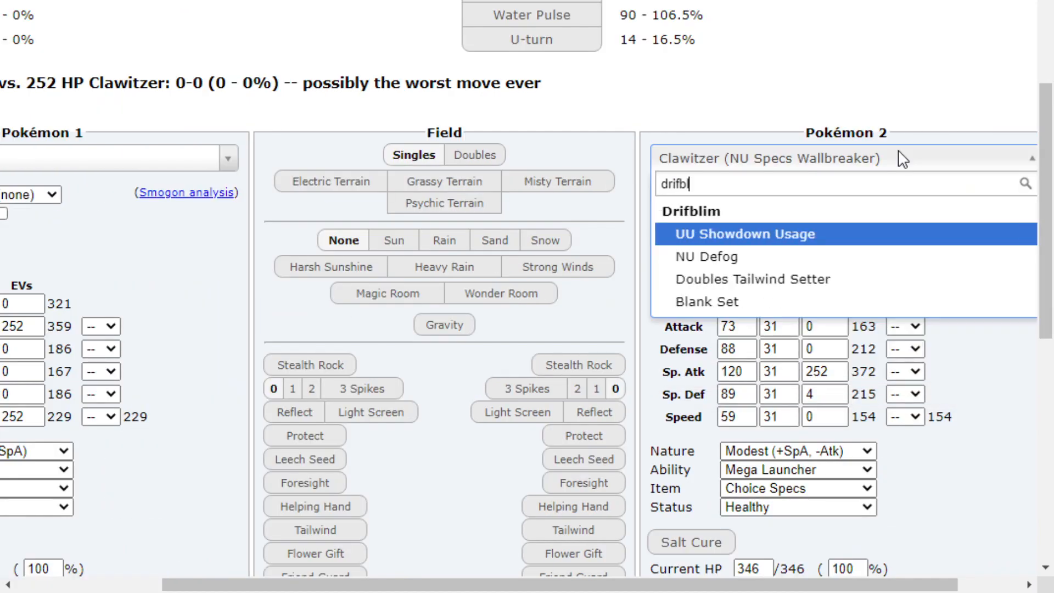
click(705, 256)
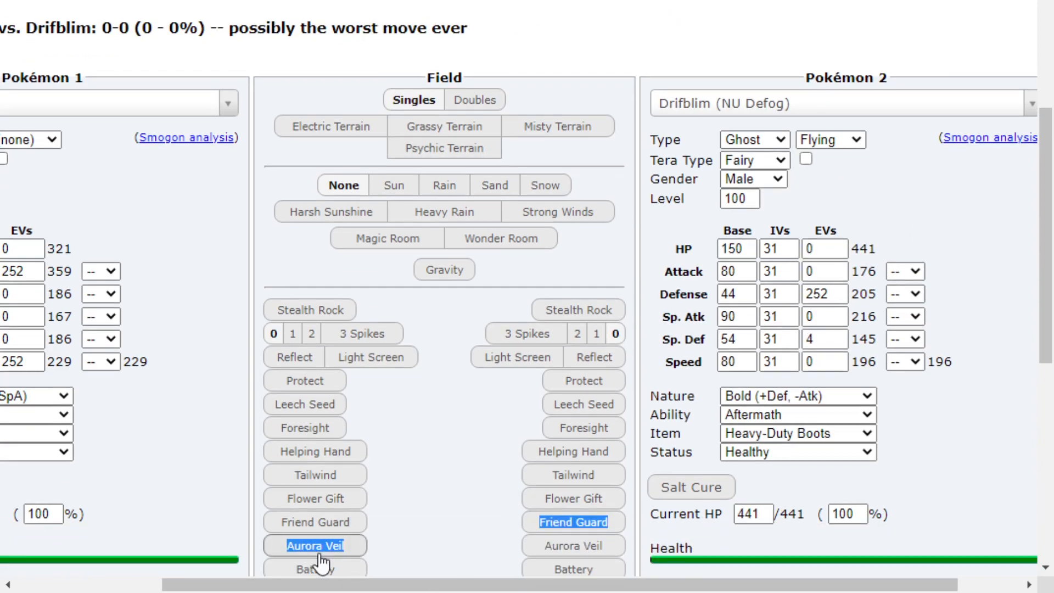
scroll(down, 3)
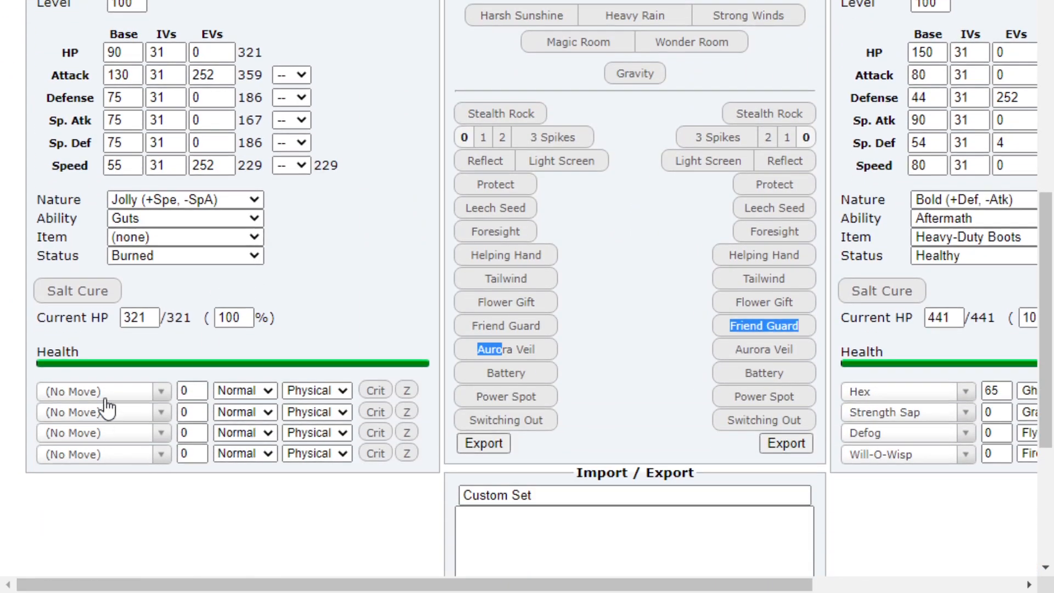
text(shadow)
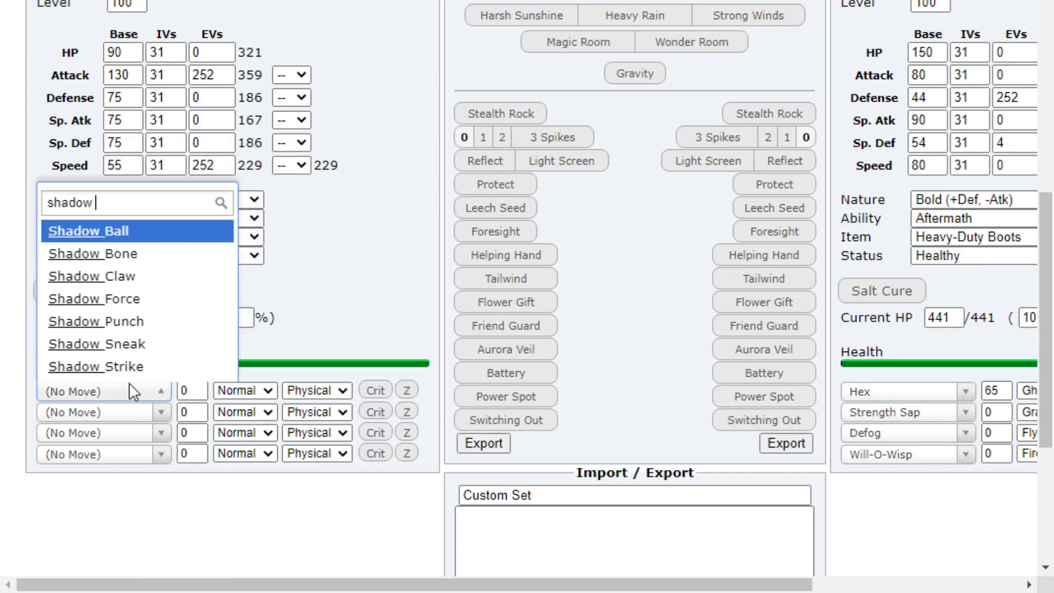
click(90, 275)
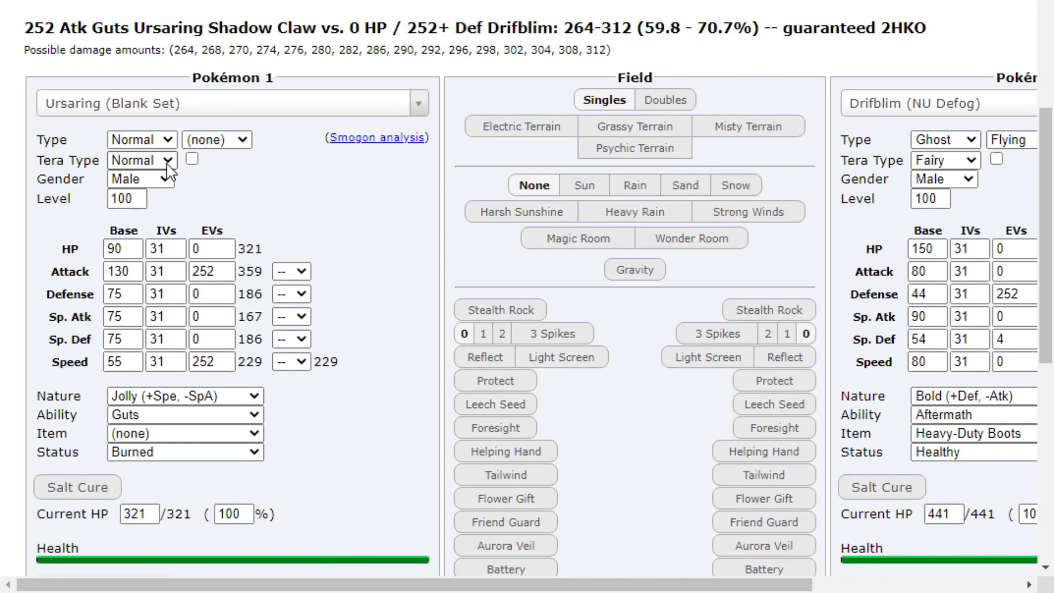
mouse_move(139, 365)
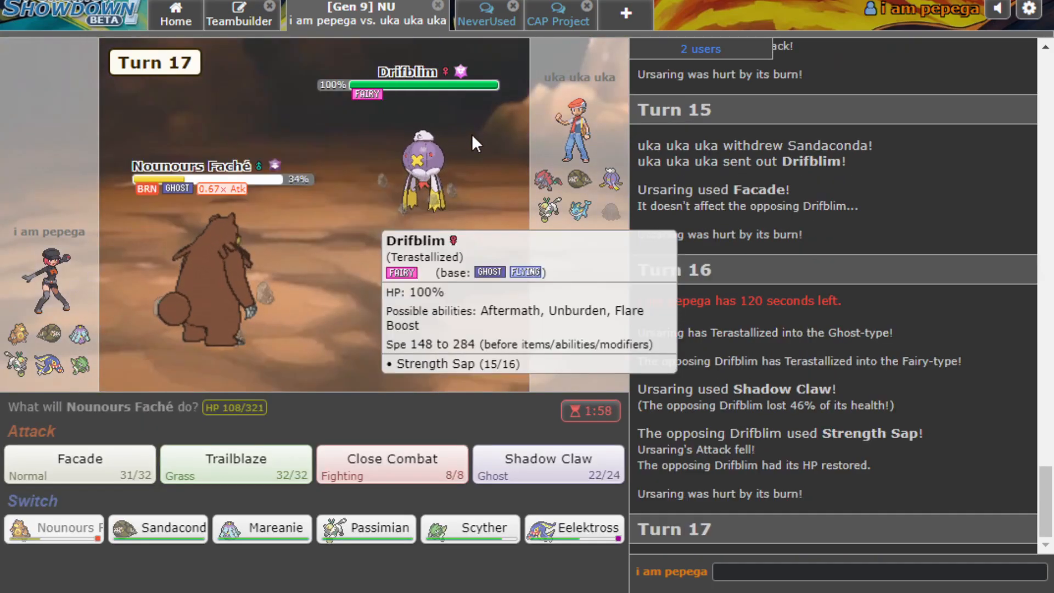
mouse_move(503, 386)
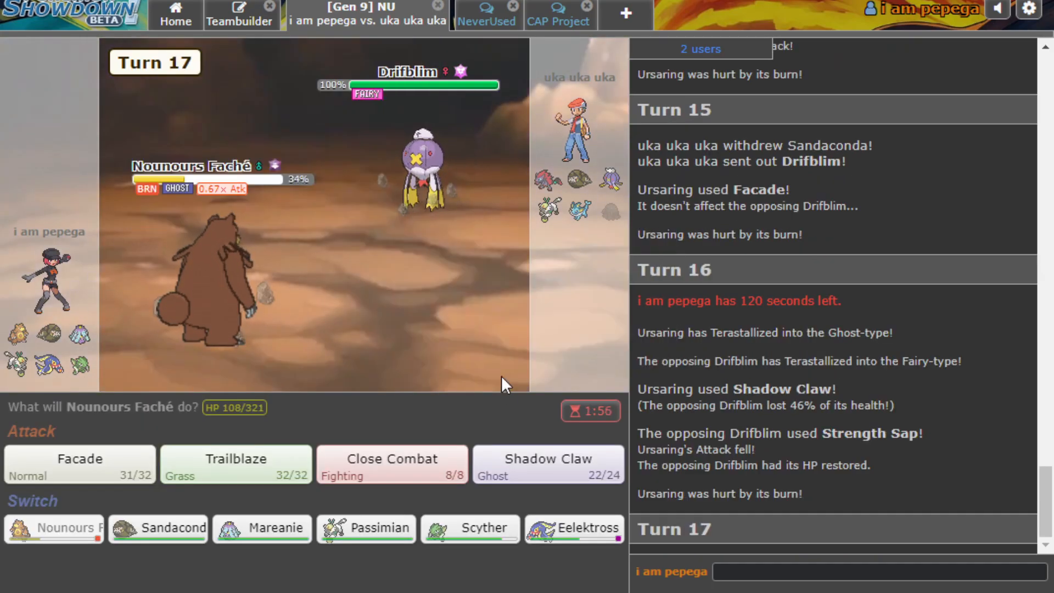
Switch Ursaring to Mareanie, Surf the sleeping Sandaconda, then queue Toxic.
click(261, 528)
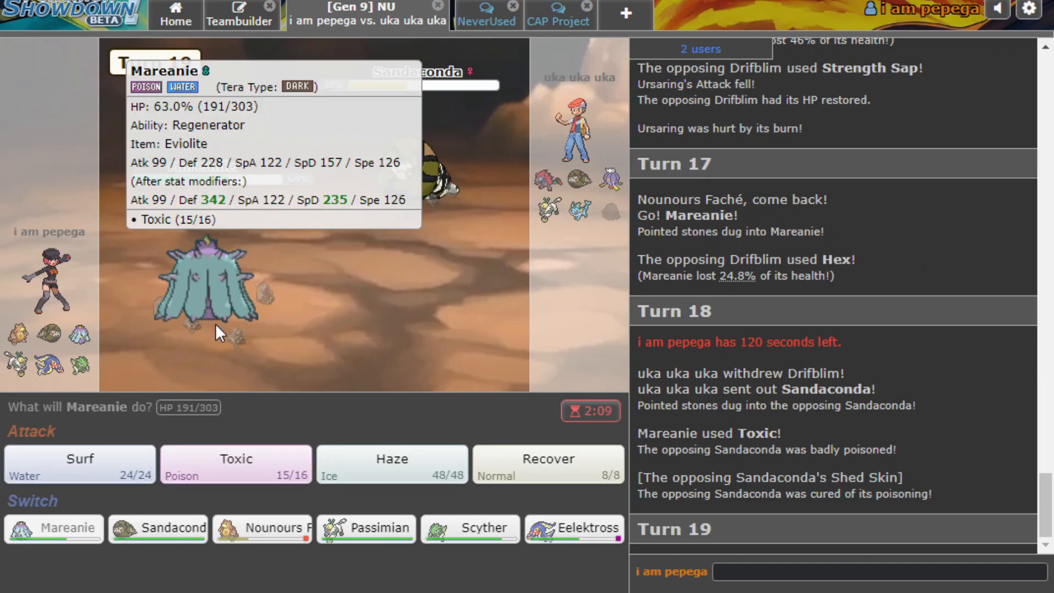
click(79, 463)
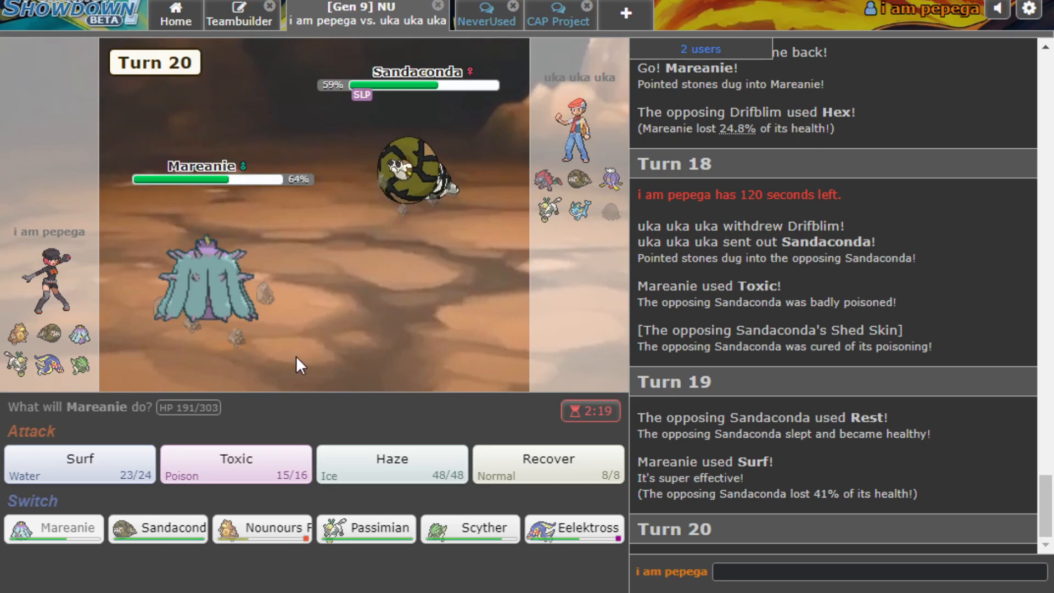
mouse_move(224, 445)
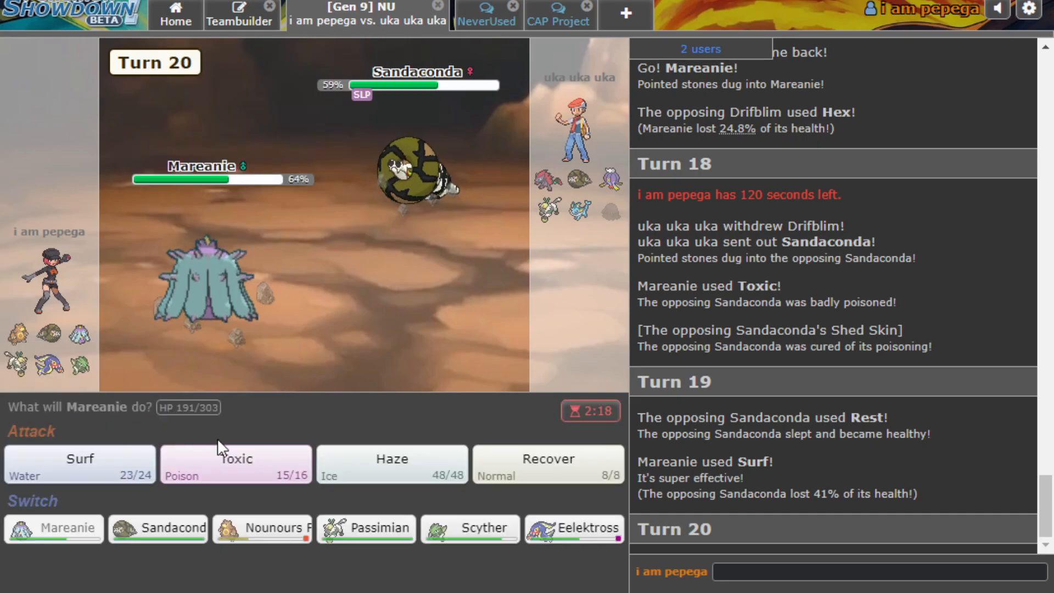
click(235, 463)
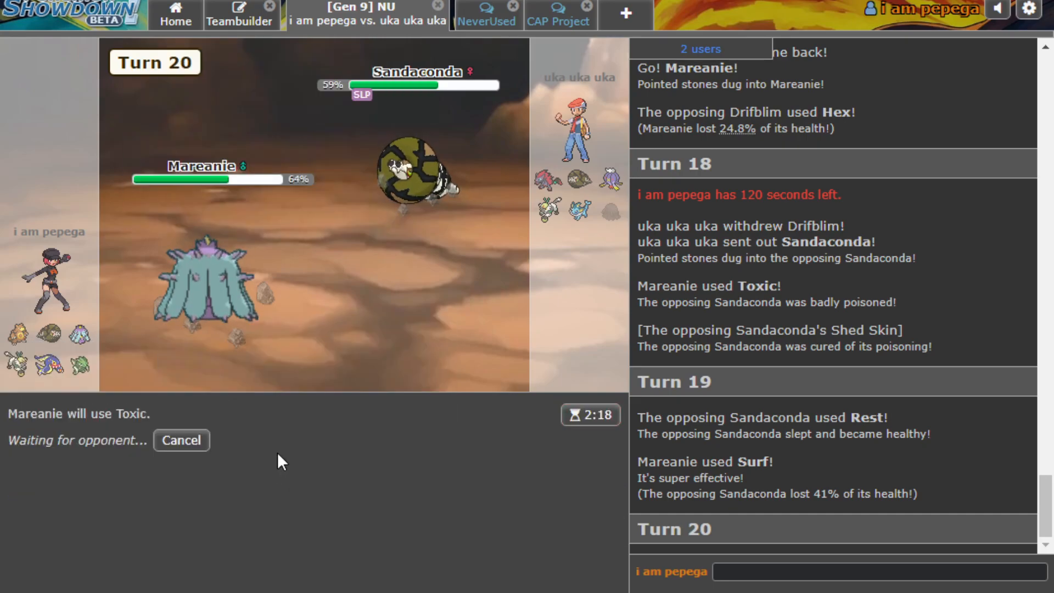
mouse_move(432, 309)
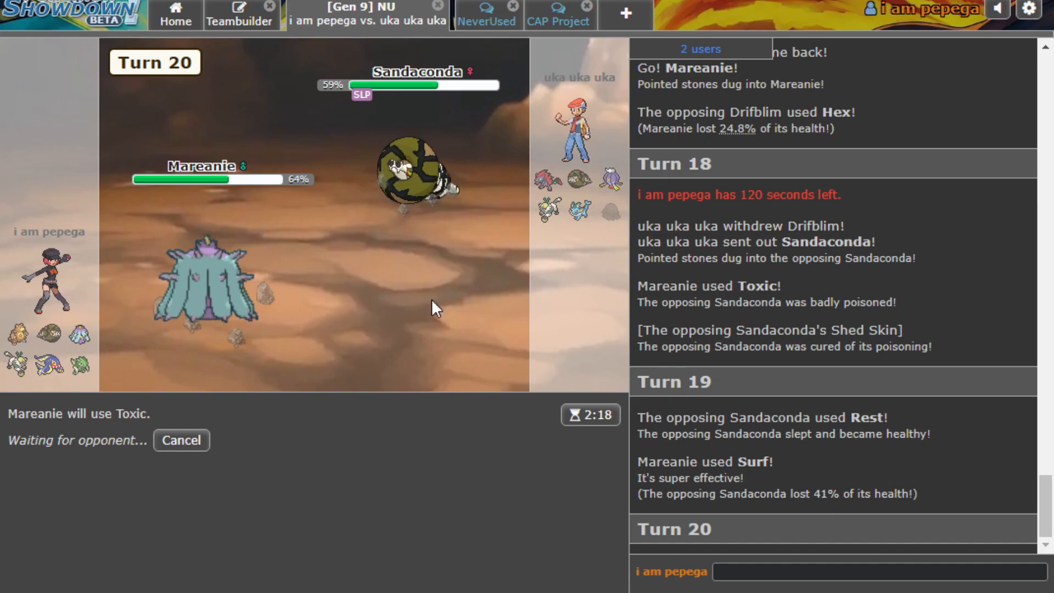
mouse_move(316, 216)
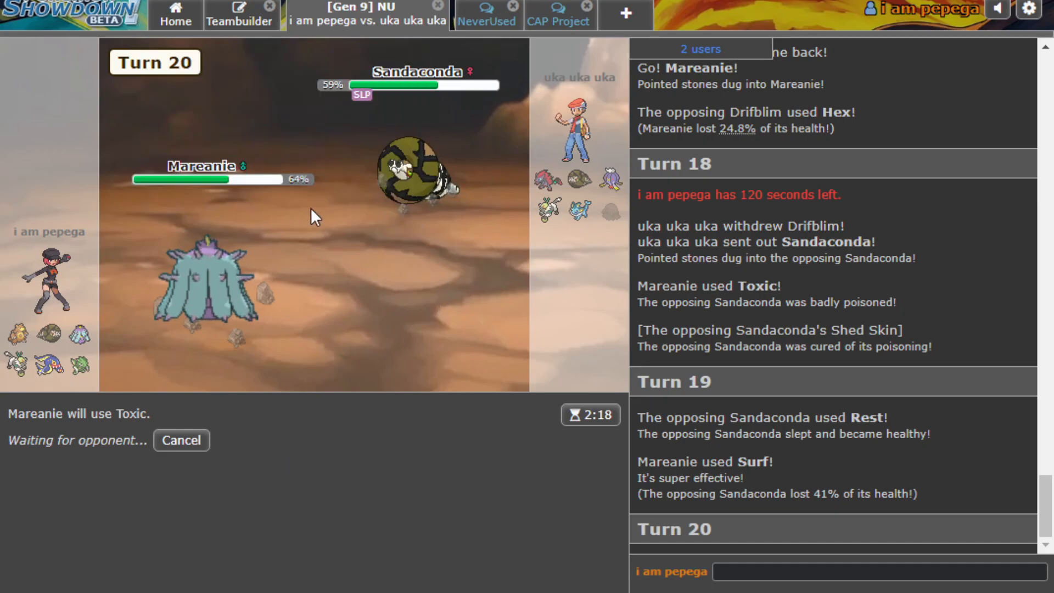
mouse_move(354, 281)
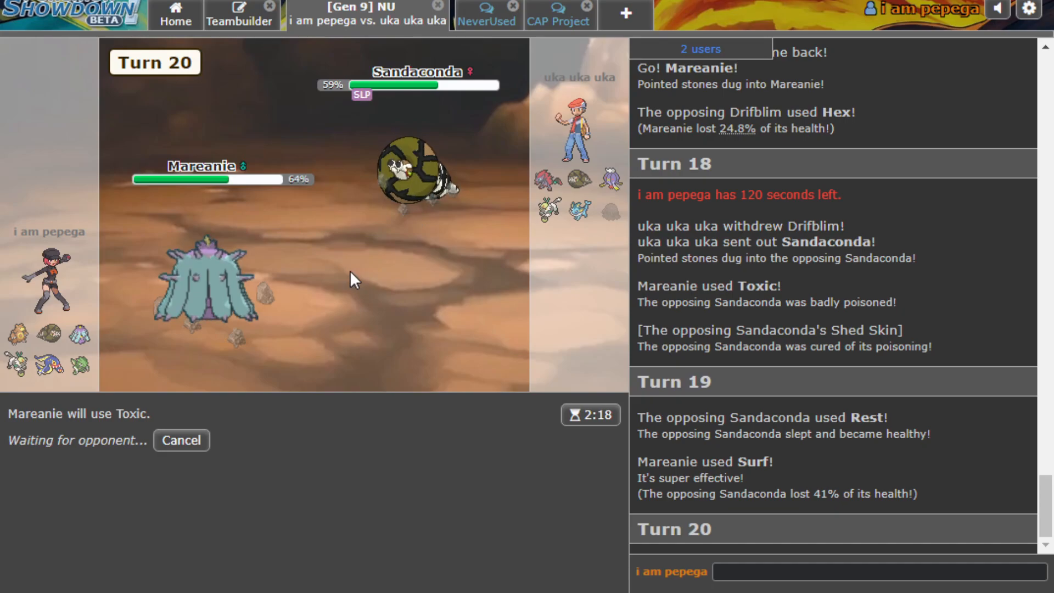
mouse_move(180, 440)
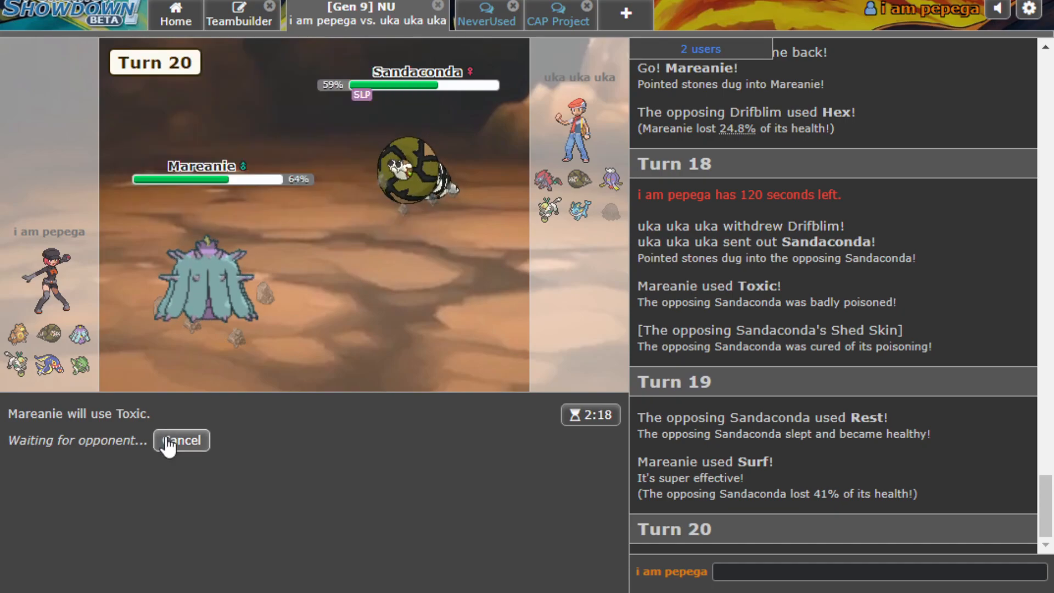
mouse_move(530, 284)
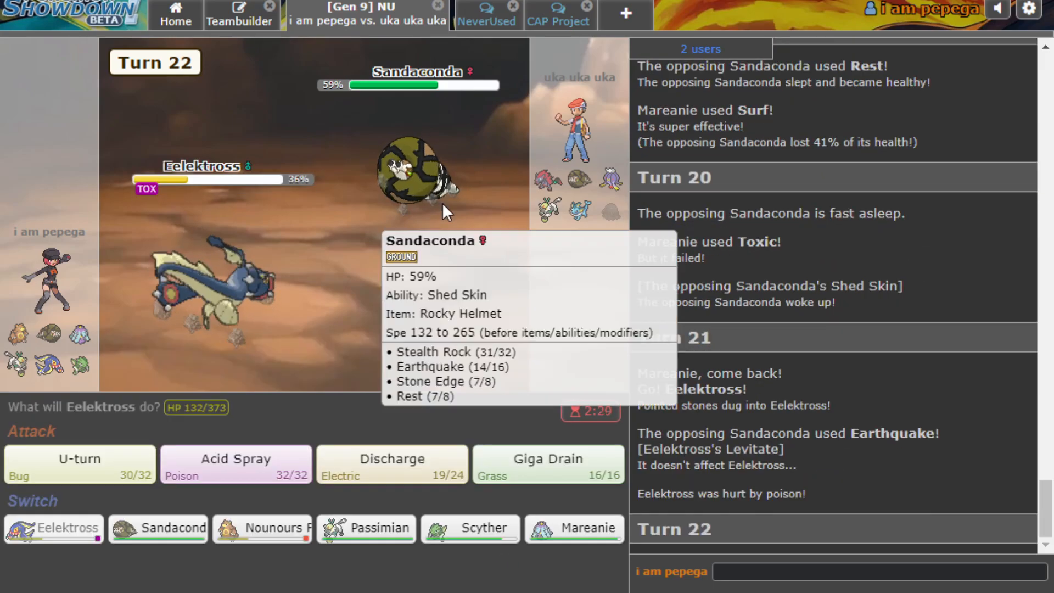
Queue Giga Drain for Eelektross on turn 22.
click(547, 464)
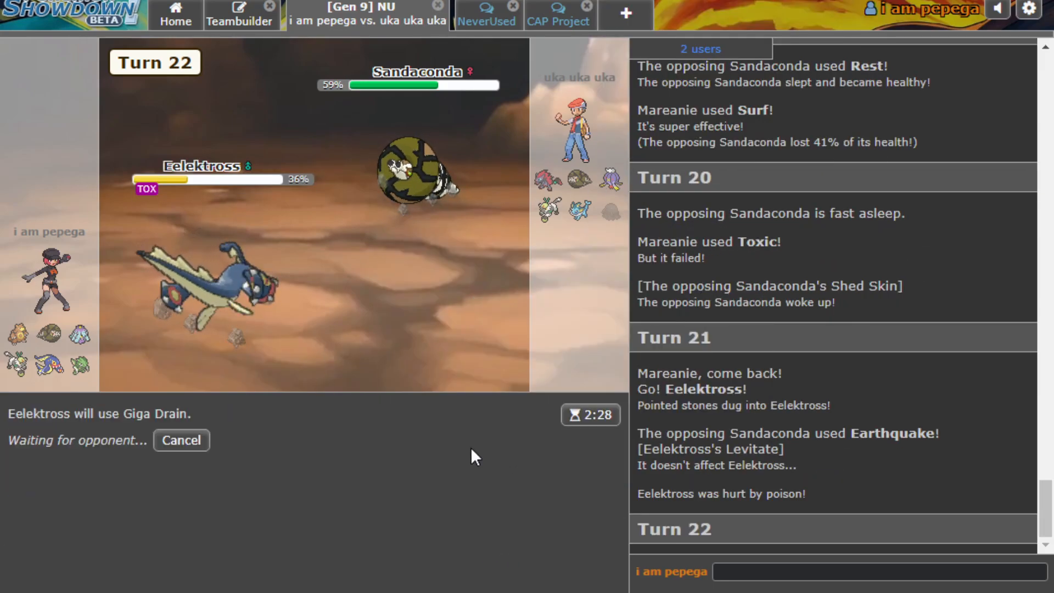
mouse_move(610, 180)
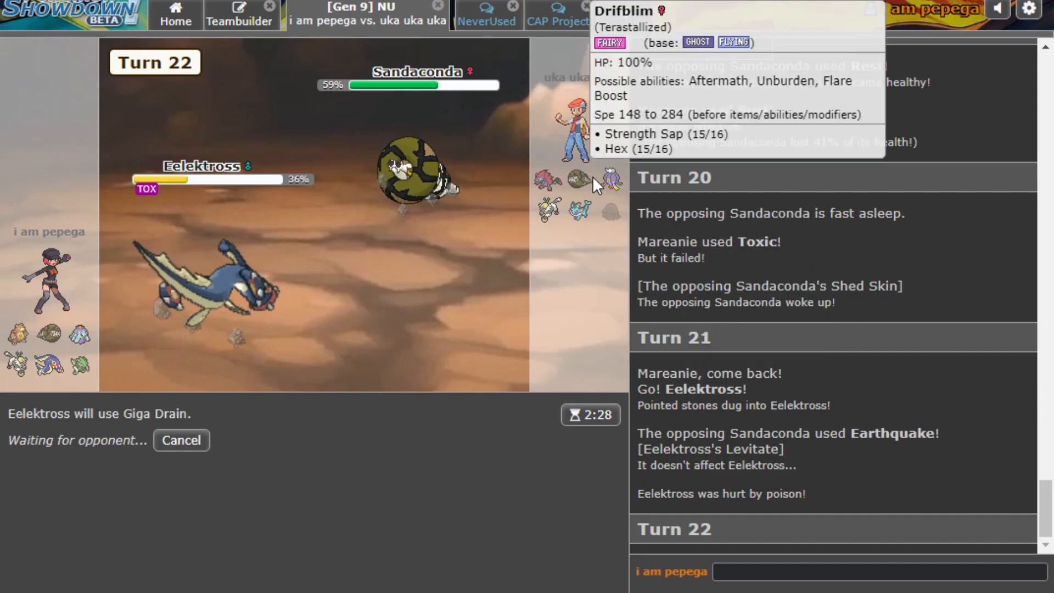
mouse_move(497, 195)
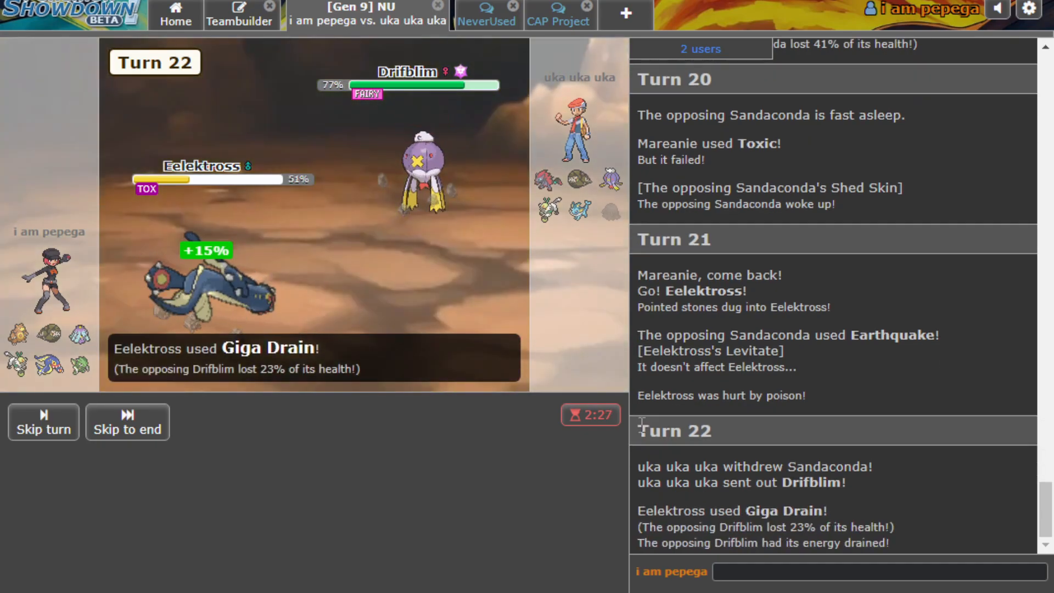
mouse_move(422, 155)
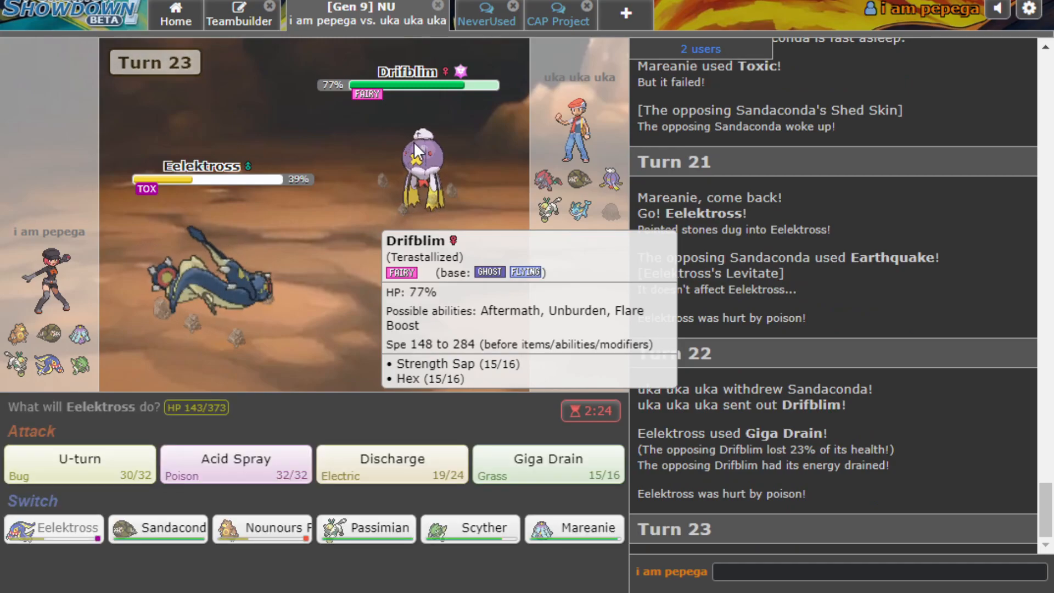
mouse_move(287, 448)
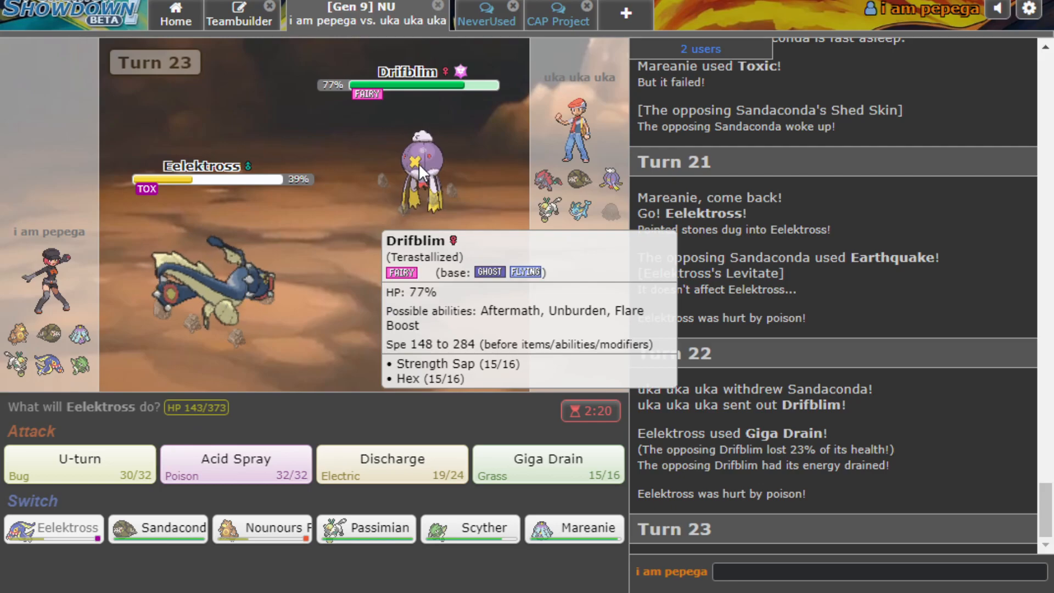
mouse_move(574, 527)
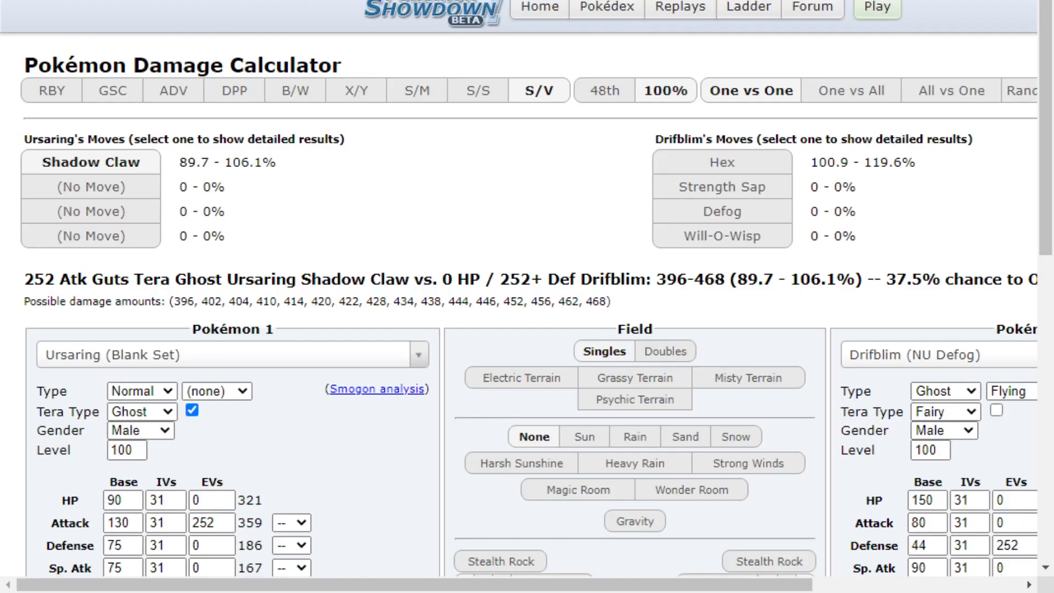
Scroll through Ursaring's calculator results against Drifblim, then return to the battle.
scroll(down, 3)
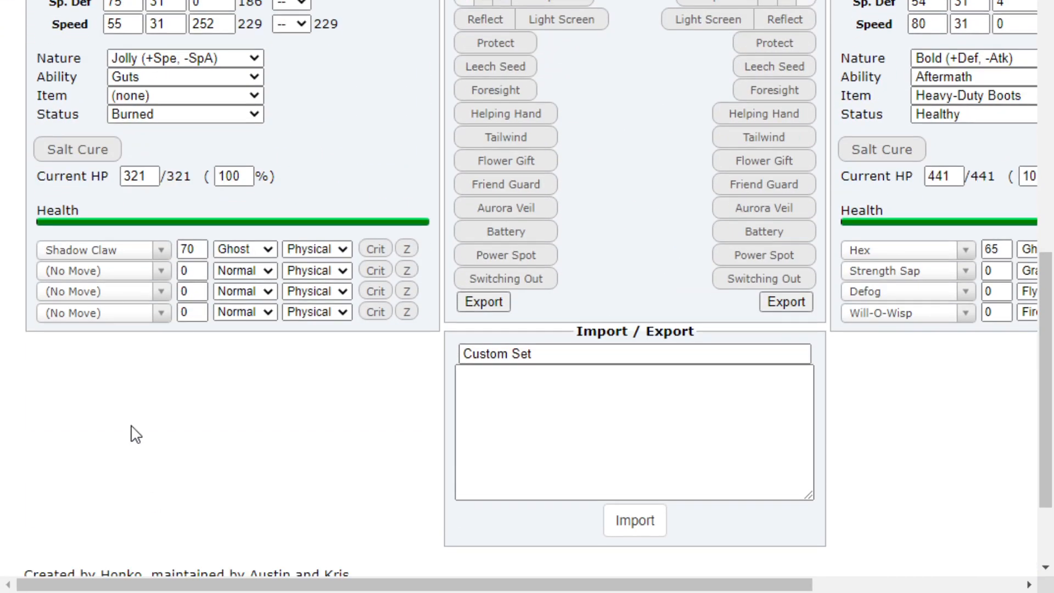
scroll(up, 3)
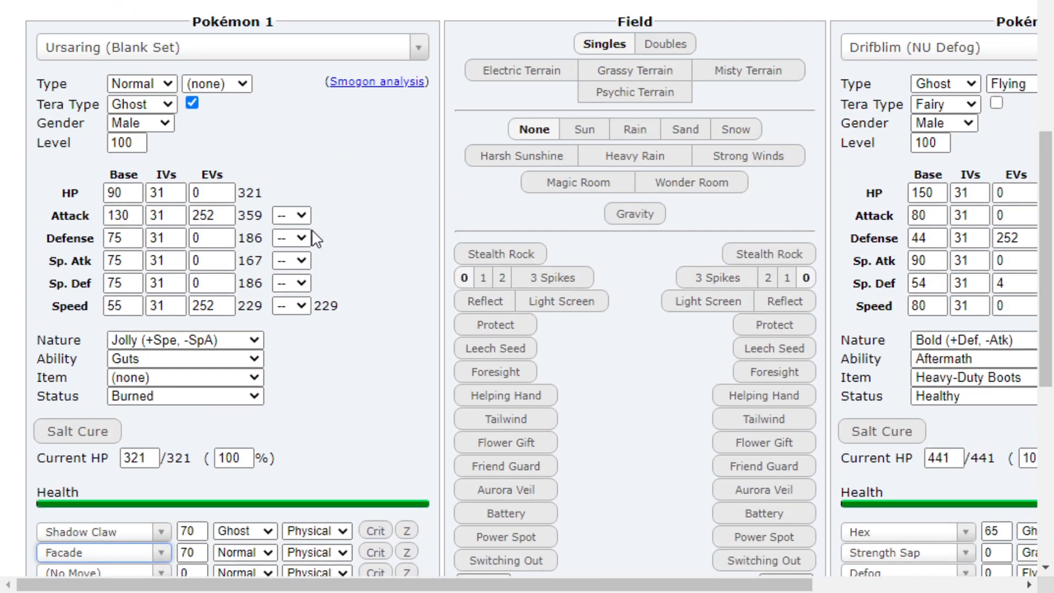
scroll(up, 3)
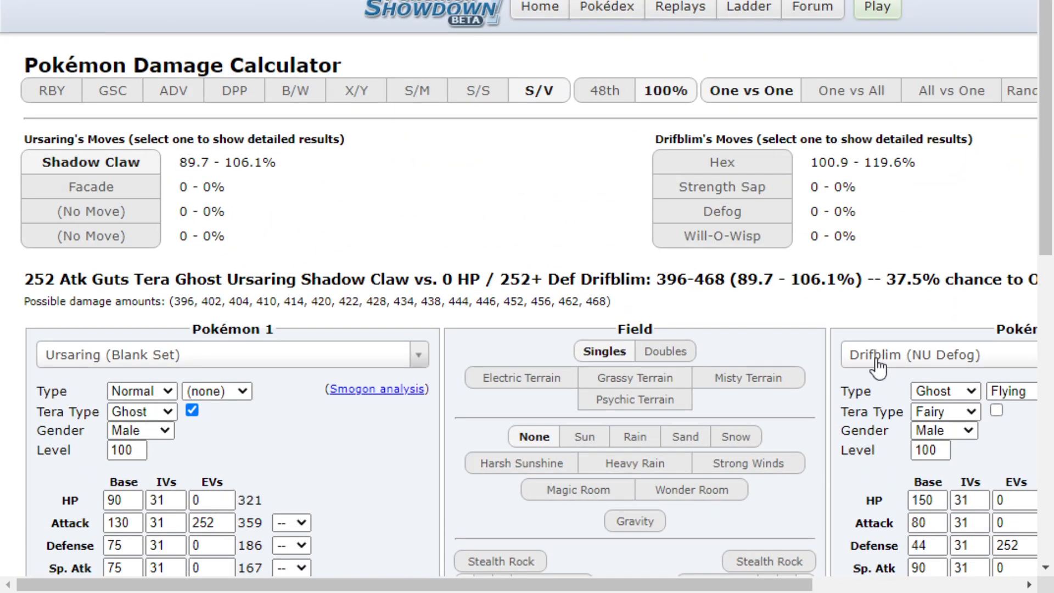
click(366, 15)
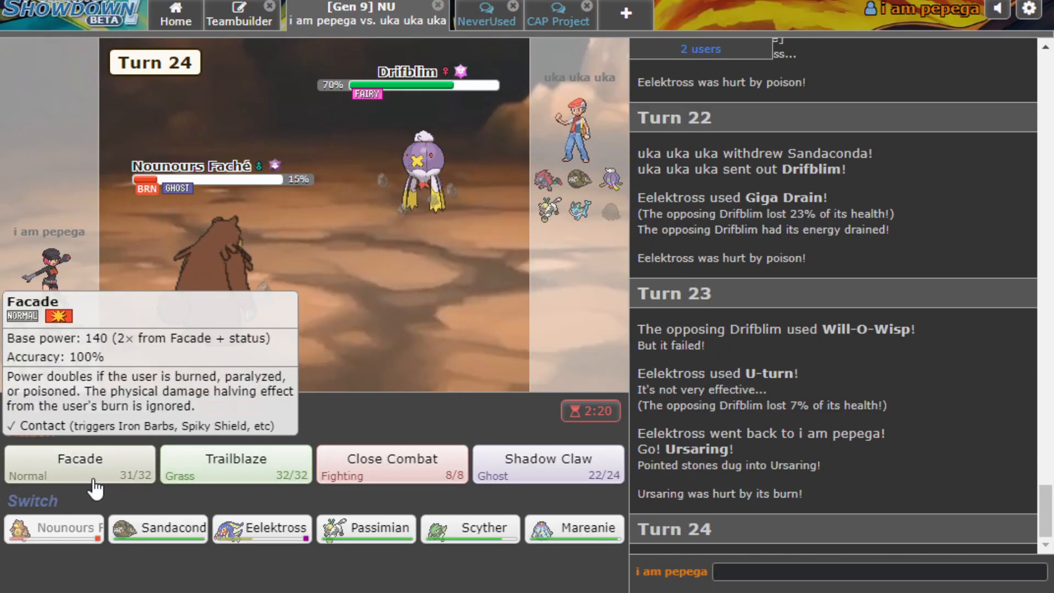
Facade Drifblim with Ursaring, send in Scyther after it faints, then switch to Passimian.
click(78, 464)
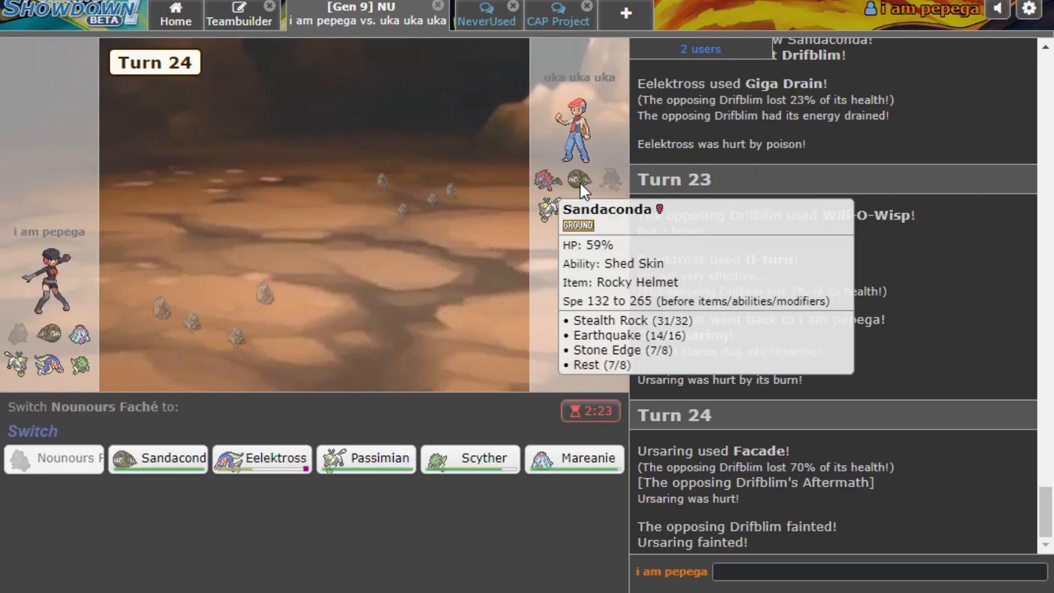
mouse_move(499, 77)
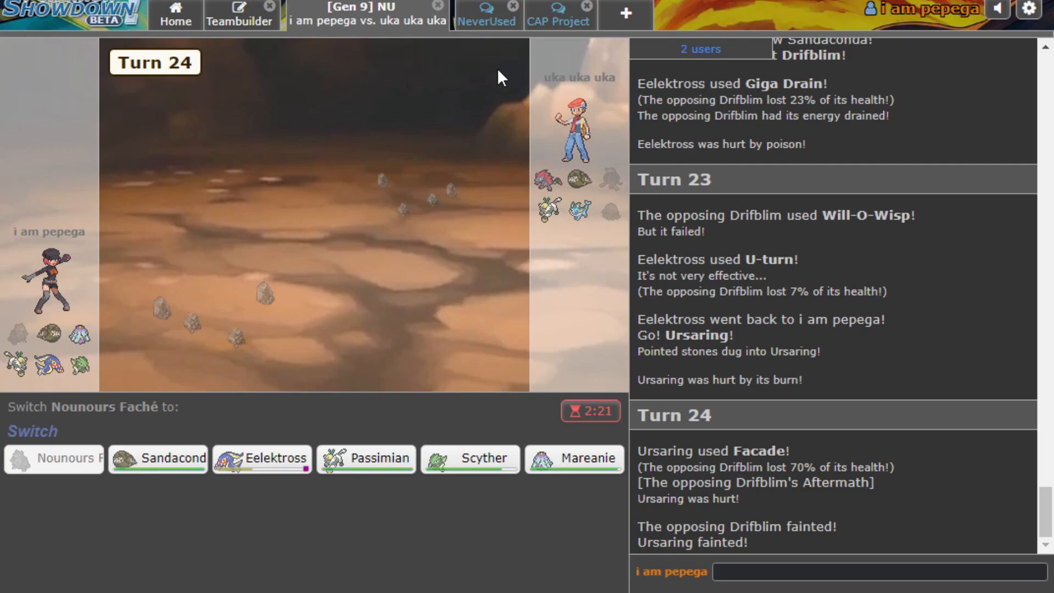
mouse_move(511, 60)
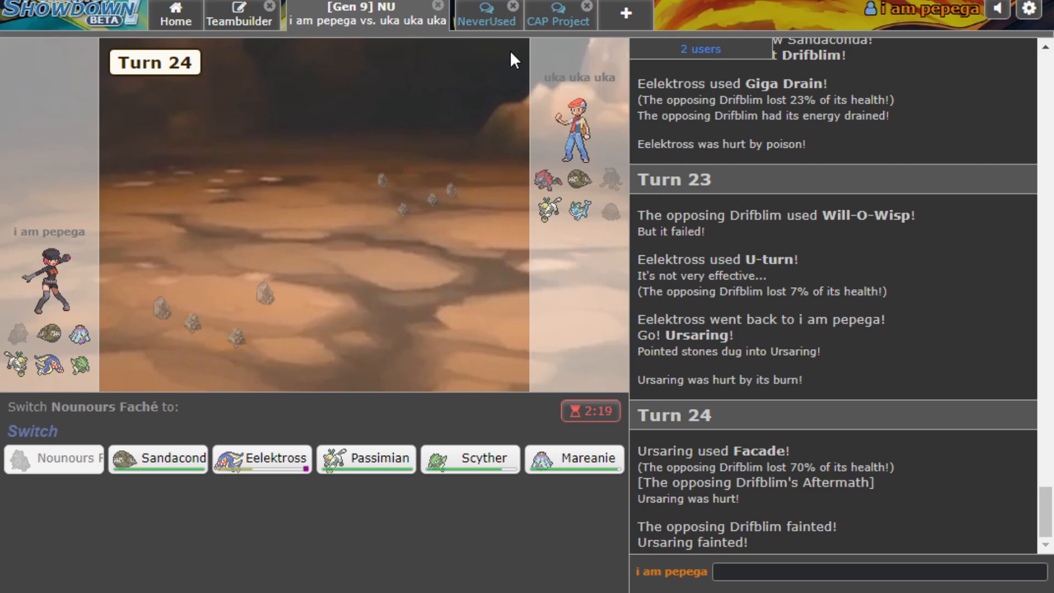
mouse_move(470, 458)
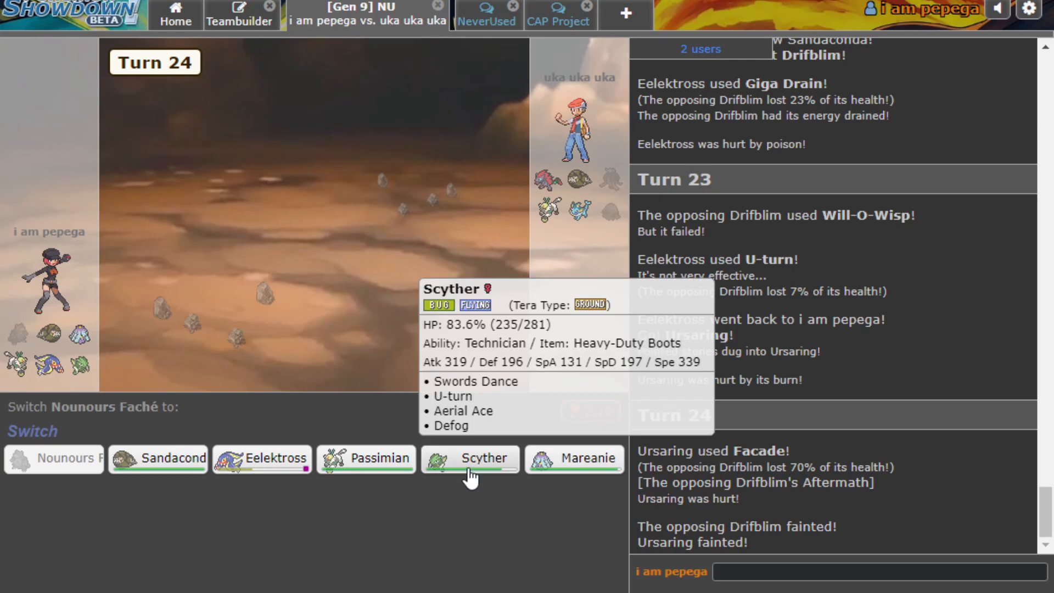
click(469, 457)
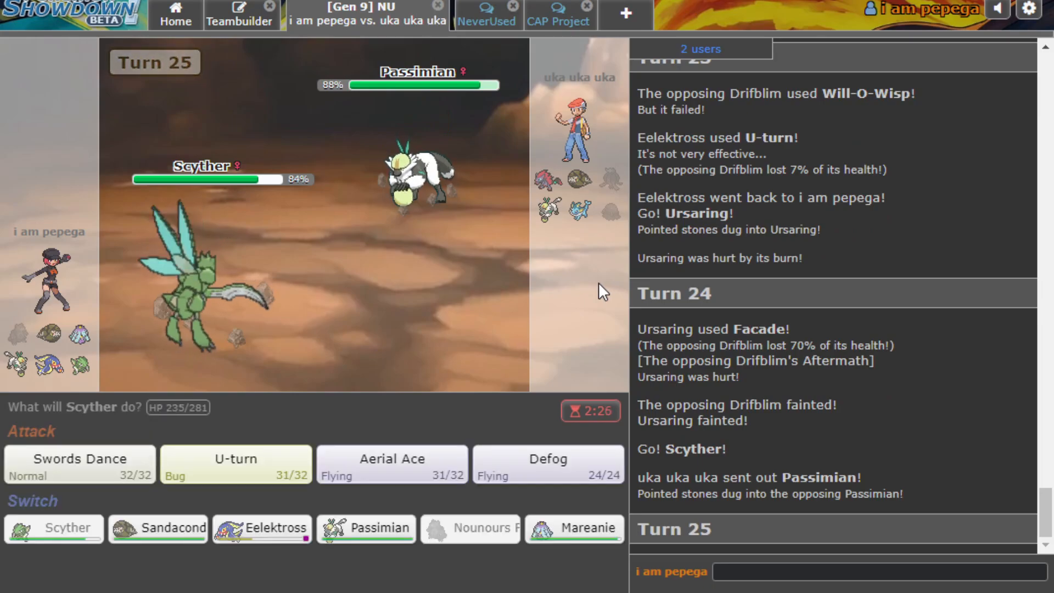
mouse_move(383, 235)
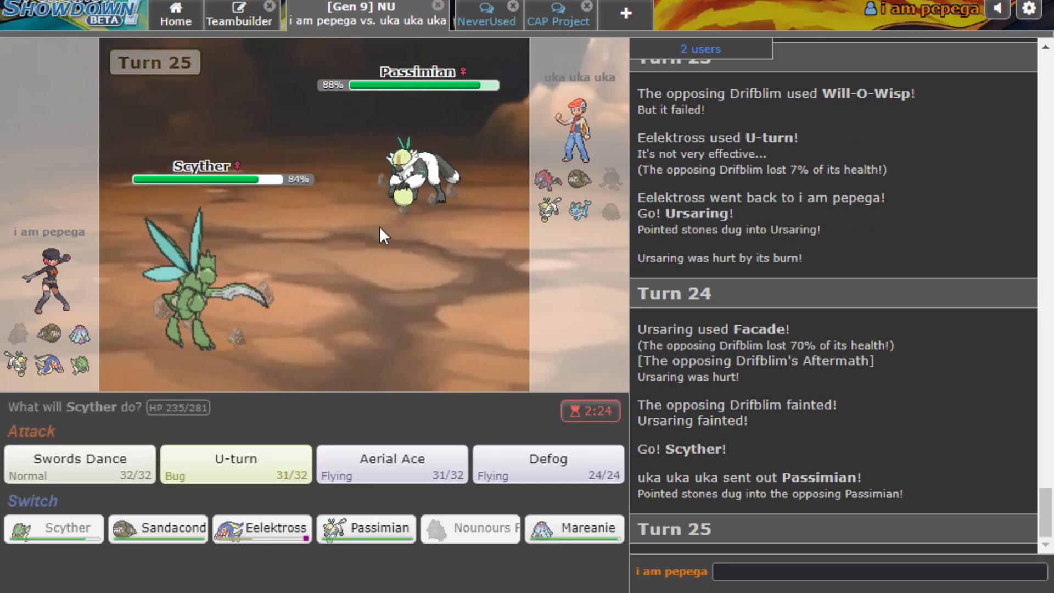
mouse_move(195, 289)
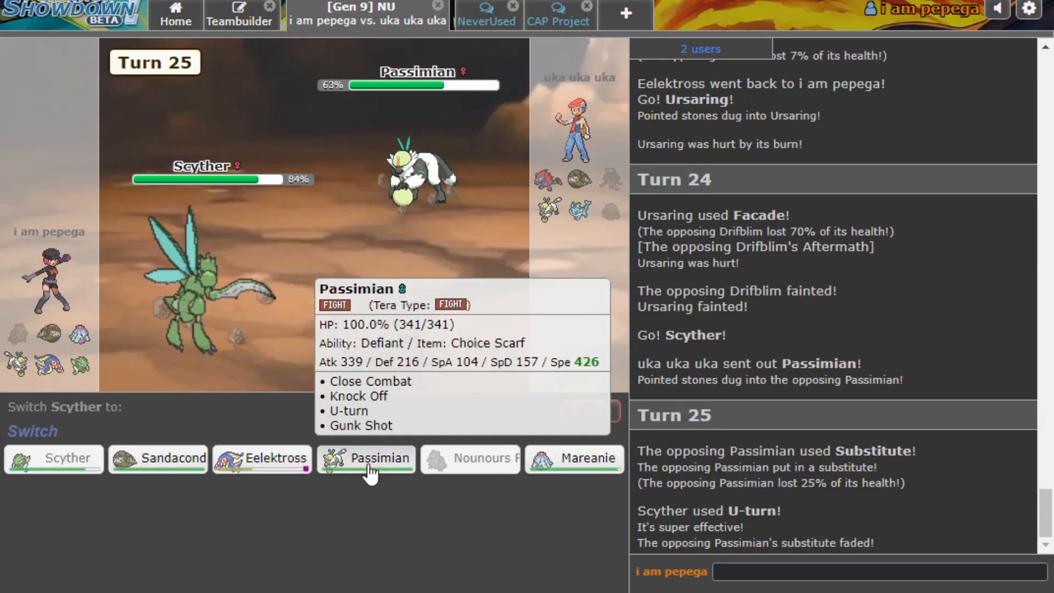
click(366, 458)
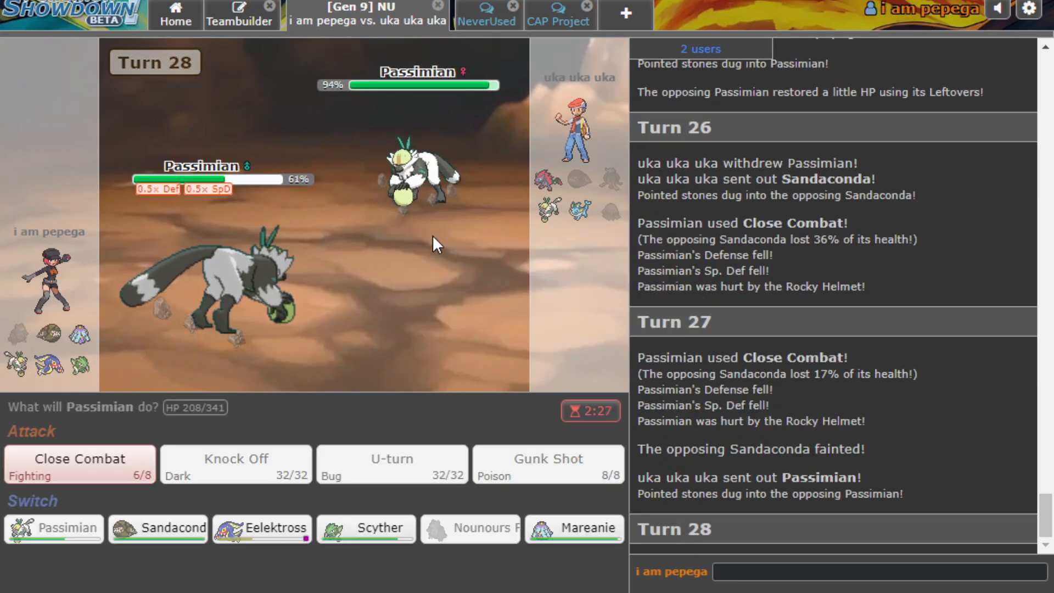
mouse_move(158, 528)
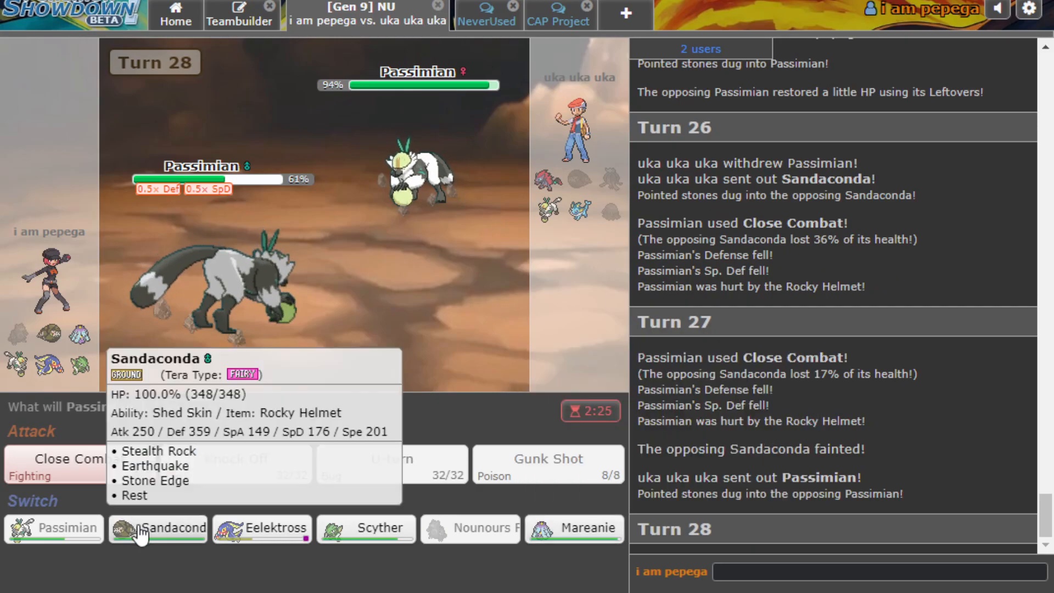
Switch to Sandaconda and attack, swap to Mareanie and Eelektross, then share the won battle's replay.
click(156, 528)
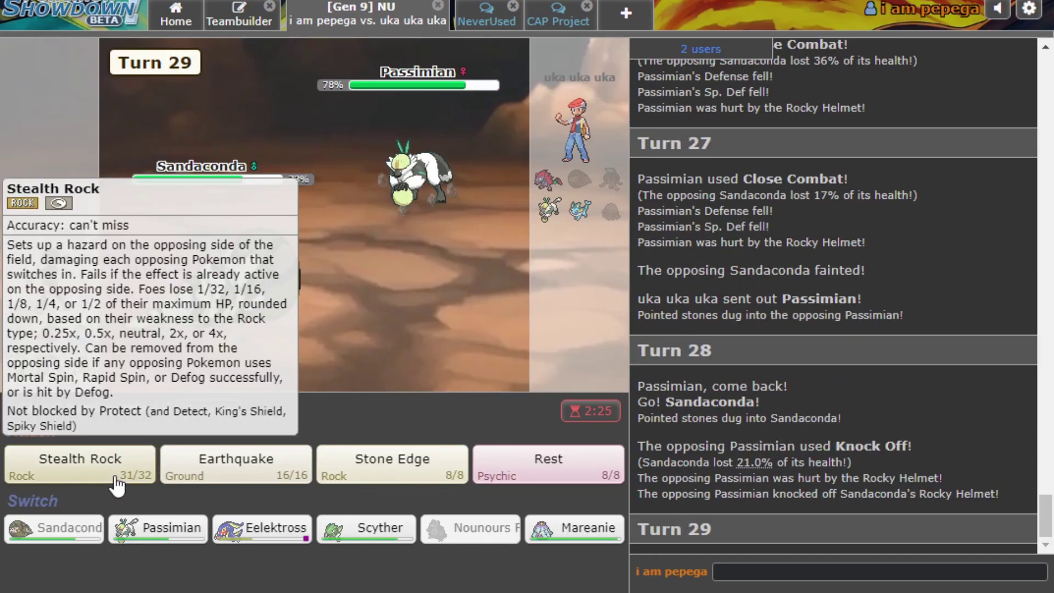
click(79, 459)
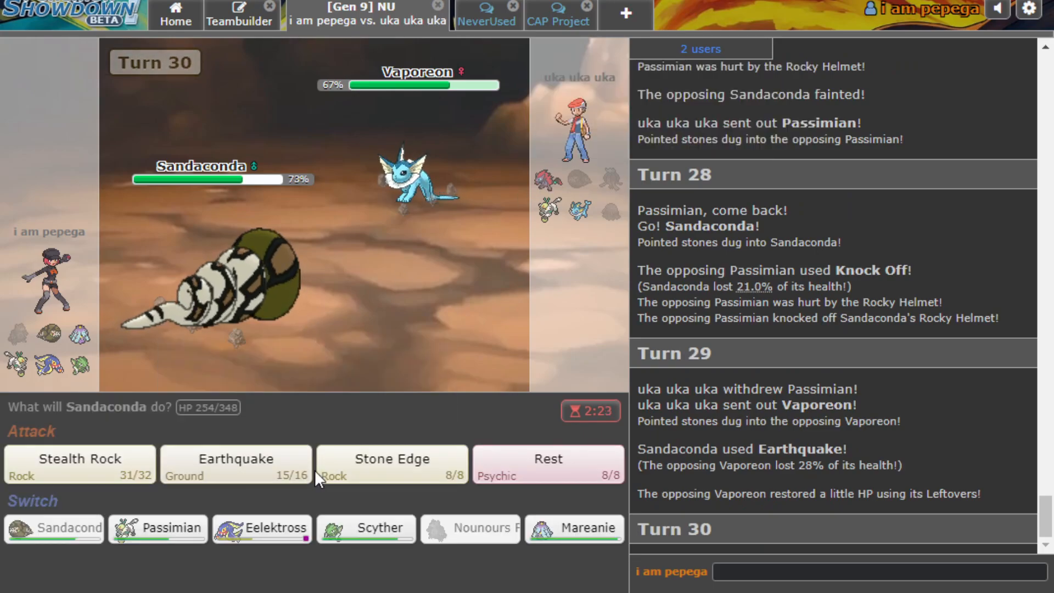
click(573, 528)
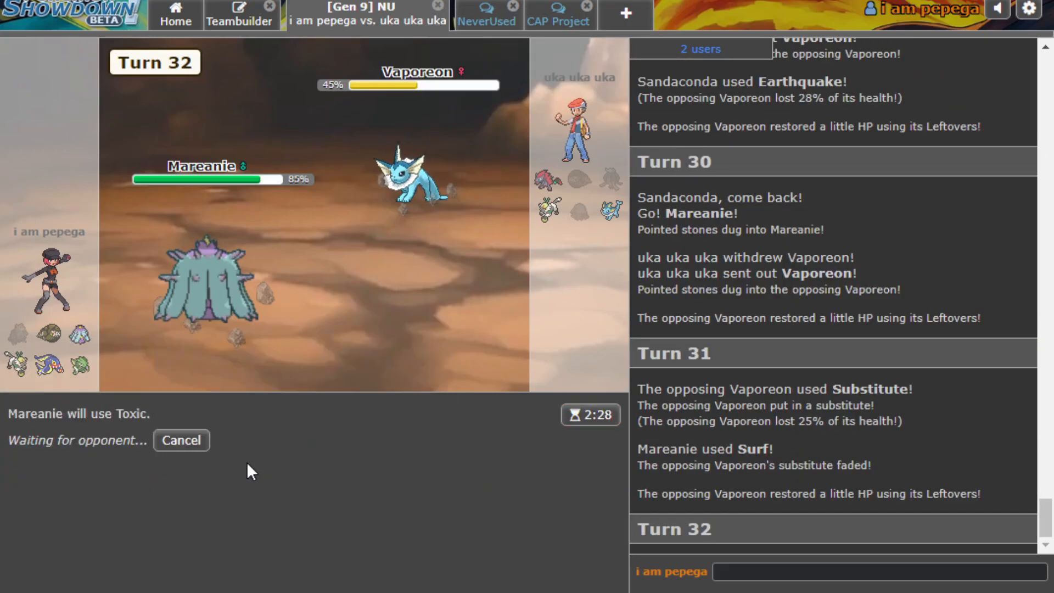
mouse_move(185, 461)
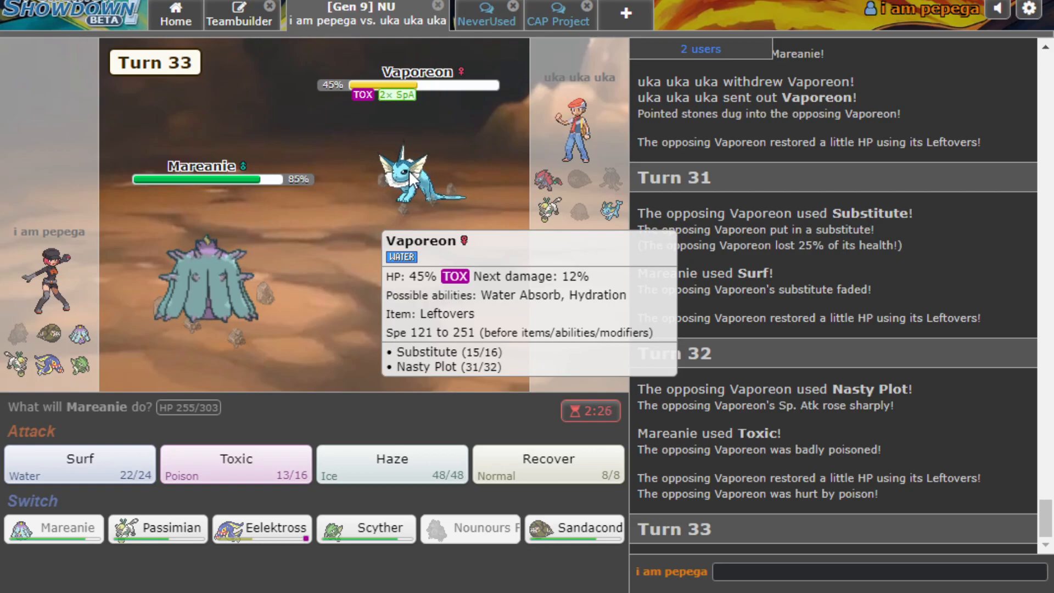
click(261, 527)
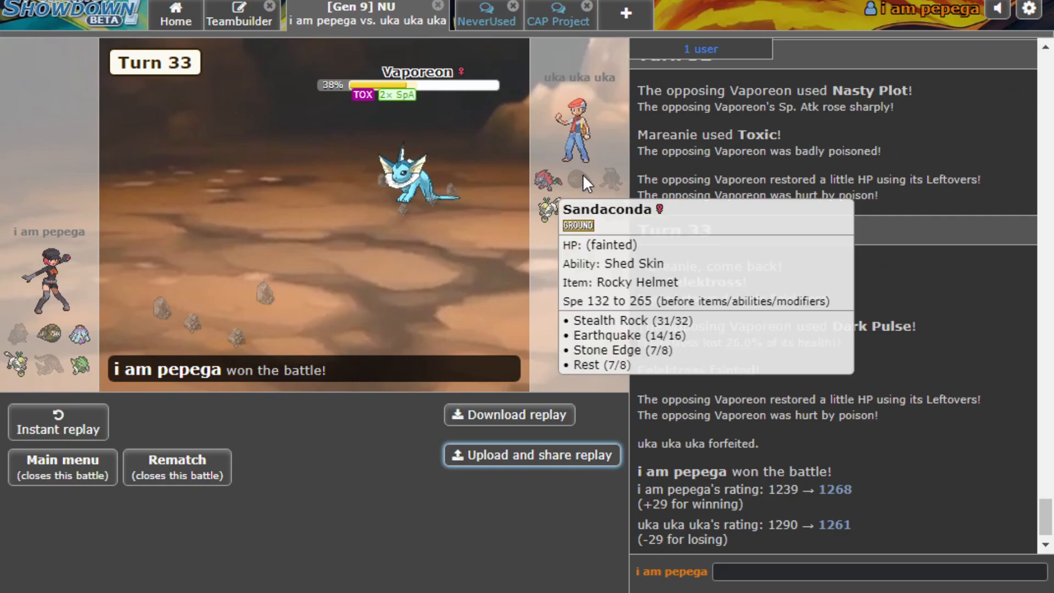
click(531, 455)
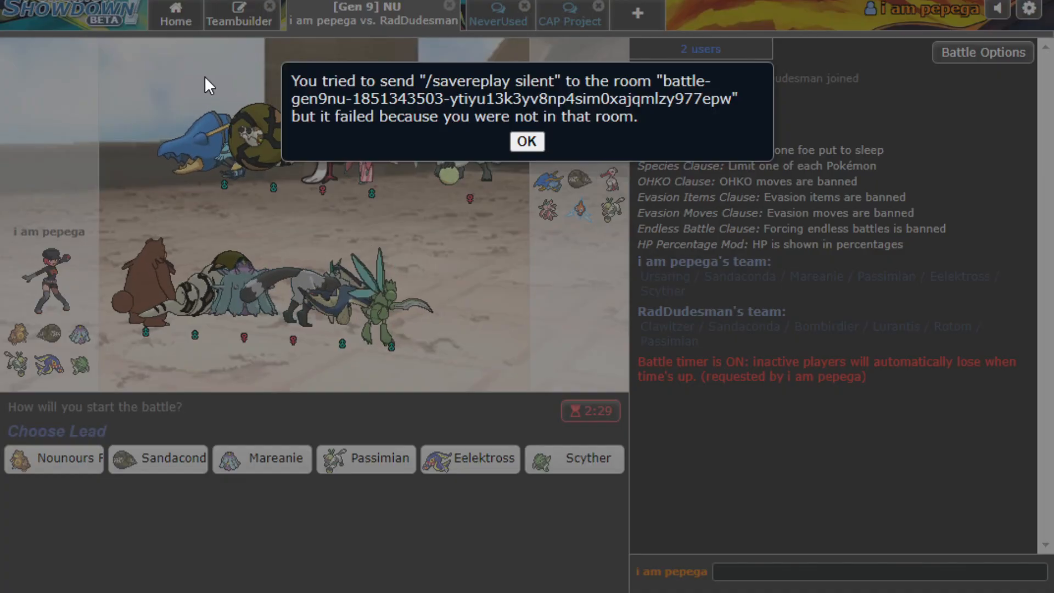
mouse_move(526, 141)
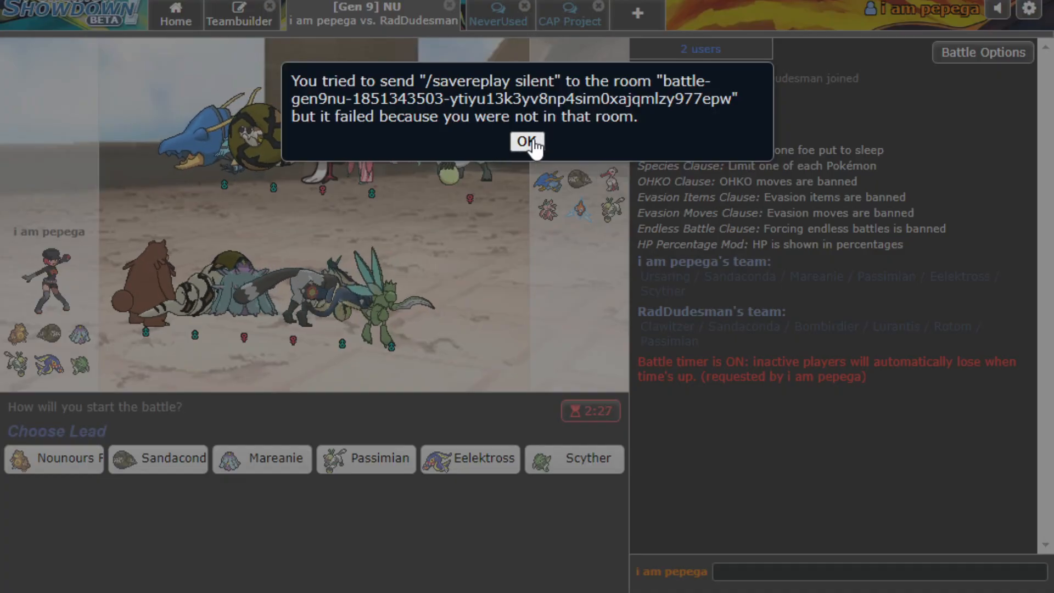
Dismiss the failed replay-save error message.
click(527, 142)
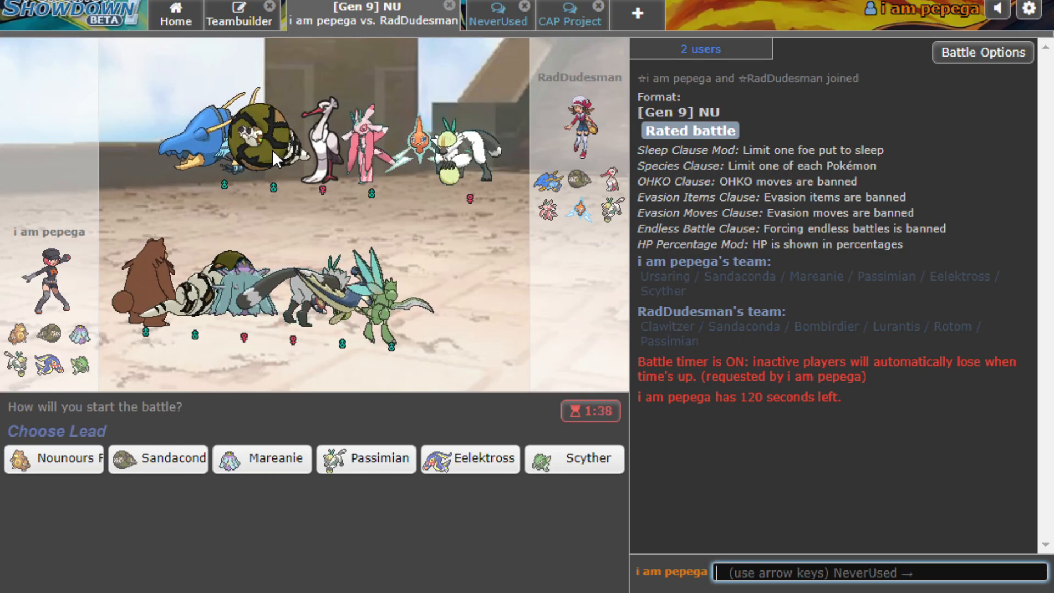
mouse_move(33, 489)
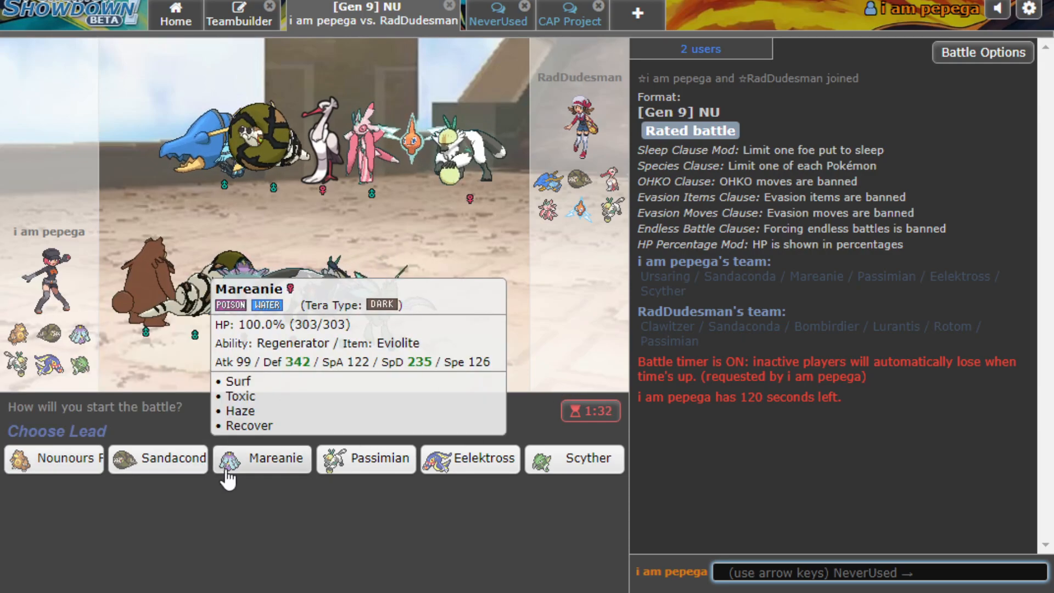
Lead with Mareanie, fast-forward the turn, and bring Ursaring in after Eelektross's U-turn.
click(262, 458)
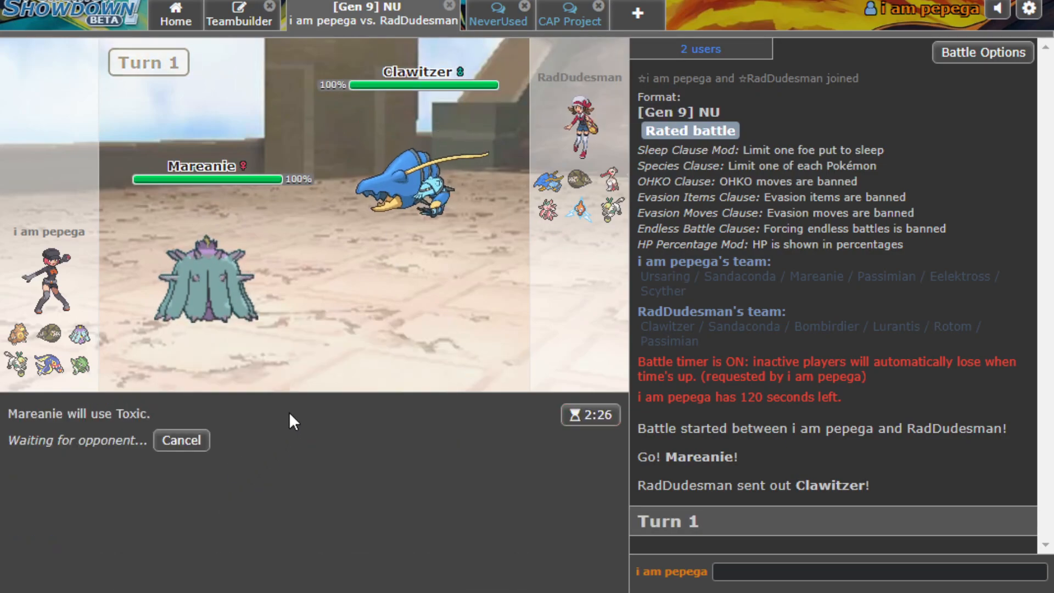
mouse_move(383, 327)
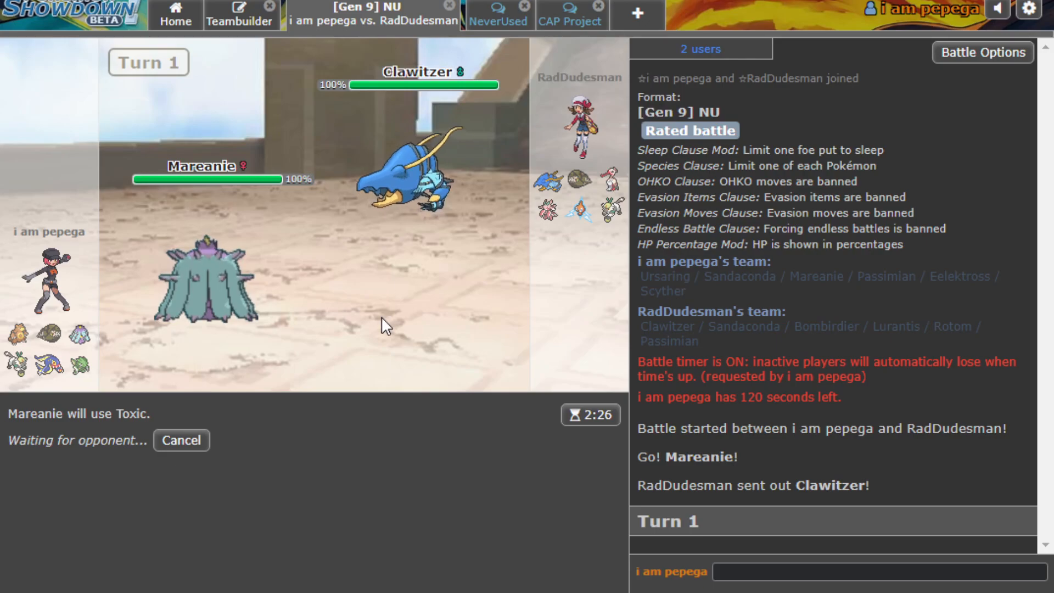
mouse_move(373, 430)
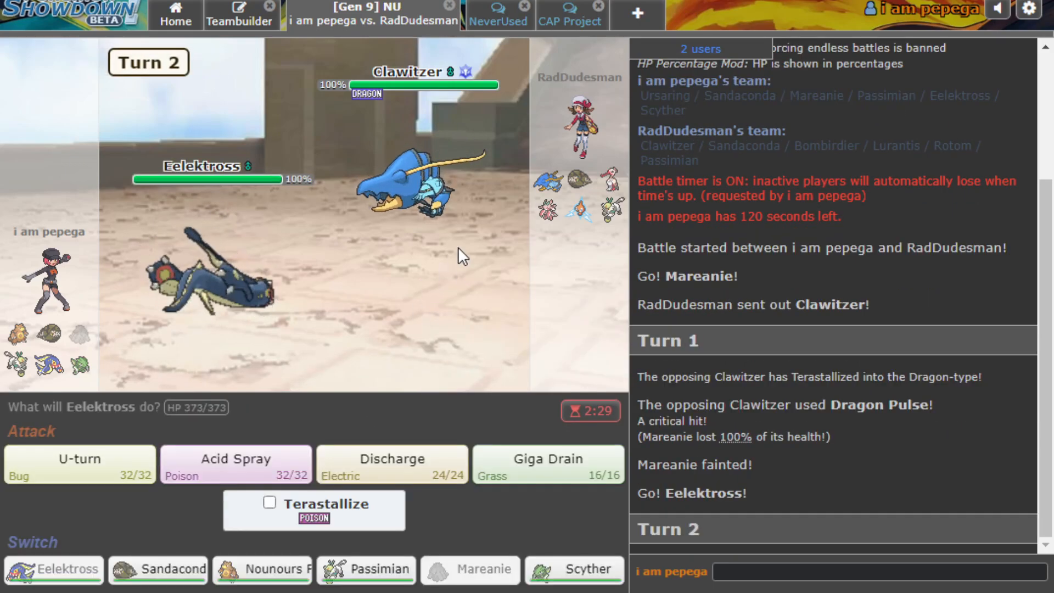
mouse_move(416, 188)
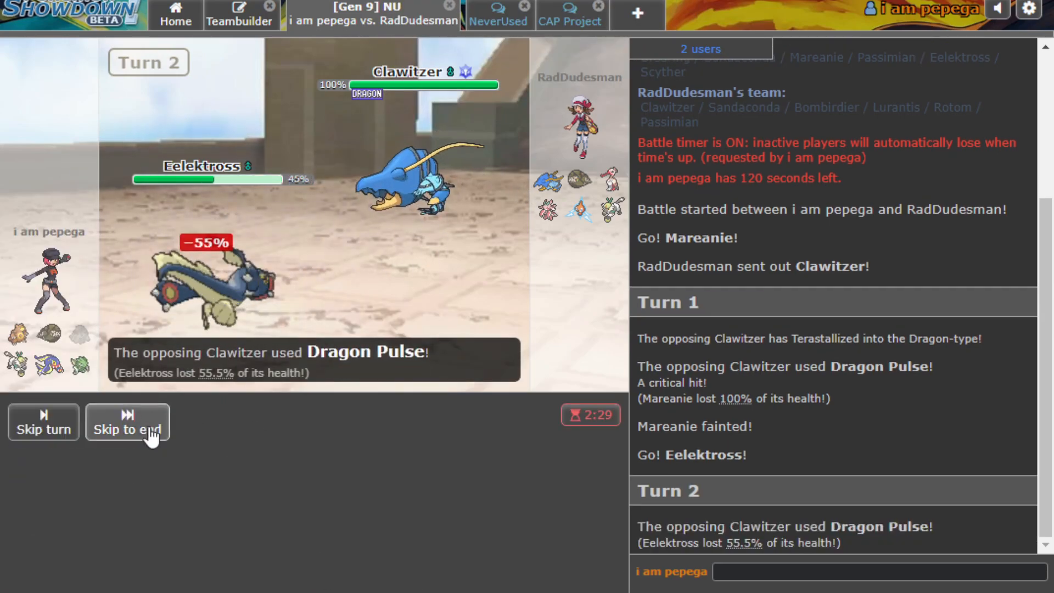
click(126, 422)
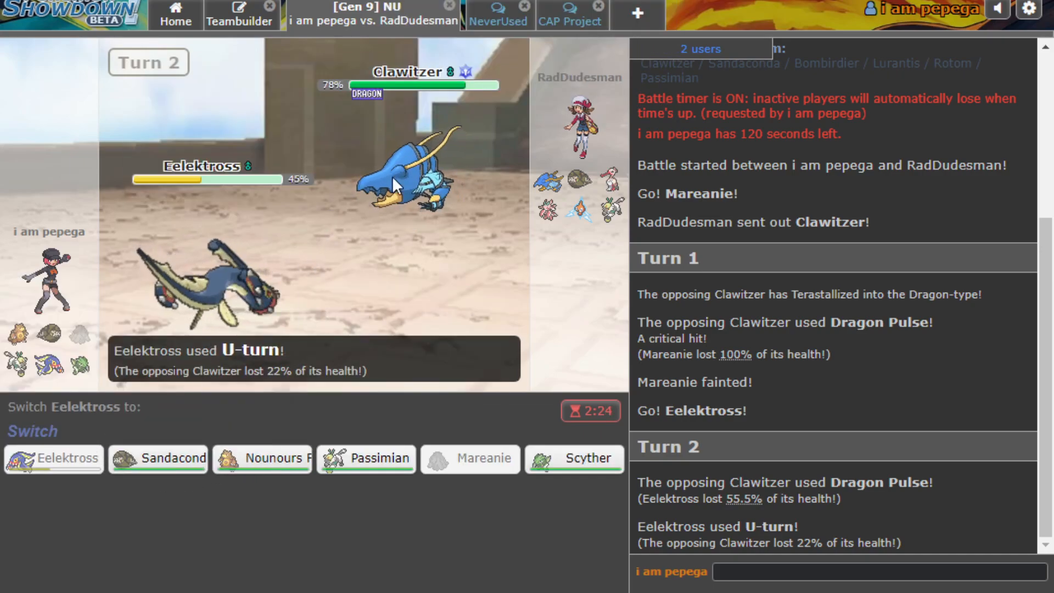
click(261, 459)
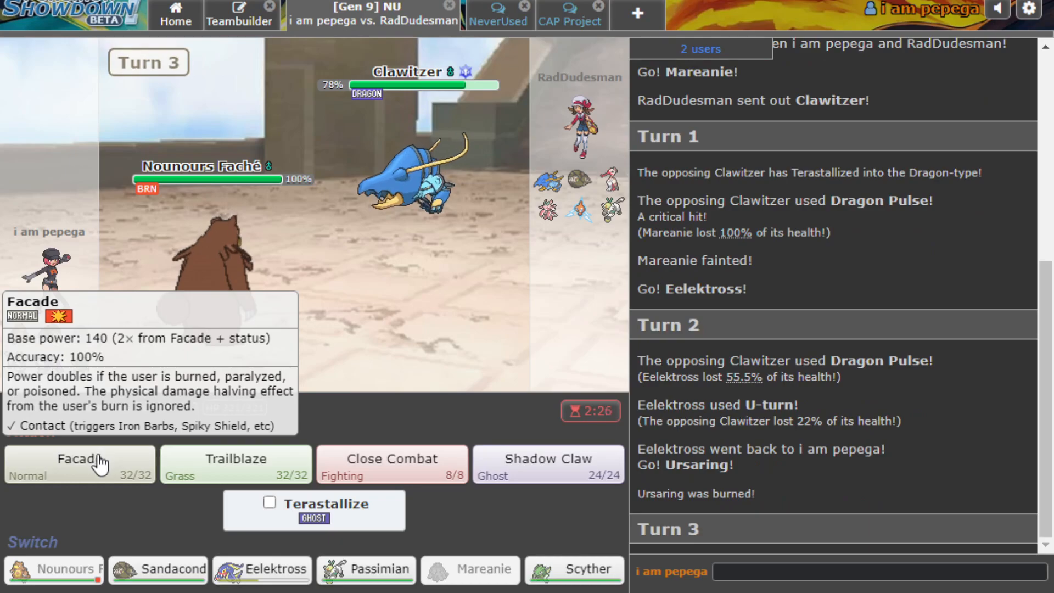
Lock in Facade for Ursaring against the 78% Clawitzer.
click(78, 464)
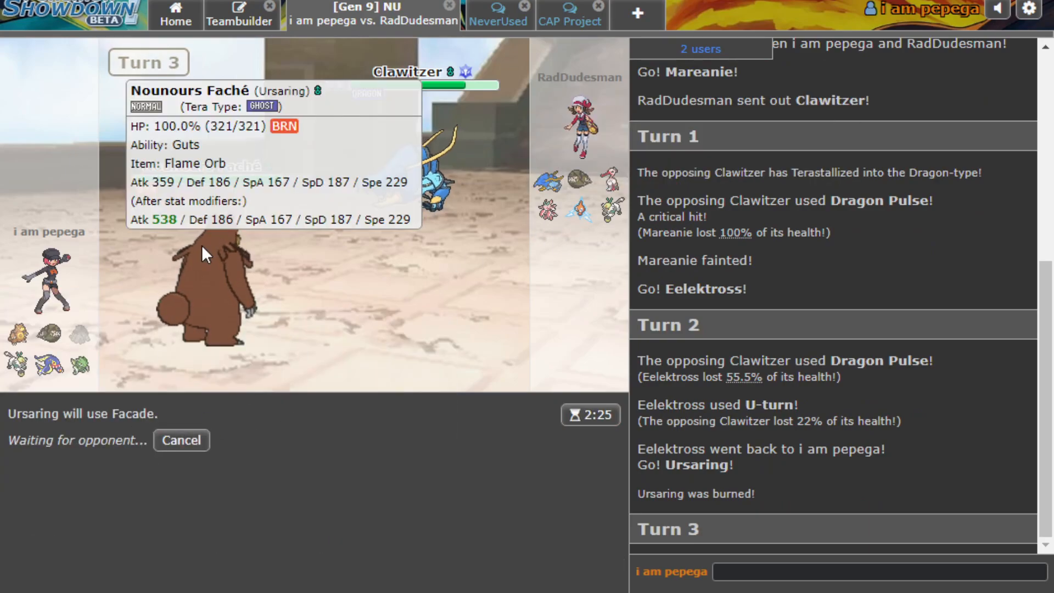
mouse_move(201, 403)
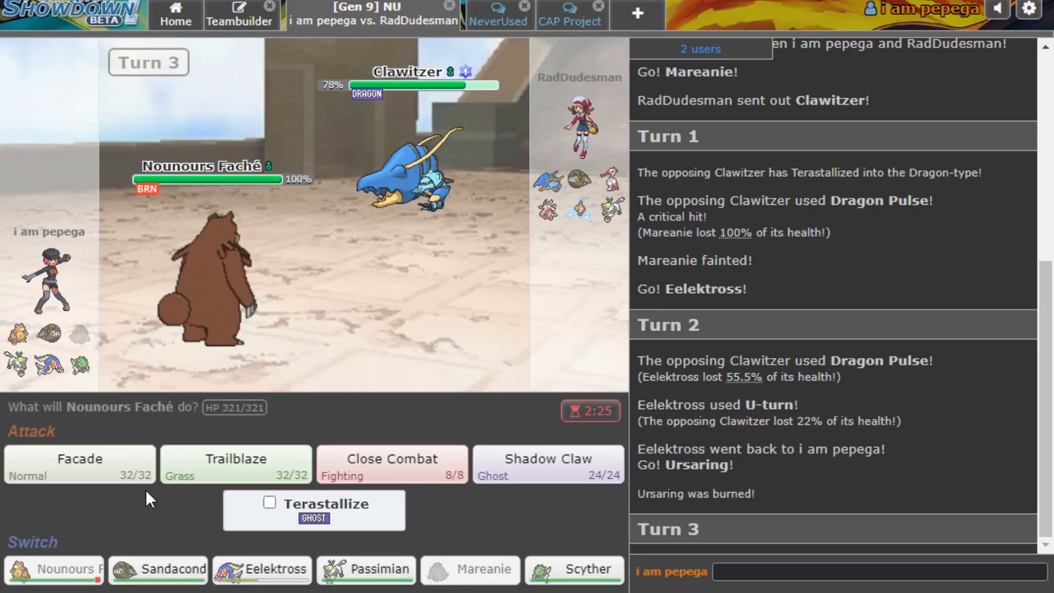
click(78, 463)
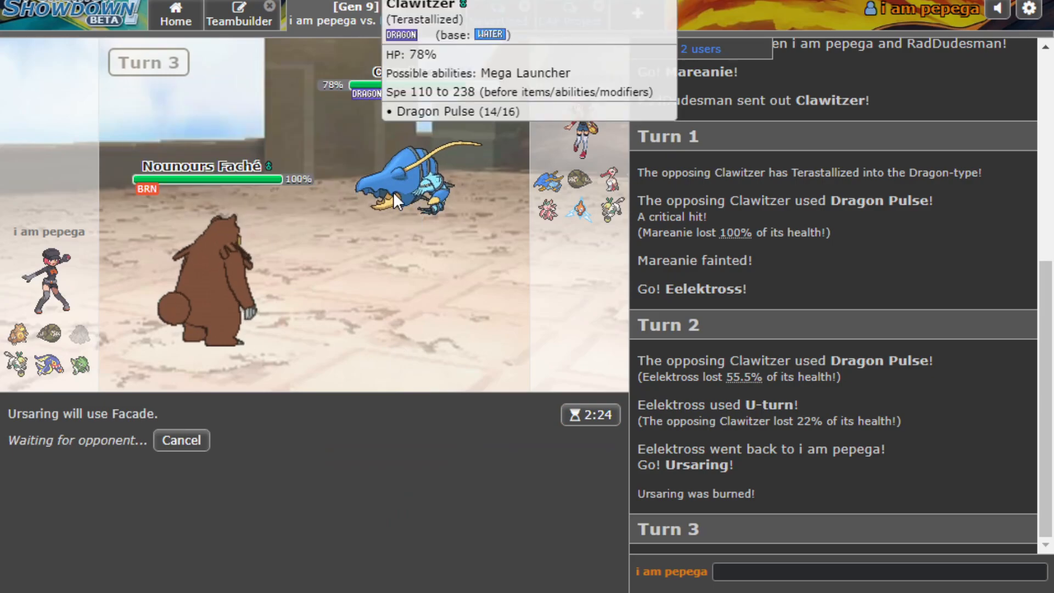
mouse_move(437, 246)
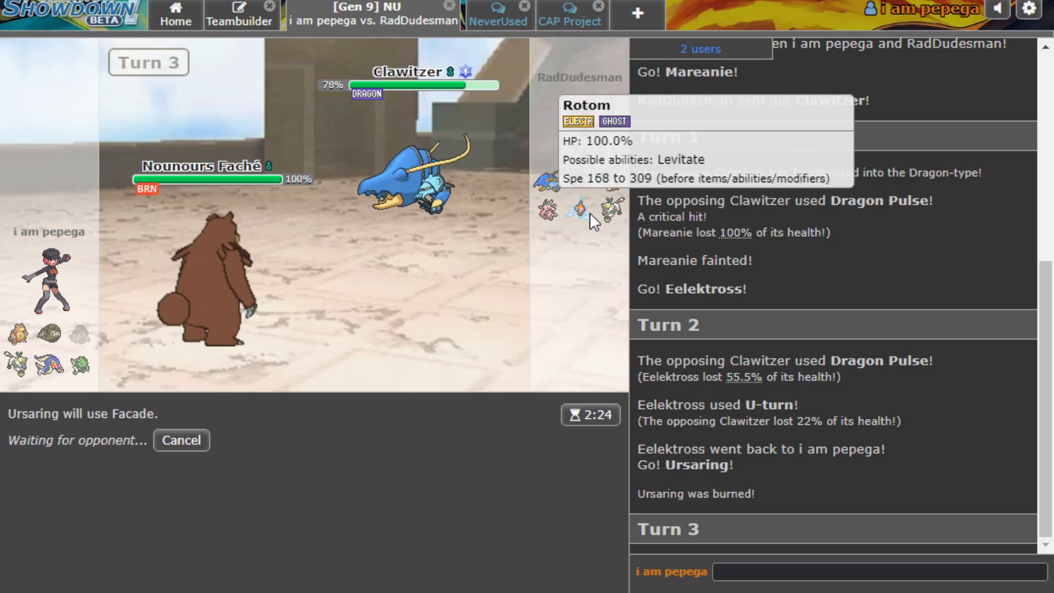
mouse_move(570, 312)
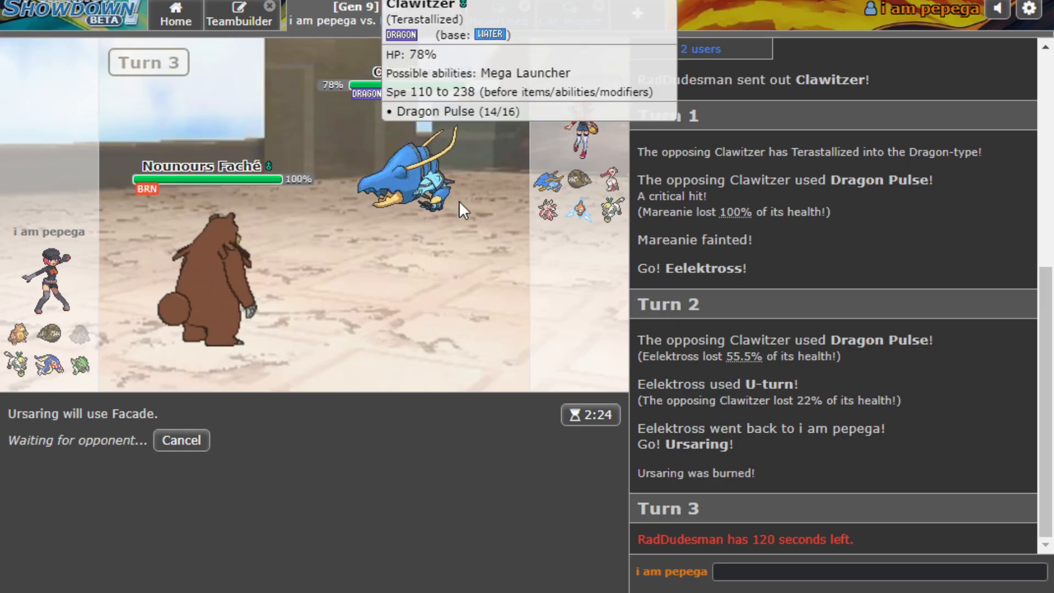
mouse_move(339, 217)
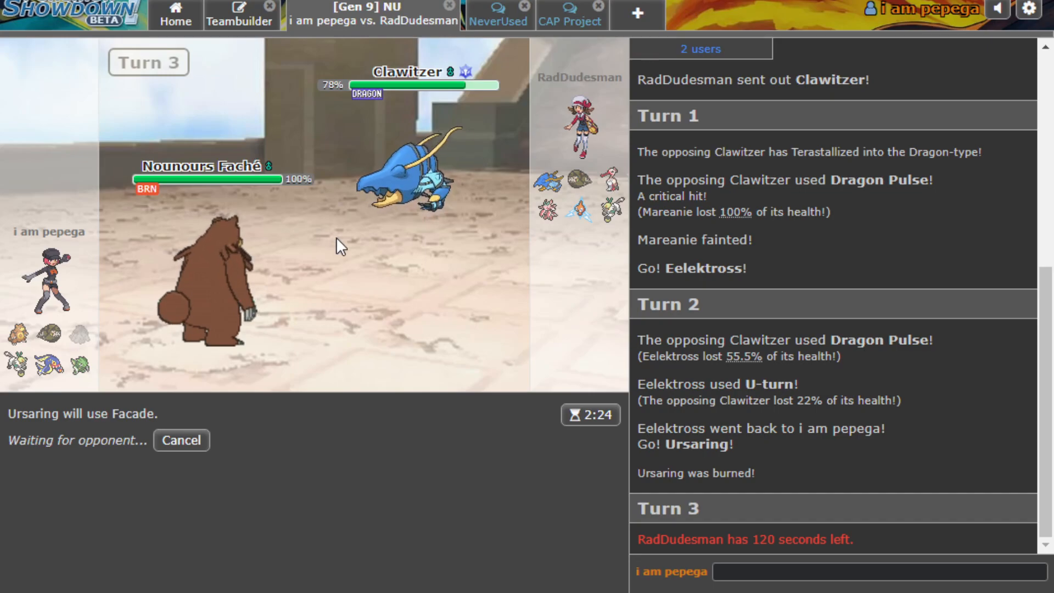
mouse_move(403, 182)
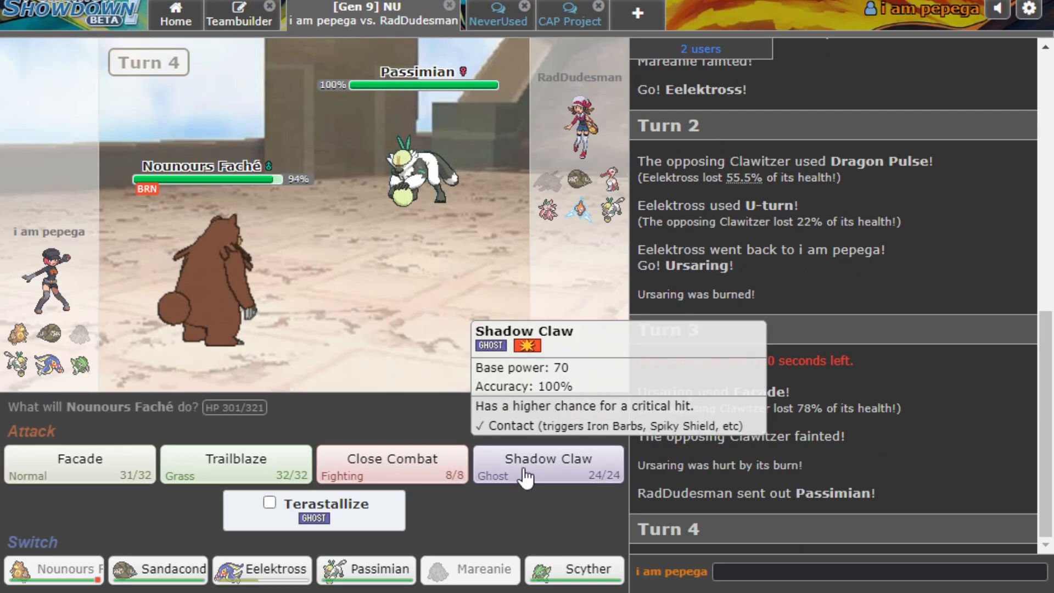
mouse_move(455, 507)
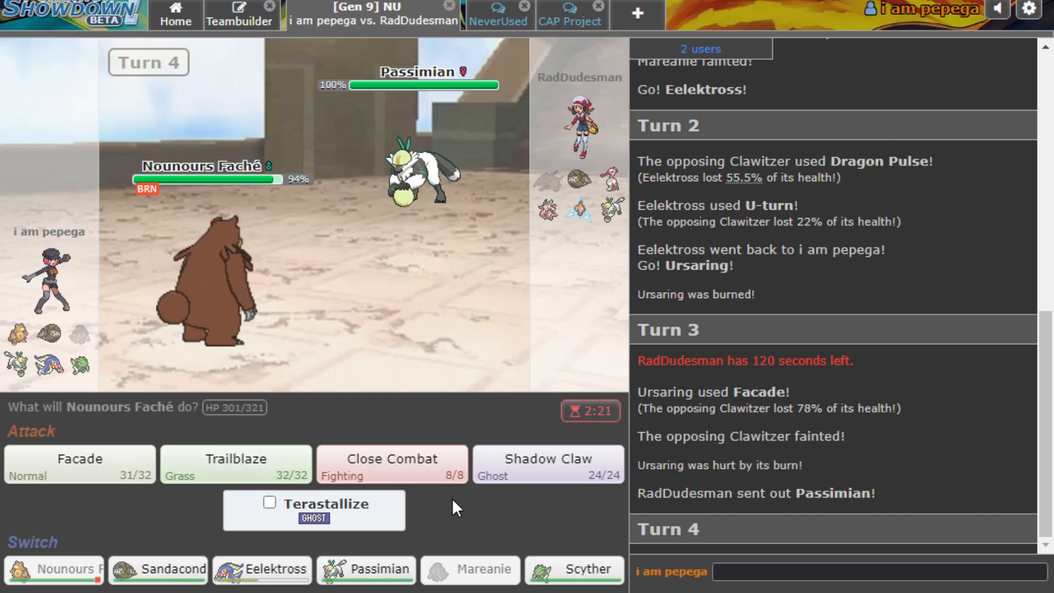
mouse_move(459, 231)
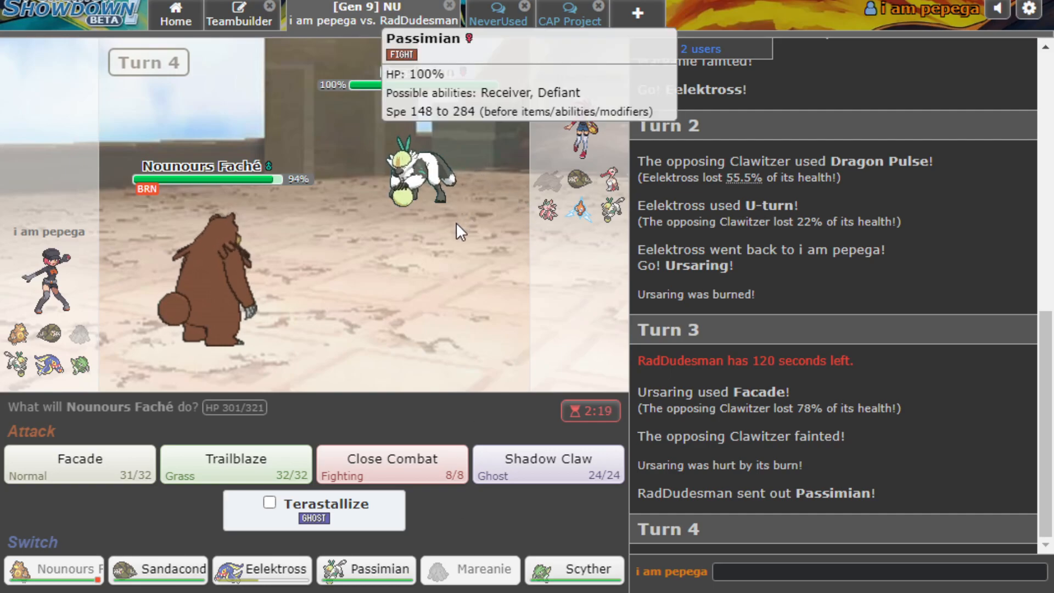
mouse_move(429, 252)
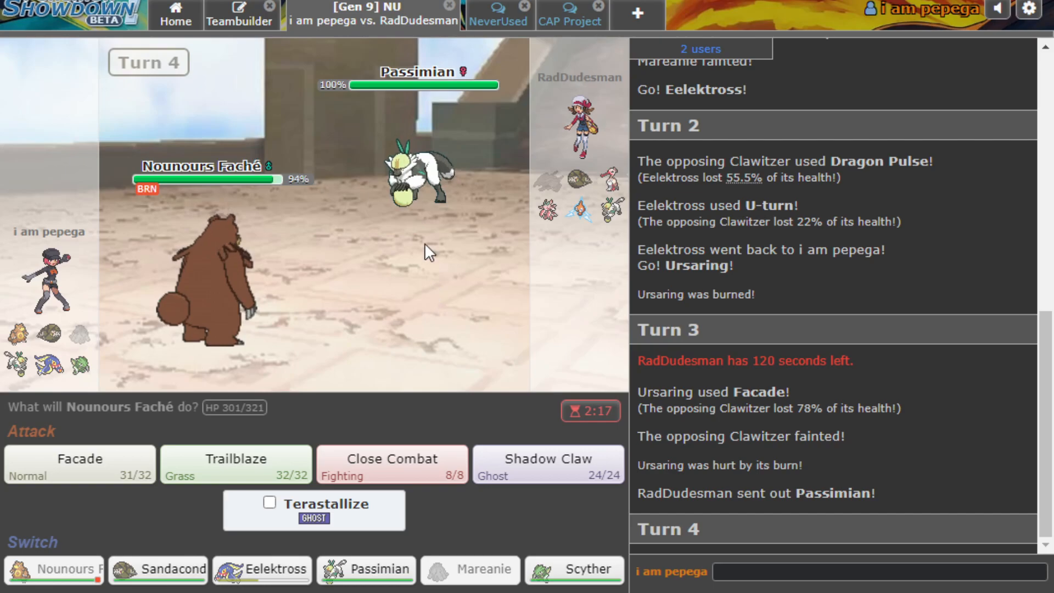
Switch Ursaring to Sandaconda for Stealth Rock, then U-turn Passimian into Lurantis.
click(158, 569)
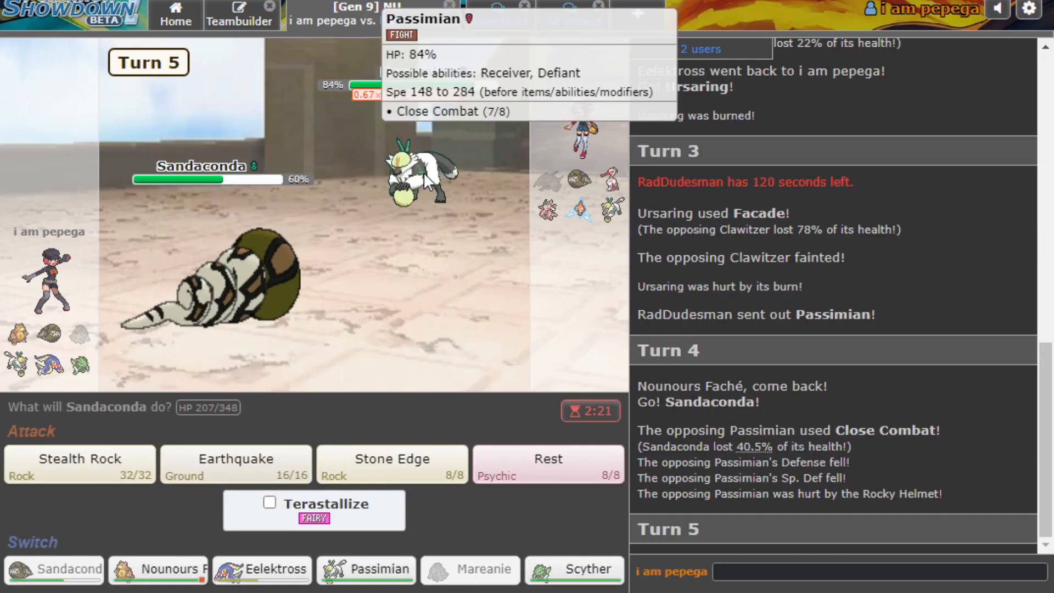
mouse_move(386, 218)
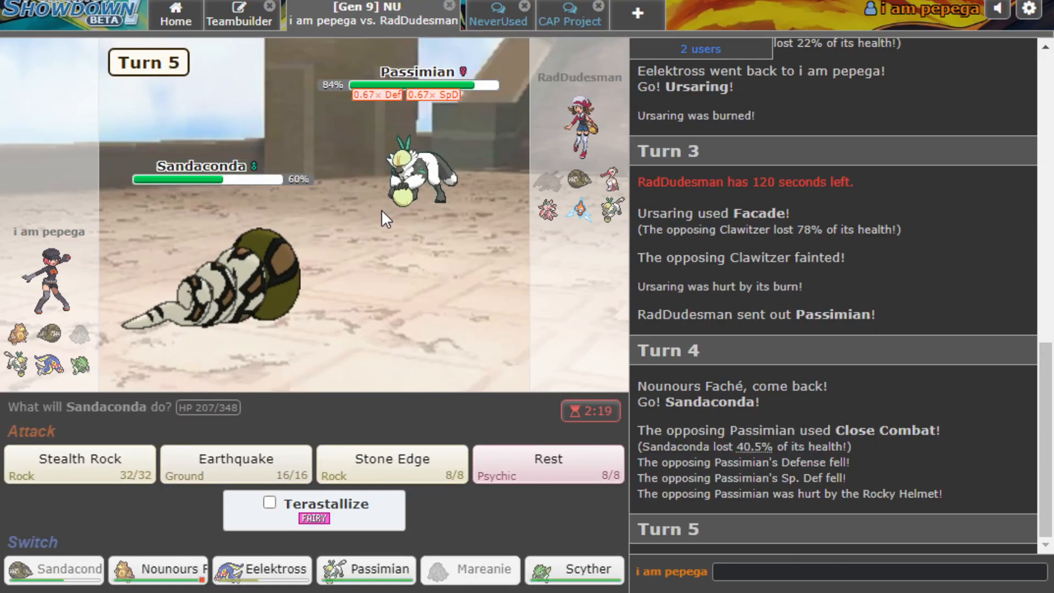
click(79, 464)
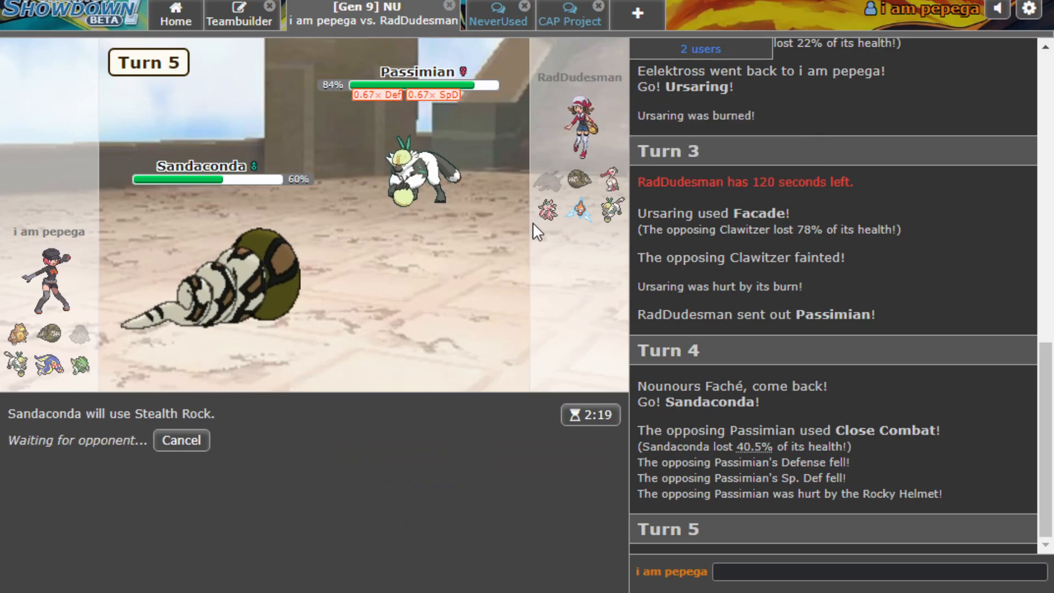
mouse_move(521, 287)
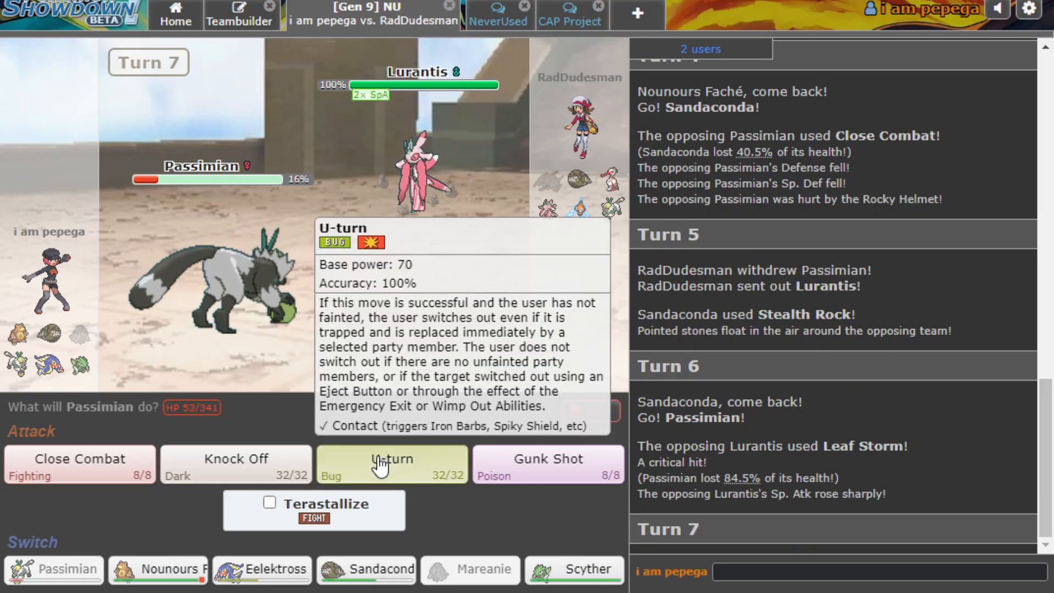
click(392, 463)
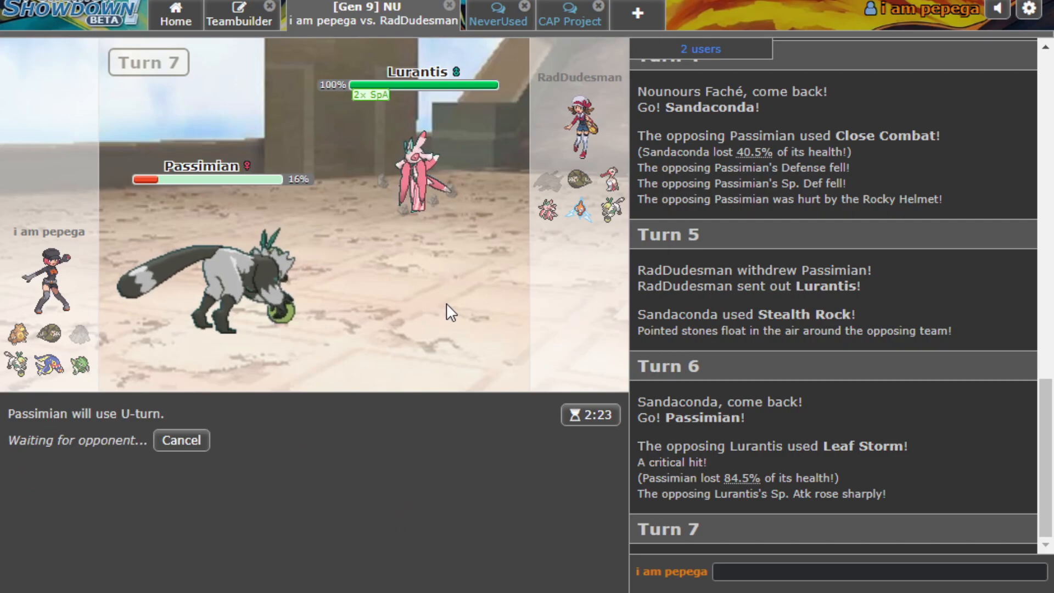
mouse_move(619, 131)
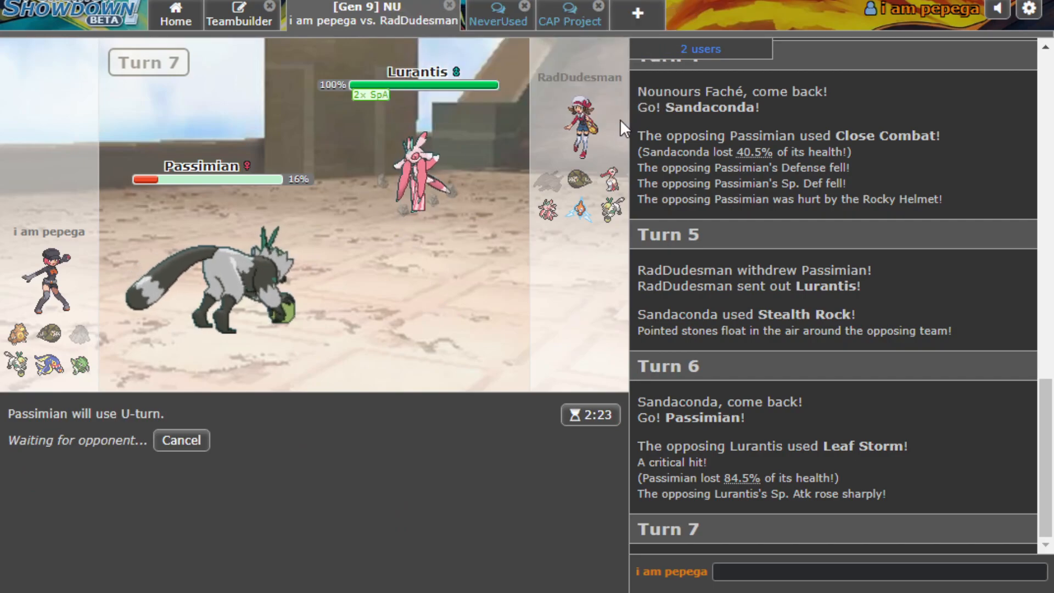
mouse_move(568, 210)
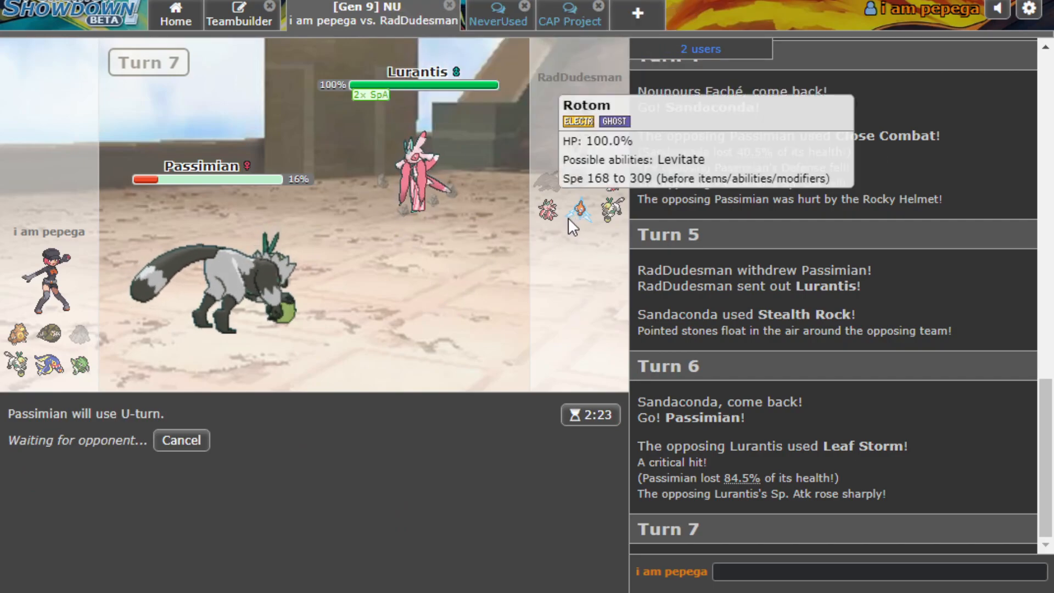
mouse_move(18, 334)
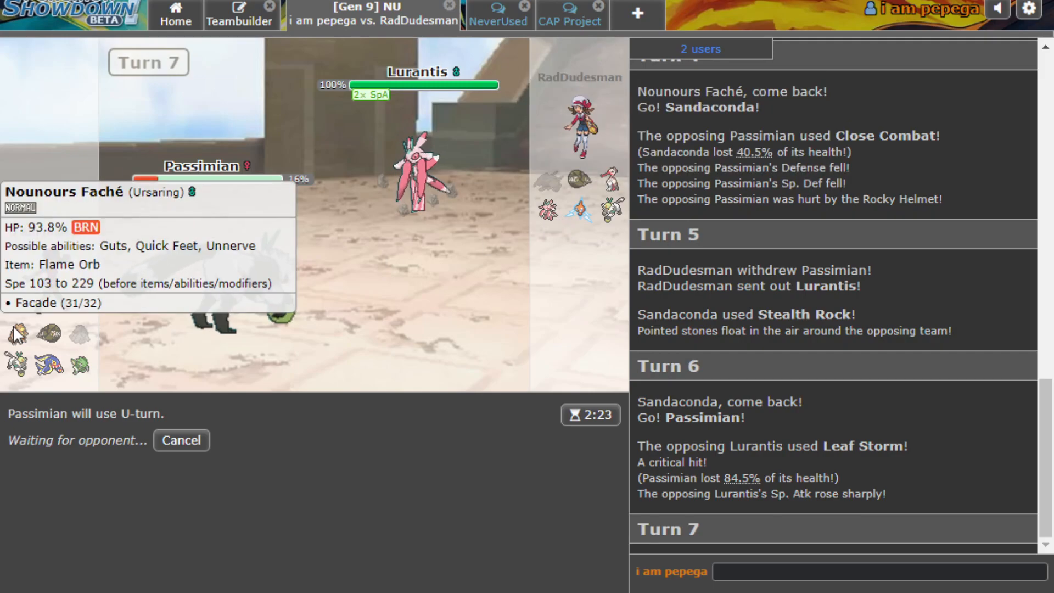
mouse_move(504, 281)
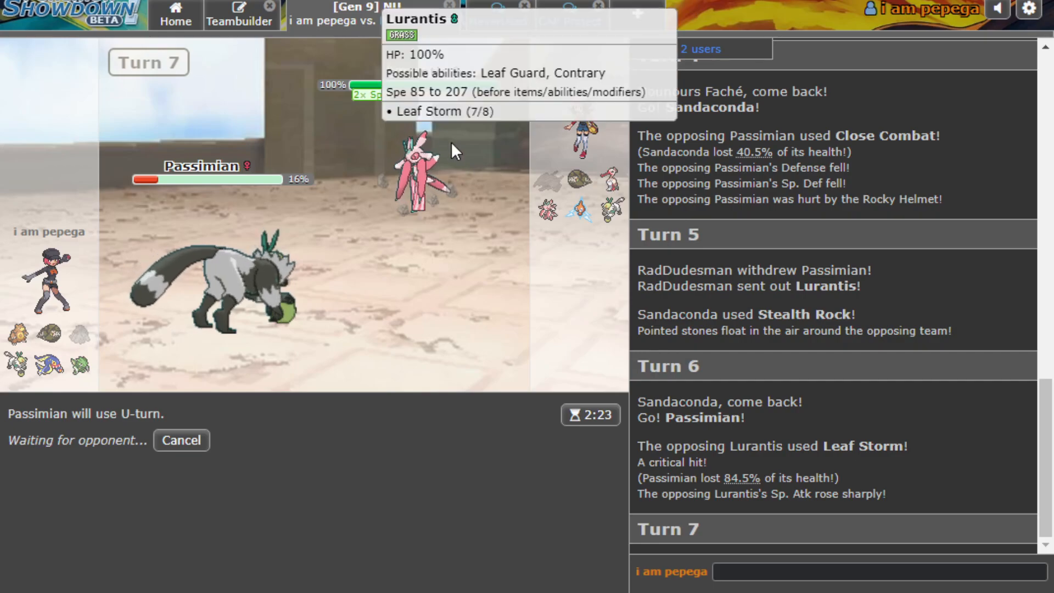
mouse_move(582, 211)
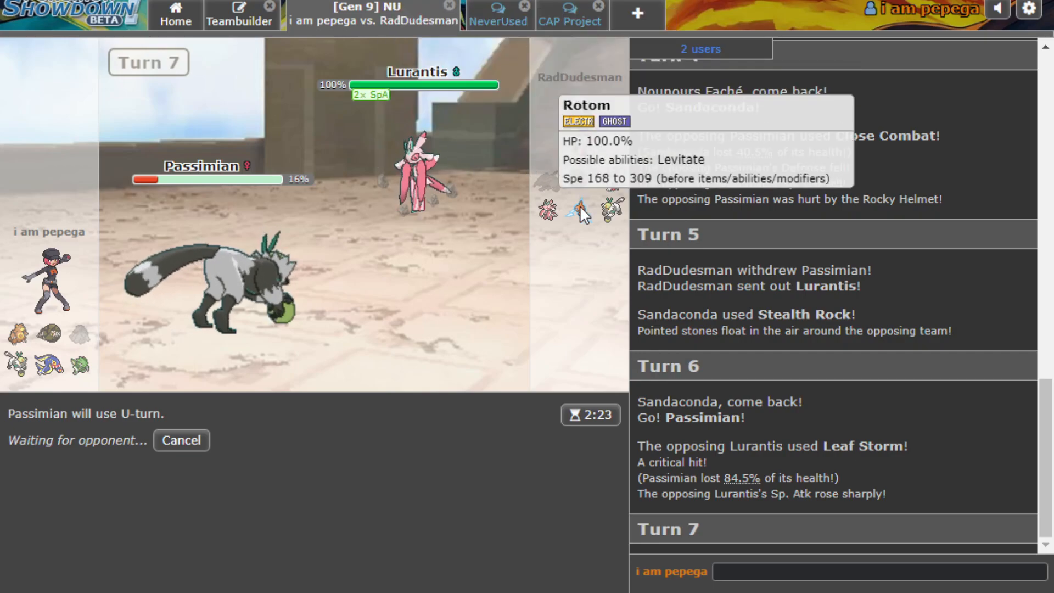
mouse_move(42, 365)
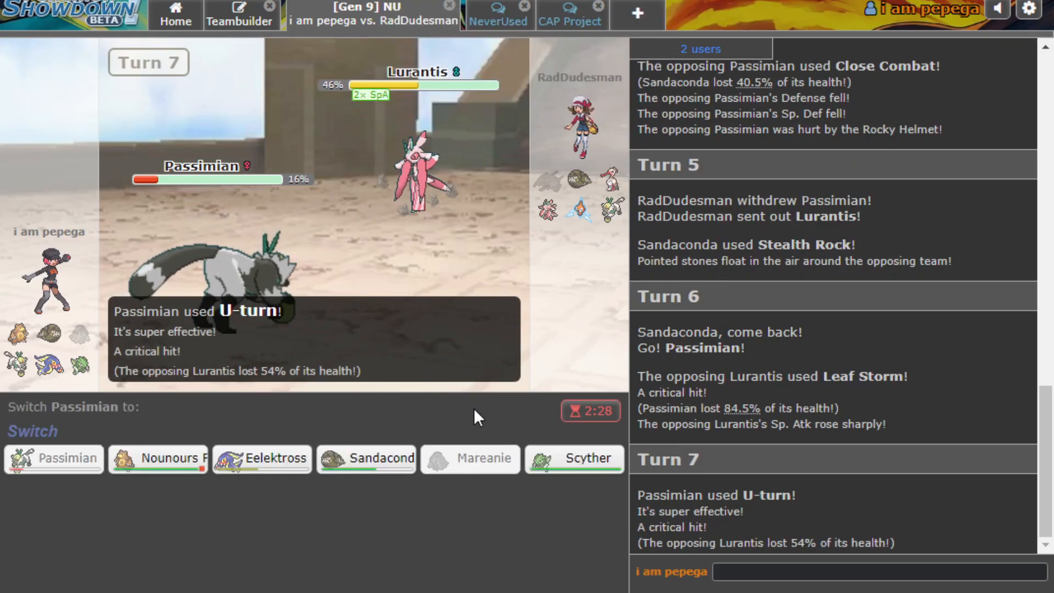
Send in Scyther, U-turn Lurantis, and bring Sandaconda in to replace Scyther.
click(573, 459)
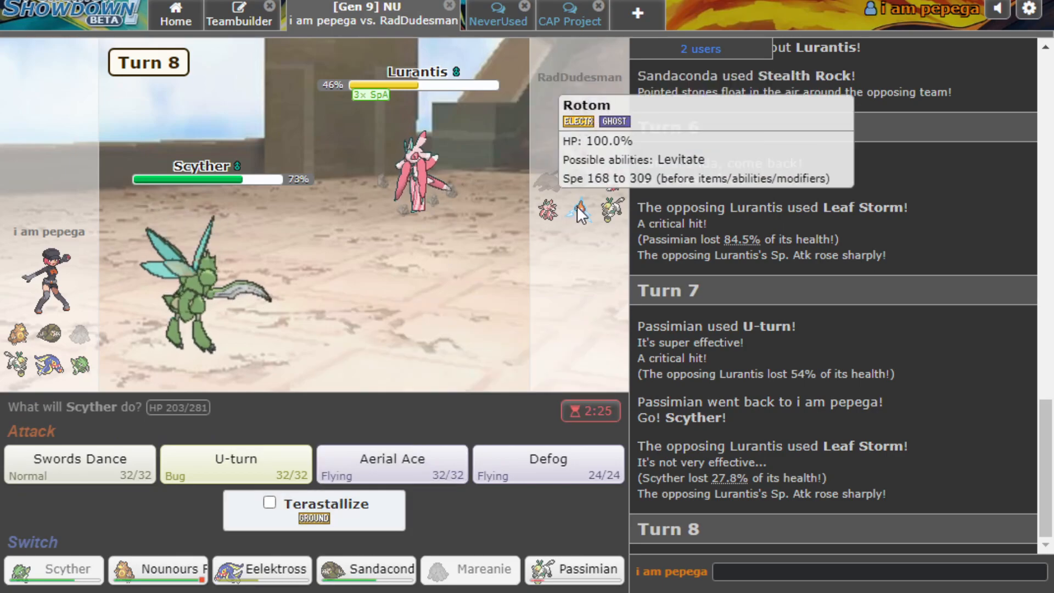
click(235, 464)
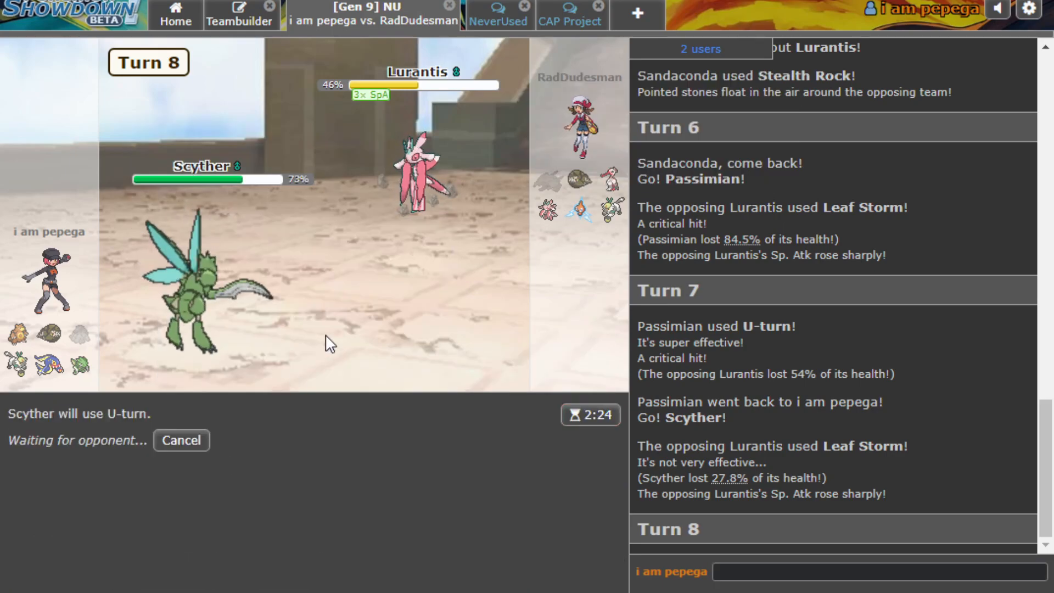
mouse_move(503, 274)
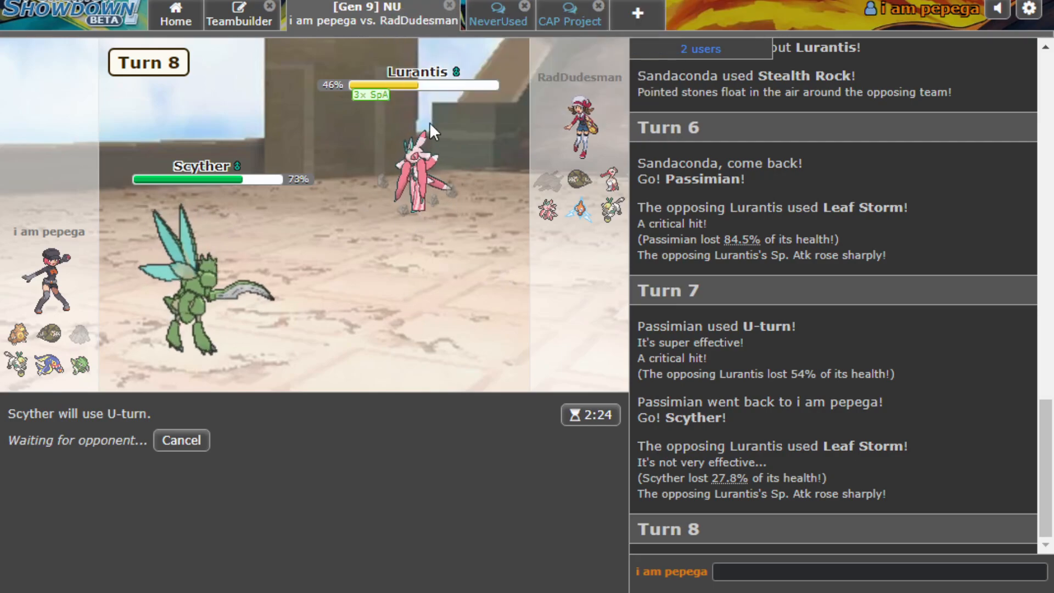
mouse_move(285, 330)
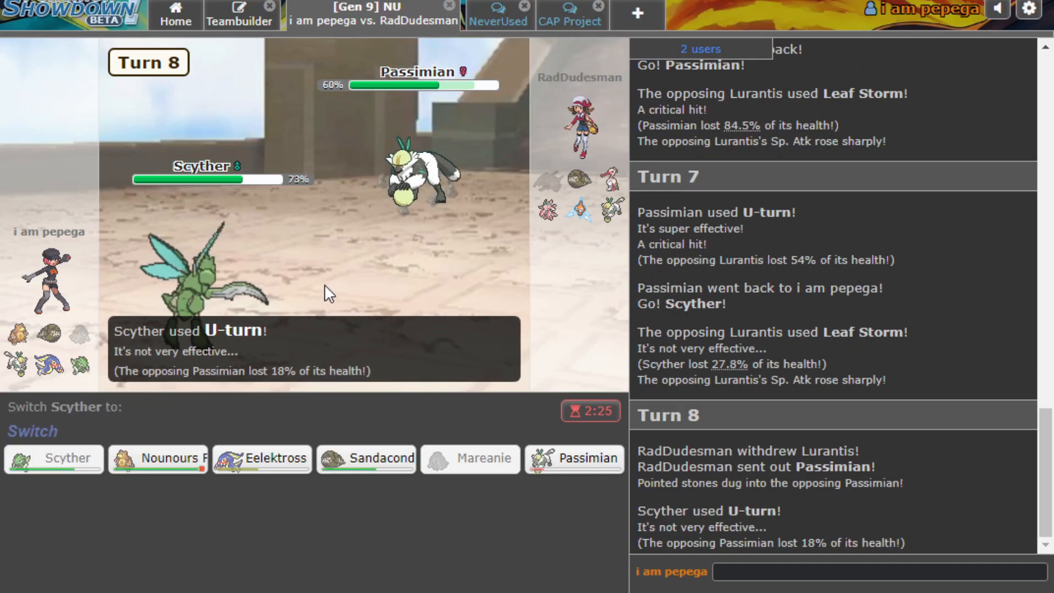
click(366, 459)
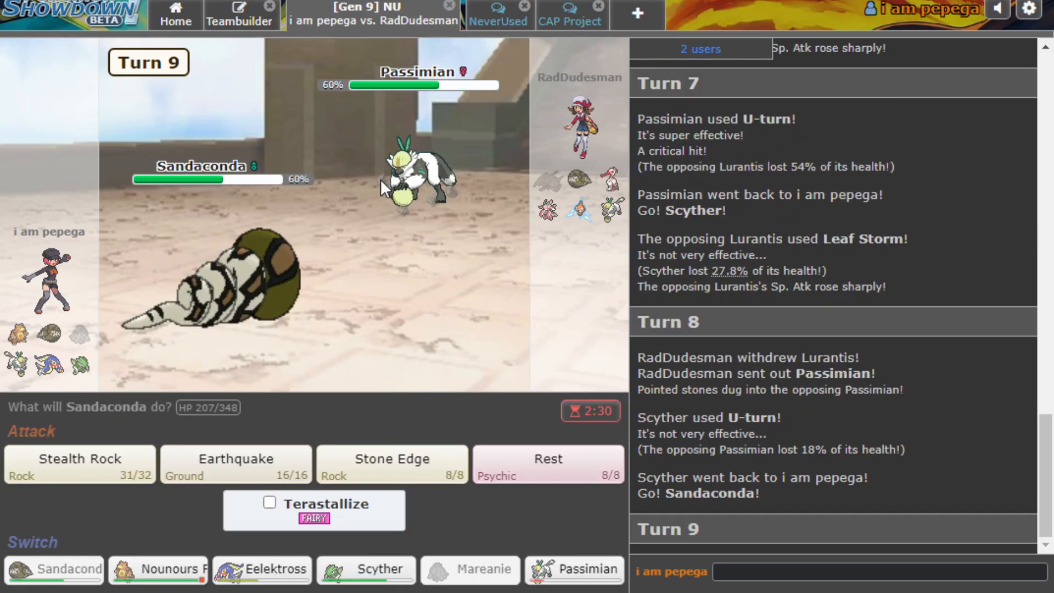
mouse_move(468, 226)
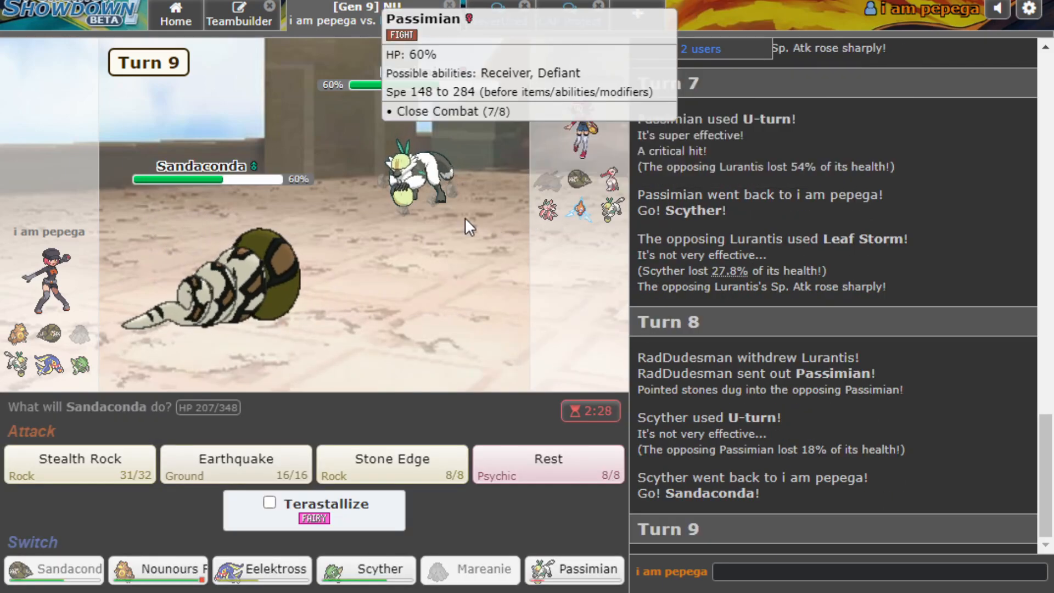
mouse_move(392, 461)
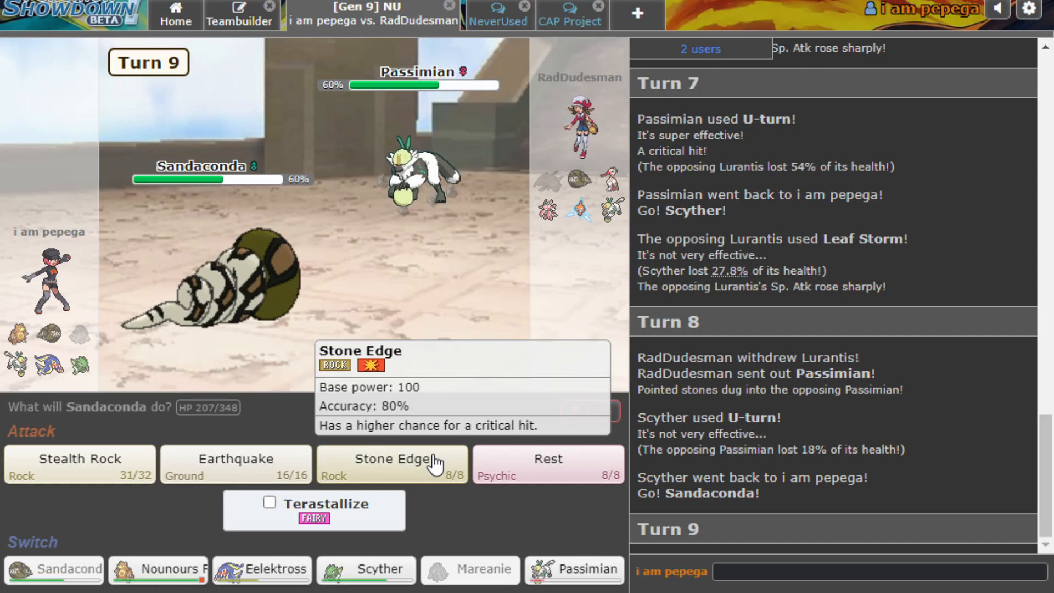
Have Sandaconda use Stone Edge, Rest to full, then switch to Scyther against Bombirdier.
click(392, 464)
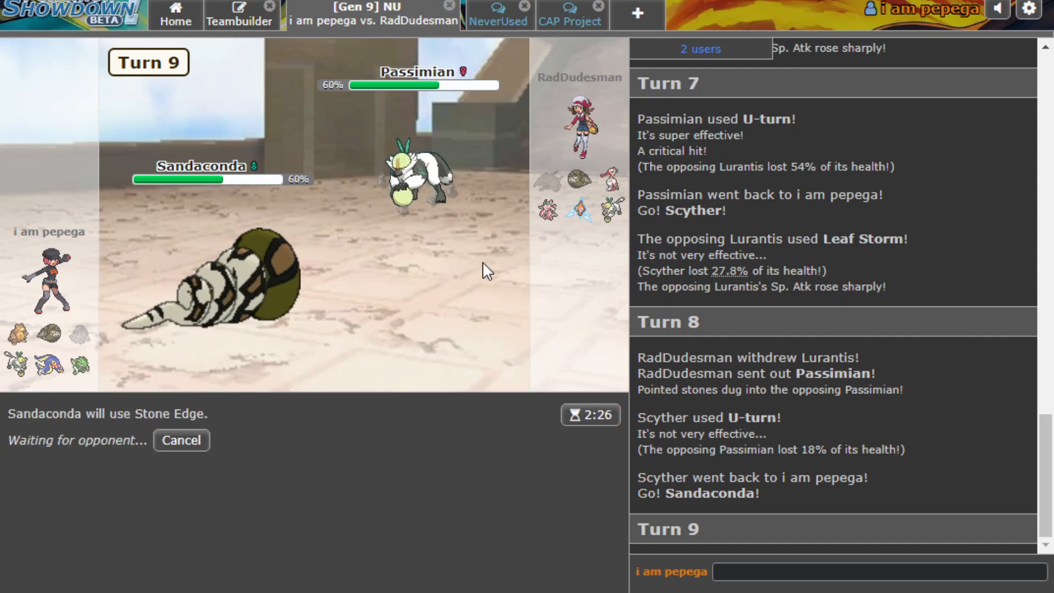
mouse_move(231, 275)
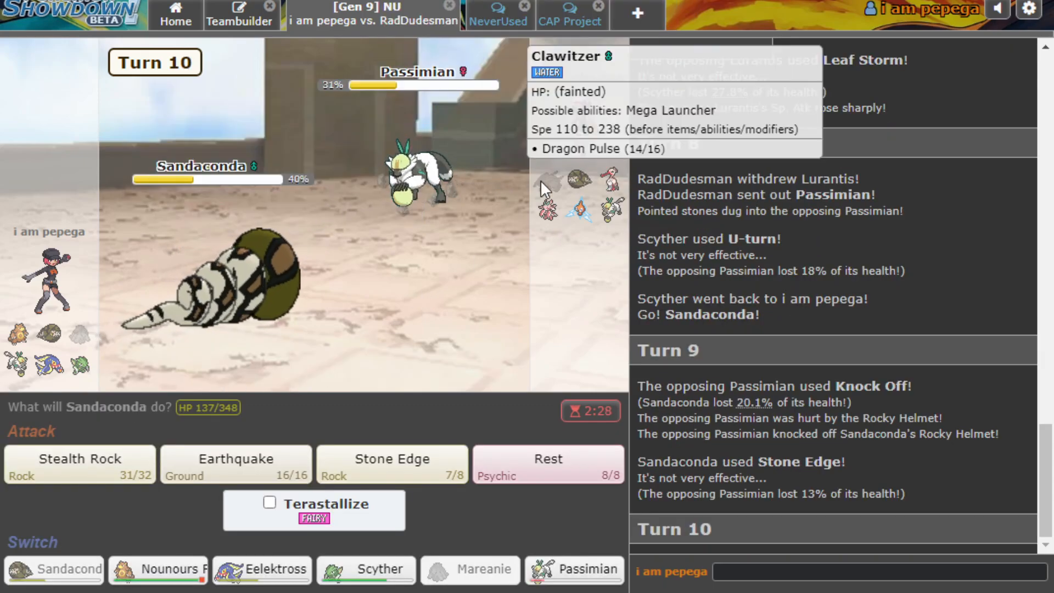
click(547, 462)
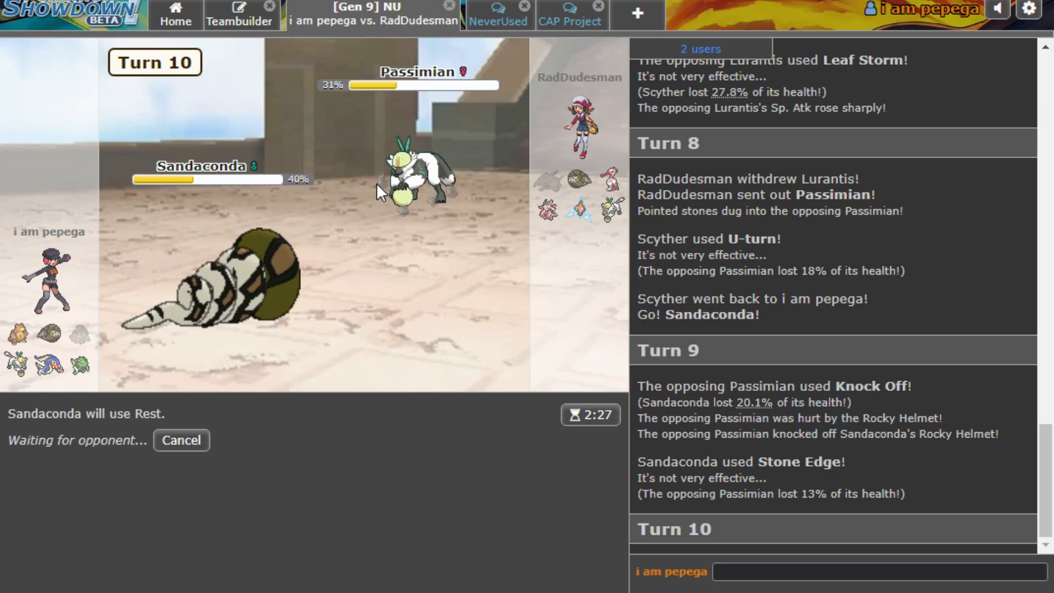
mouse_move(416, 175)
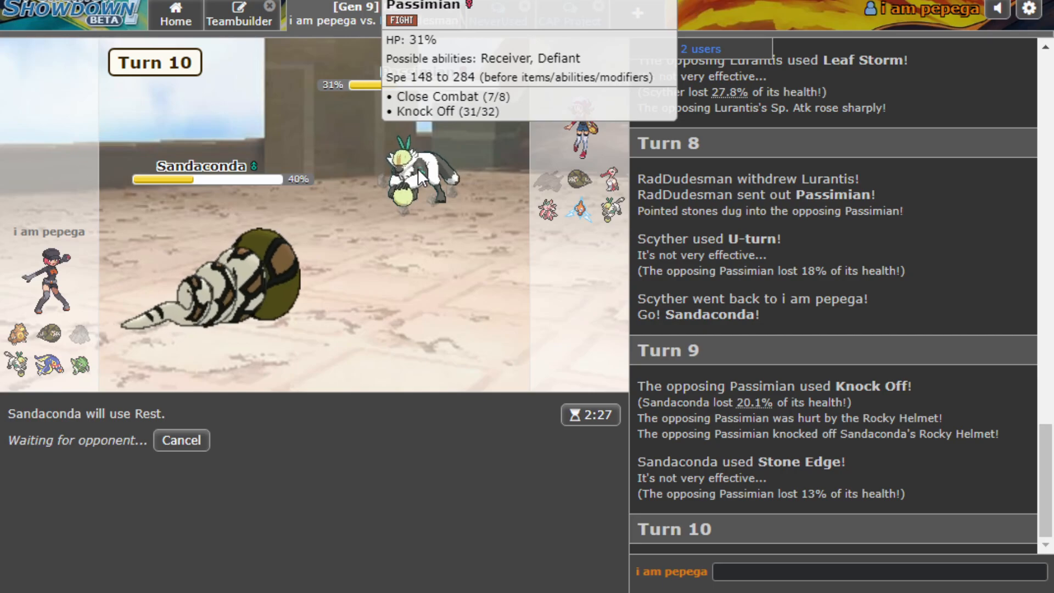
mouse_move(94, 389)
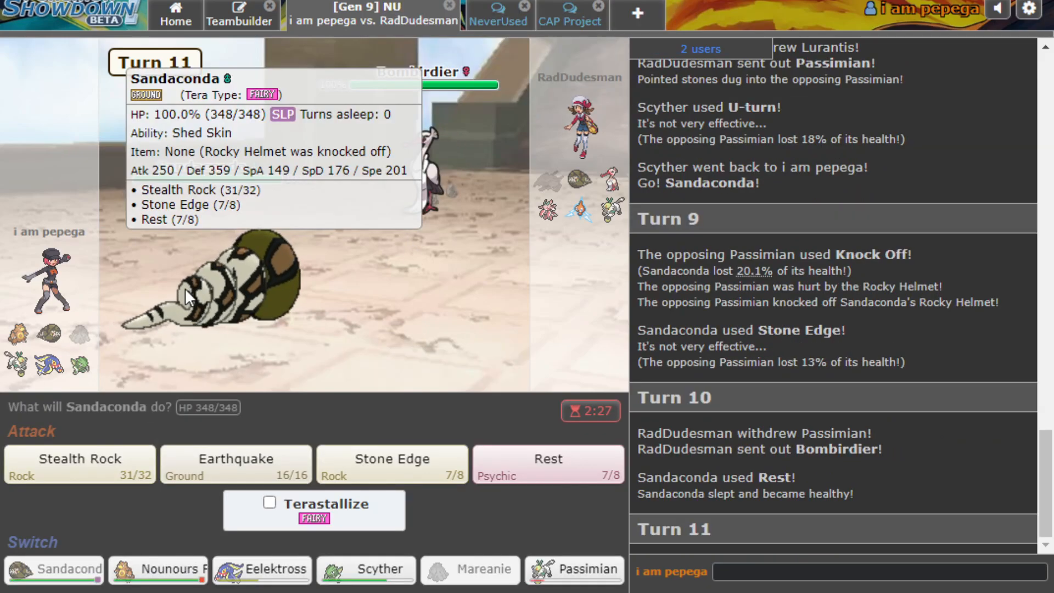
mouse_move(414, 191)
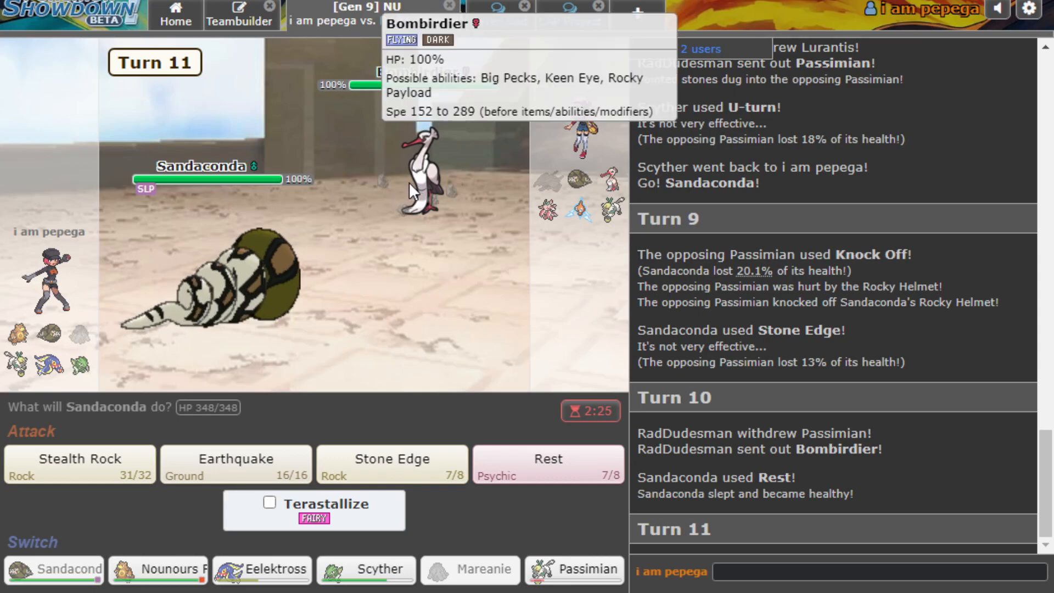
mouse_move(417, 356)
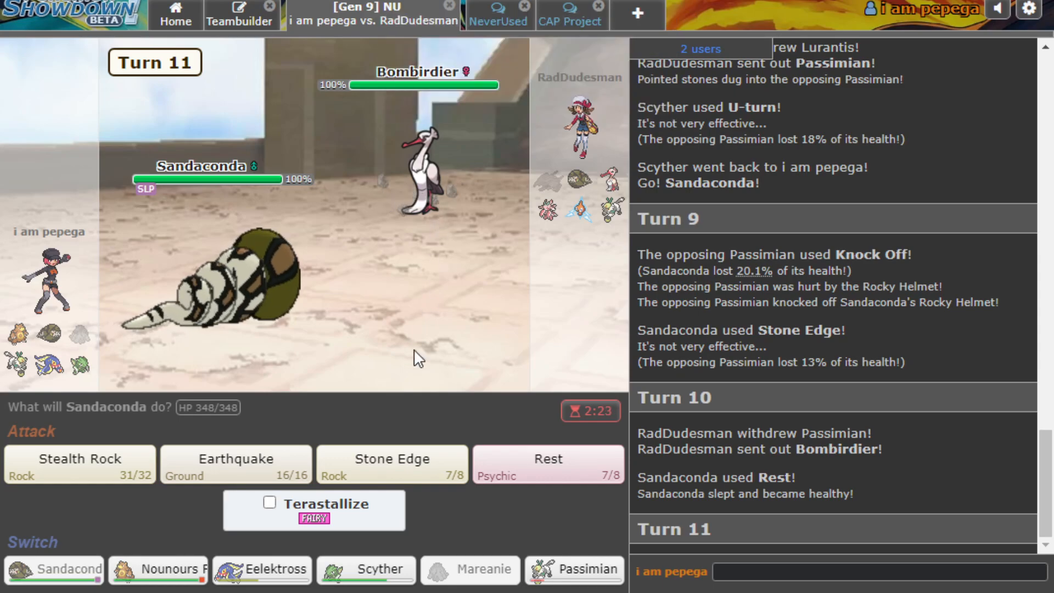
mouse_move(366, 569)
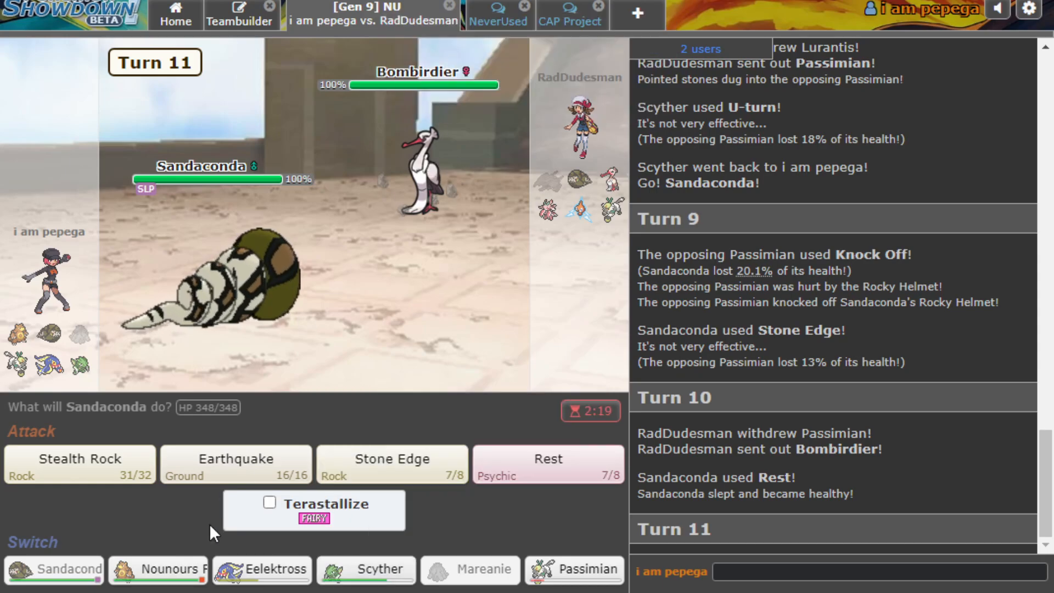
mouse_move(450, 244)
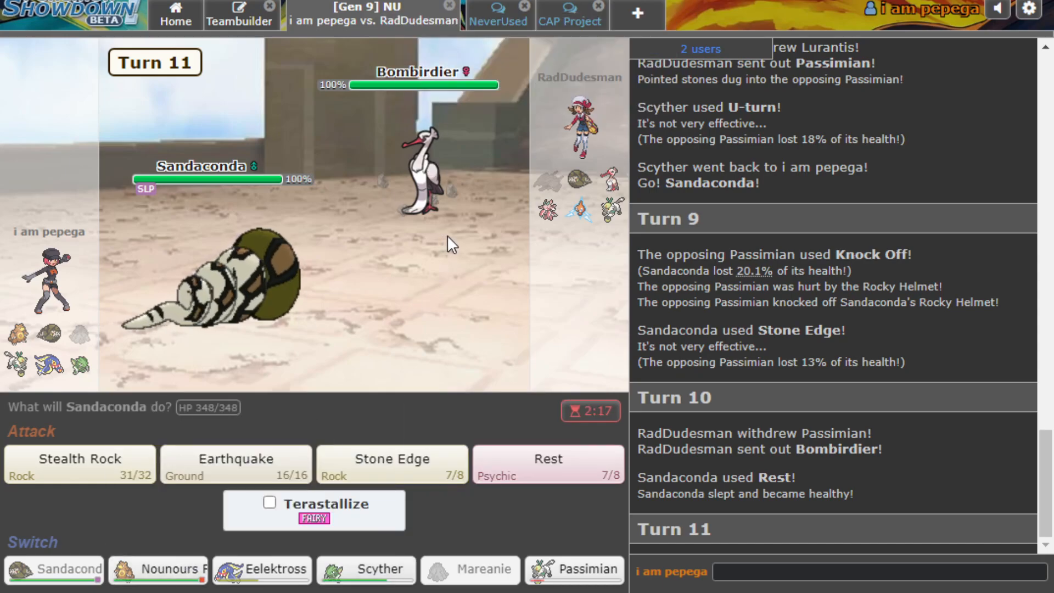
click(365, 569)
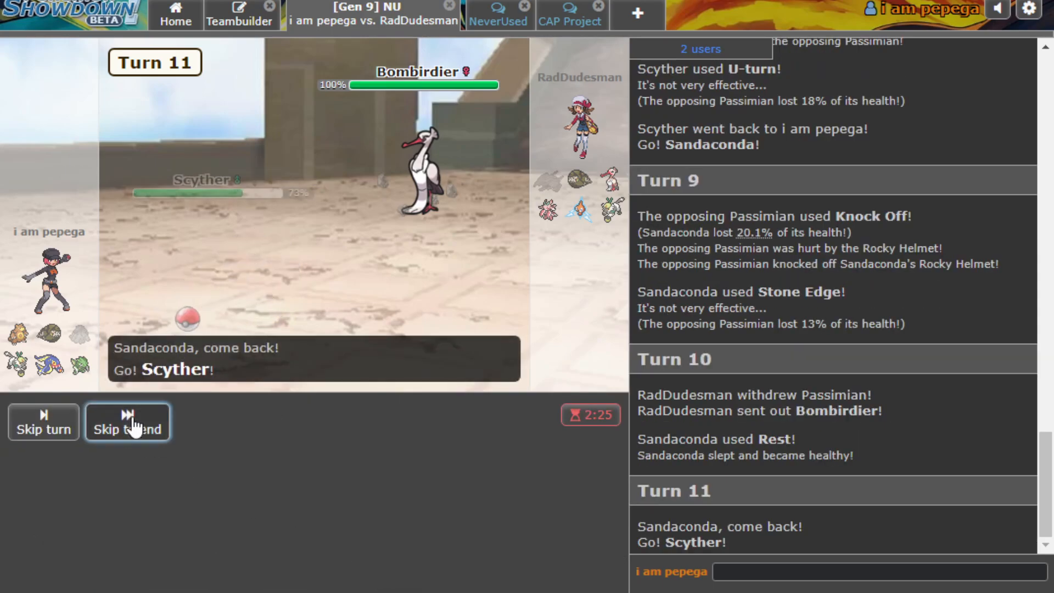
Have Scyther knock out Bombirdier with Aerial Ace and U-turn, bringing Sandaconda back in.
click(127, 422)
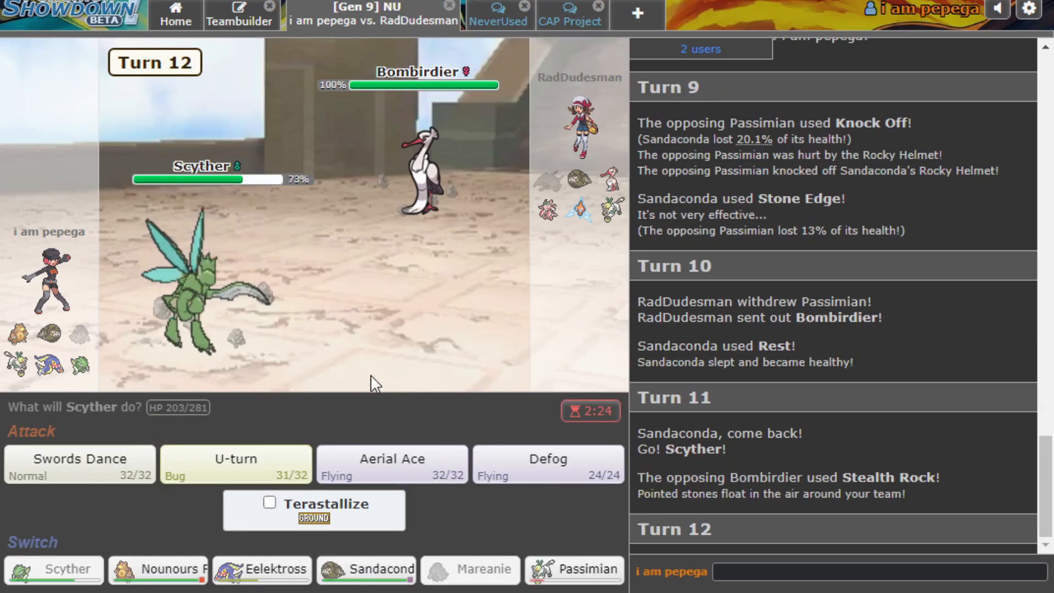
click(391, 464)
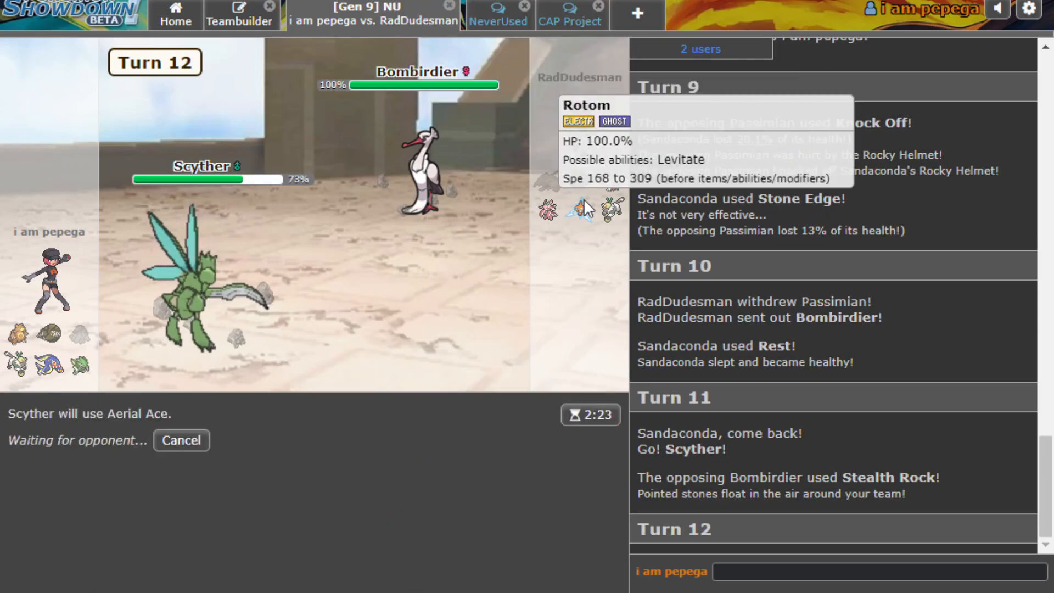
mouse_move(582, 210)
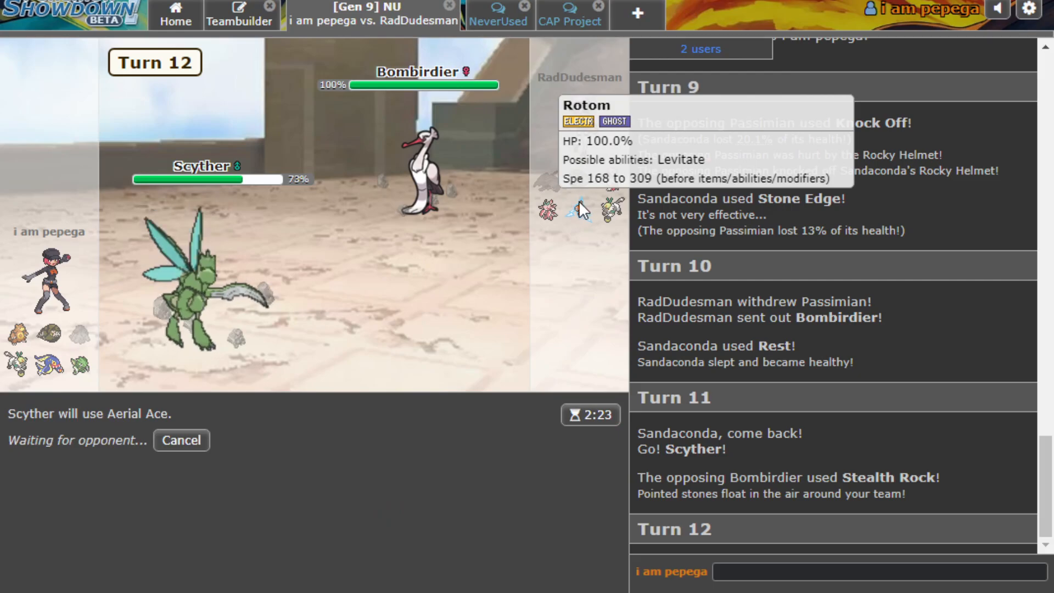
mouse_move(280, 272)
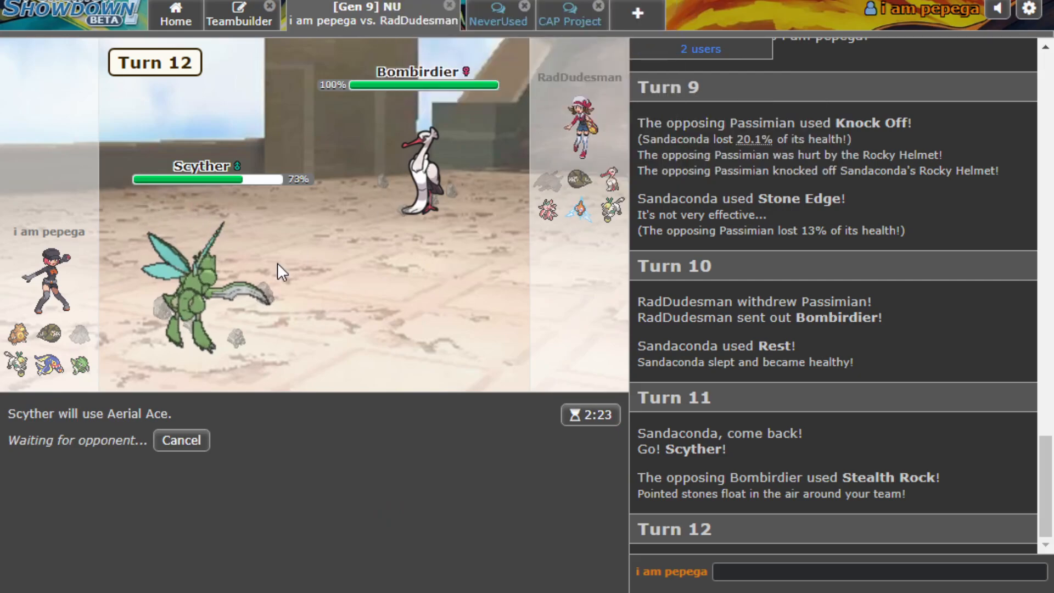
mouse_move(386, 359)
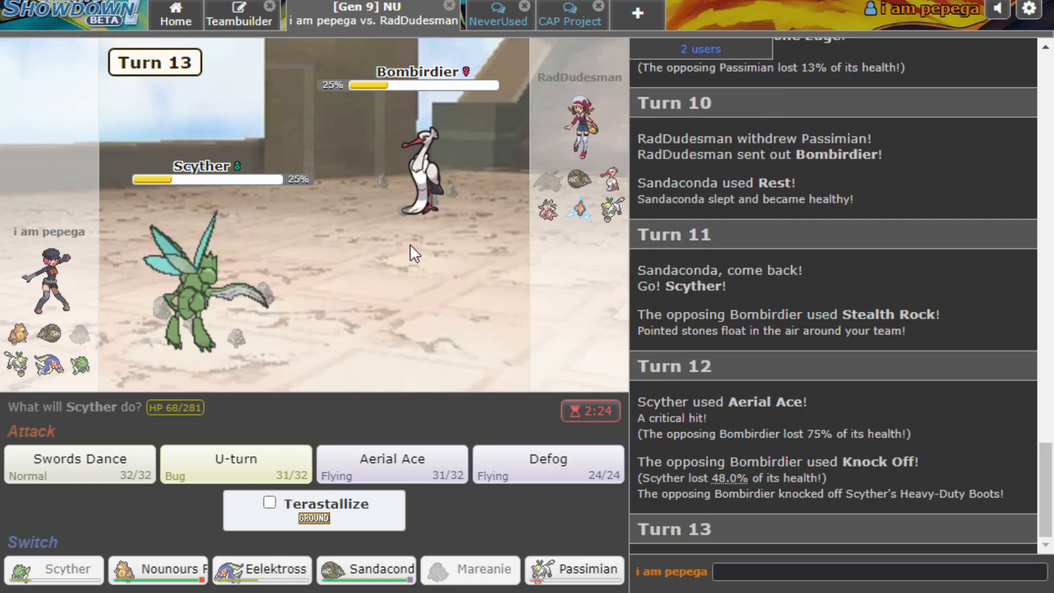
click(234, 463)
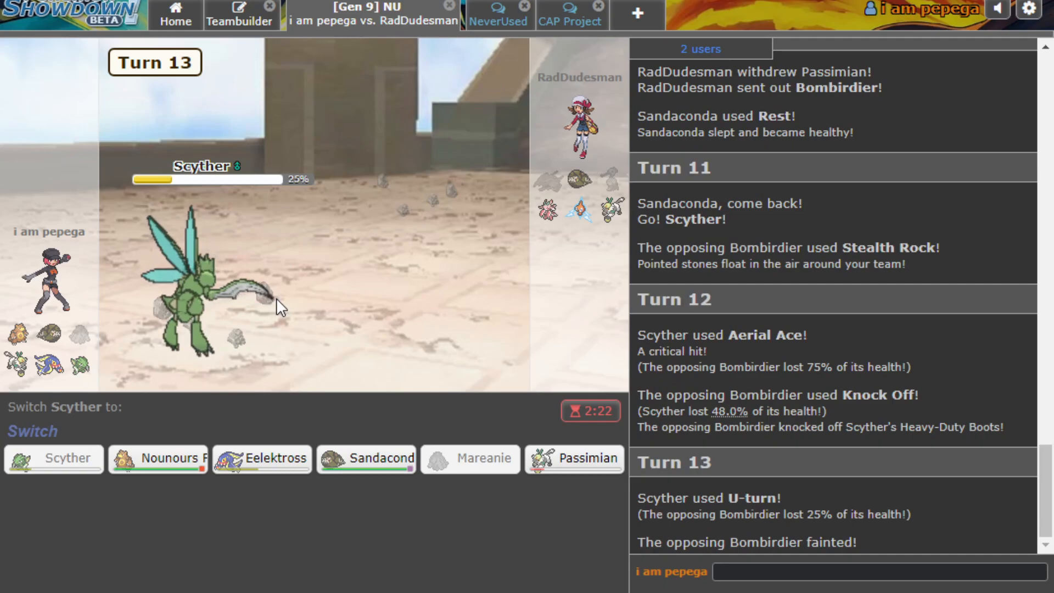
mouse_move(574, 459)
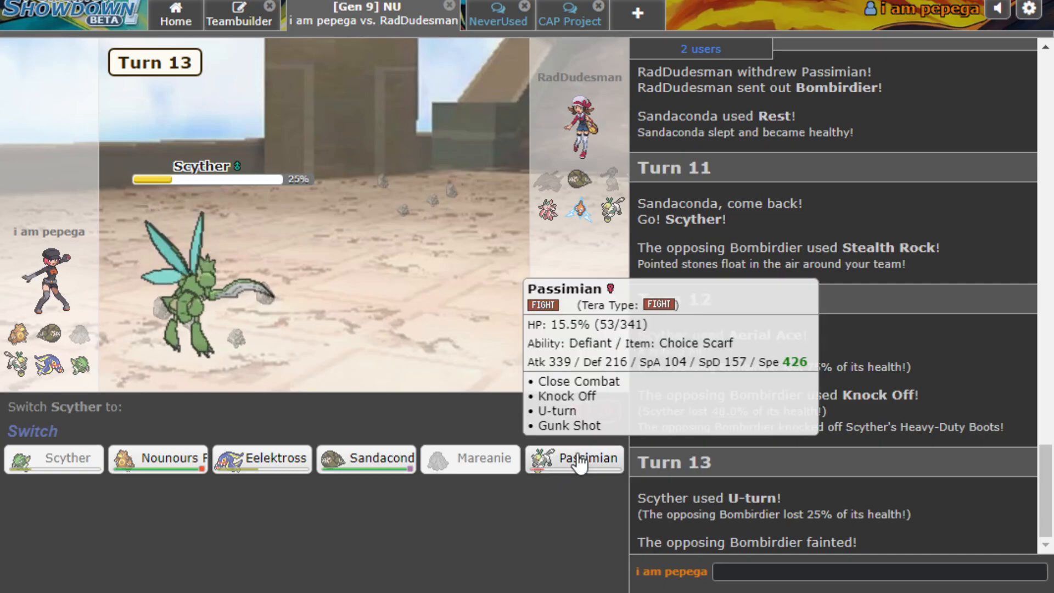
click(574, 458)
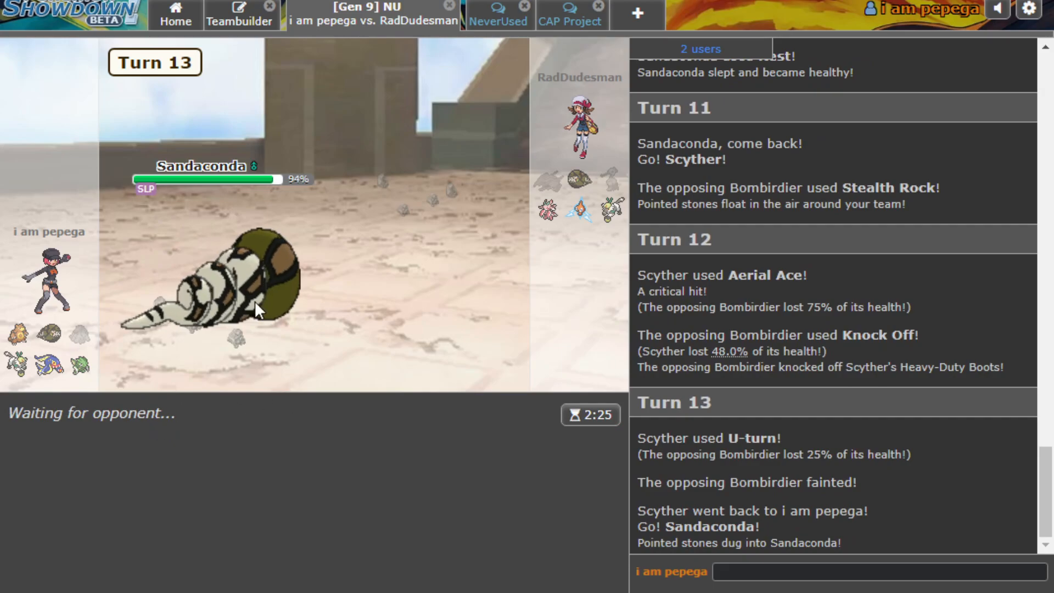
mouse_move(262, 318)
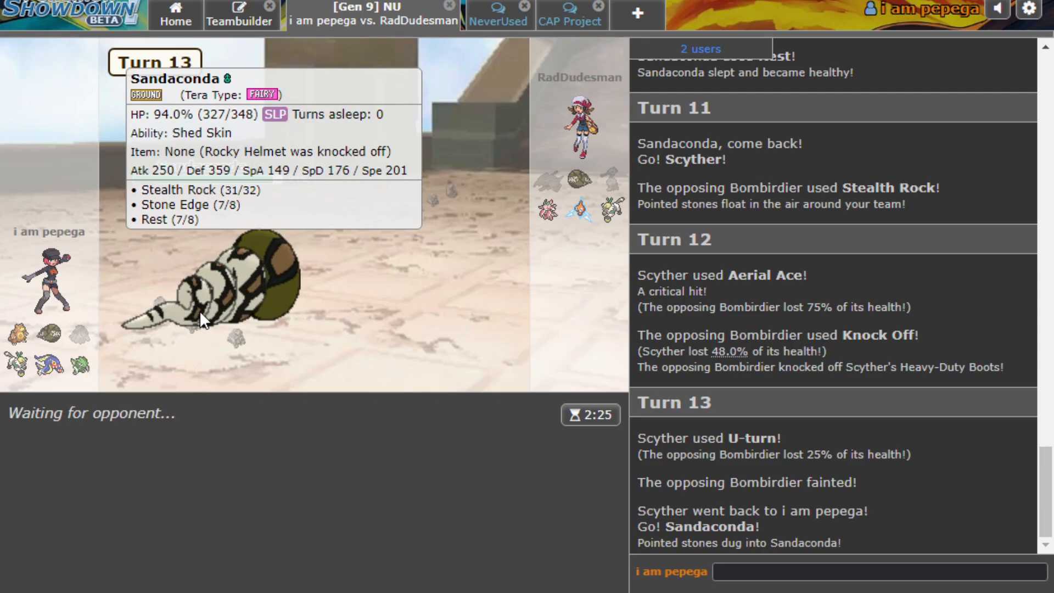
mouse_move(117, 316)
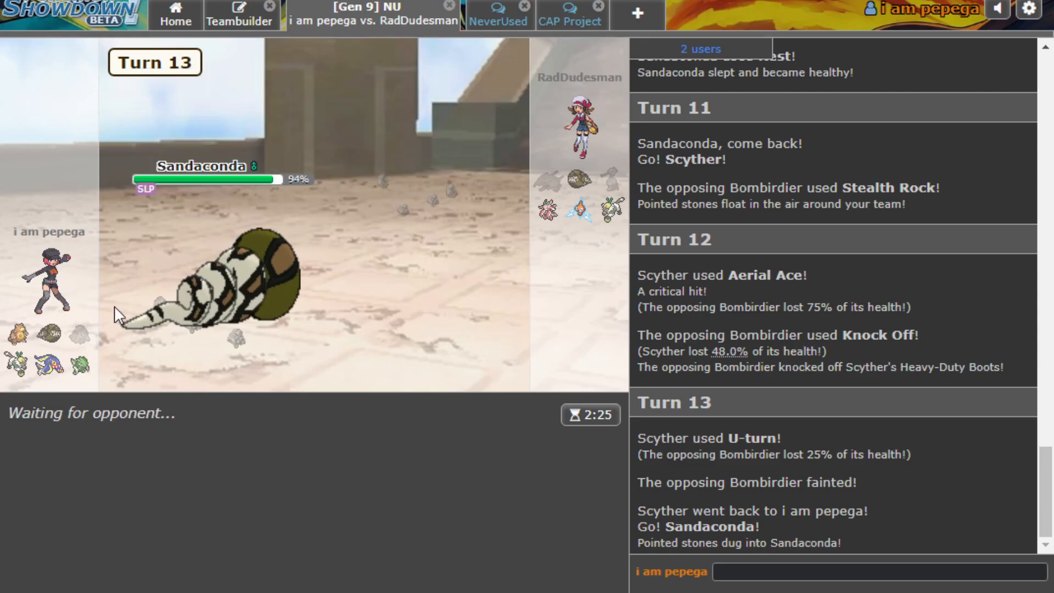
mouse_move(483, 188)
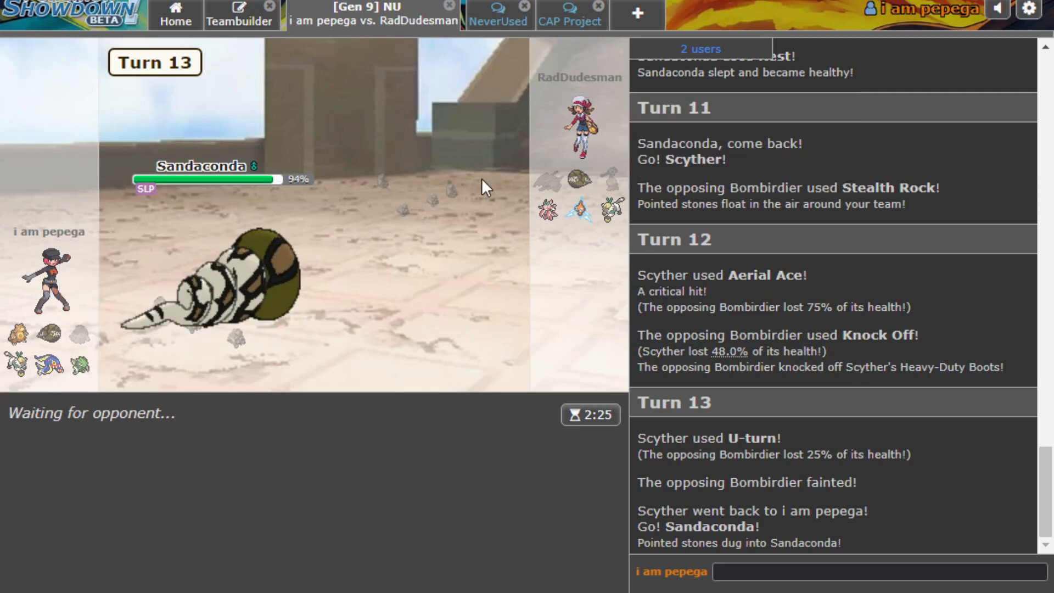
mouse_move(577, 208)
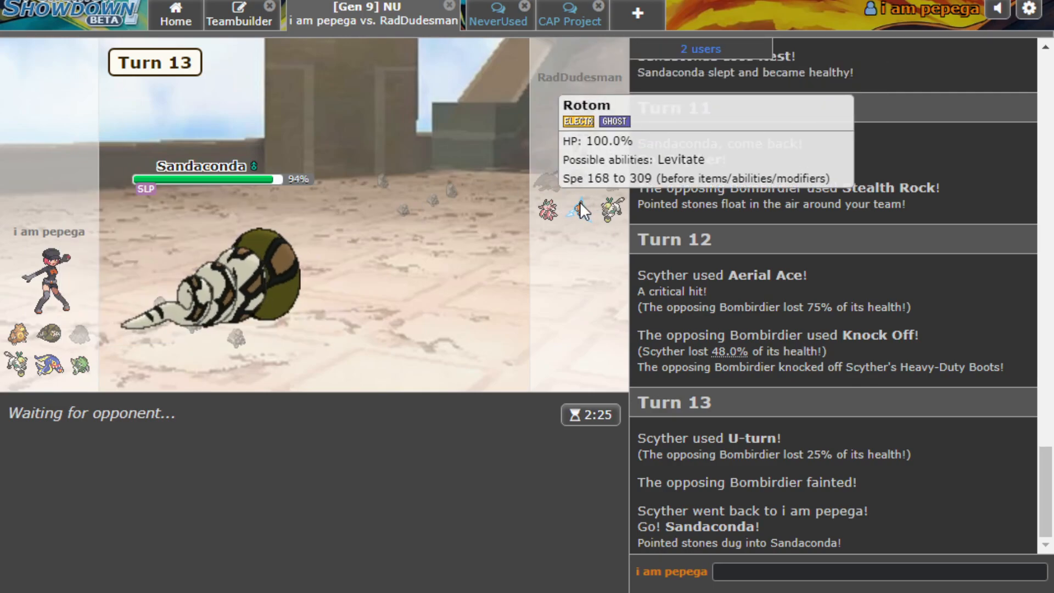
mouse_move(608, 281)
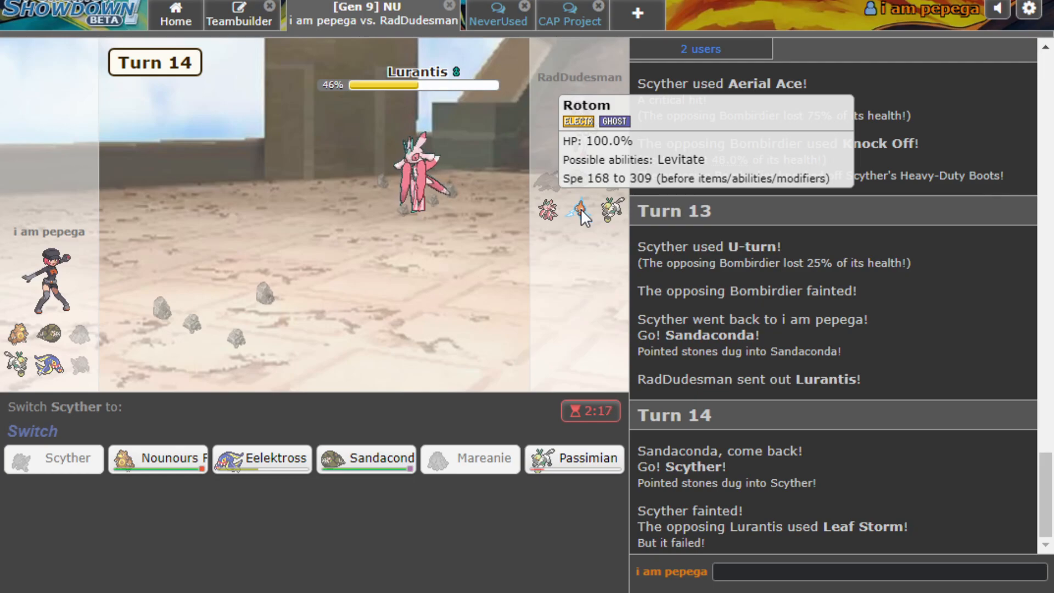
mouse_move(586, 188)
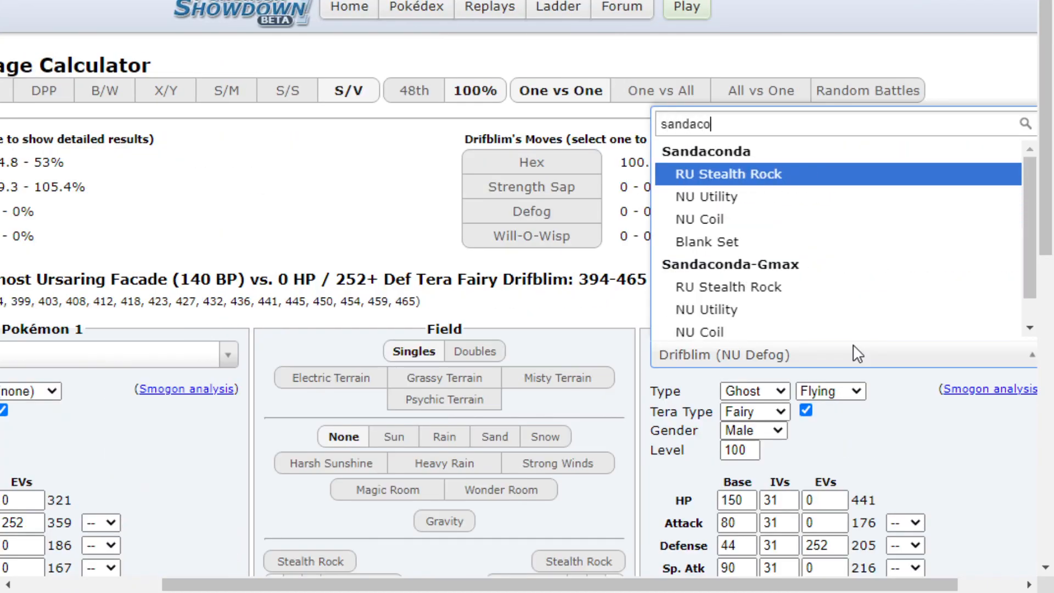
Load the NU Coil Sandaconda set and scroll to its Earthquake damage against Ursaring.
click(698, 219)
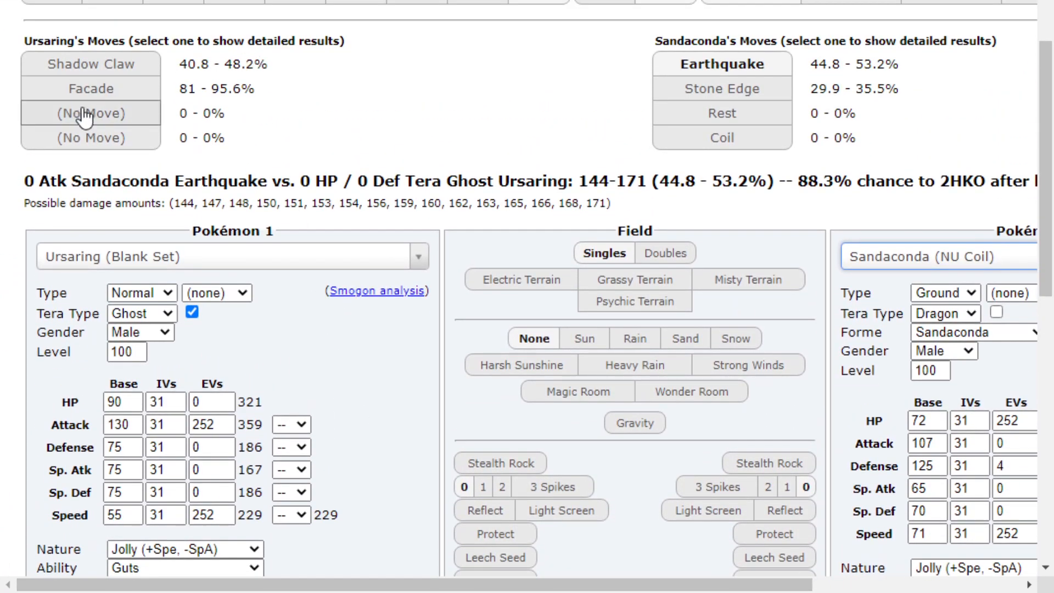
scroll(down, 3)
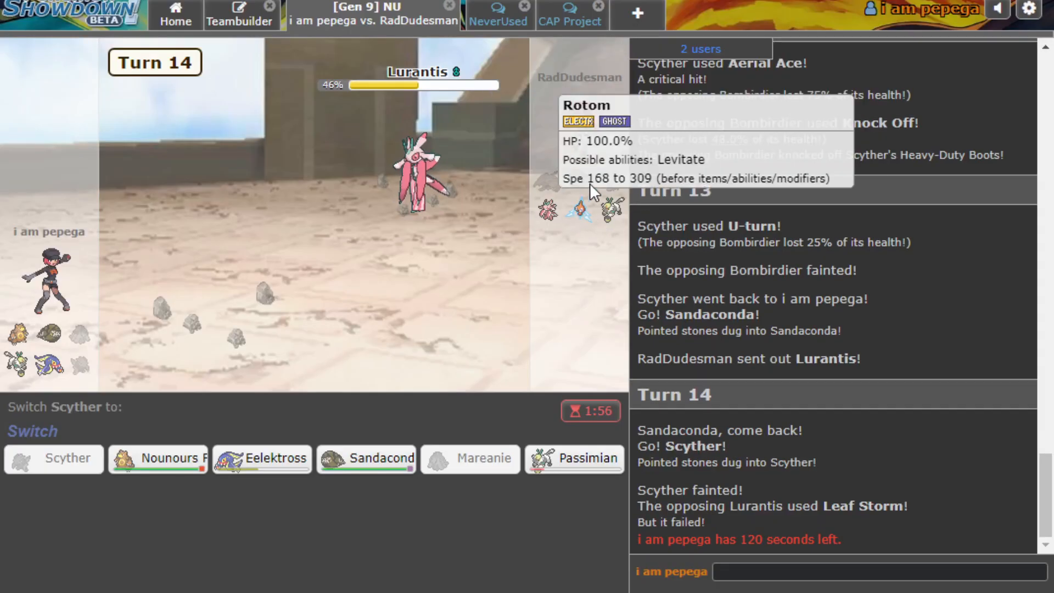
mouse_move(416, 188)
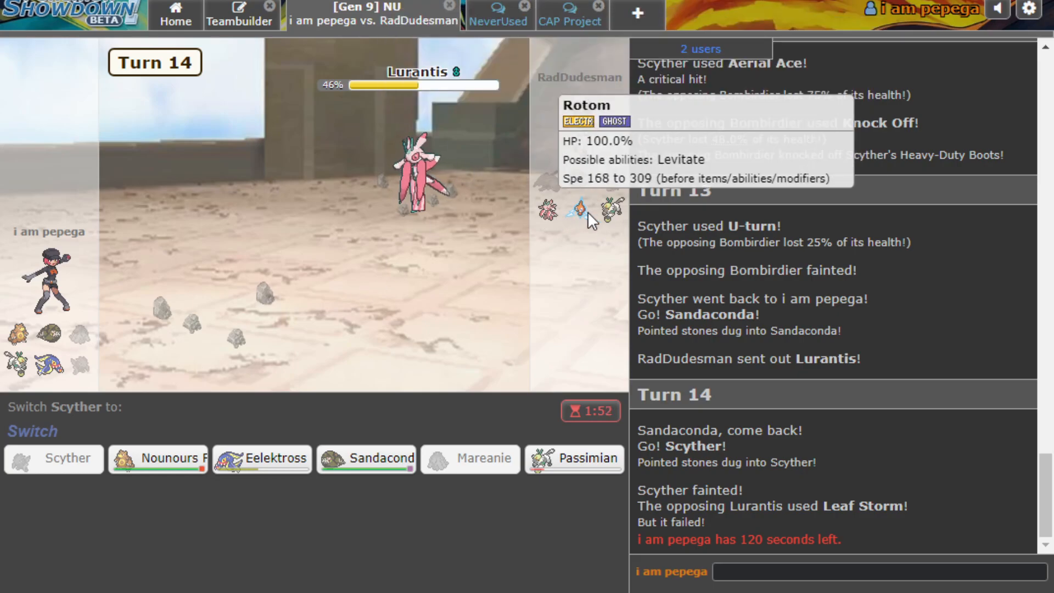
mouse_move(447, 161)
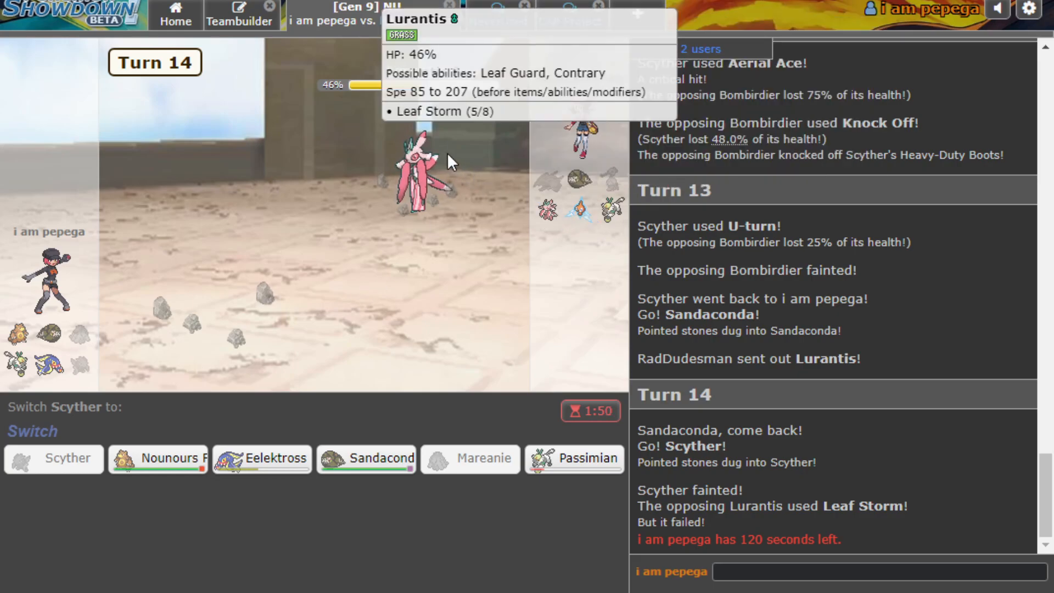
mouse_move(403, 186)
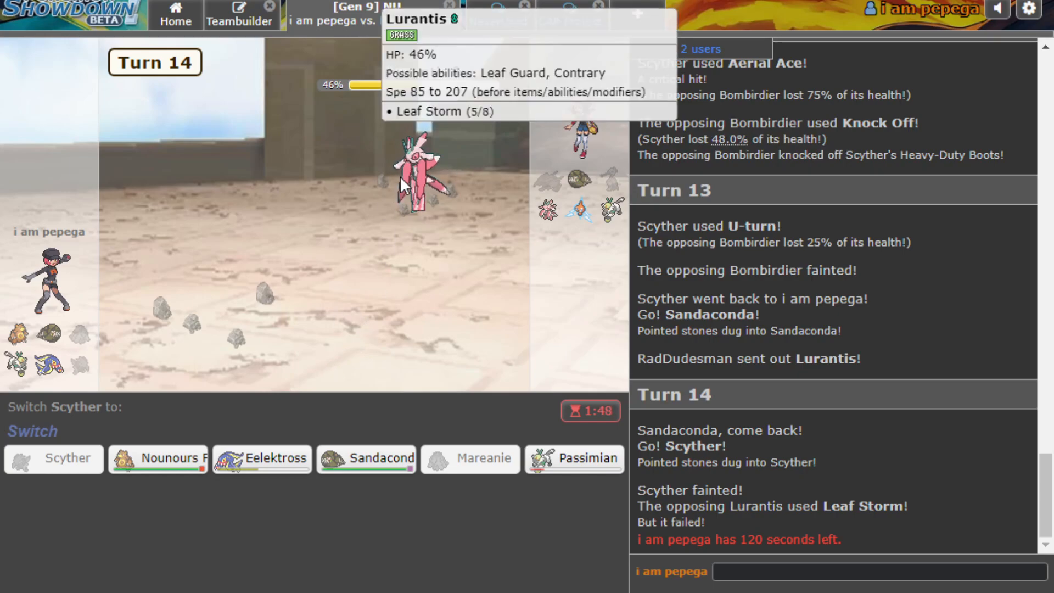
Send Eelektross in for Scyther, U-turn Lurantis to 20%, and bring Passimian in.
click(260, 459)
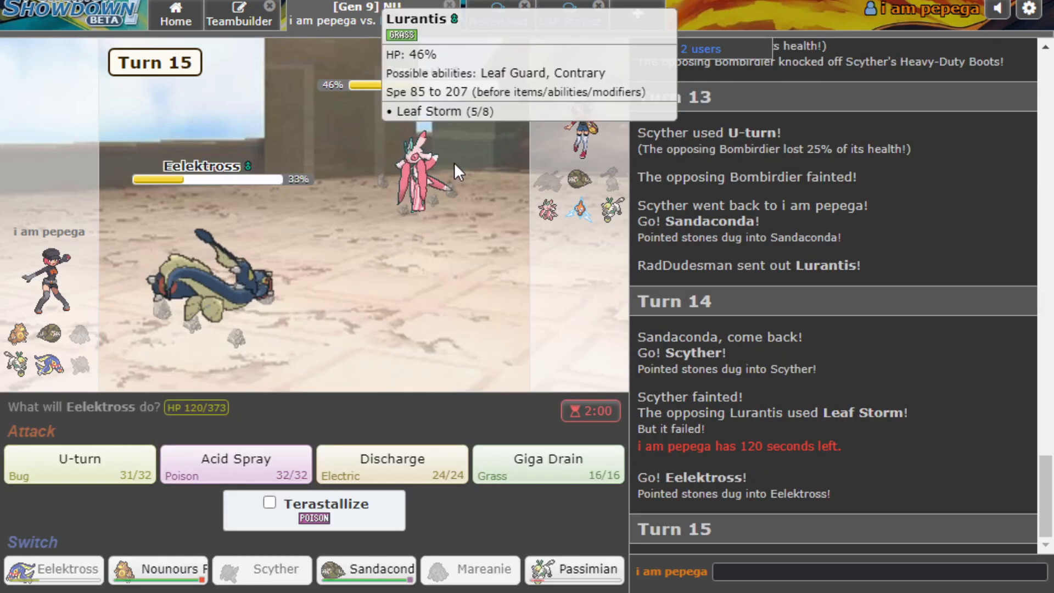
mouse_move(329, 302)
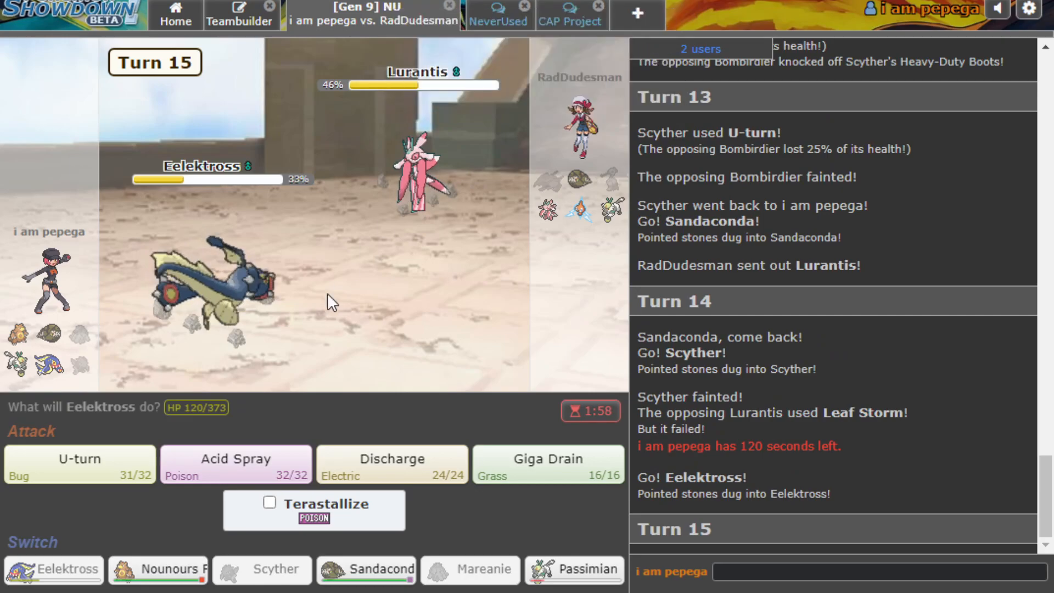
click(78, 464)
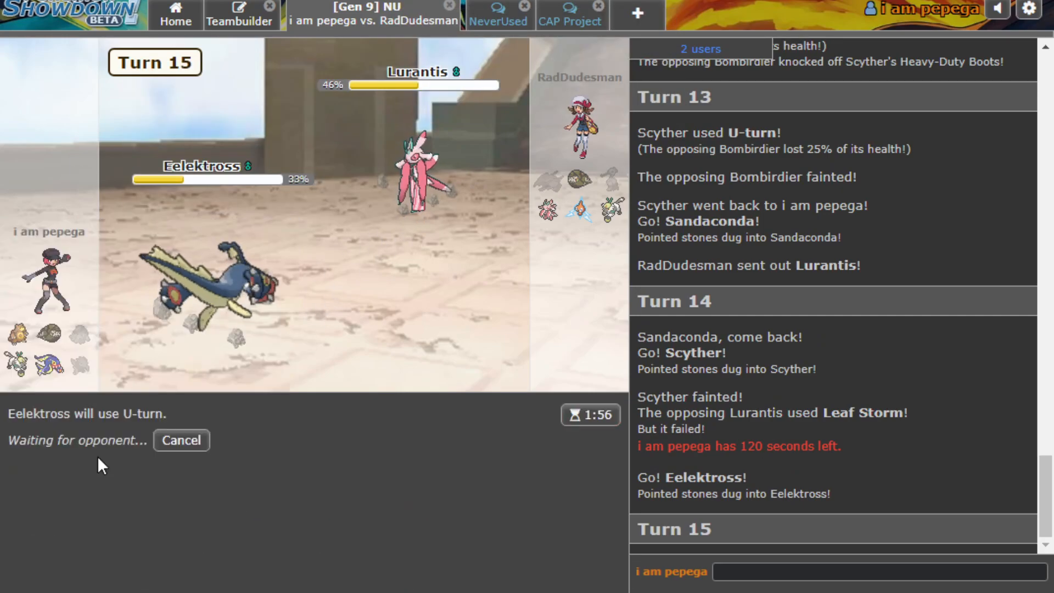
mouse_move(383, 282)
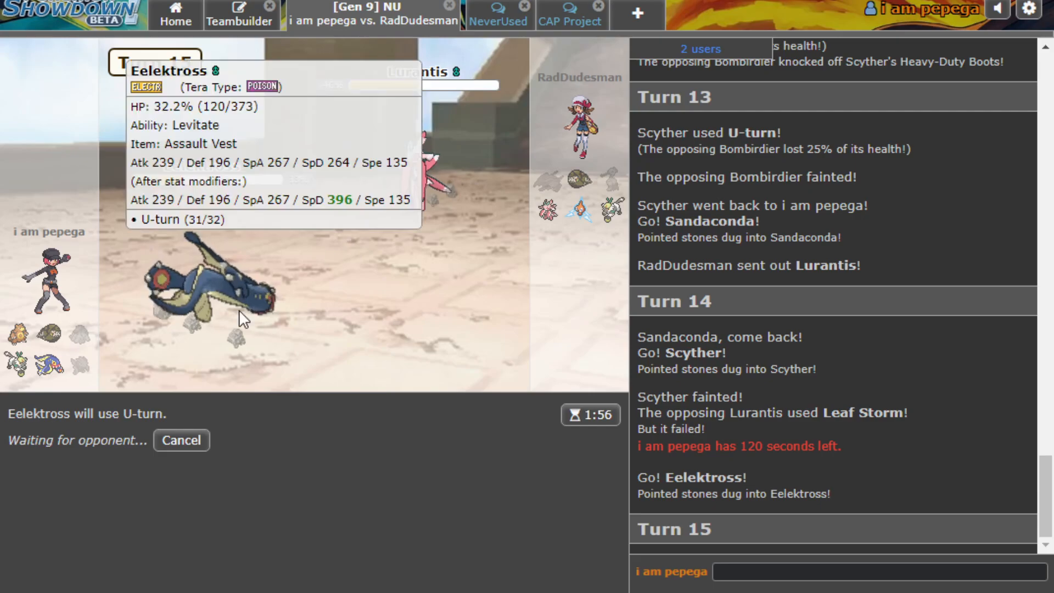
mouse_move(303, 281)
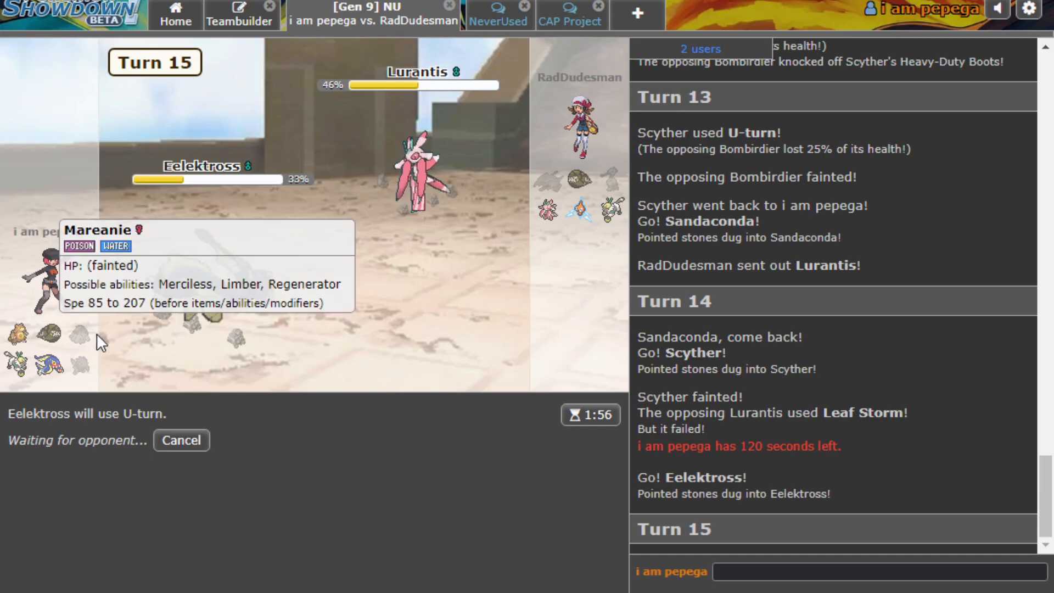
mouse_move(129, 335)
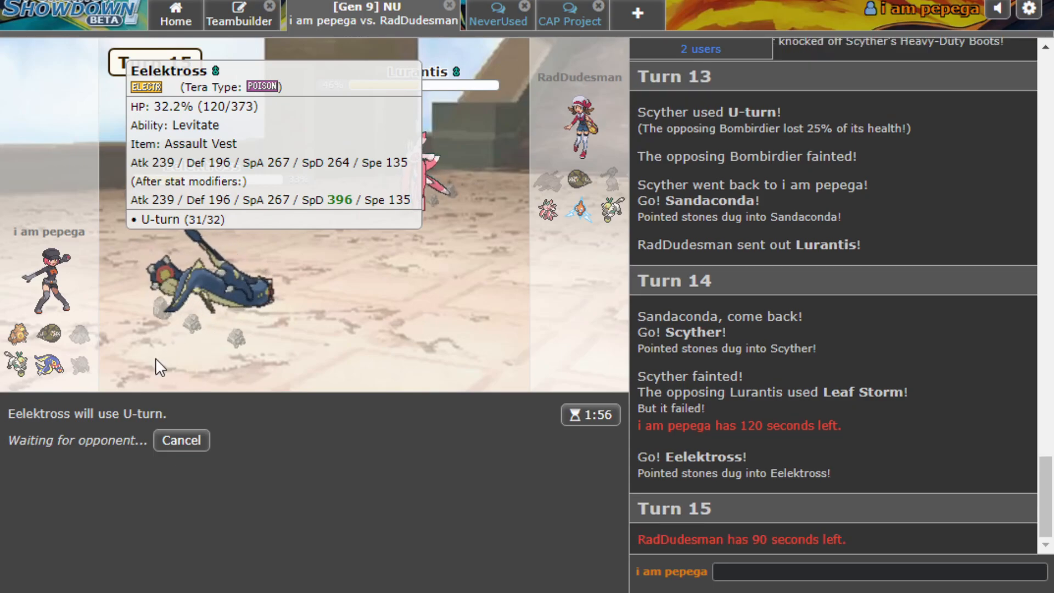
mouse_move(318, 349)
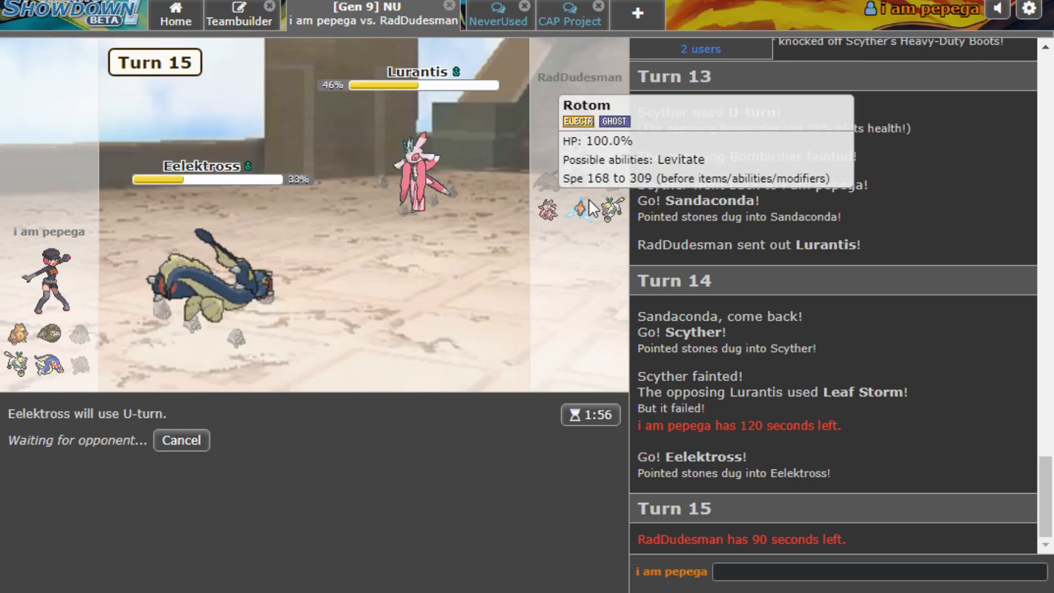
mouse_move(503, 225)
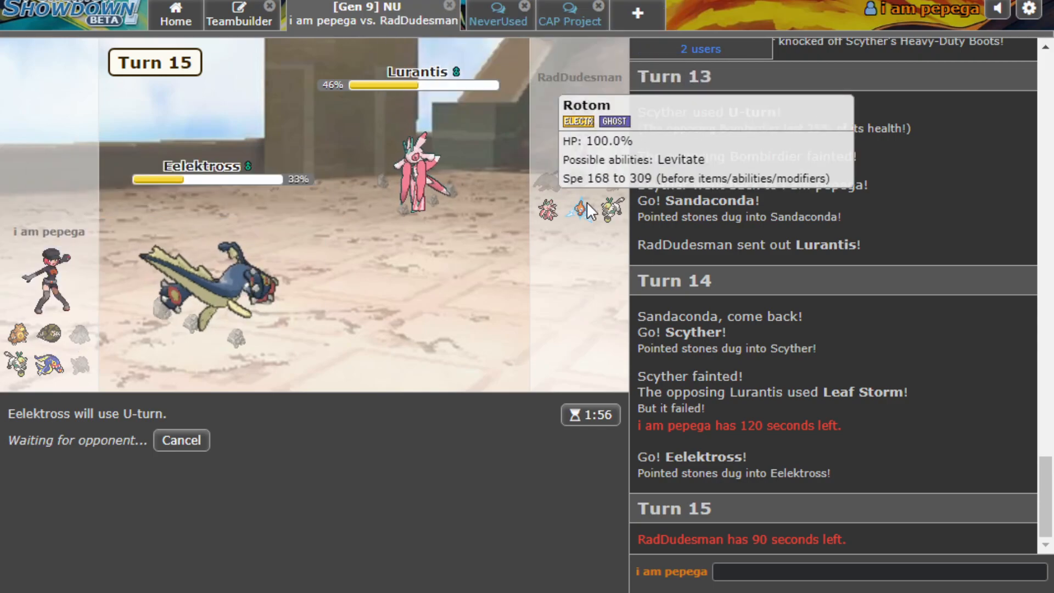
mouse_move(574, 187)
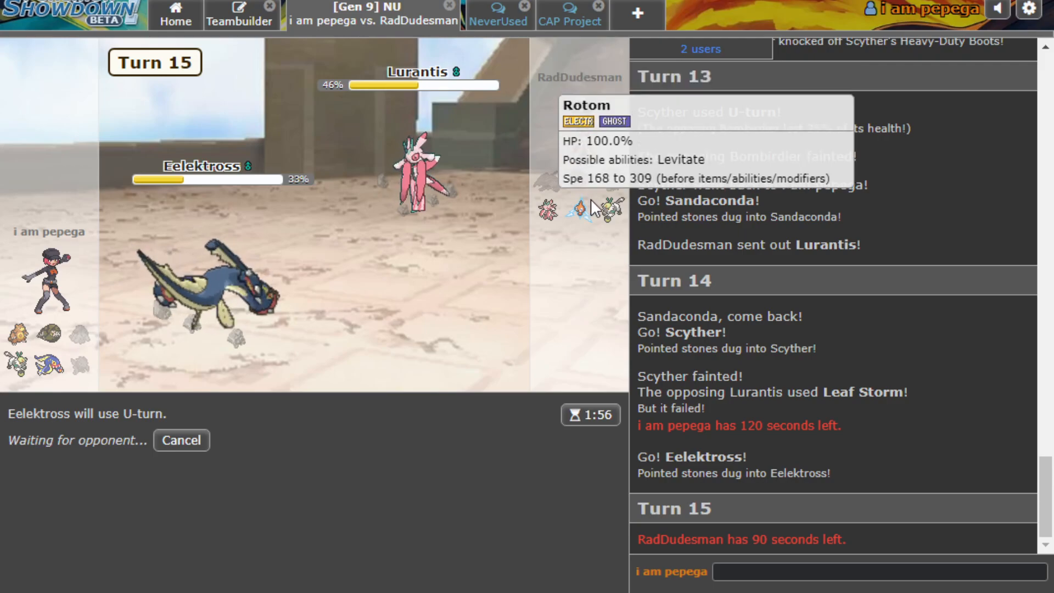
mouse_move(457, 246)
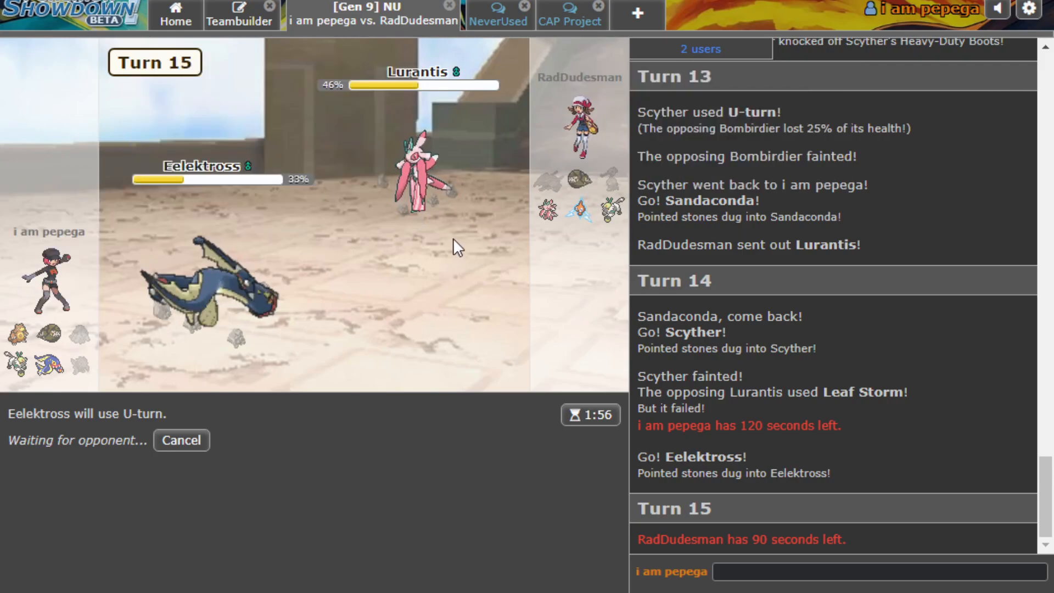
mouse_move(571, 180)
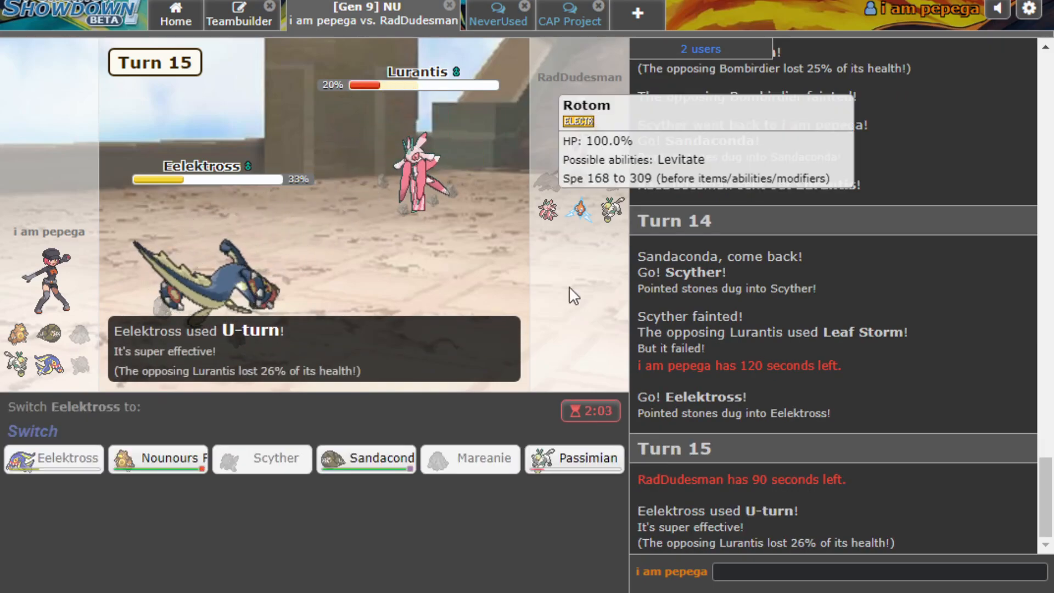
click(574, 458)
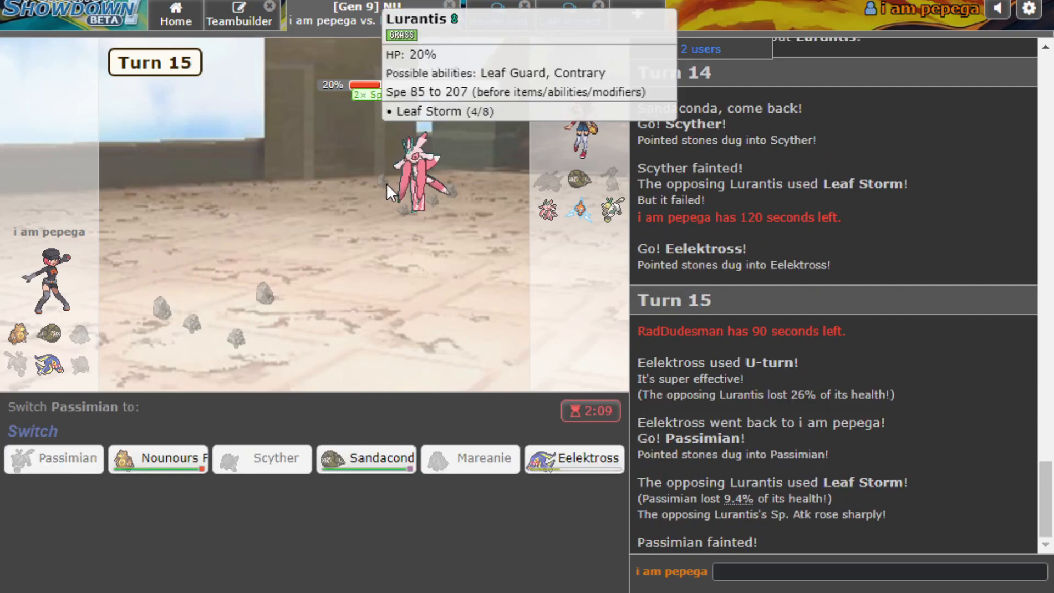
mouse_move(159, 457)
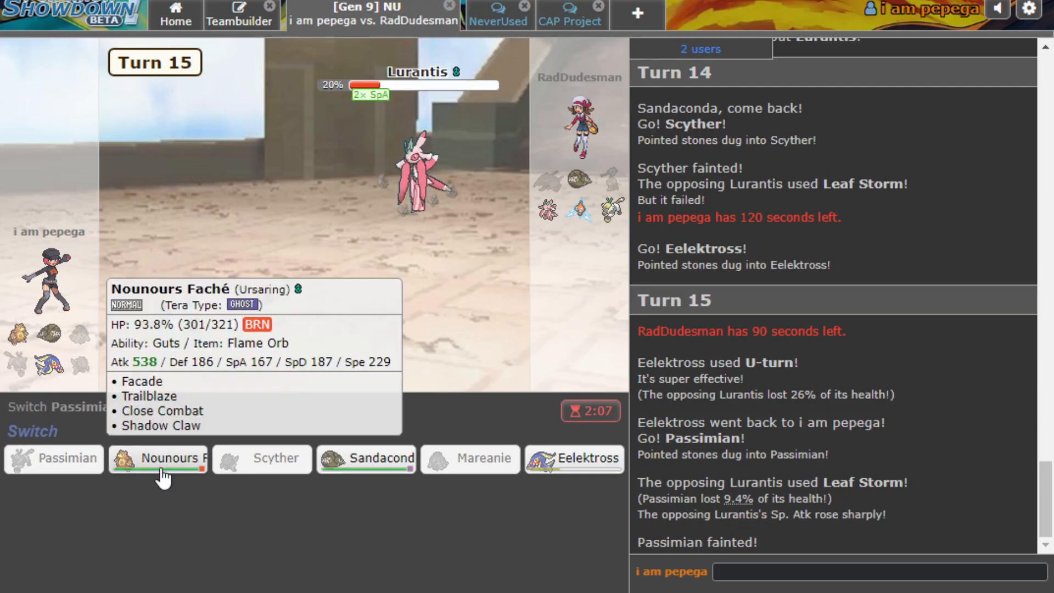
Bring Ursaring in for fainted Passimian, Shadow Claw Lurantis out, then Trailblaze Sandaconda.
click(158, 459)
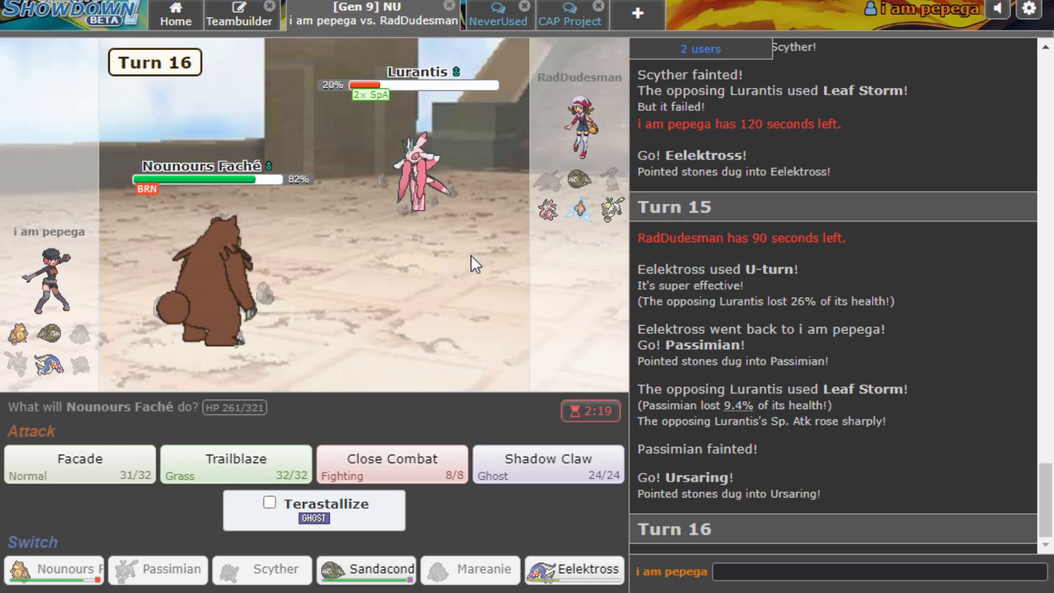
click(546, 464)
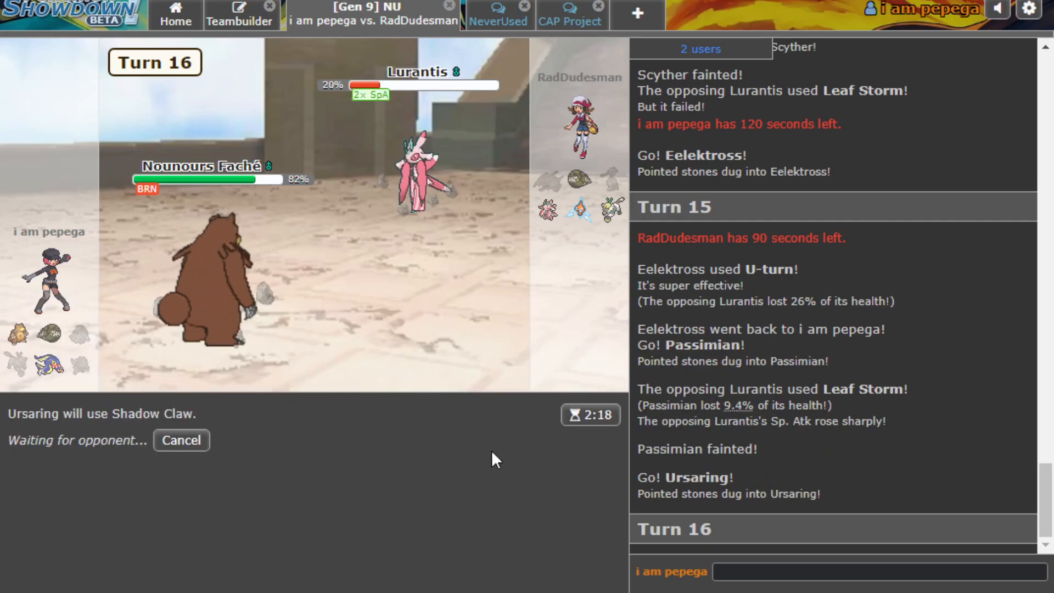
mouse_move(566, 176)
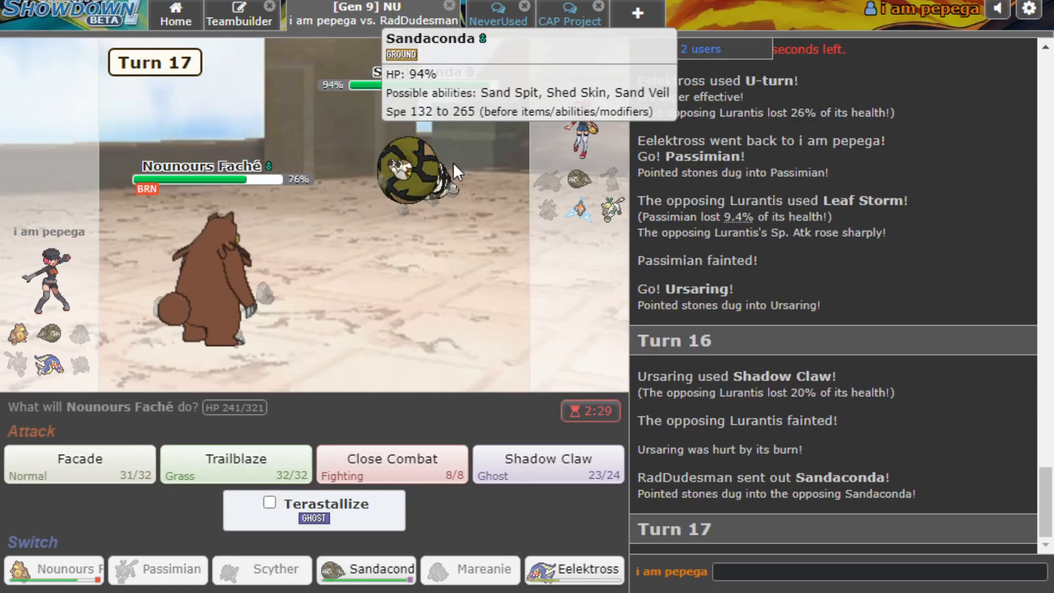
mouse_move(228, 299)
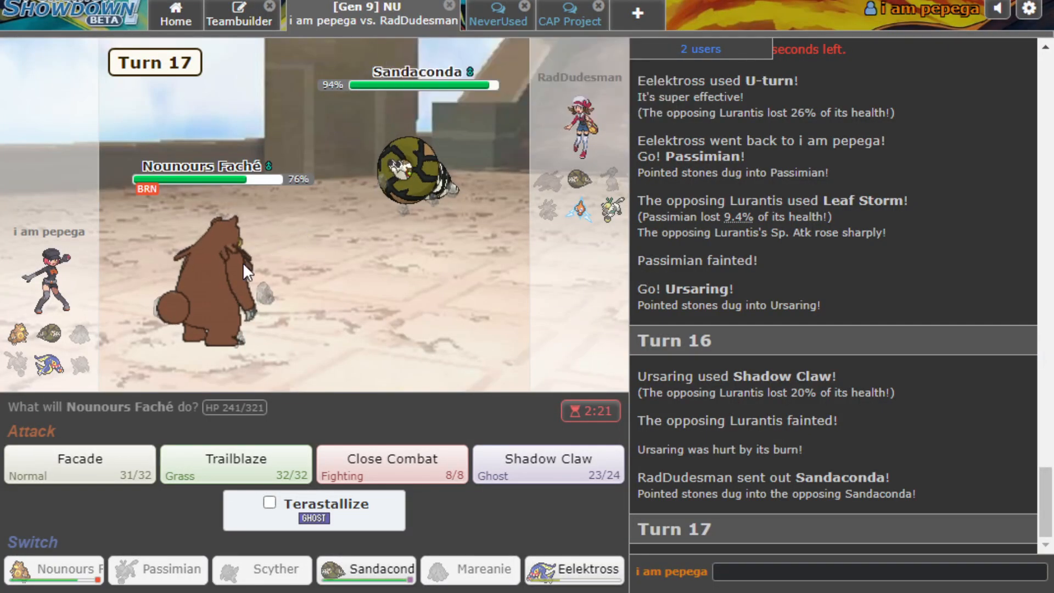
click(235, 463)
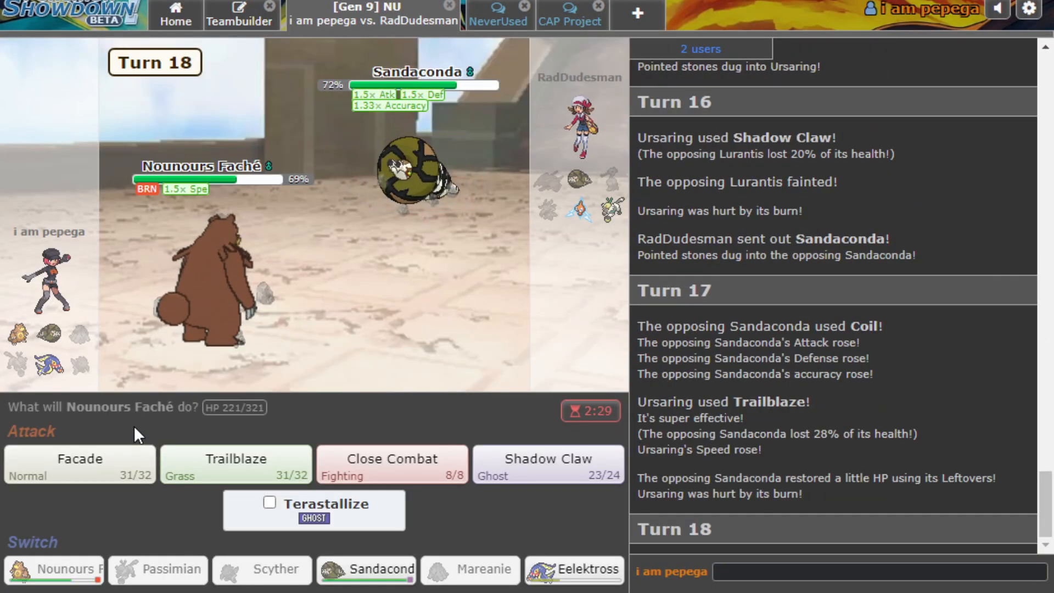
mouse_move(344, 190)
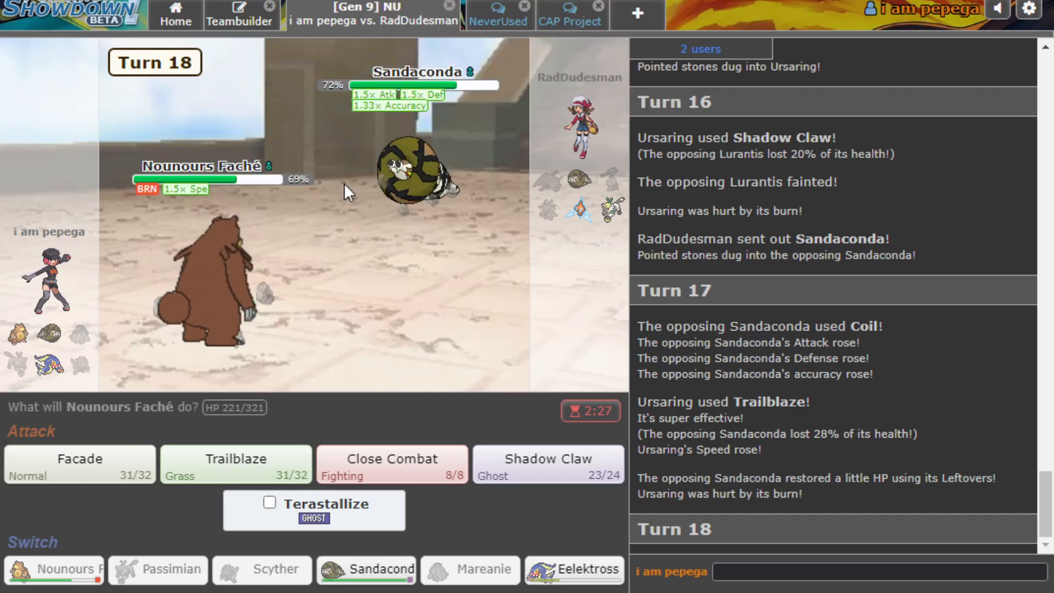
mouse_move(79, 463)
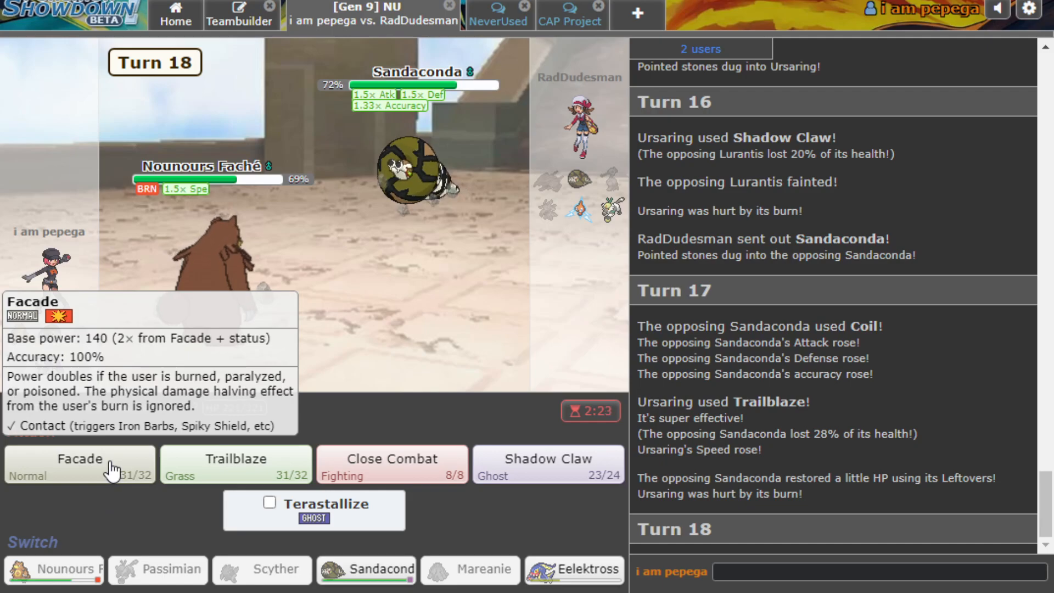
Hit the Coiling Sandaconda with Ursaring's Facade, cutting it to 20% by turn 19.
click(78, 464)
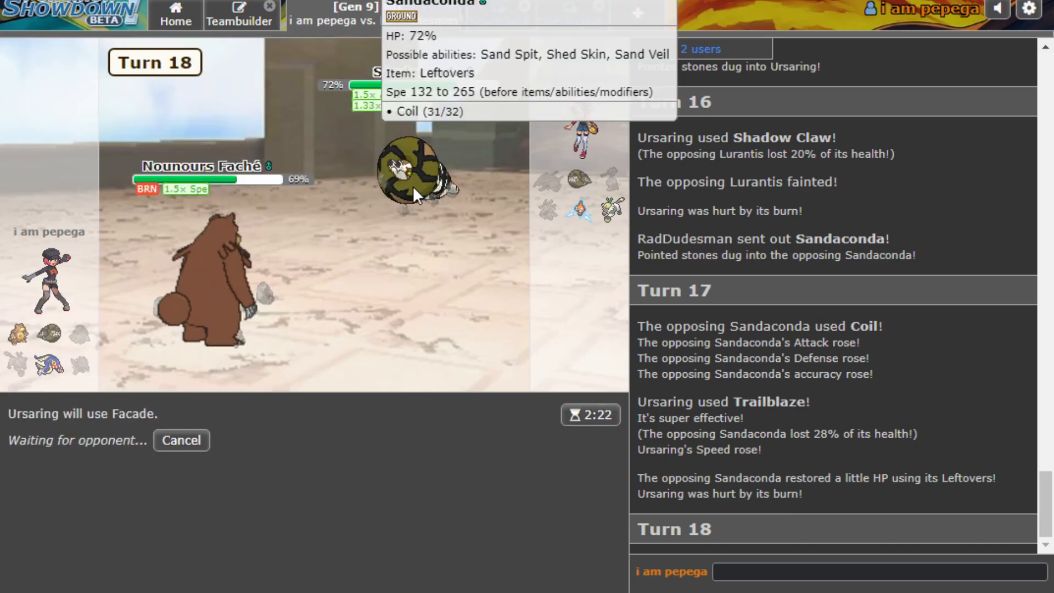
mouse_move(334, 298)
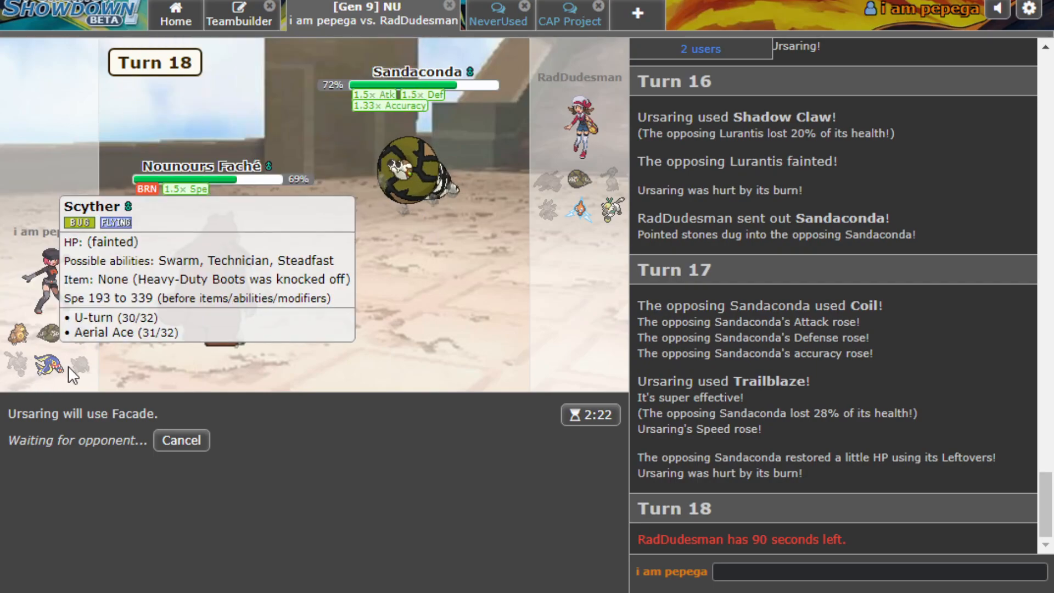
mouse_move(287, 347)
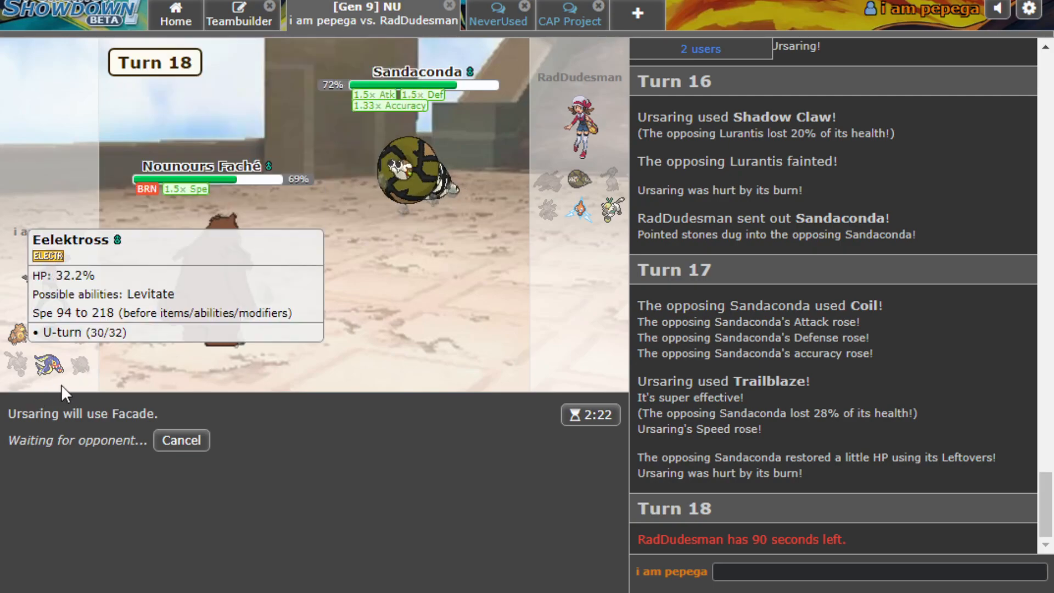
mouse_move(14, 377)
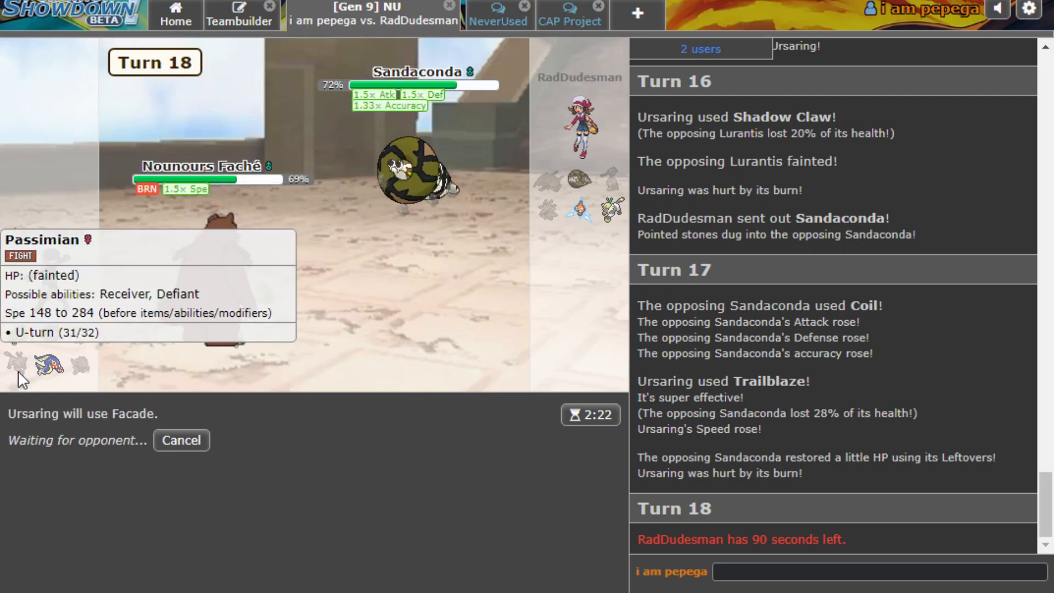
mouse_move(353, 321)
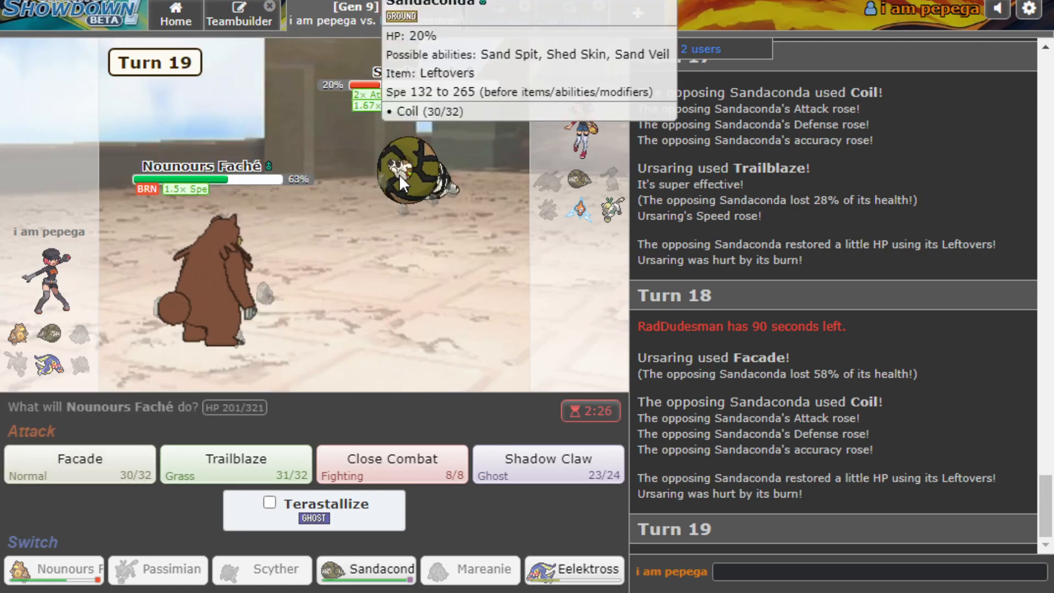
click(79, 464)
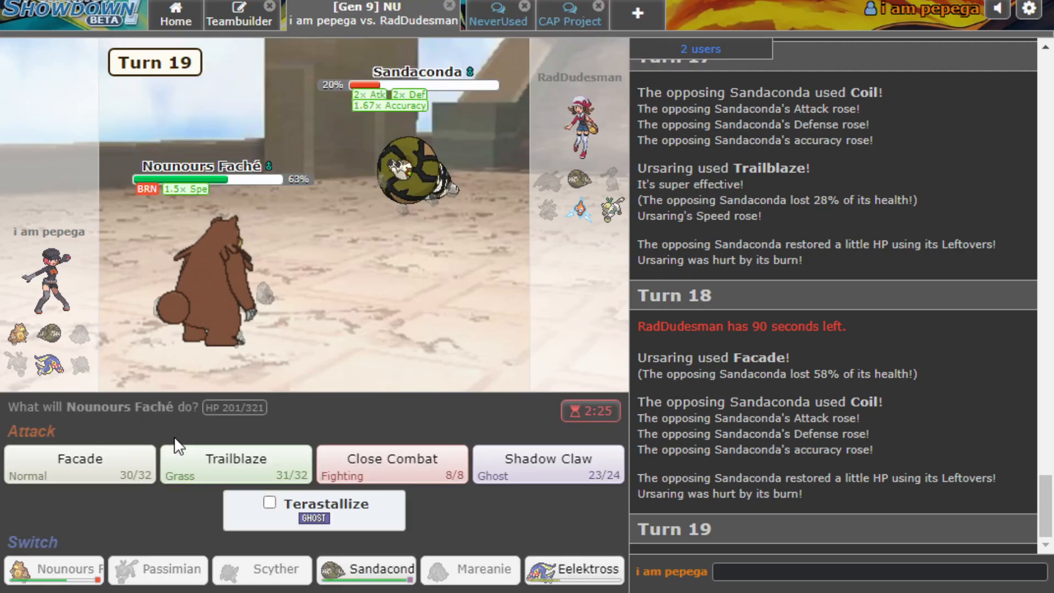
mouse_move(608, 207)
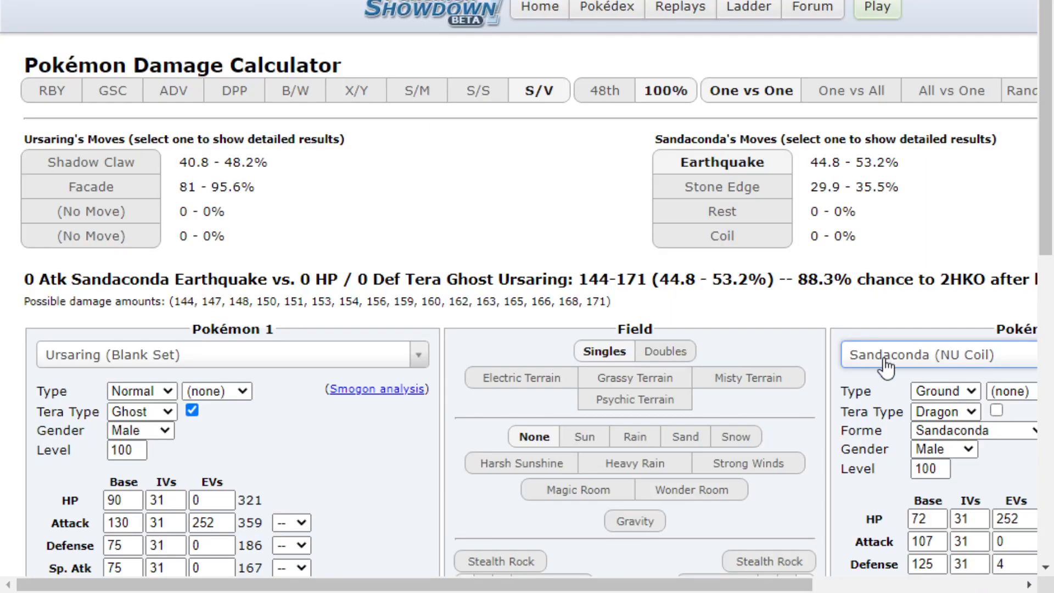
In the damage calculator, give Sandaconda +2 Attack and add Trailblaze to Ursaring's moves.
scroll(down, 3)
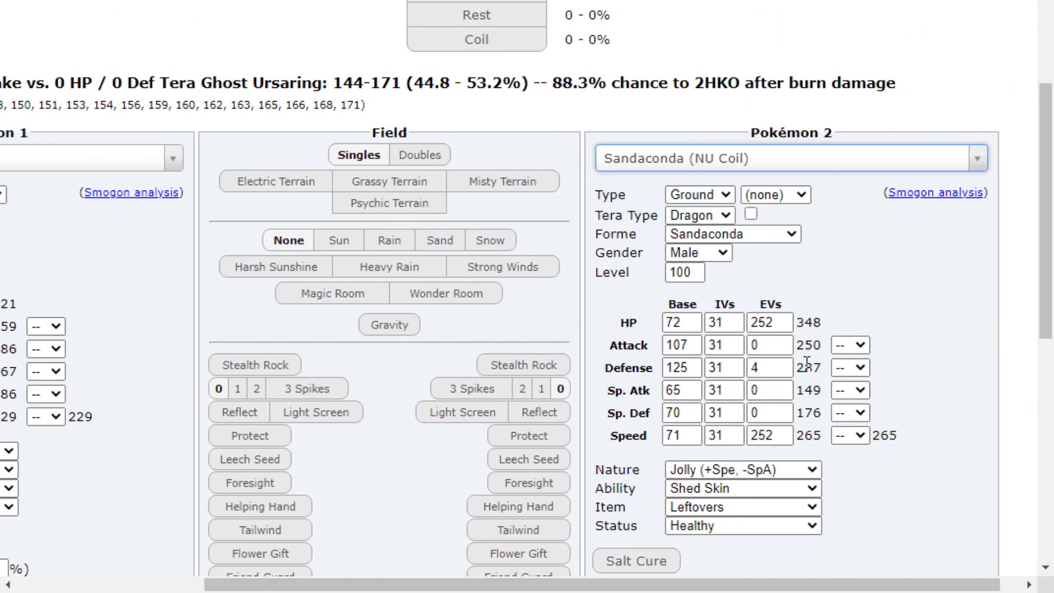
scroll(down, 3)
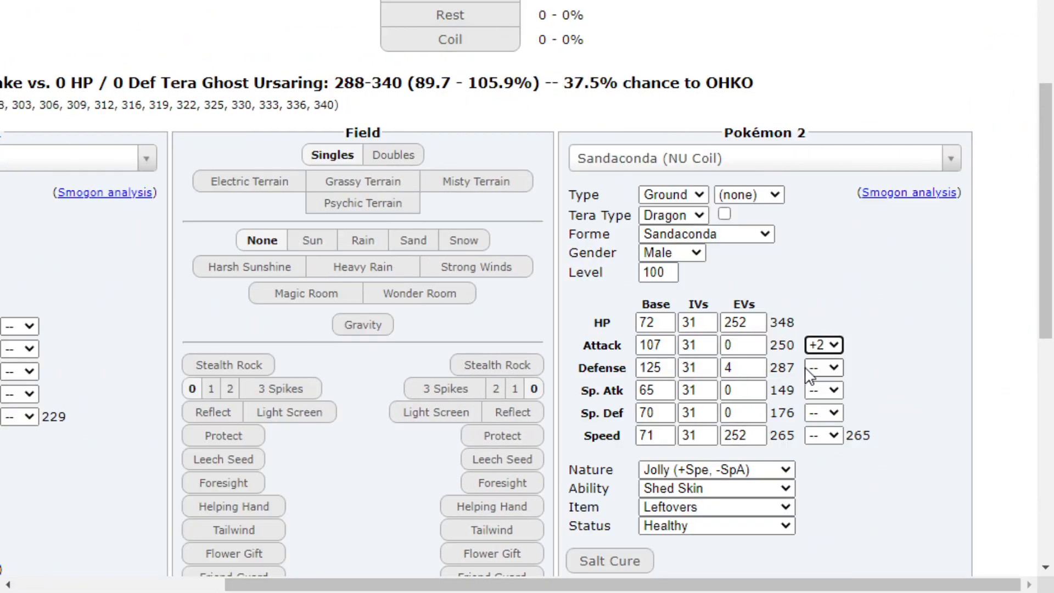
scroll(down, 3)
text(tra)
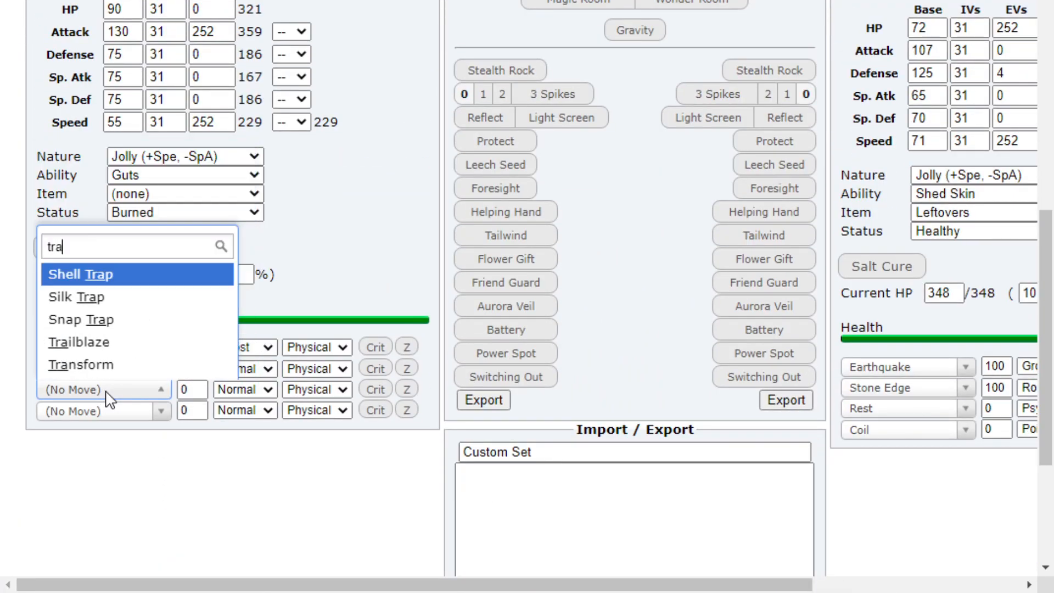
text(l)
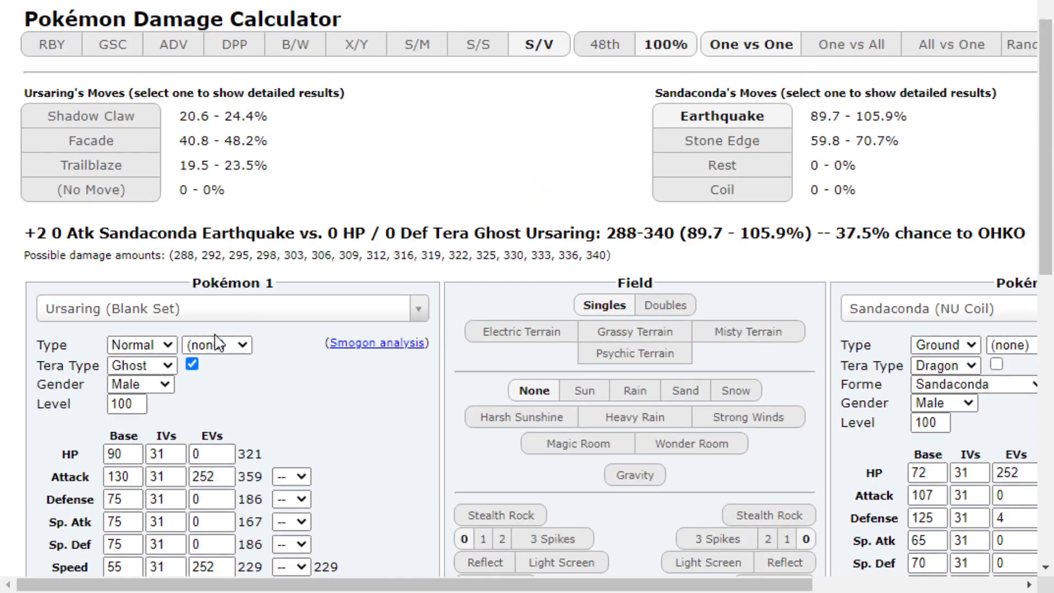
scroll(up, 3)
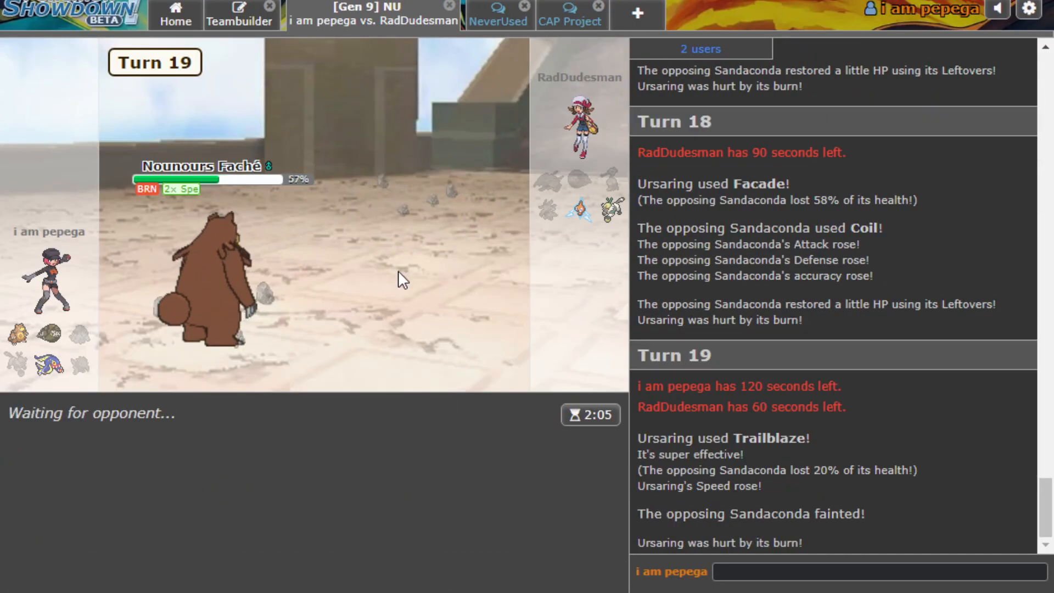
mouse_move(201, 290)
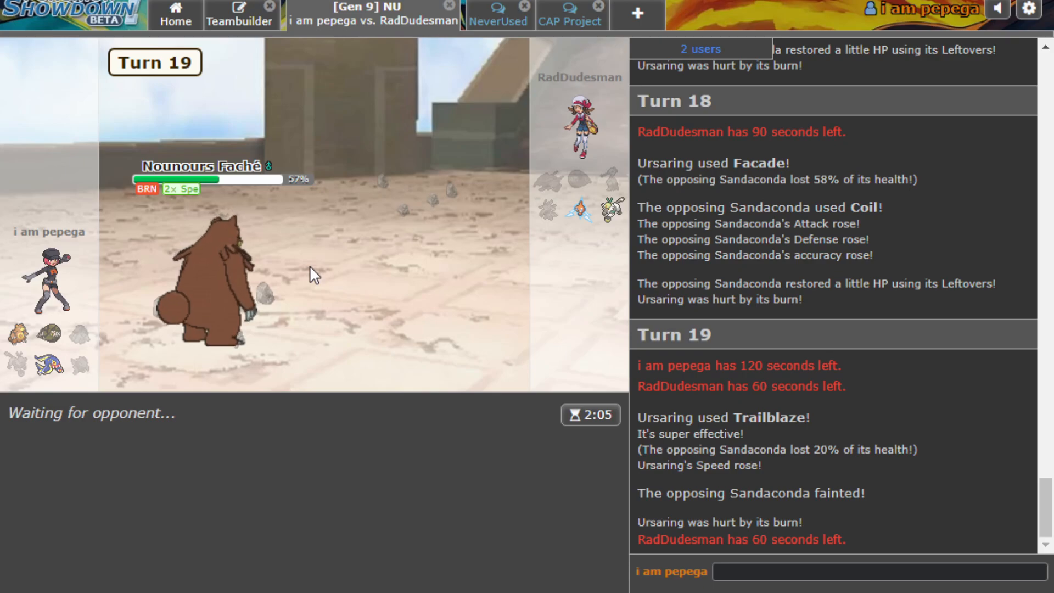
mouse_move(42, 334)
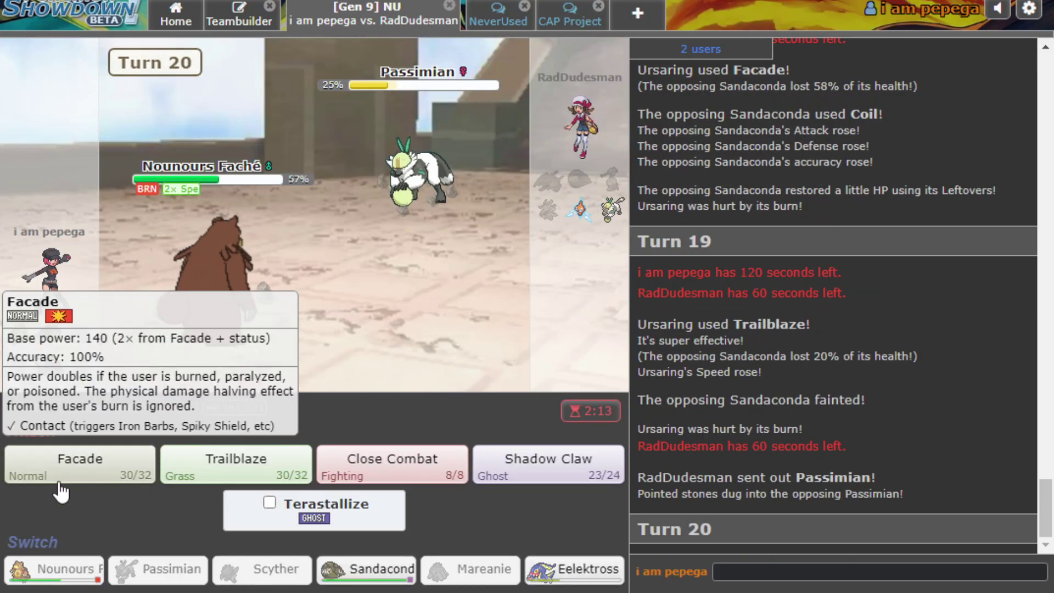
Terastallize Ursaring to Ghost and knock out Passimian with Shadow Claw to win.
click(78, 464)
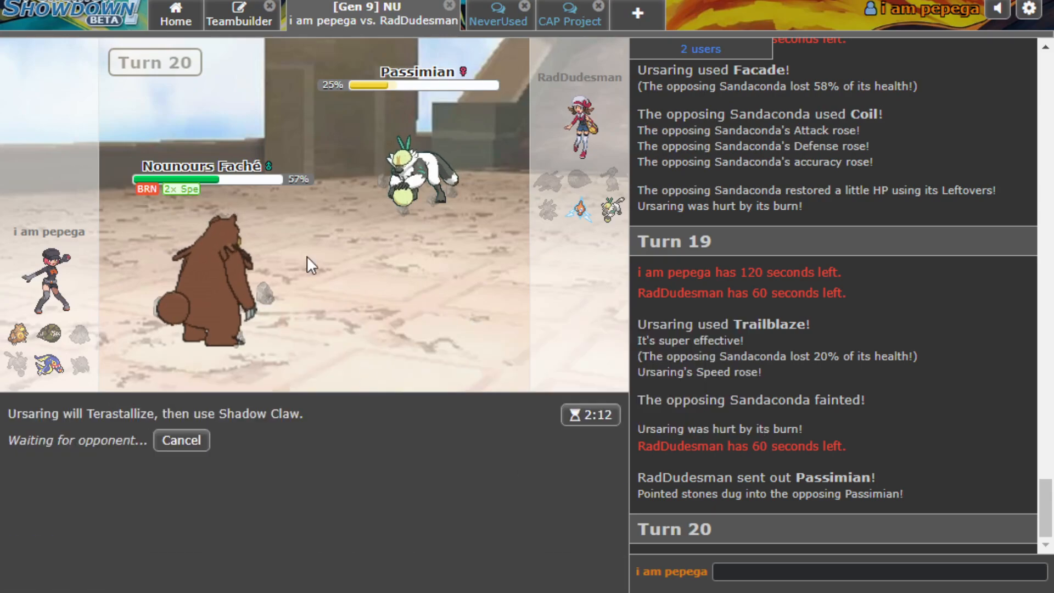
mouse_move(576, 207)
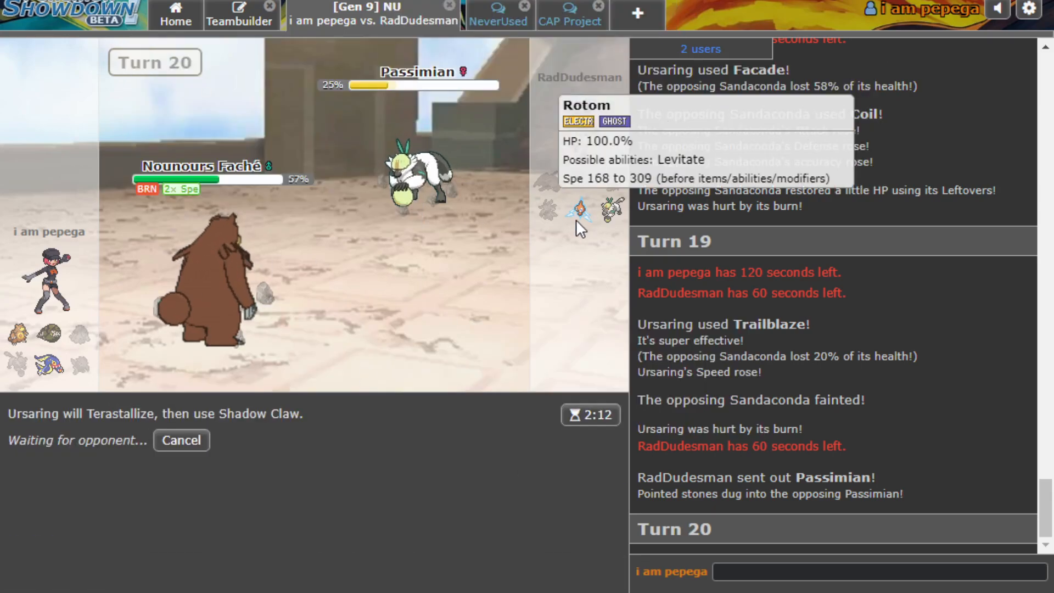
mouse_move(513, 315)
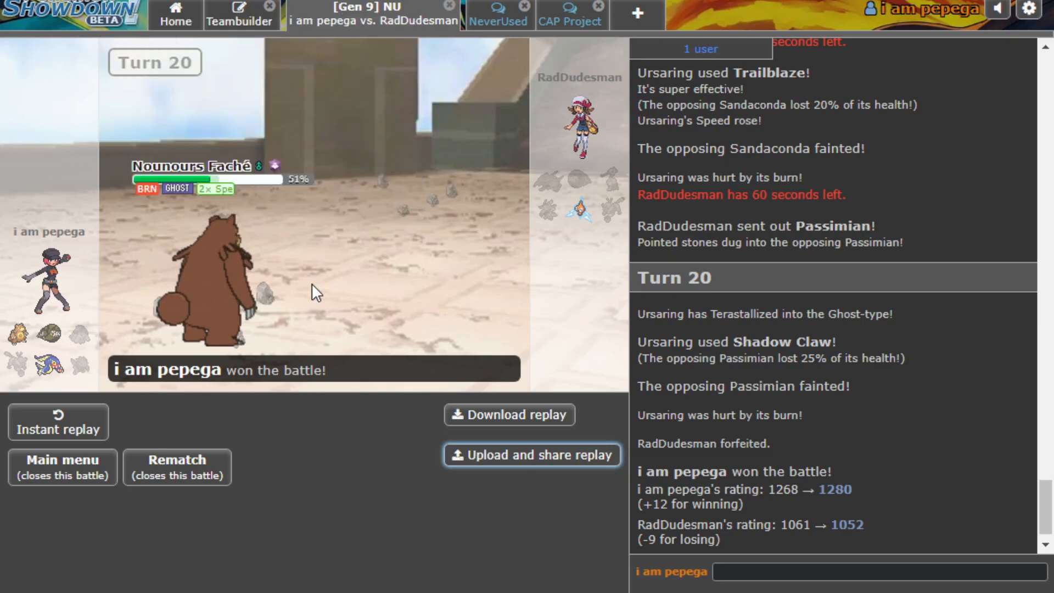
click(531, 454)
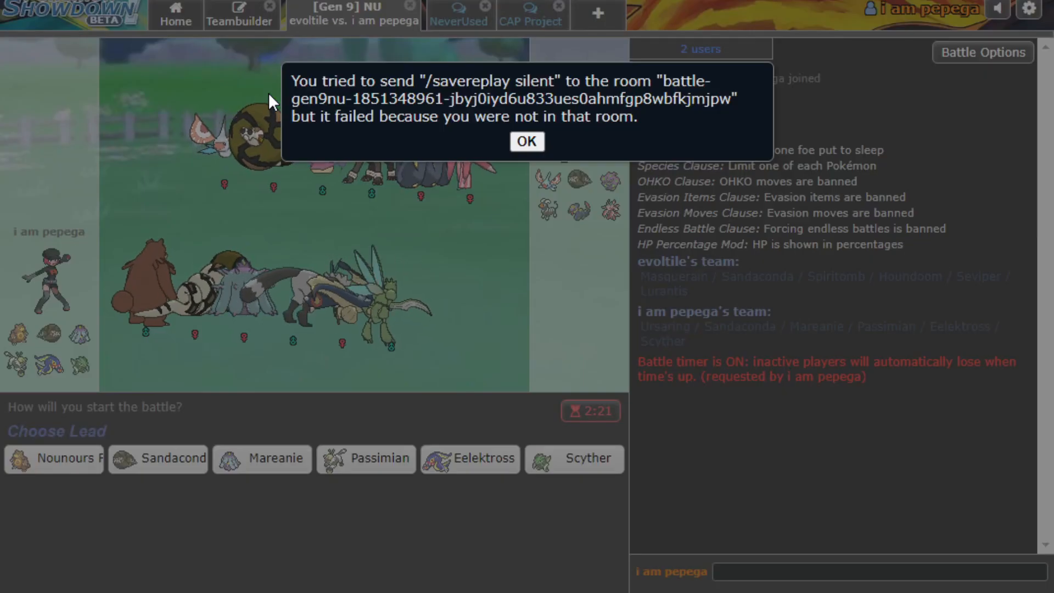
Dismiss the failed replay-save message to reach the new battle against evoltile.
click(527, 141)
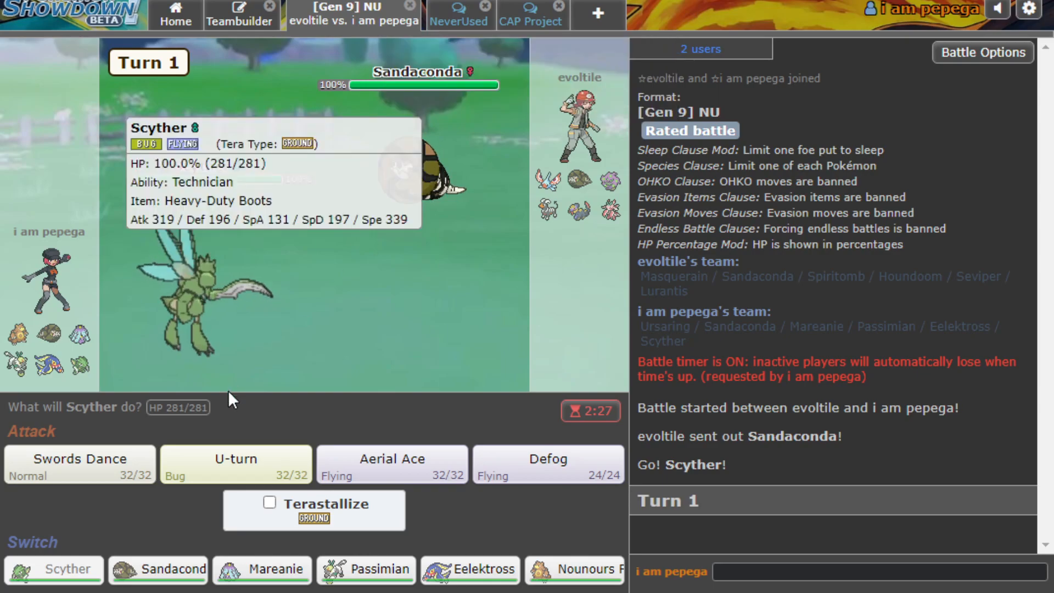
U-turn with Scyther, set Stealth Rock with Sandaconda, then U-turn with Eelektross.
click(234, 463)
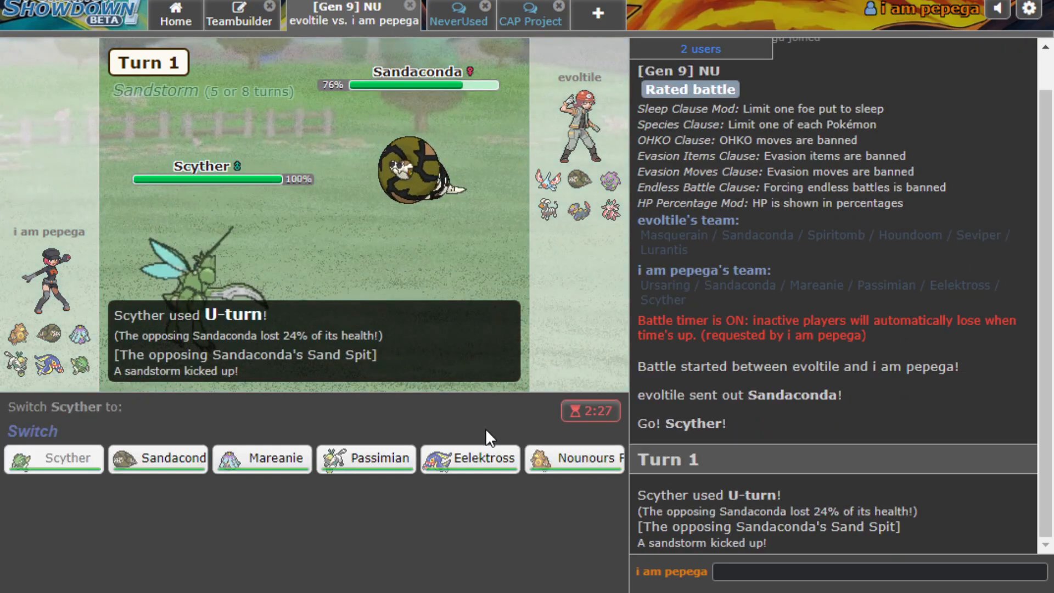
mouse_move(417, 161)
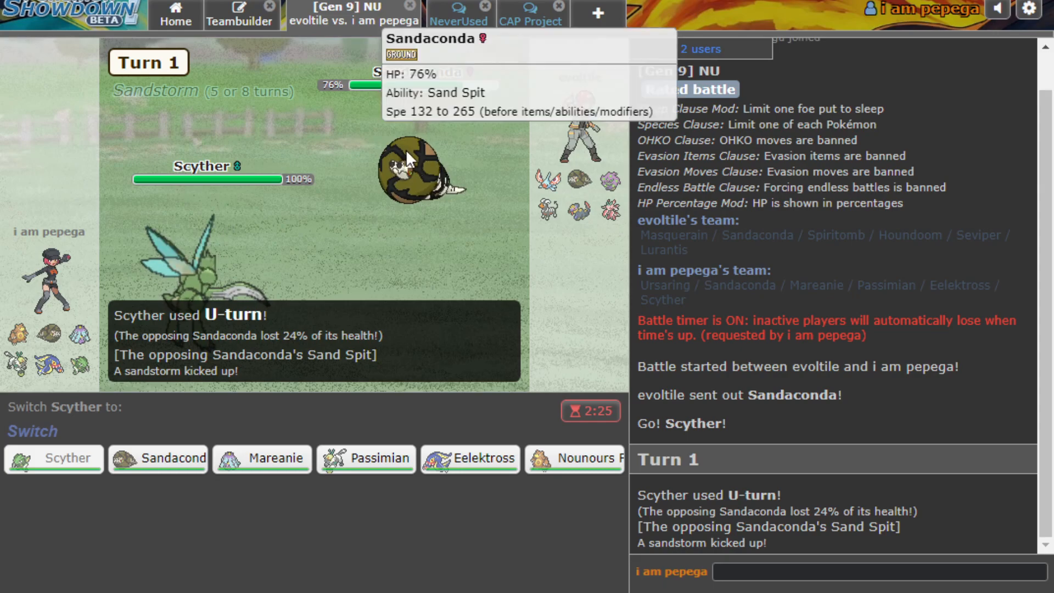
mouse_move(564, 200)
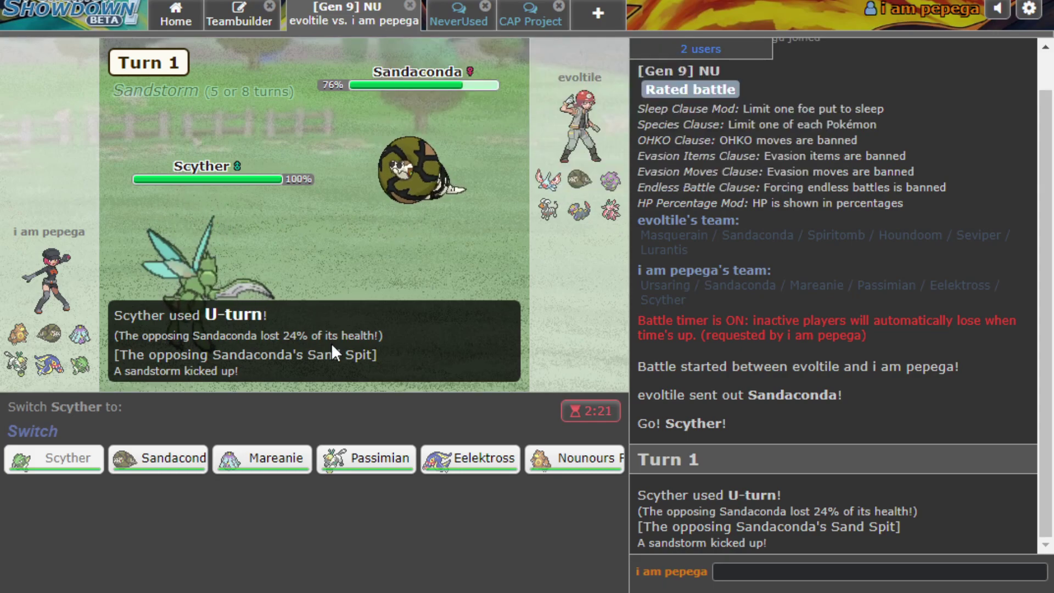
mouse_move(157, 459)
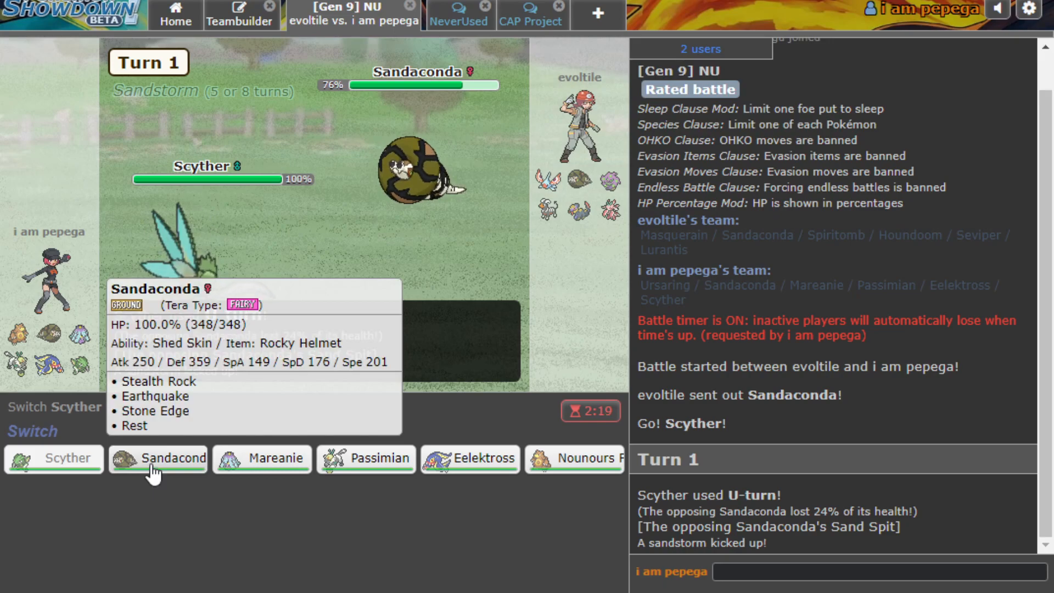
mouse_move(366, 458)
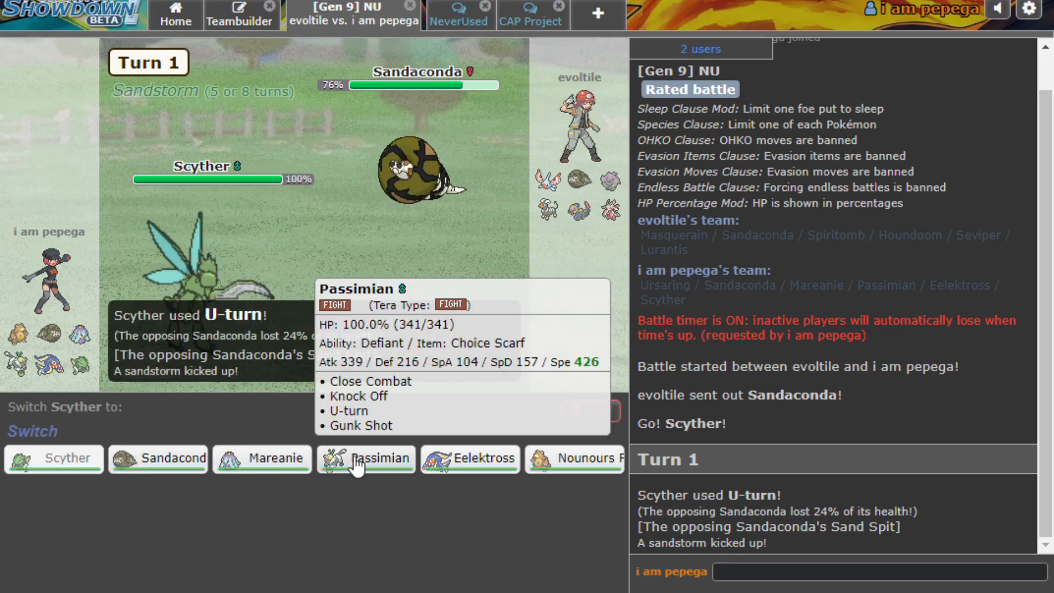
mouse_move(470, 458)
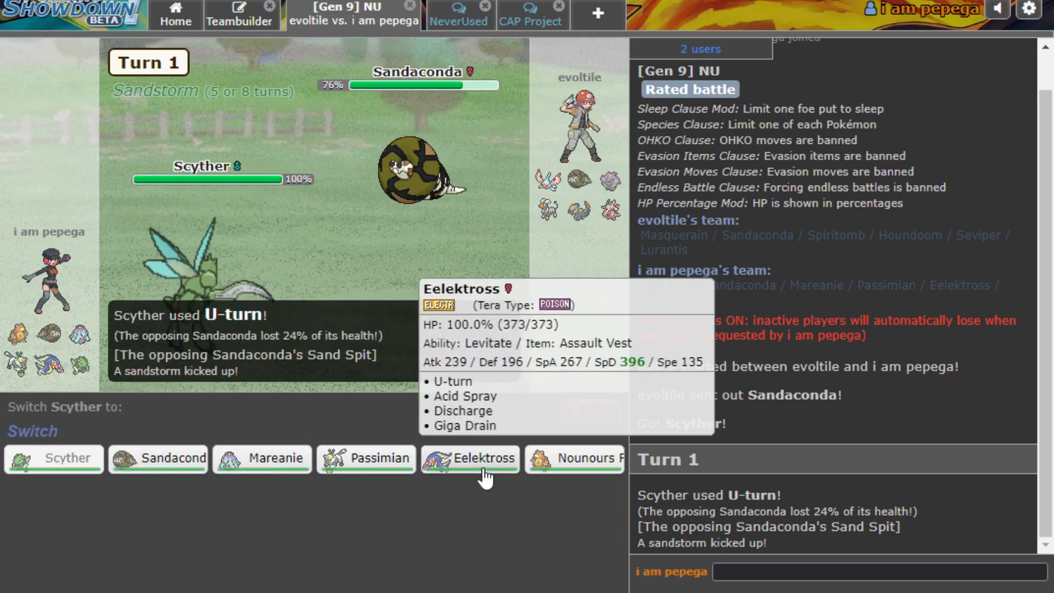
mouse_move(158, 458)
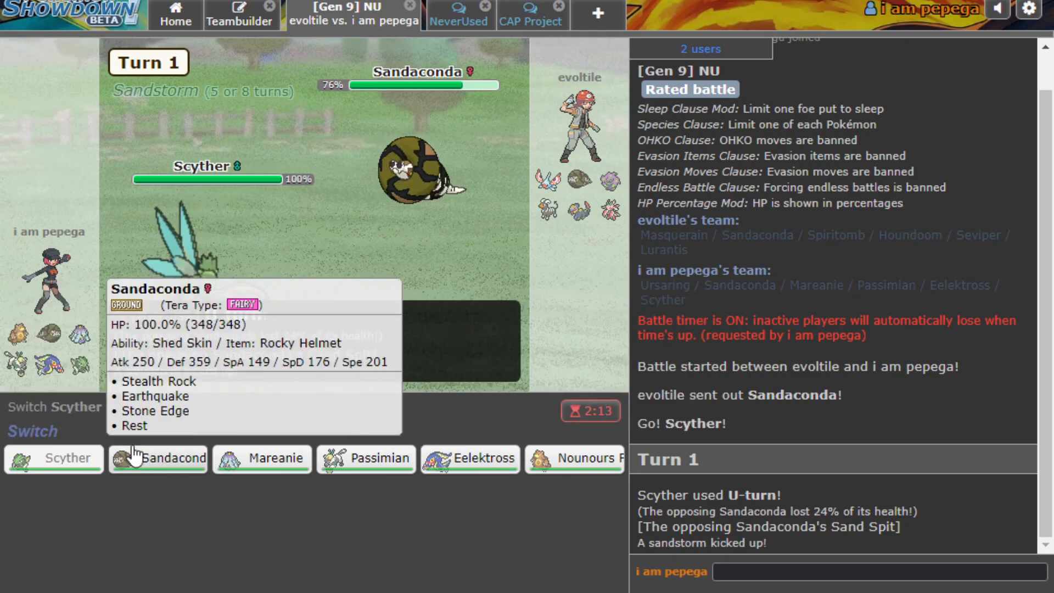
click(158, 458)
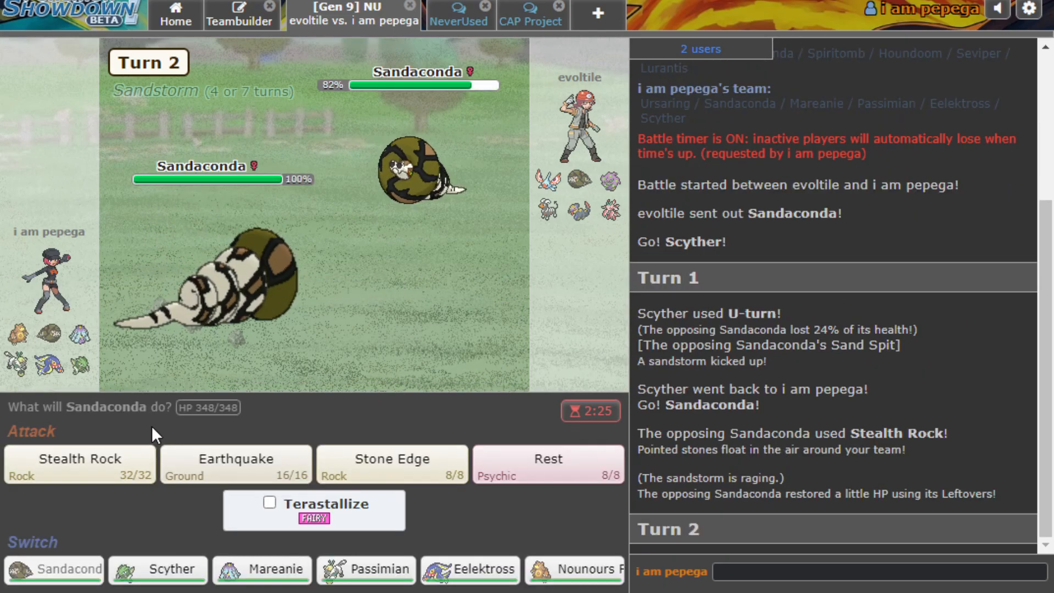
click(79, 464)
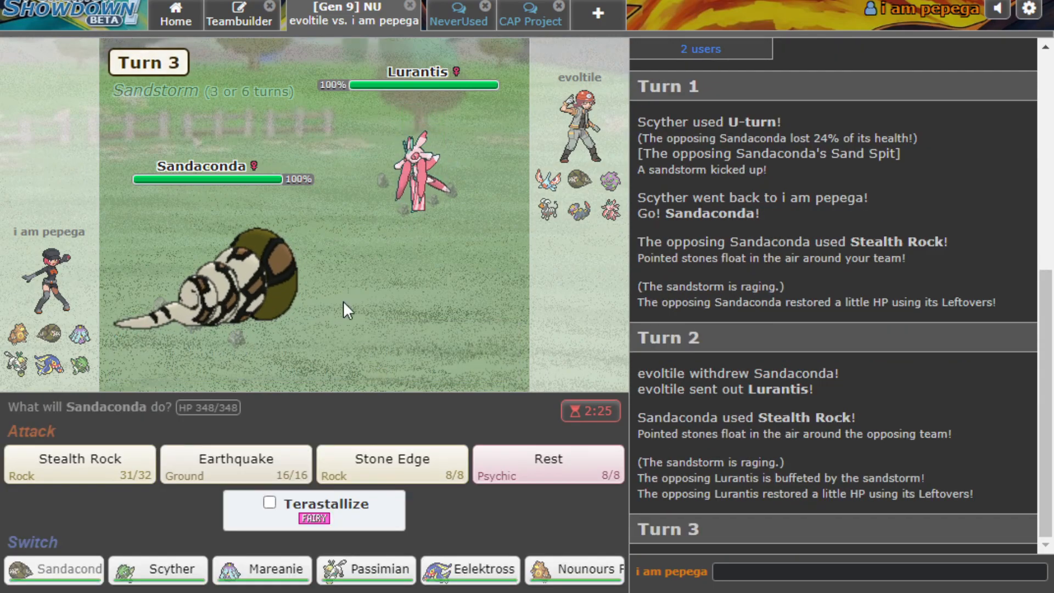
mouse_move(236, 463)
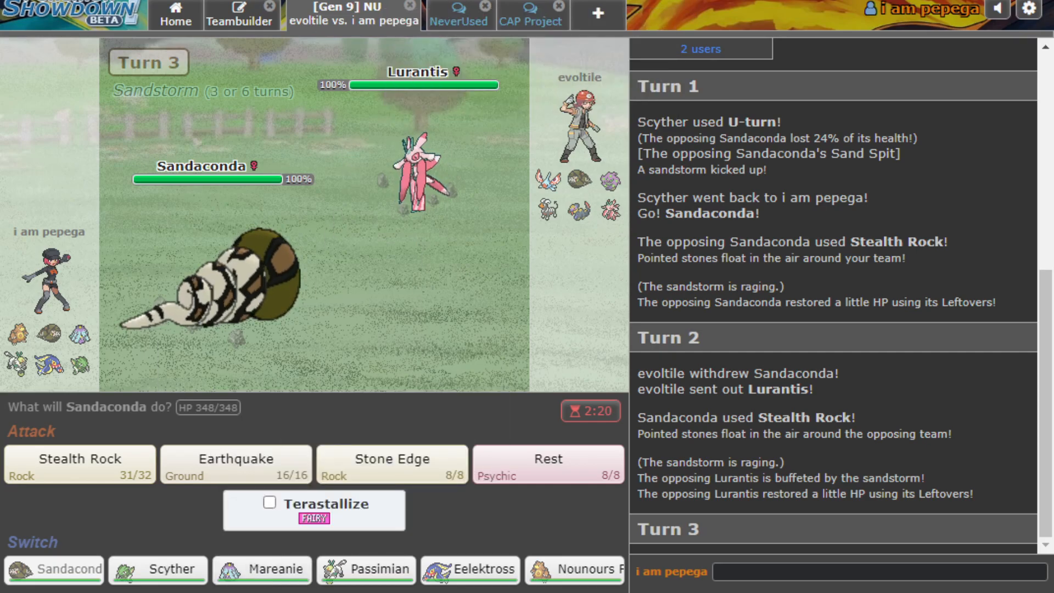
mouse_move(261, 569)
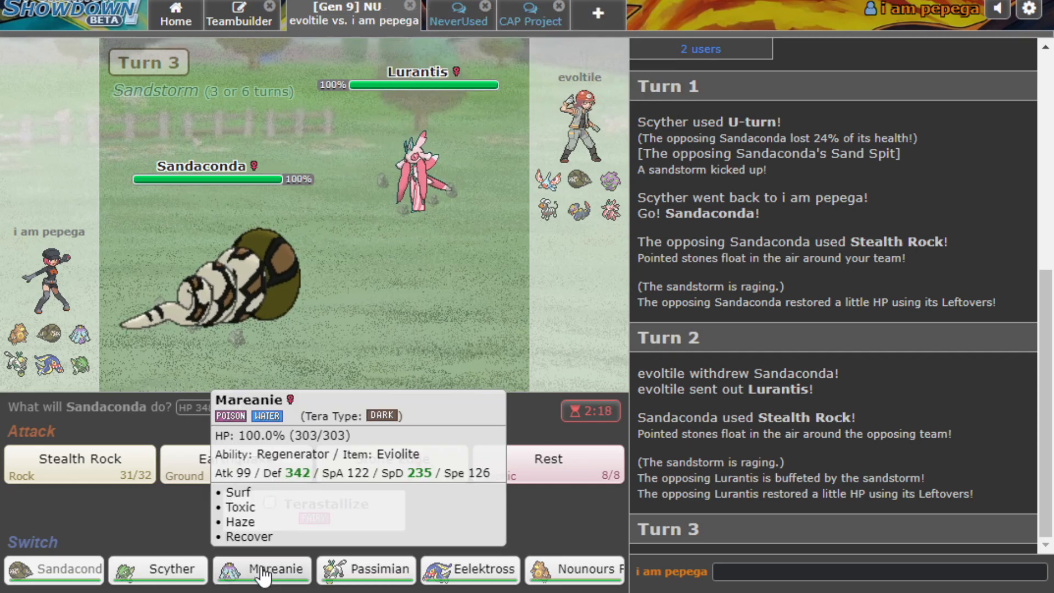
click(469, 569)
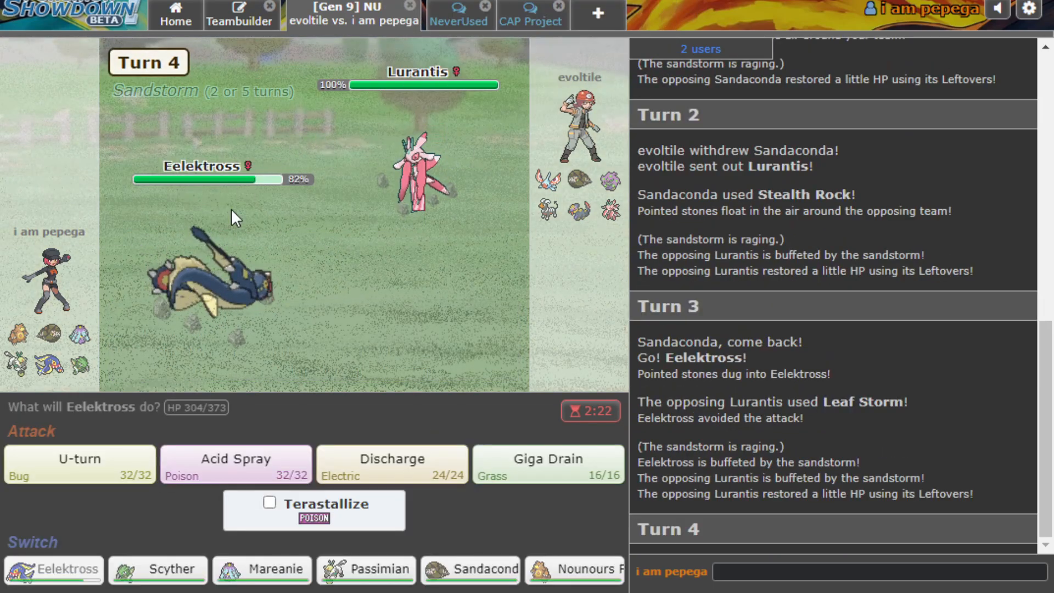
click(78, 463)
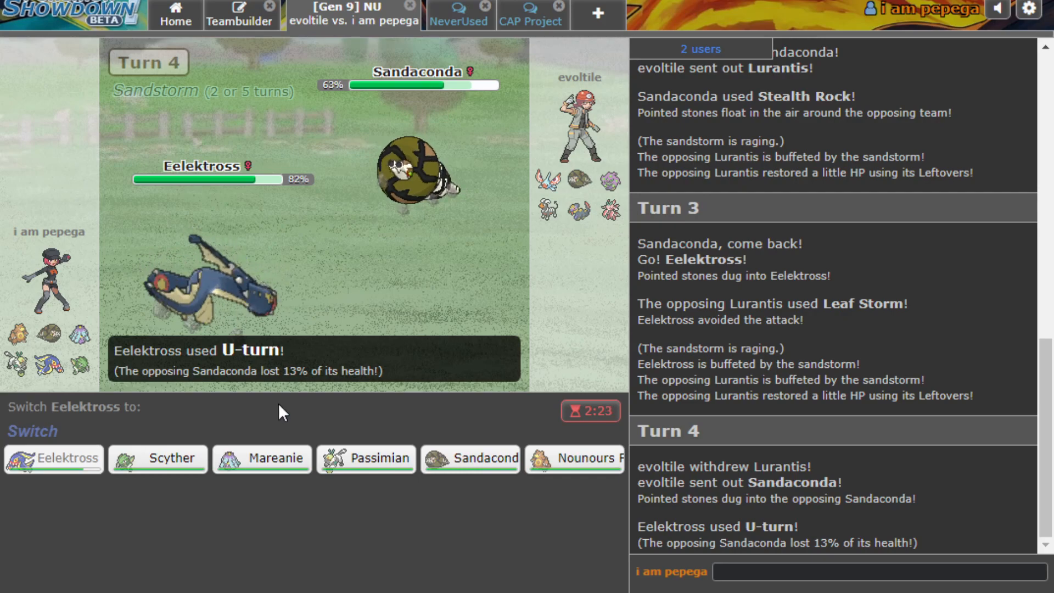
mouse_move(262, 458)
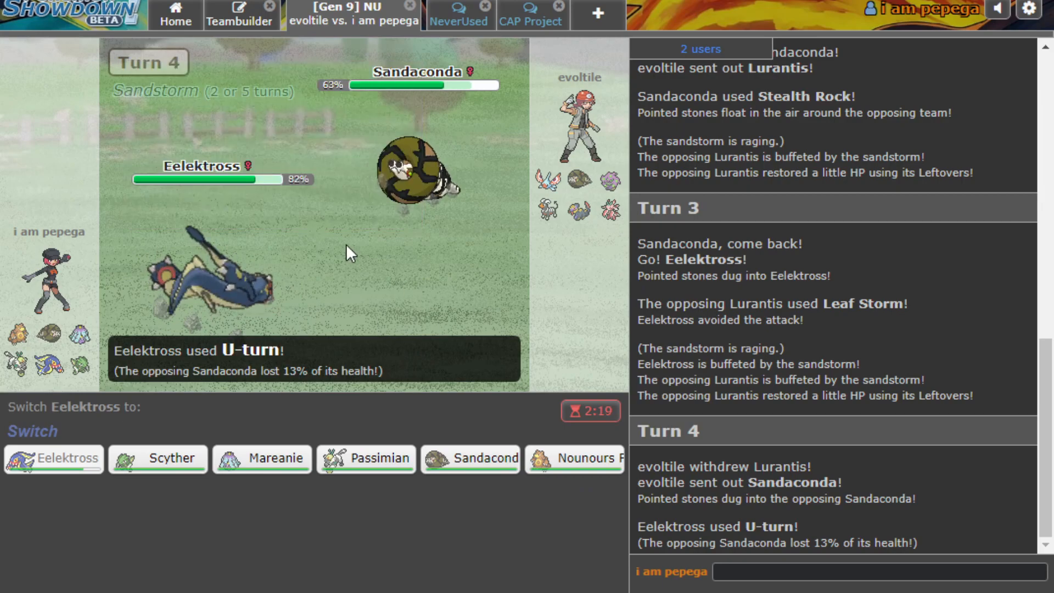
Bring Ursaring in after the U-turn, then switch back to Eelektross.
click(574, 458)
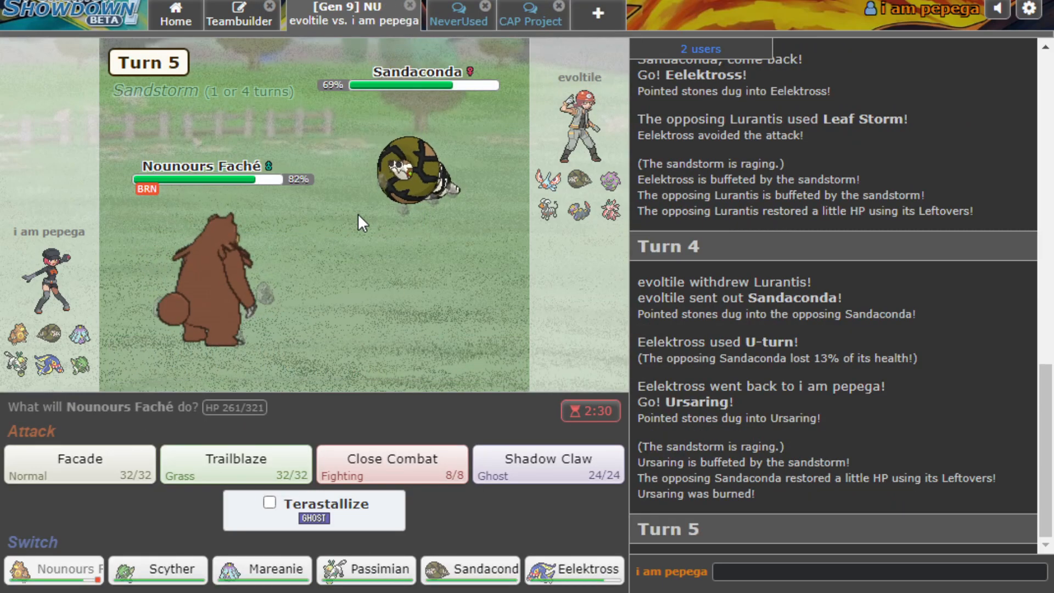
click(573, 569)
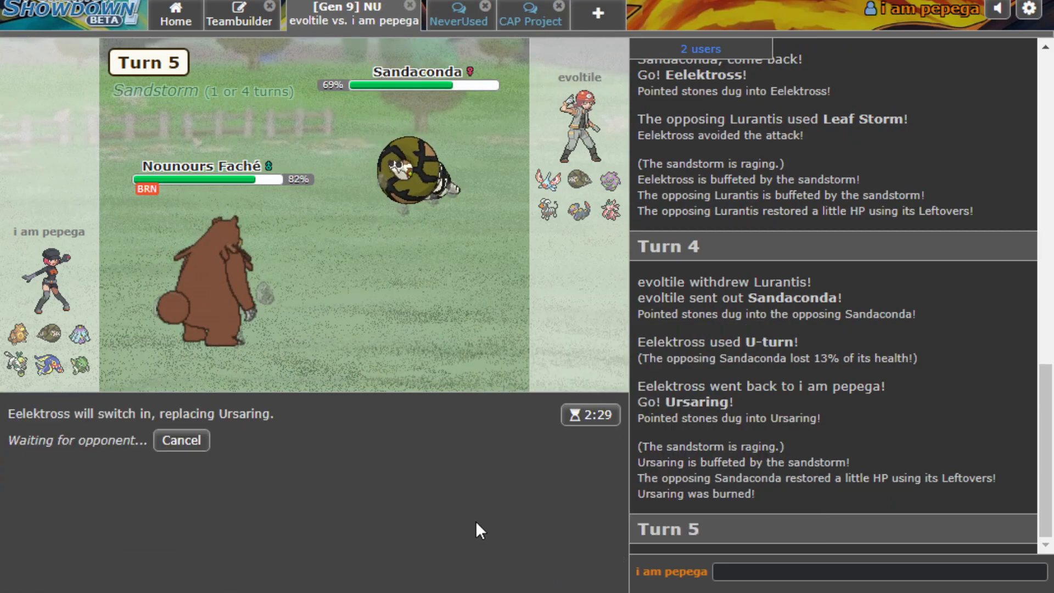
mouse_move(197, 460)
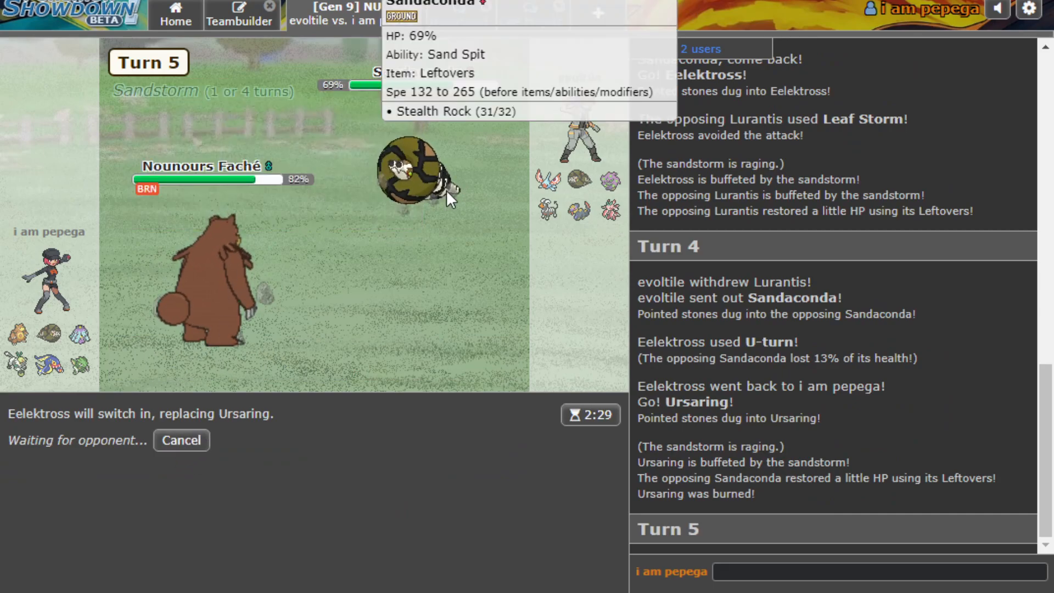
mouse_move(413, 383)
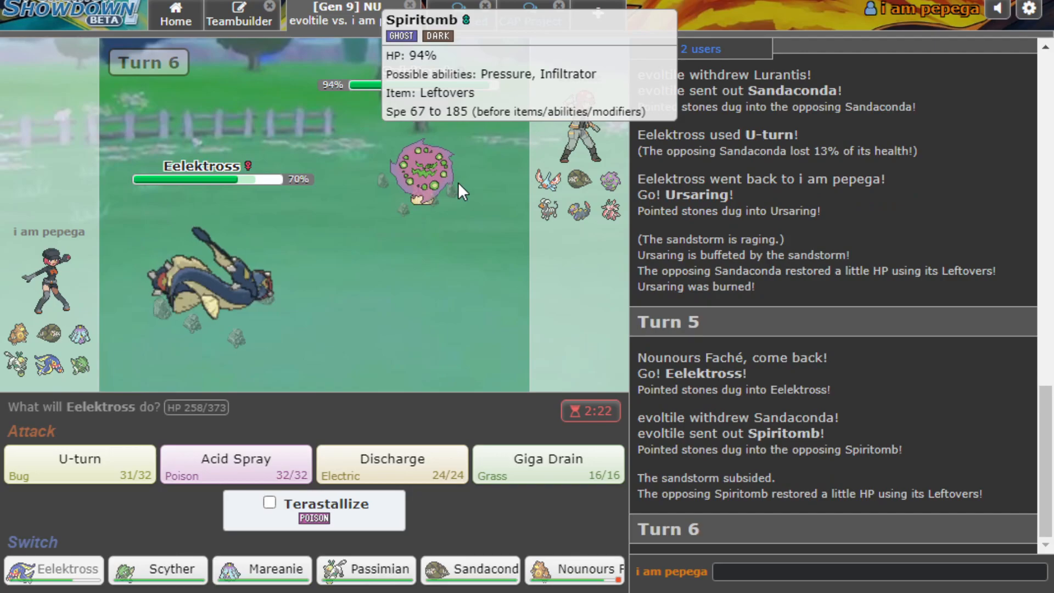
click(391, 464)
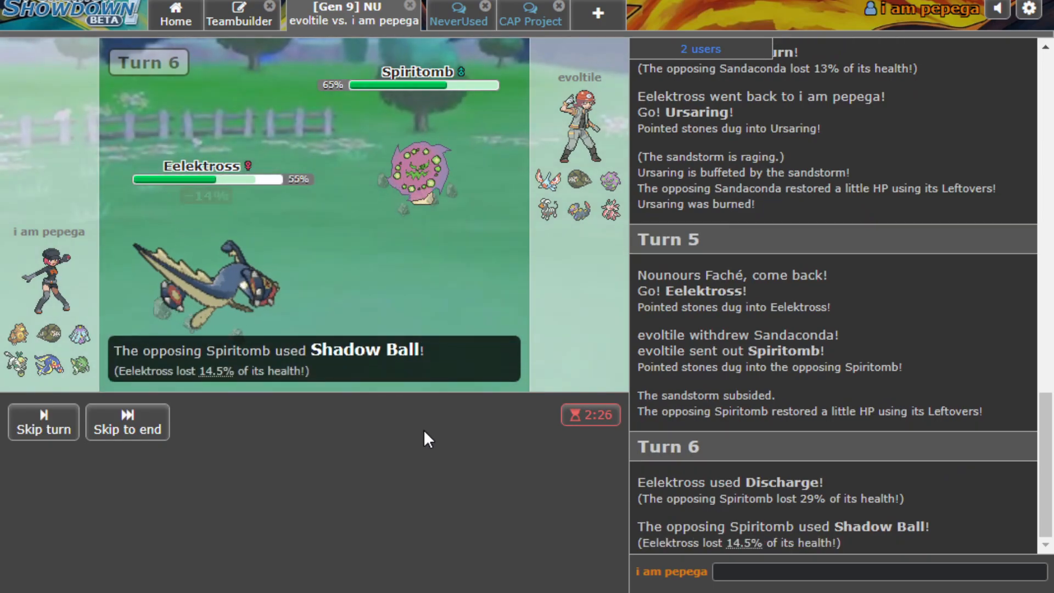
mouse_move(417, 171)
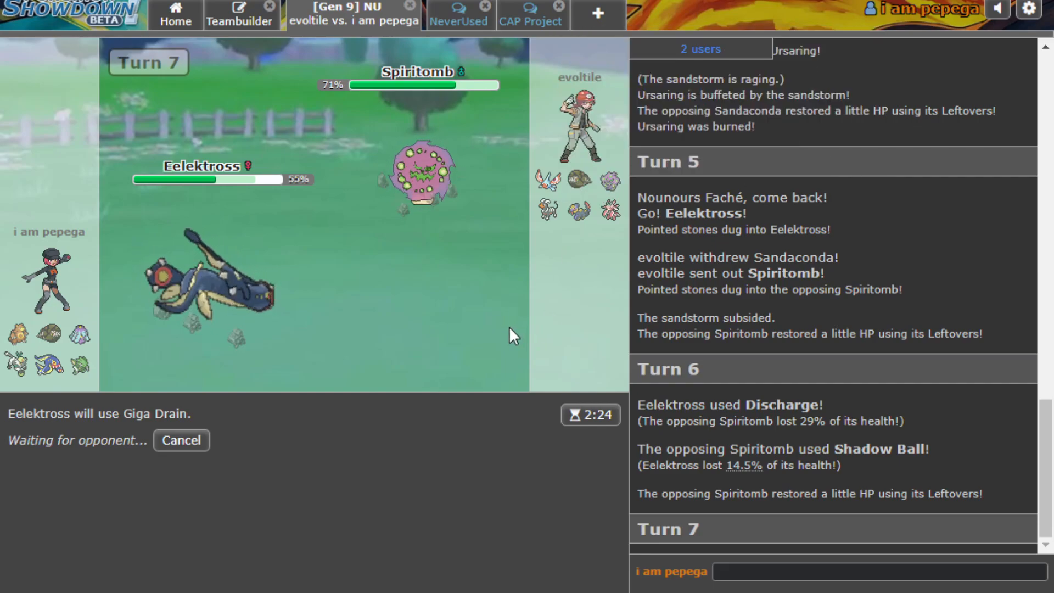
mouse_move(610, 210)
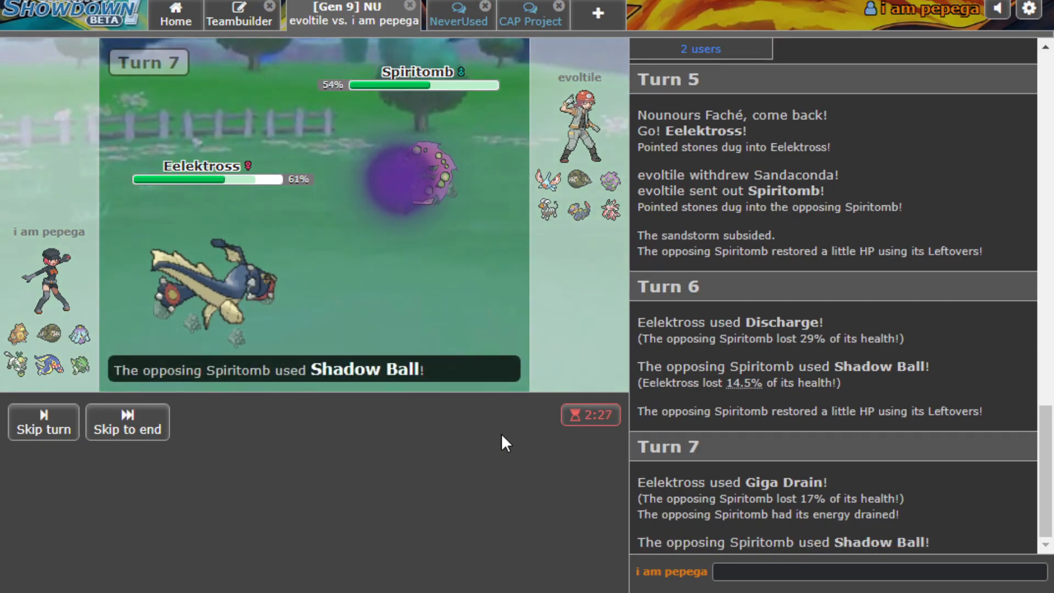
mouse_move(419, 178)
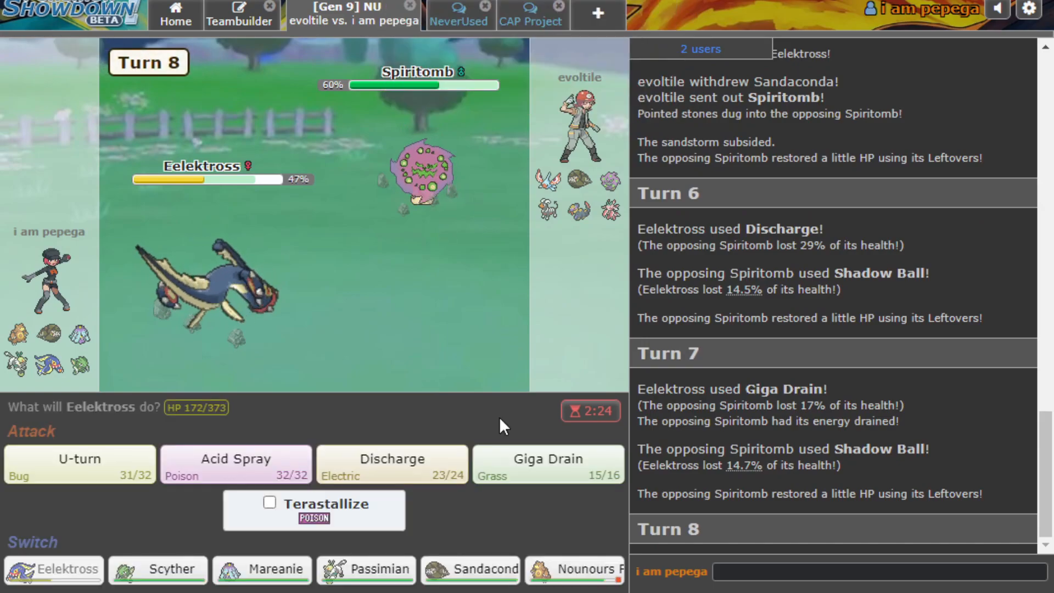
Have Eelektross attack with Discharge instead of Giga Drain.
click(547, 464)
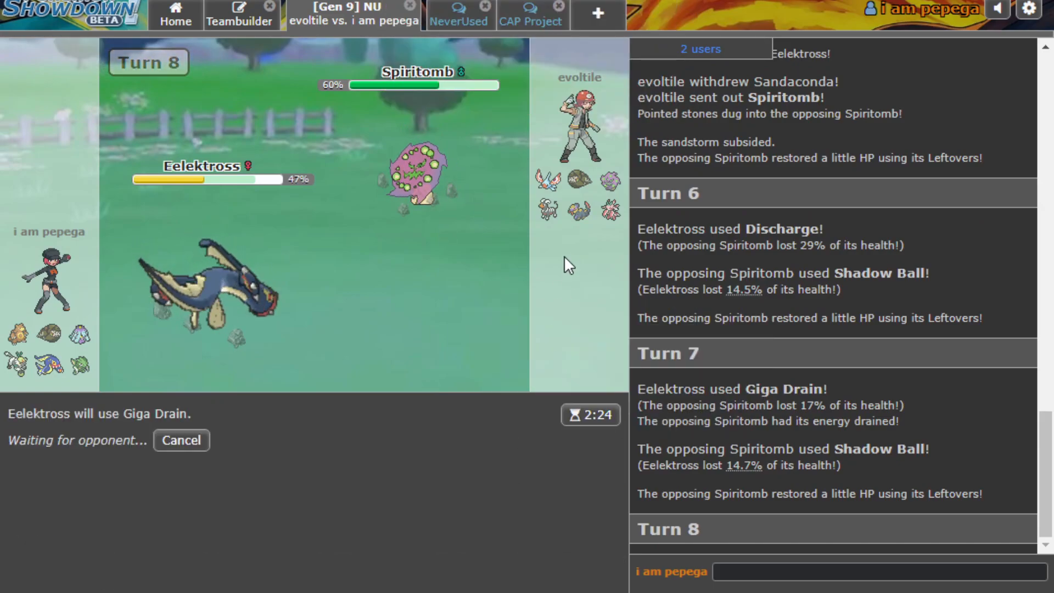
click(180, 440)
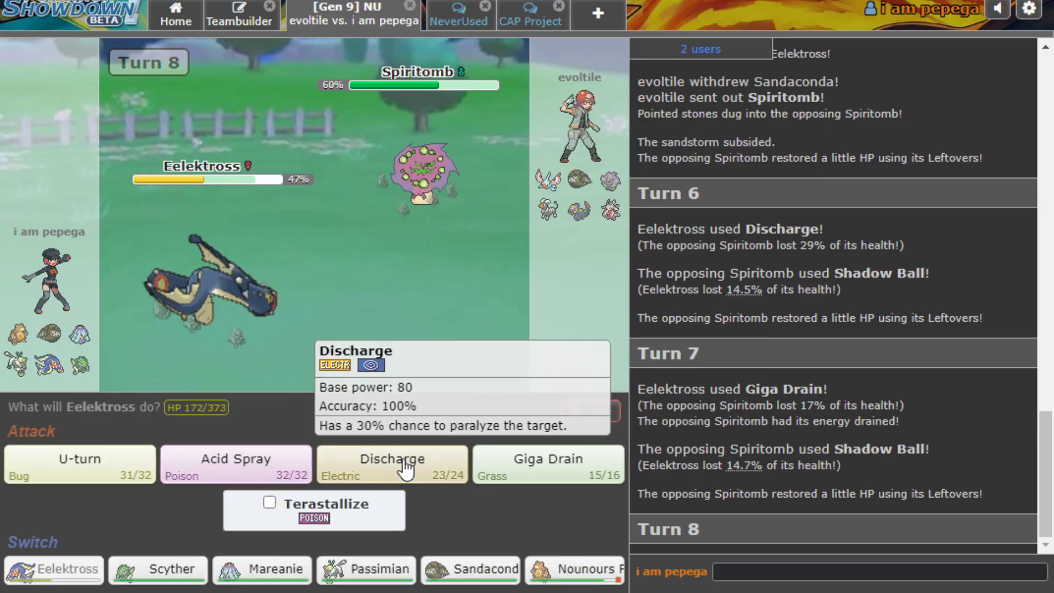
click(392, 463)
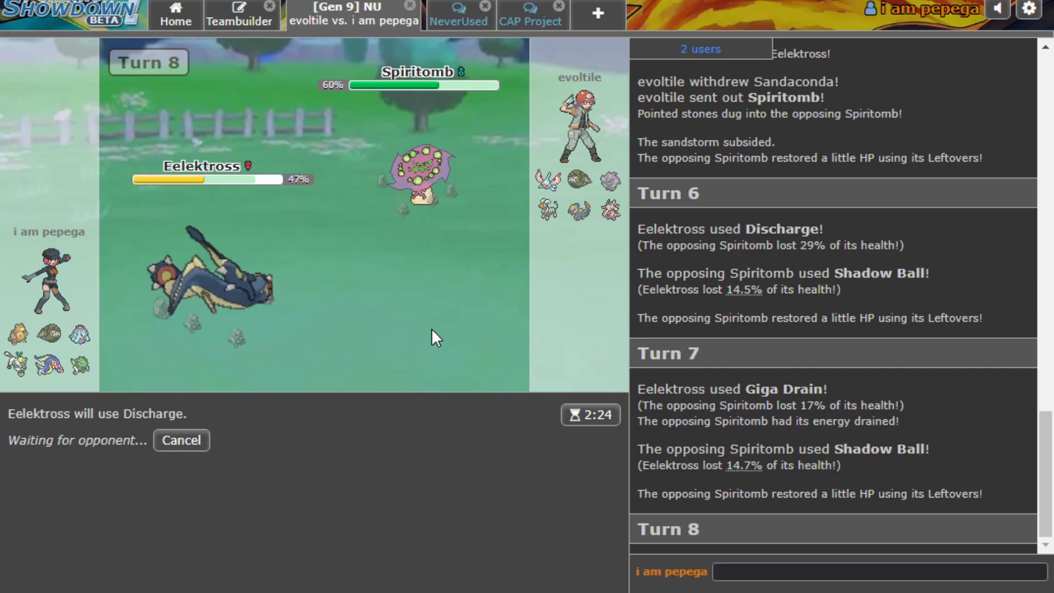
mouse_move(610, 211)
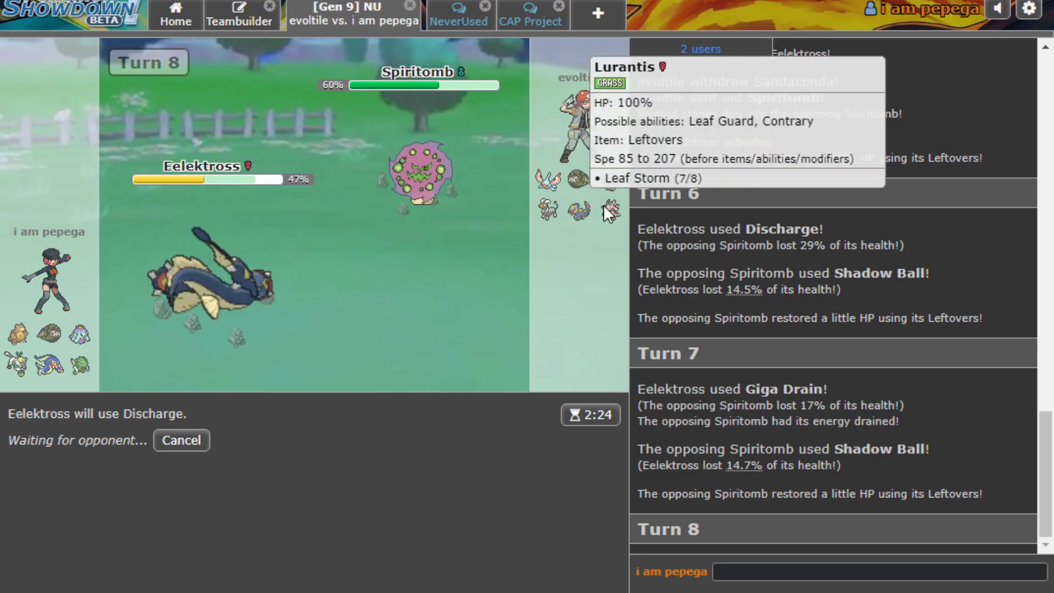
mouse_move(605, 225)
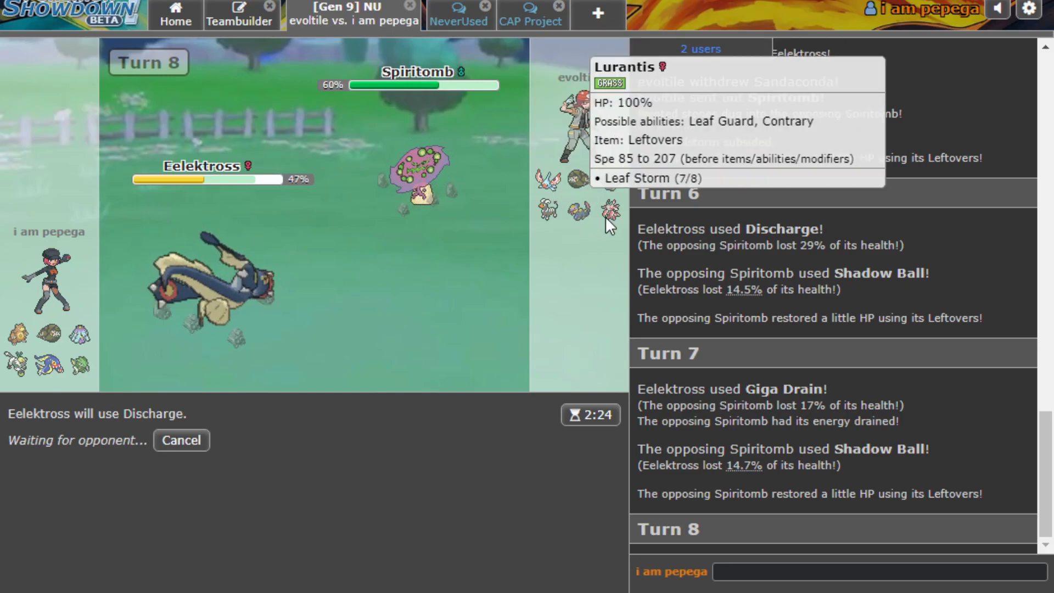
mouse_move(484, 329)
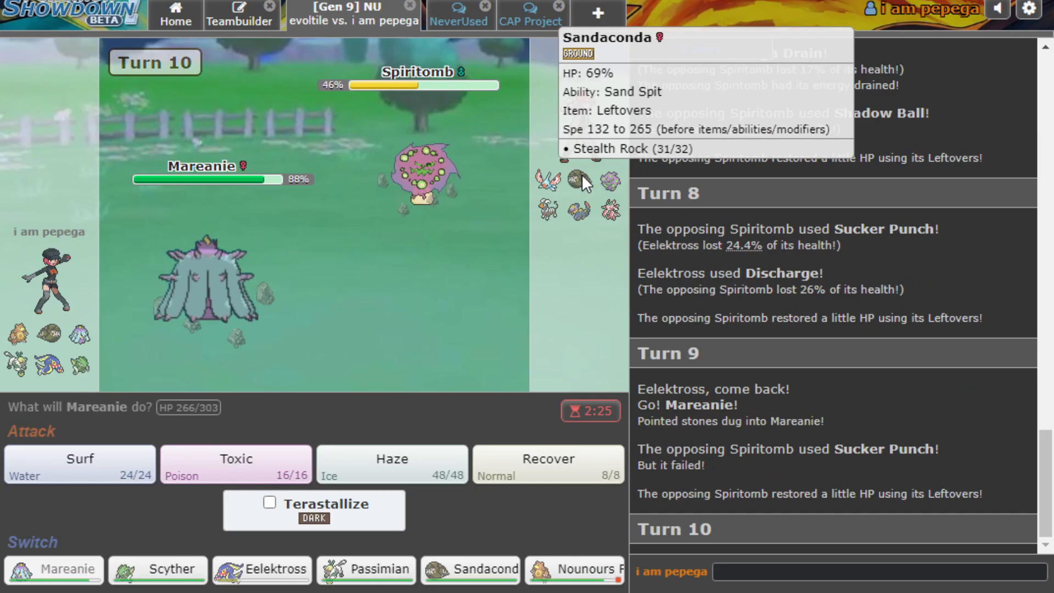
mouse_move(235, 464)
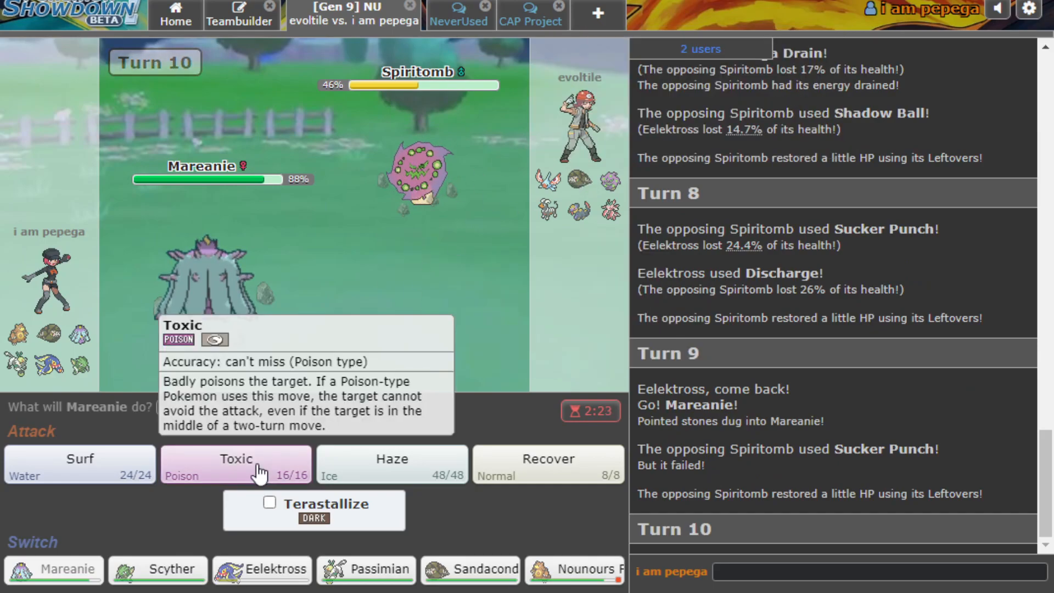
Have Mareanie use Toxic and Surf twice, then switch in Sandaconda.
click(235, 464)
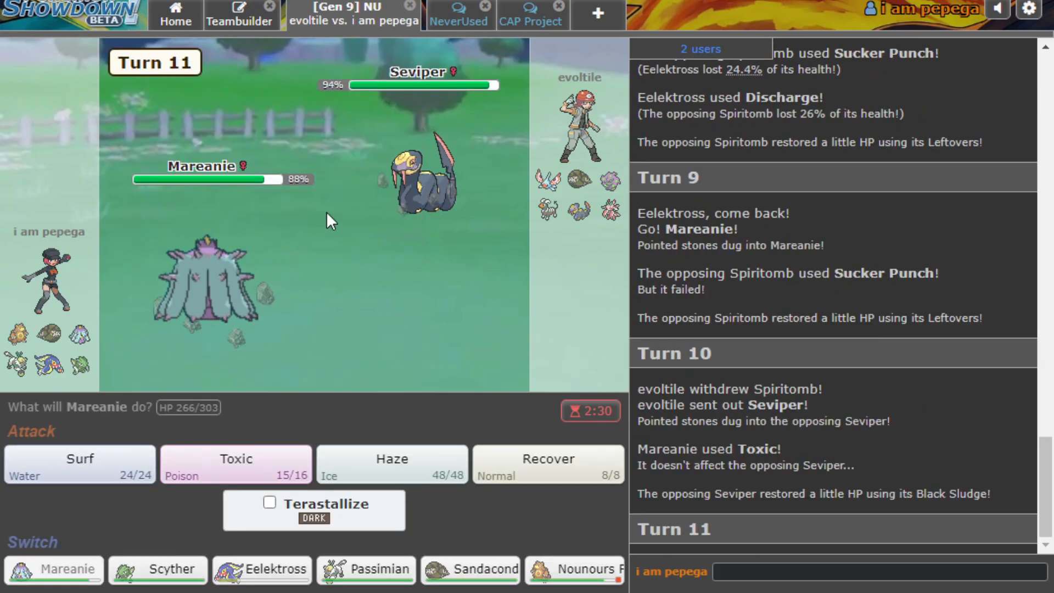
mouse_move(255, 365)
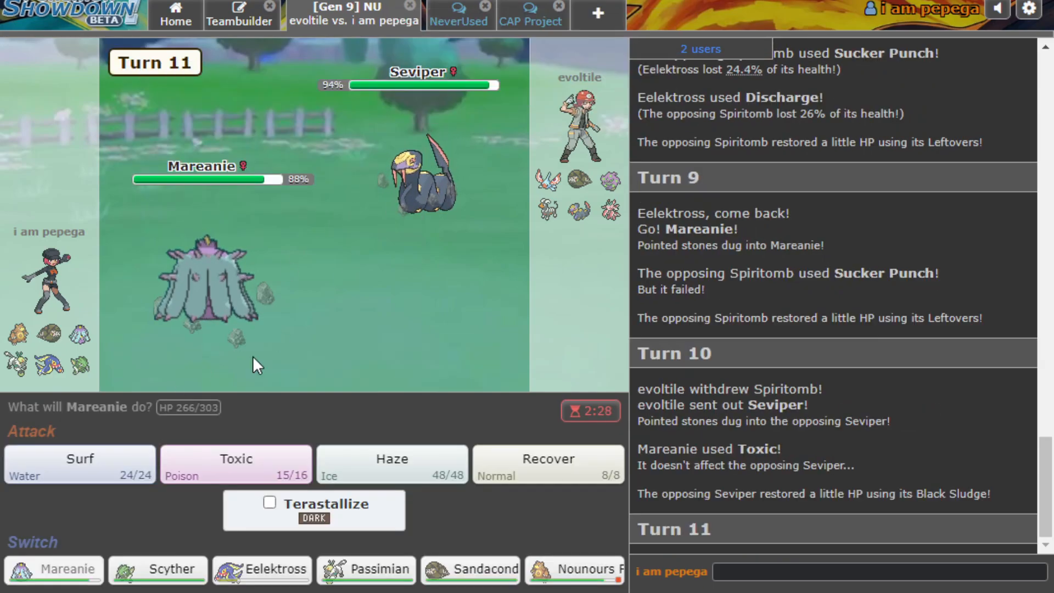
click(78, 464)
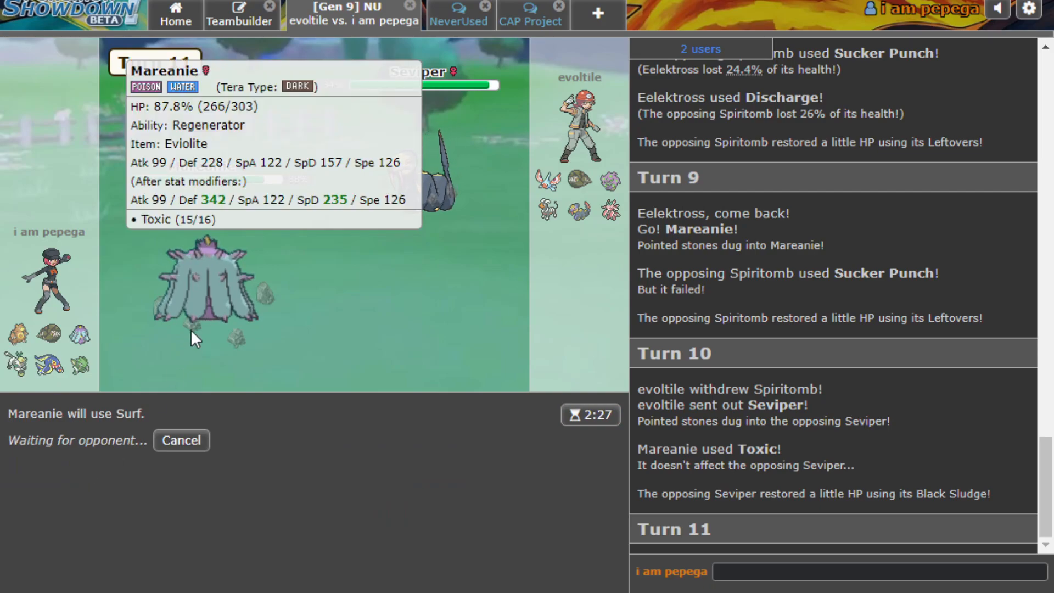
mouse_move(59, 289)
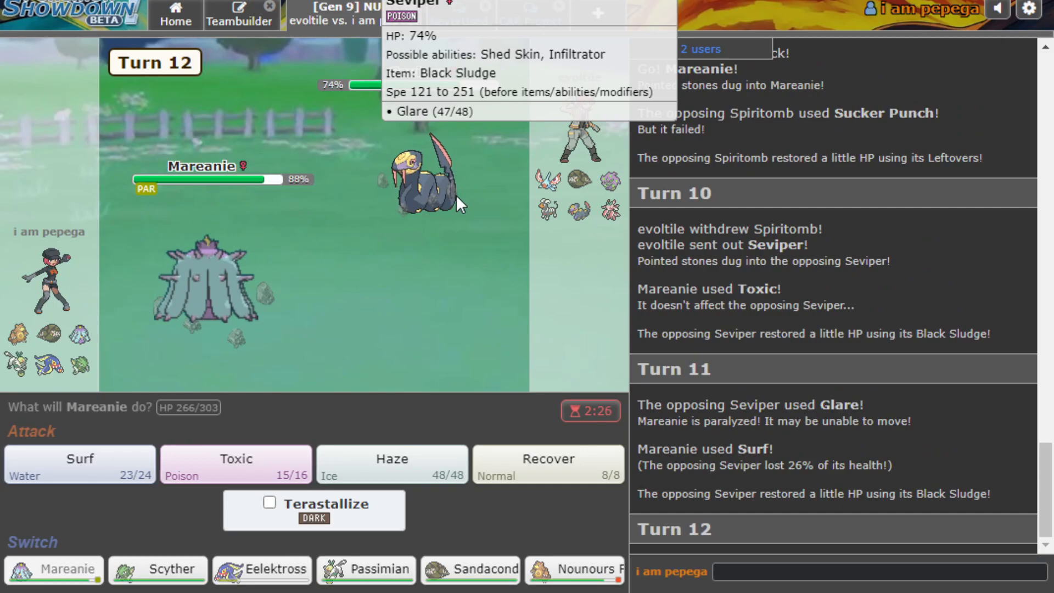
click(77, 464)
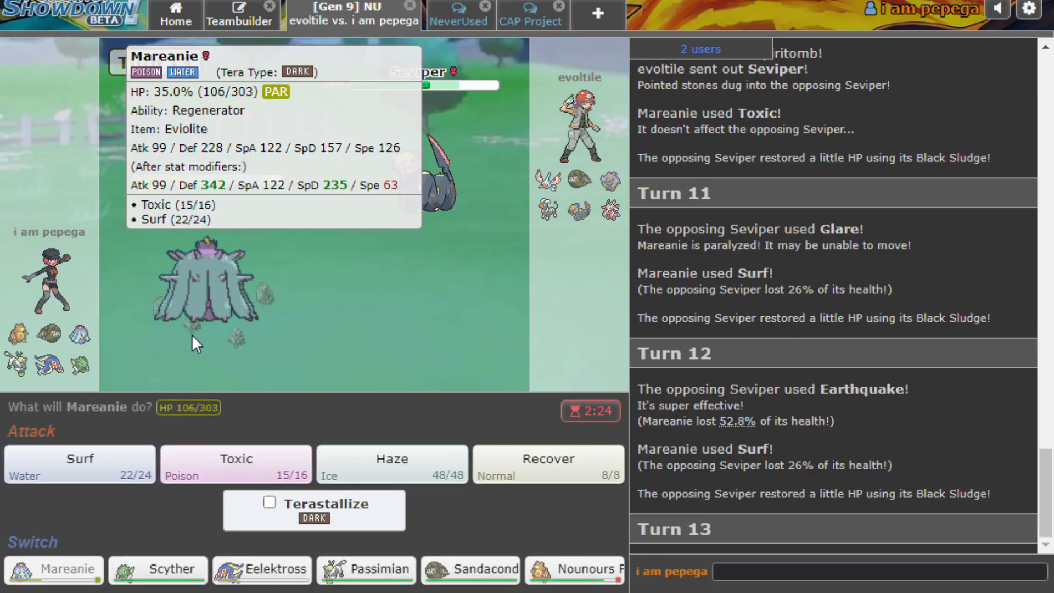
mouse_move(468, 569)
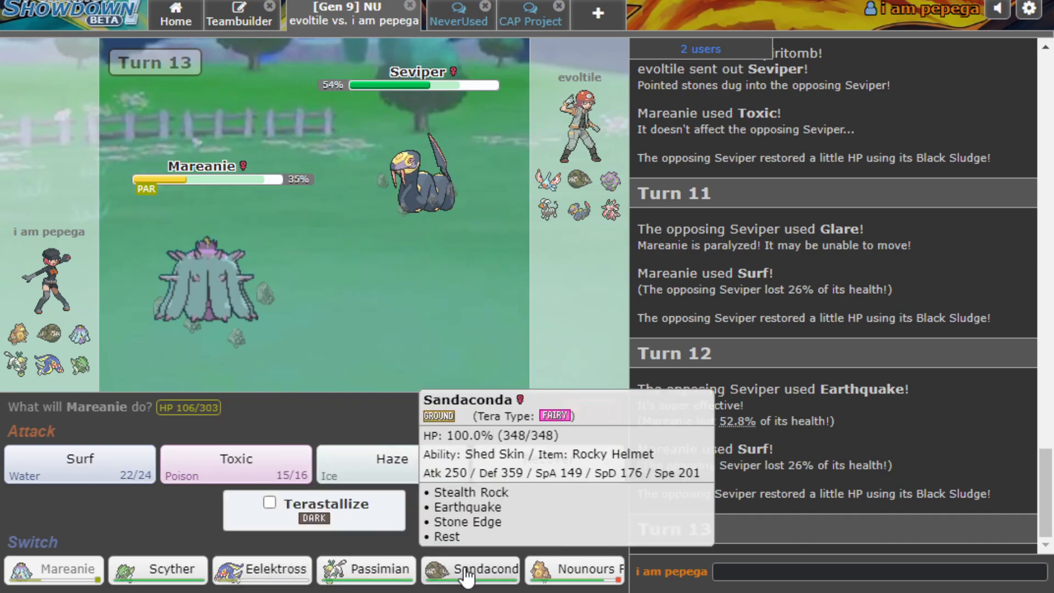
click(470, 569)
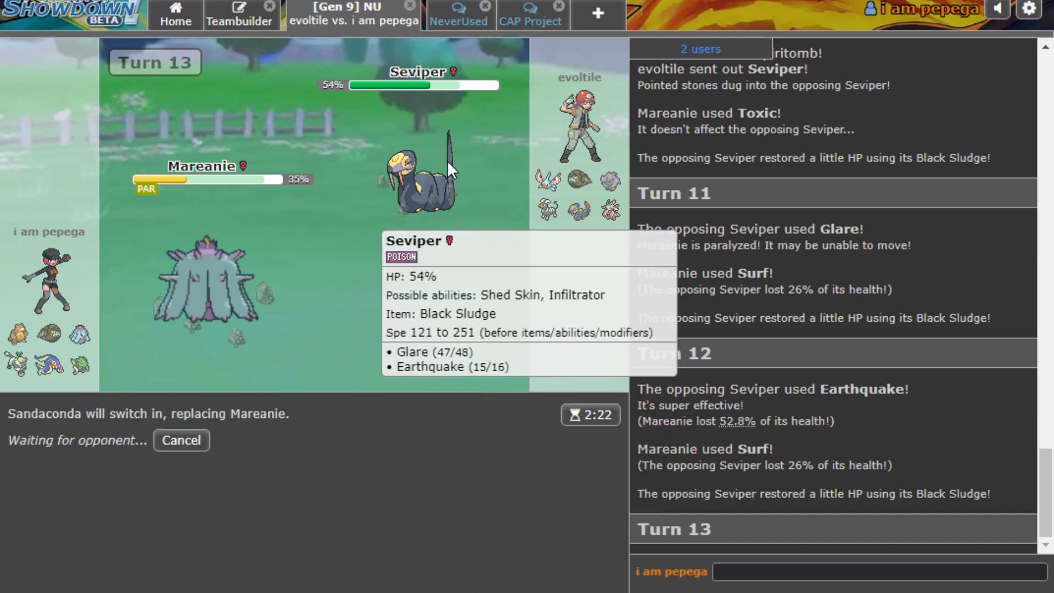
mouse_move(587, 230)
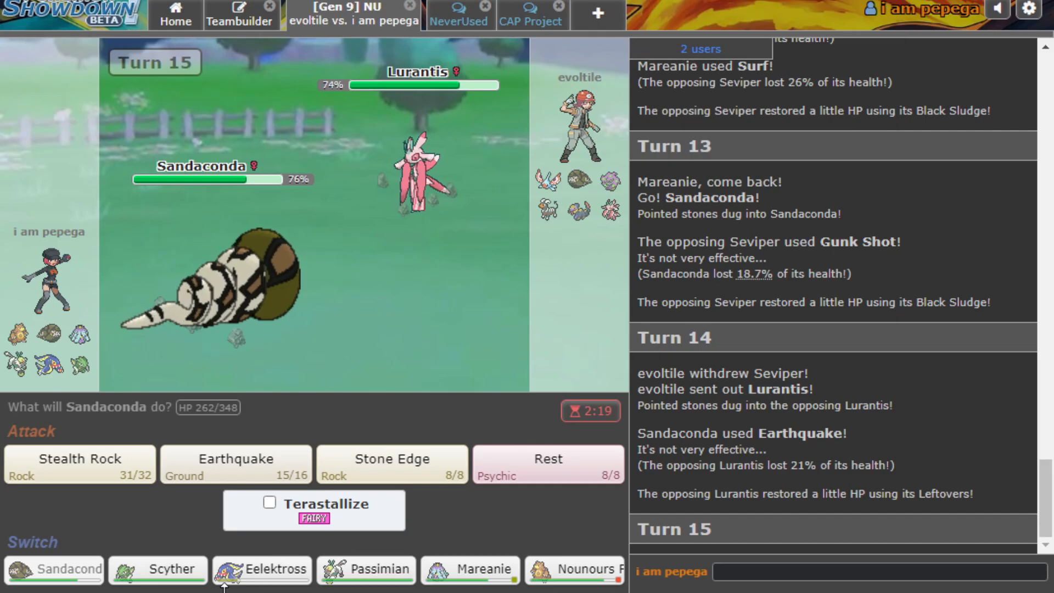
mouse_move(261, 569)
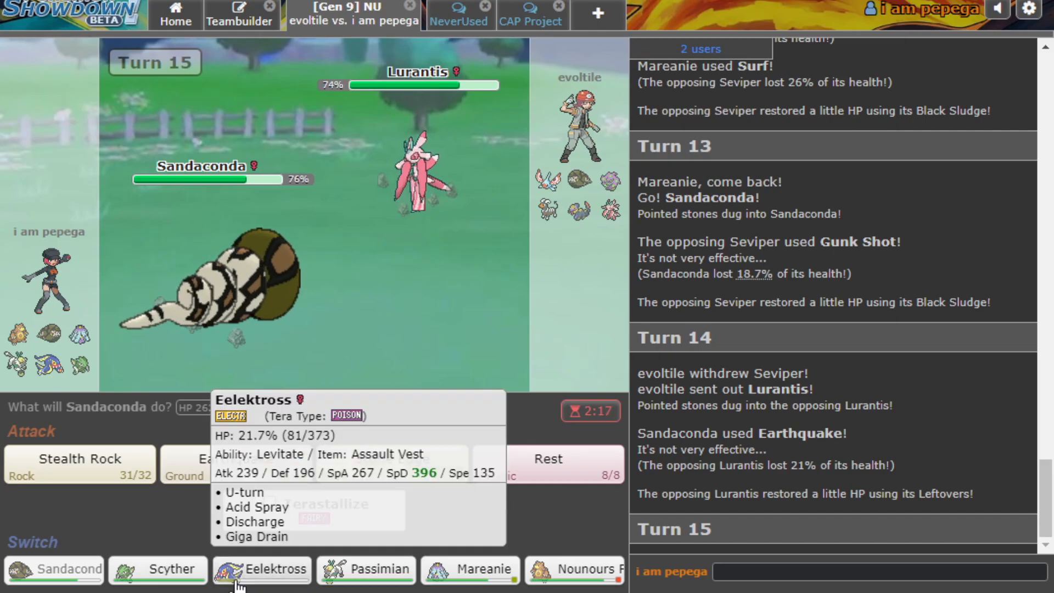
Swap Sandaconda for Eelektross to U-turn, then bring Scyther in and U-turn again.
click(261, 569)
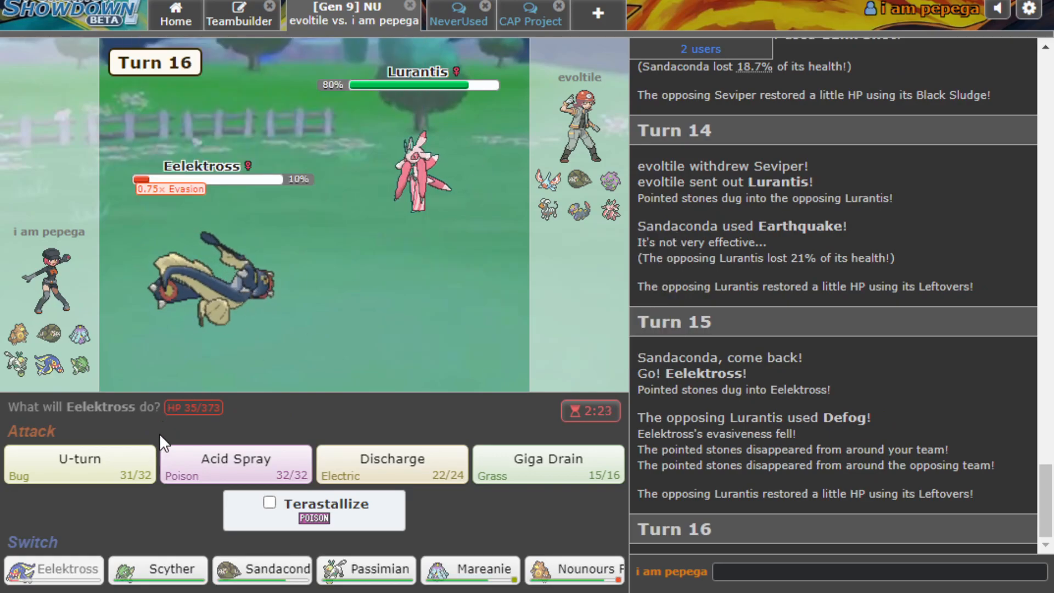
click(78, 464)
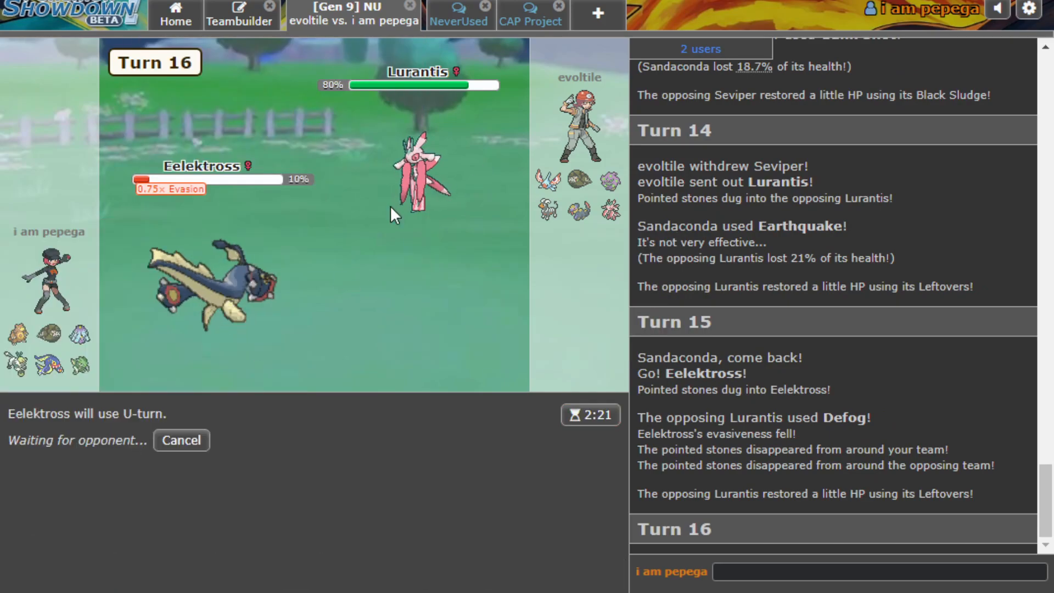
mouse_move(419, 178)
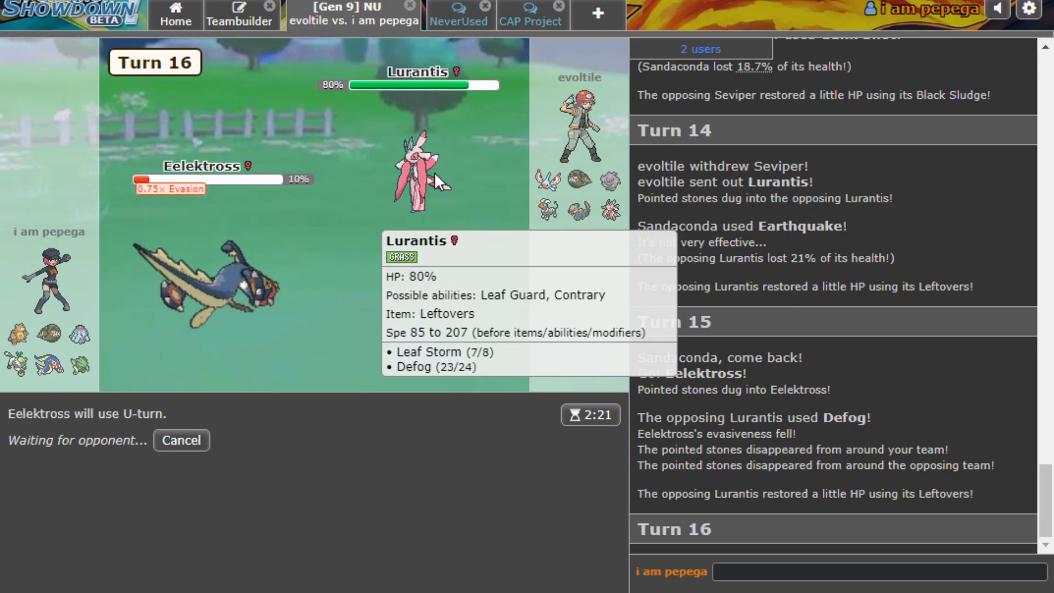
mouse_move(300, 254)
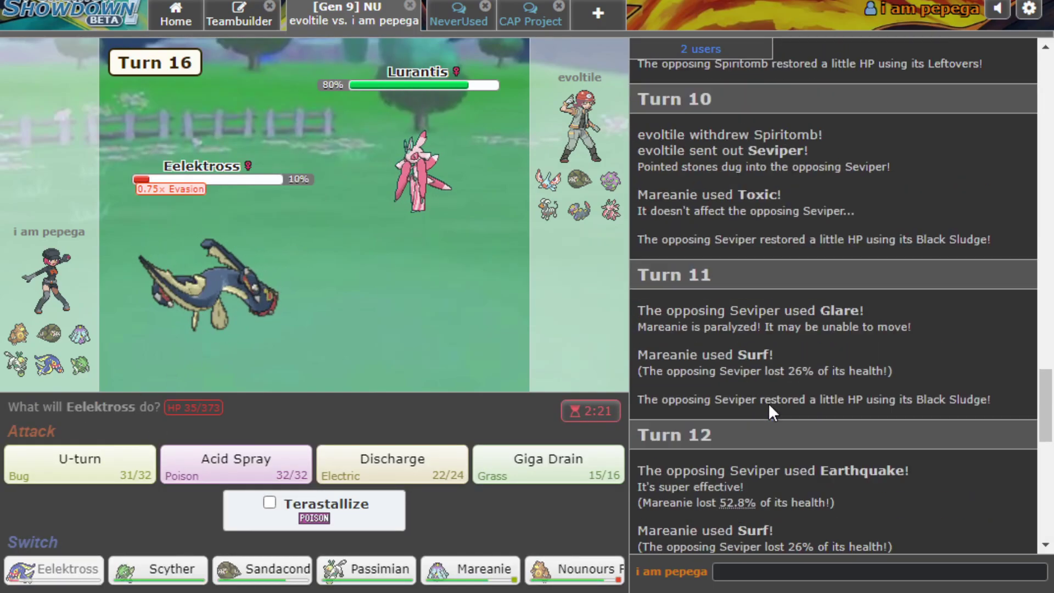
scroll(up, 3)
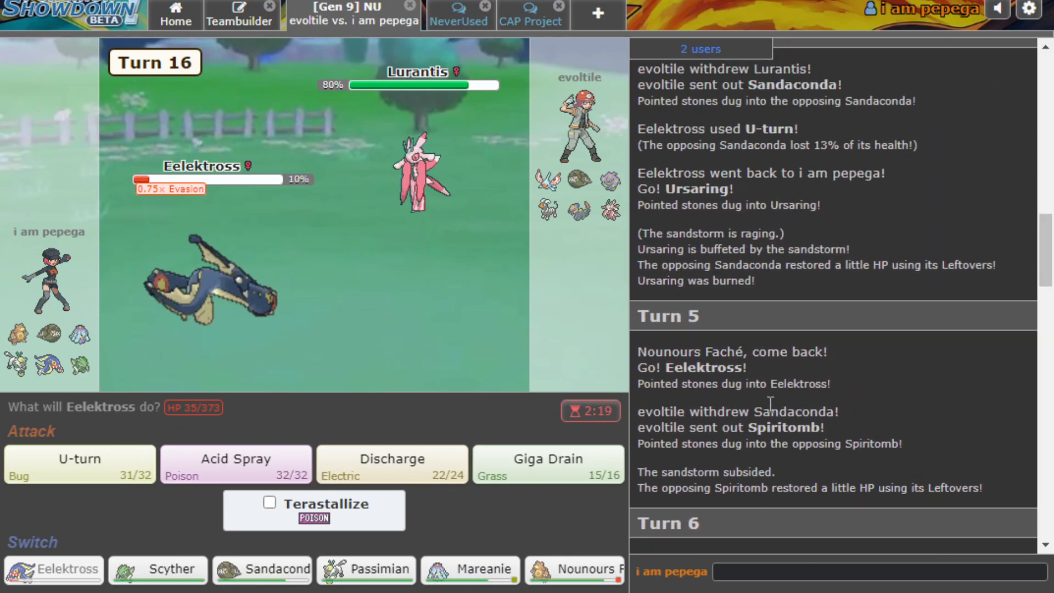
scroll(down, 3)
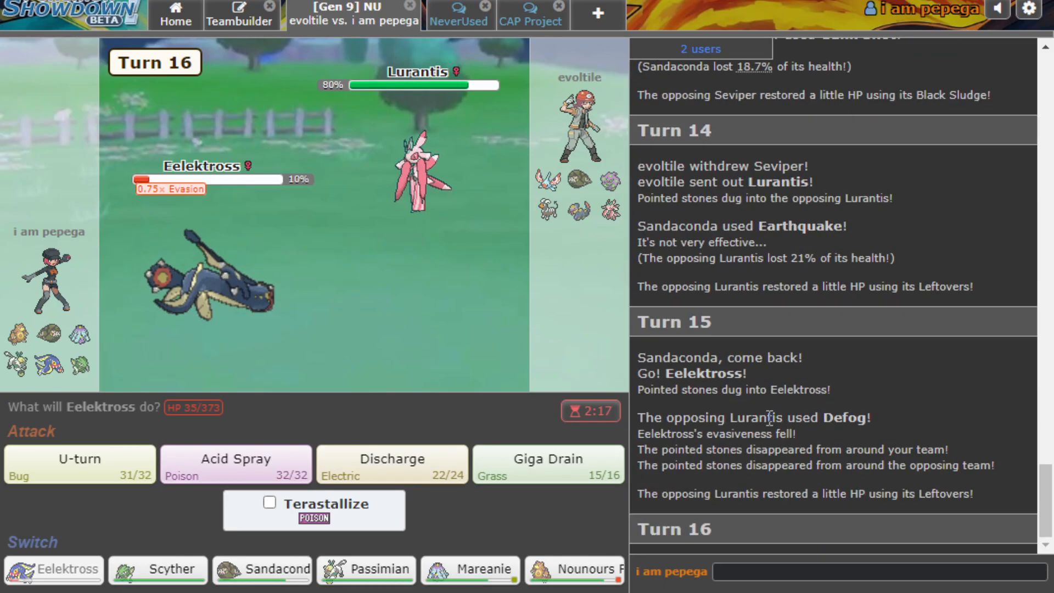
click(78, 464)
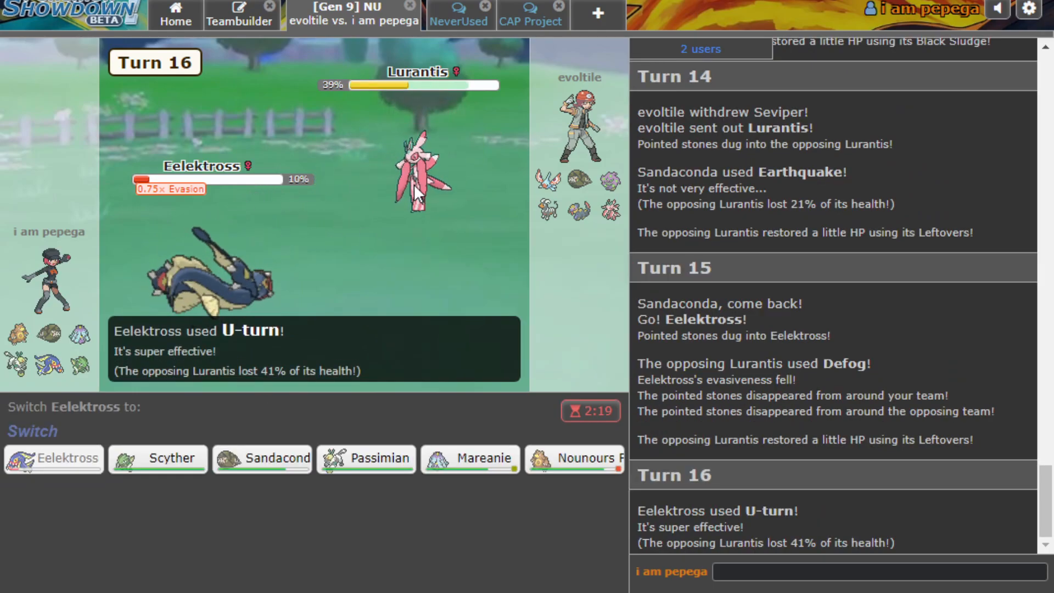
click(158, 459)
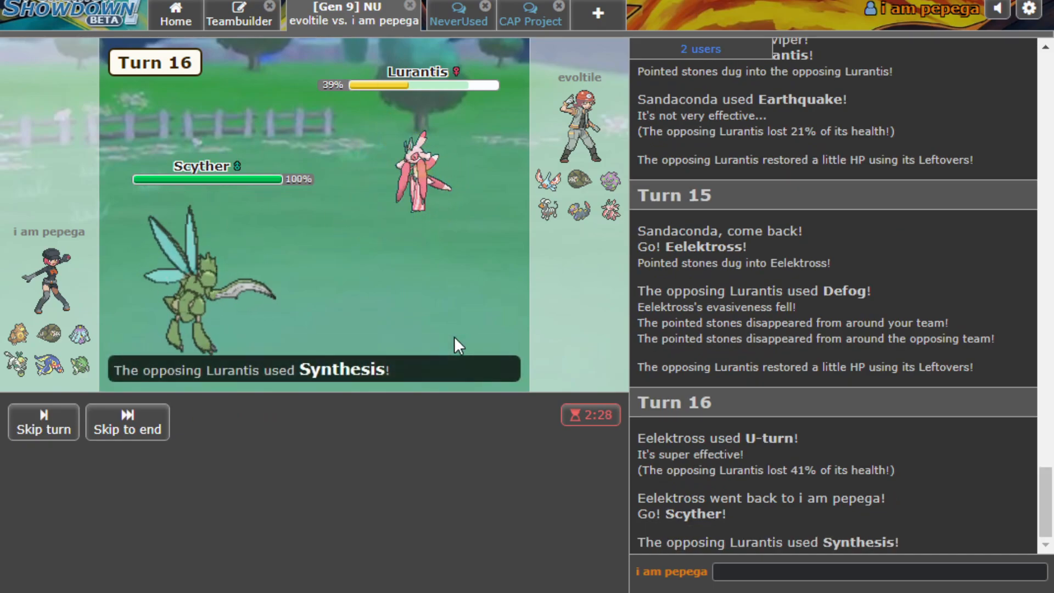
mouse_move(423, 182)
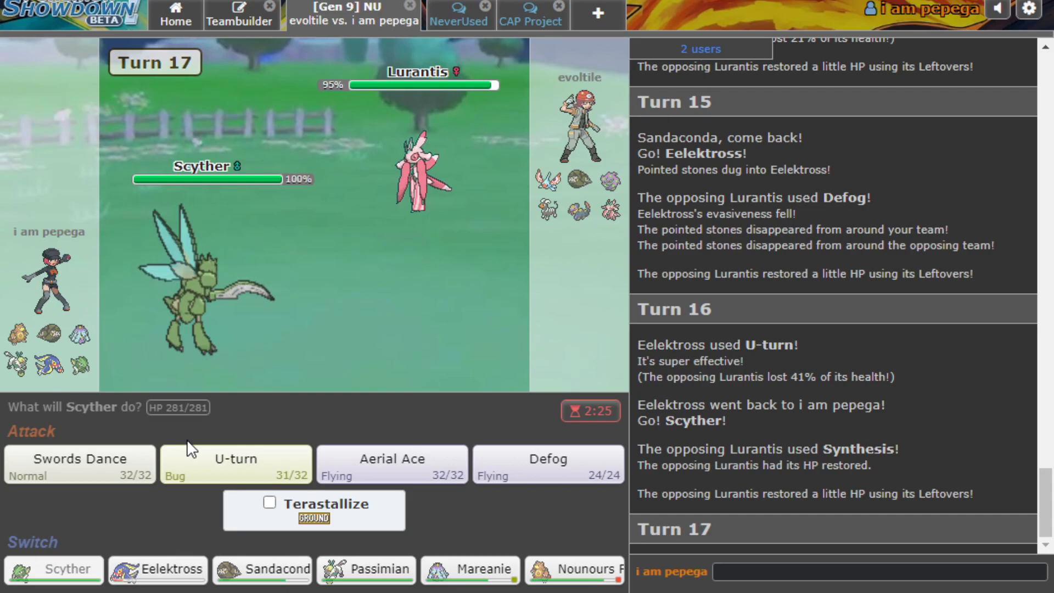
click(234, 459)
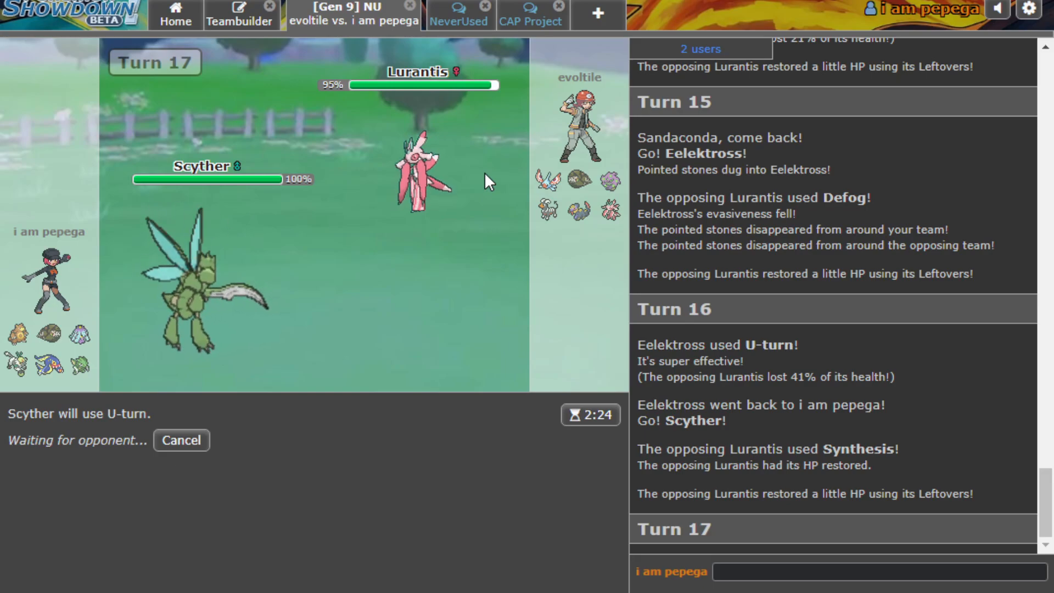
mouse_move(485, 177)
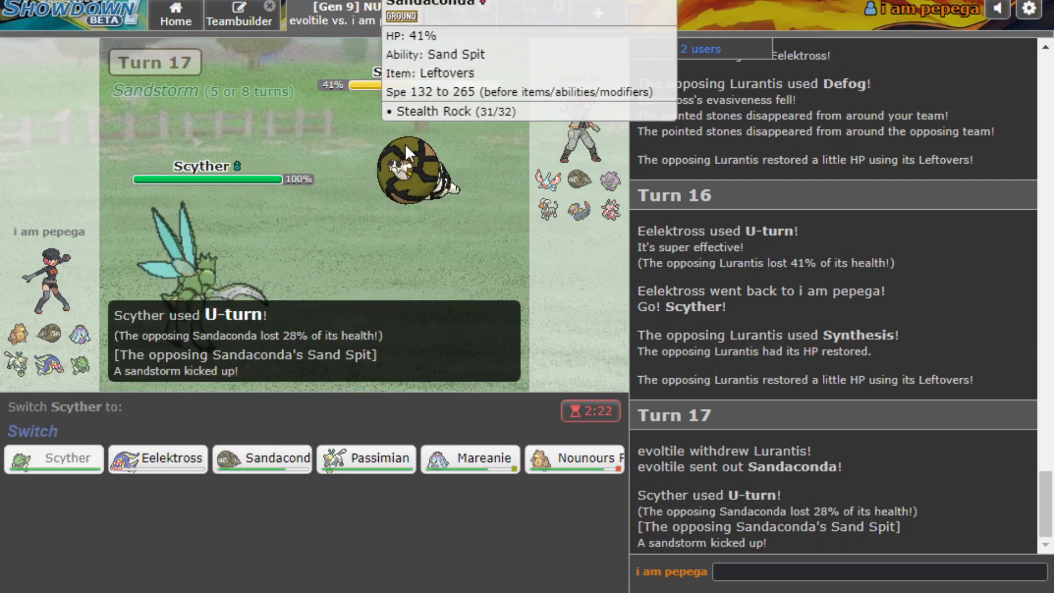
mouse_move(367, 458)
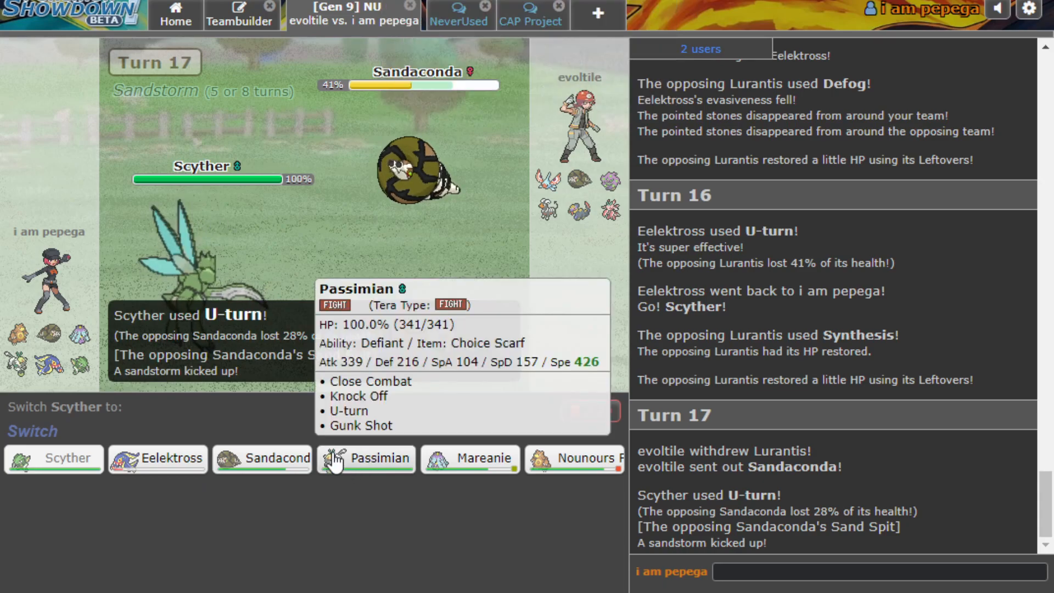
mouse_move(575, 458)
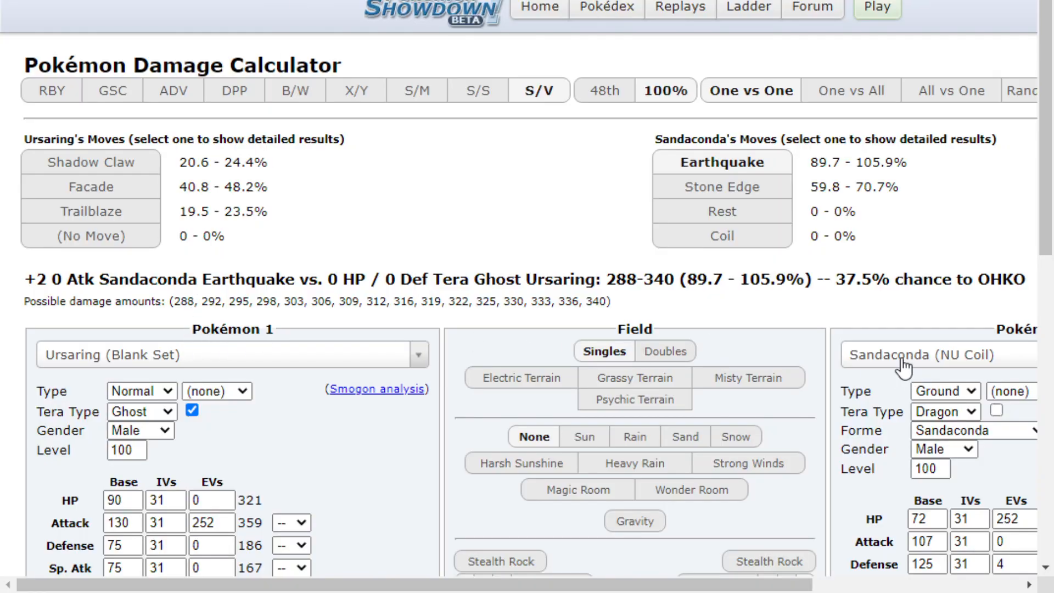
Select the Sandaconda (NU Utility) set for Pokémon 2 in the calculator.
click(934, 355)
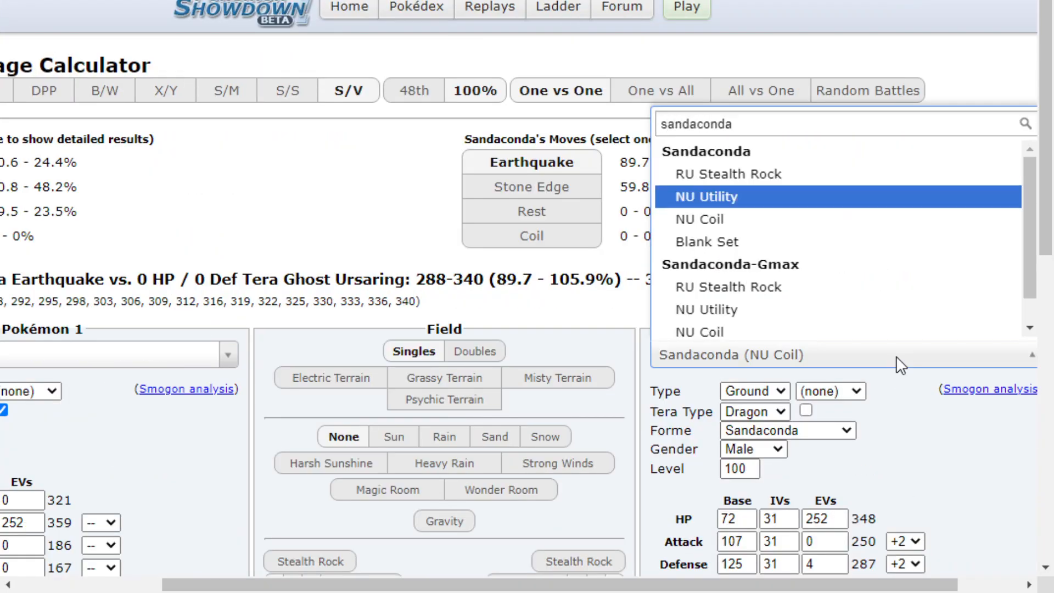
click(706, 197)
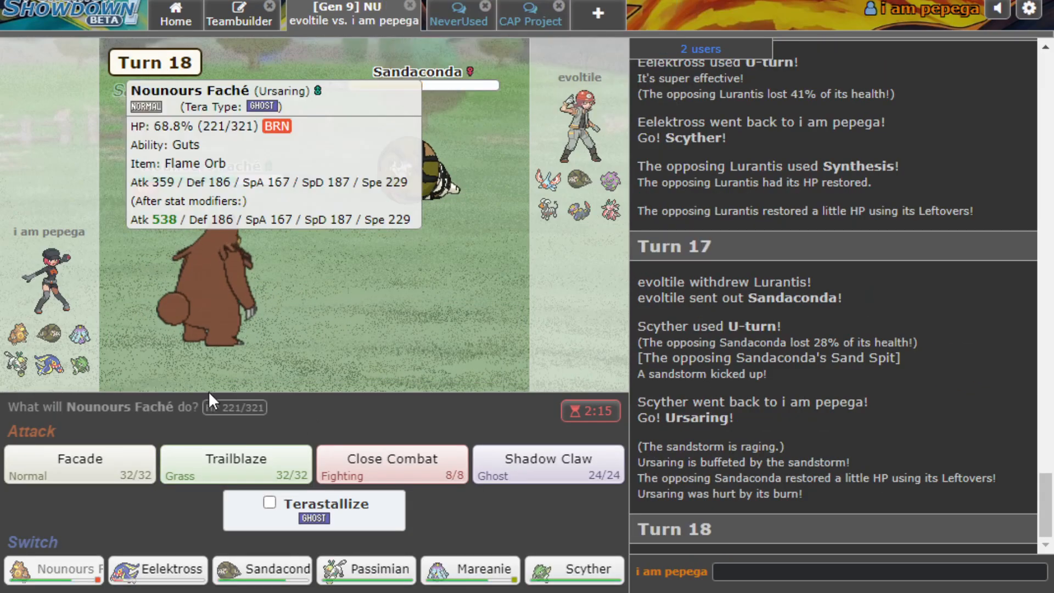
Lock in Facade for Ursaring against the 47% Sandaconda.
click(79, 464)
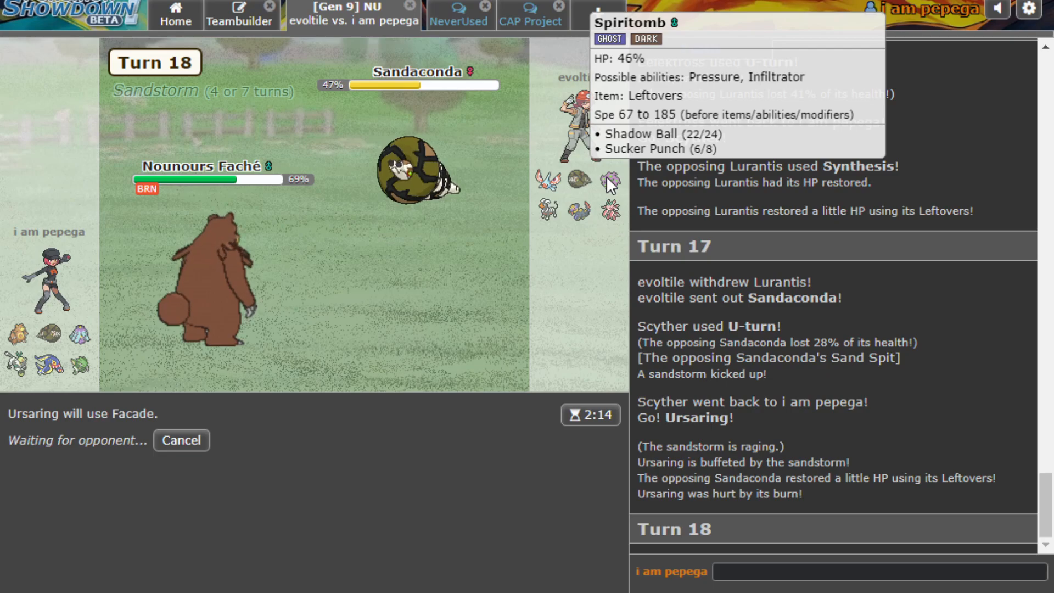
mouse_move(413, 171)
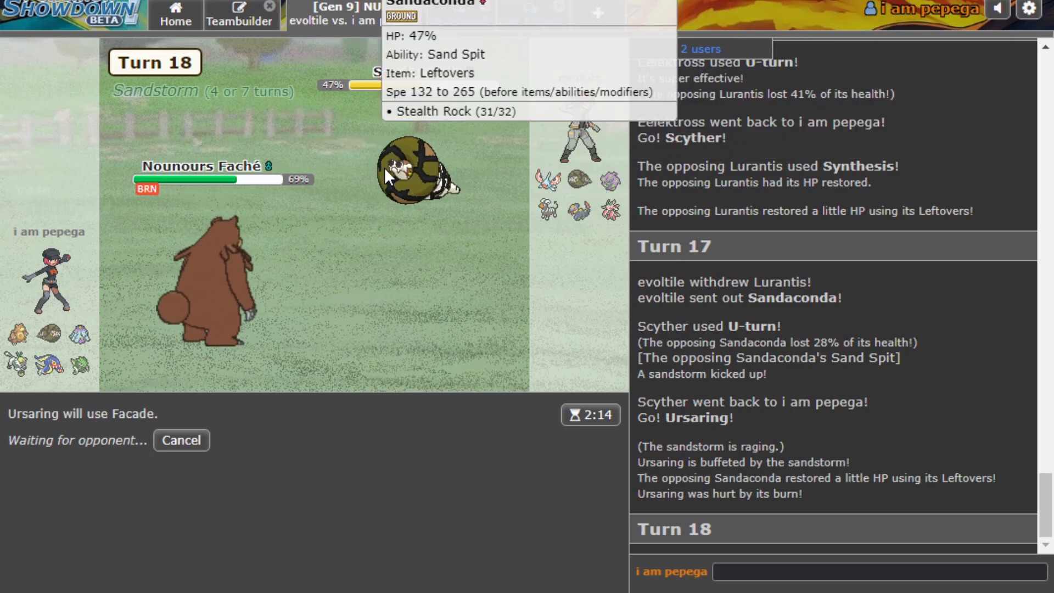
mouse_move(208, 327)
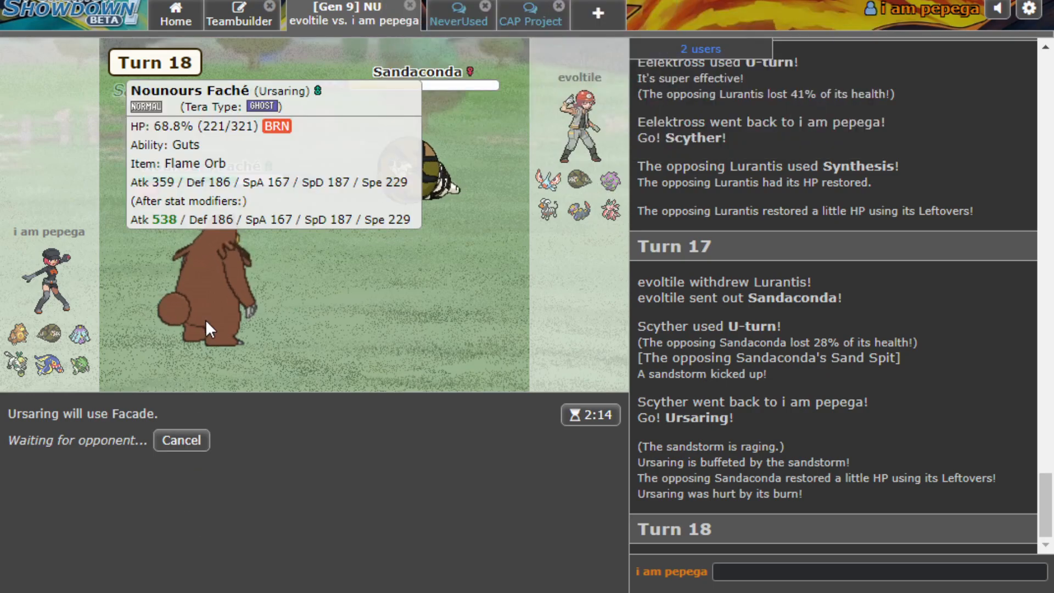
mouse_move(417, 168)
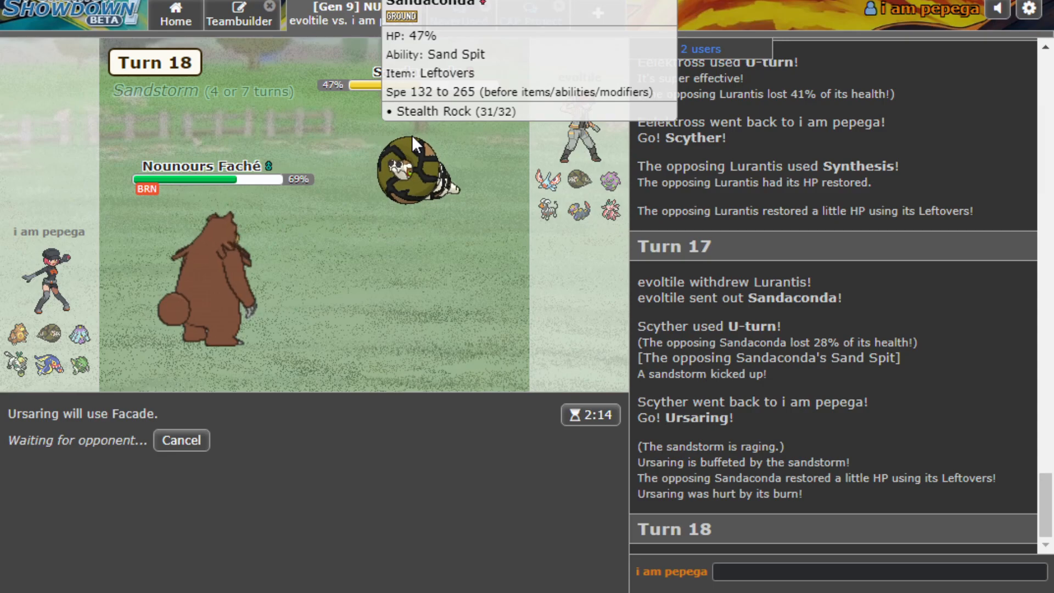
mouse_move(407, 149)
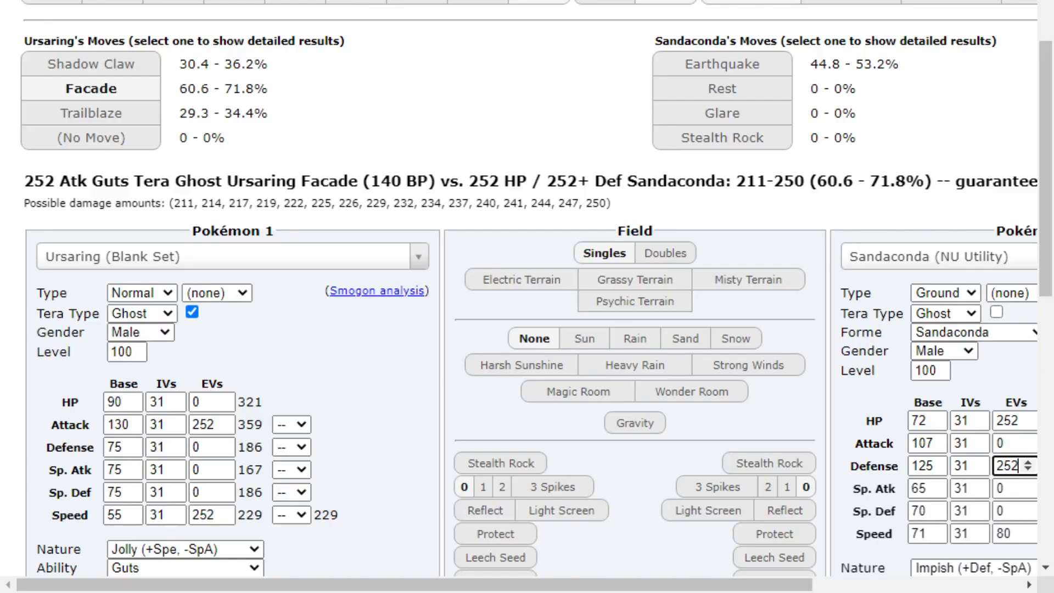
Make Spiritomb (NU Calm Mind) the calculator's defender and scroll down to its damage results.
click(928, 256)
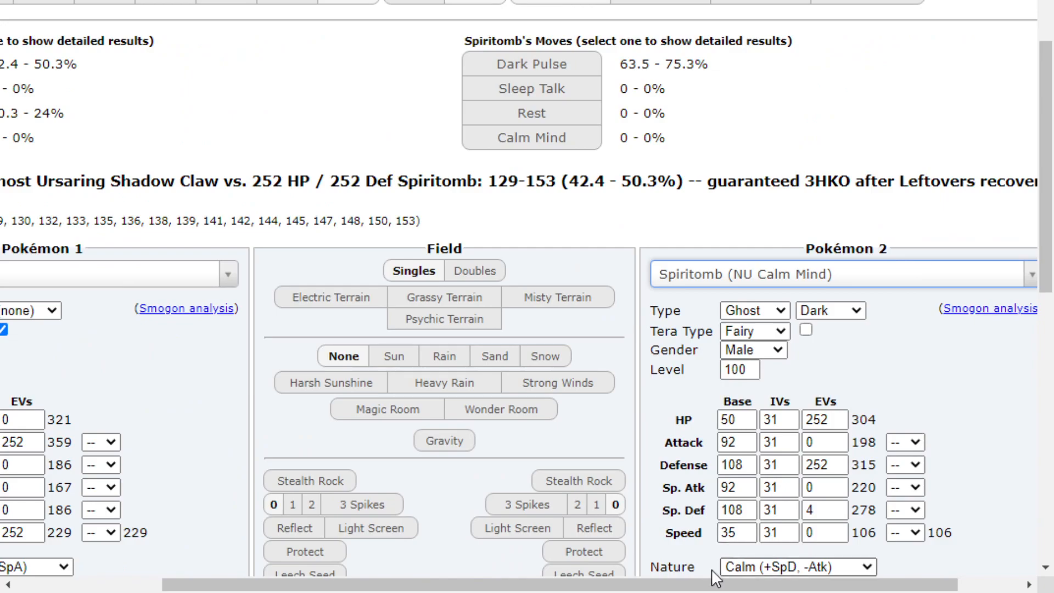
scroll(down, 3)
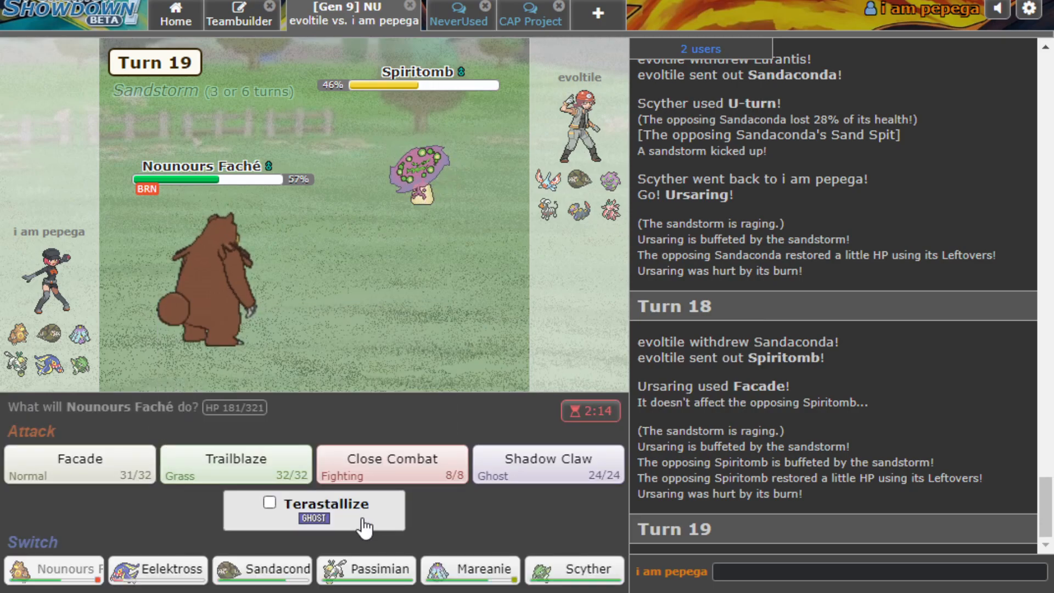
mouse_move(429, 274)
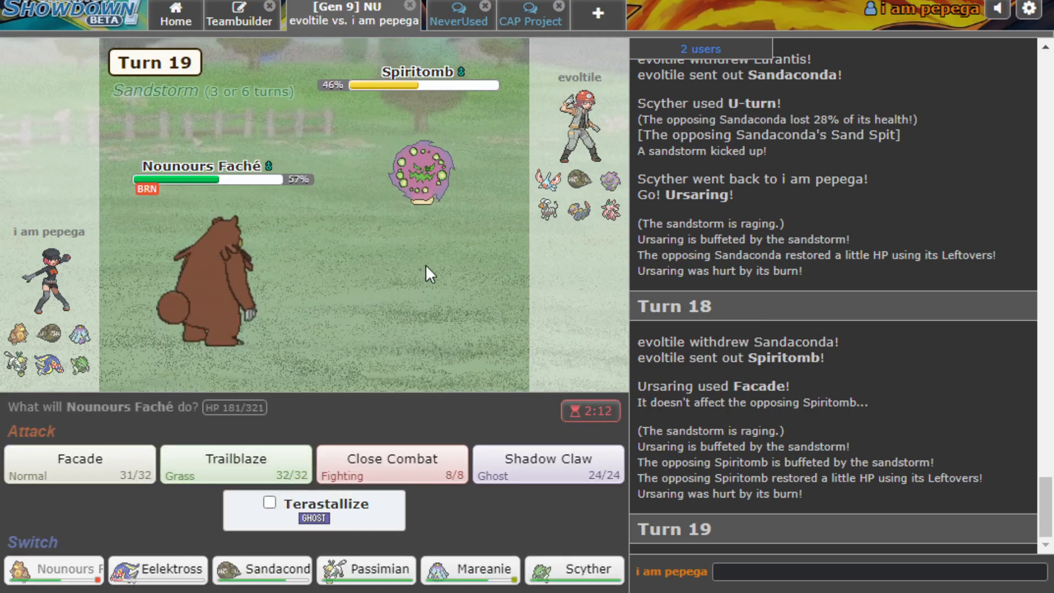
mouse_move(470, 569)
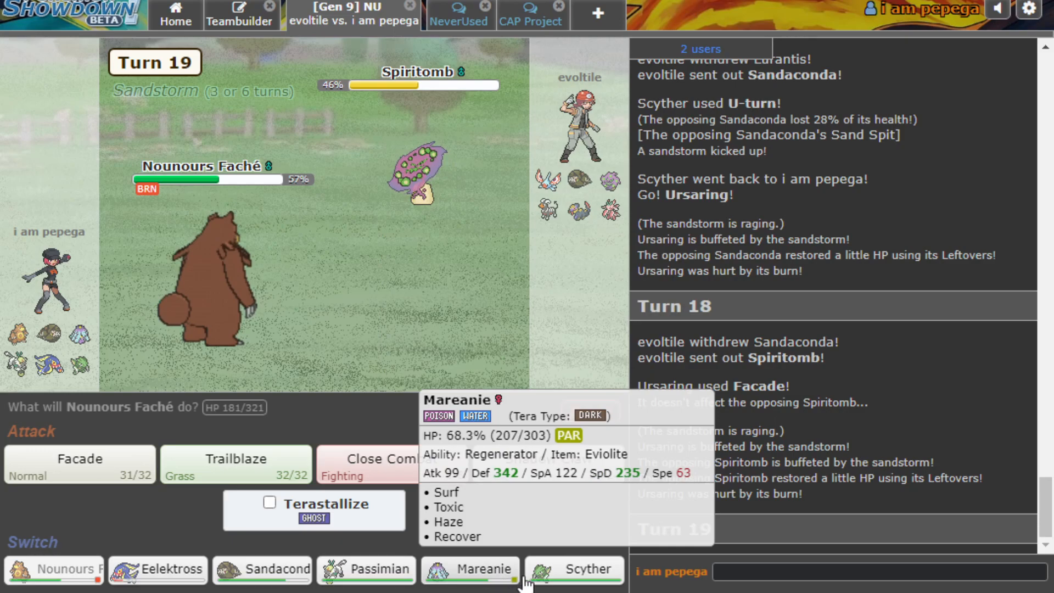
mouse_move(367, 569)
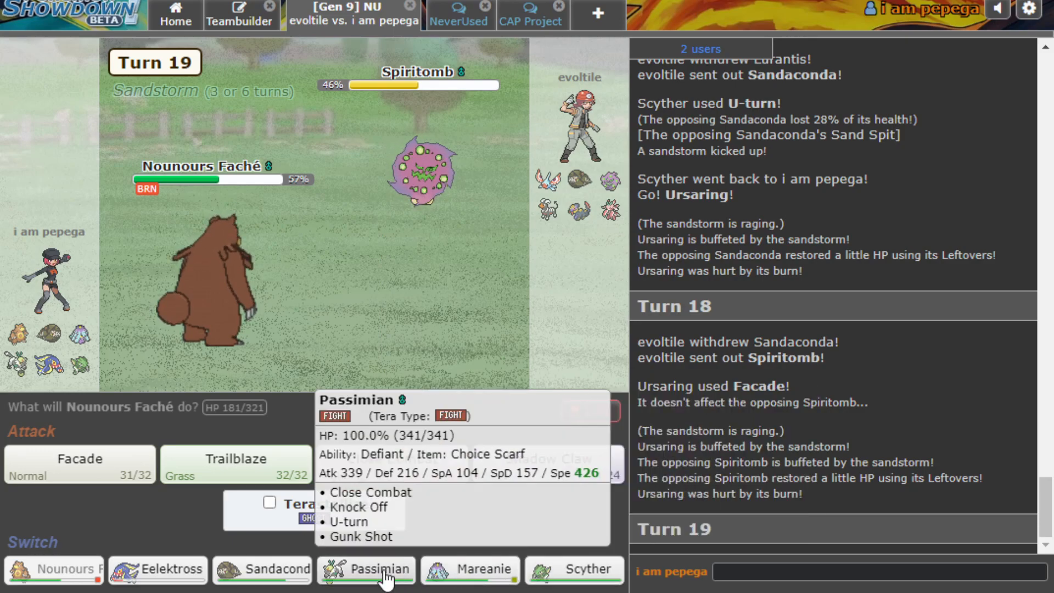
mouse_move(470, 569)
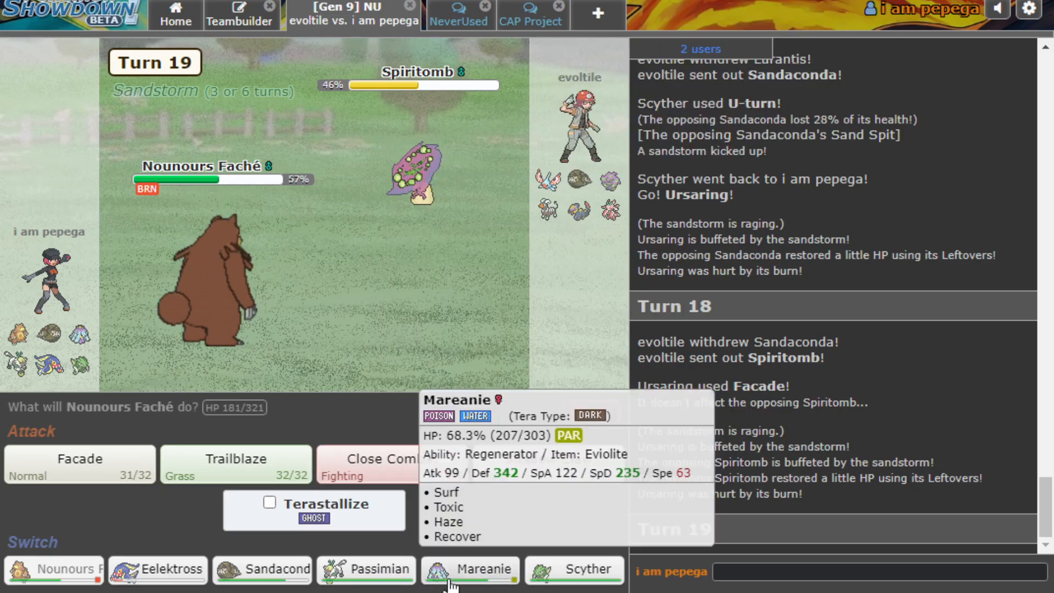
Switch Ursaring out to Mareanie on turn 19, then to Sandaconda on turn 20.
click(470, 569)
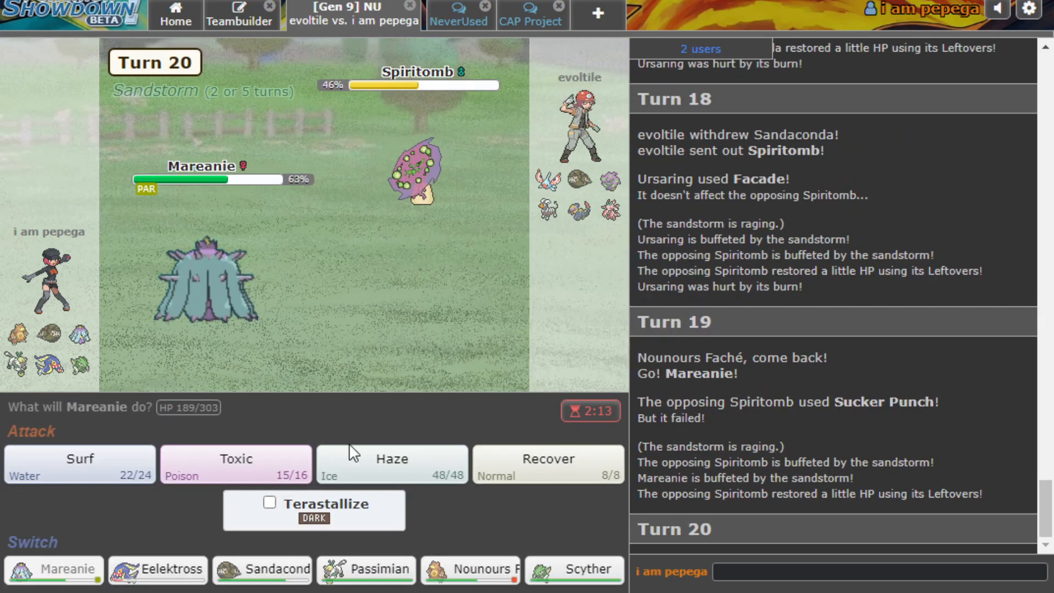
mouse_move(262, 569)
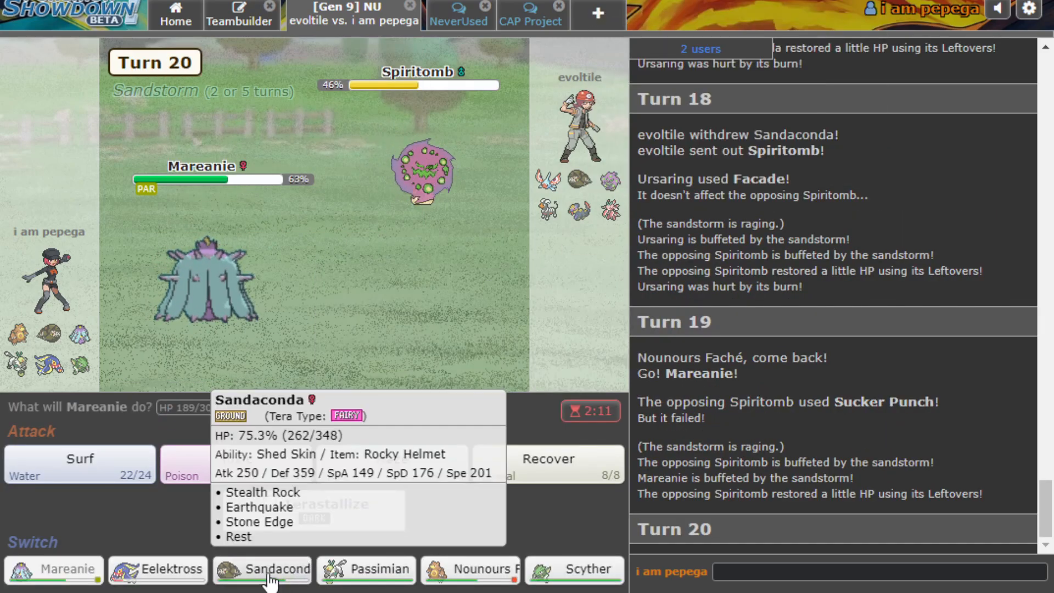
click(262, 569)
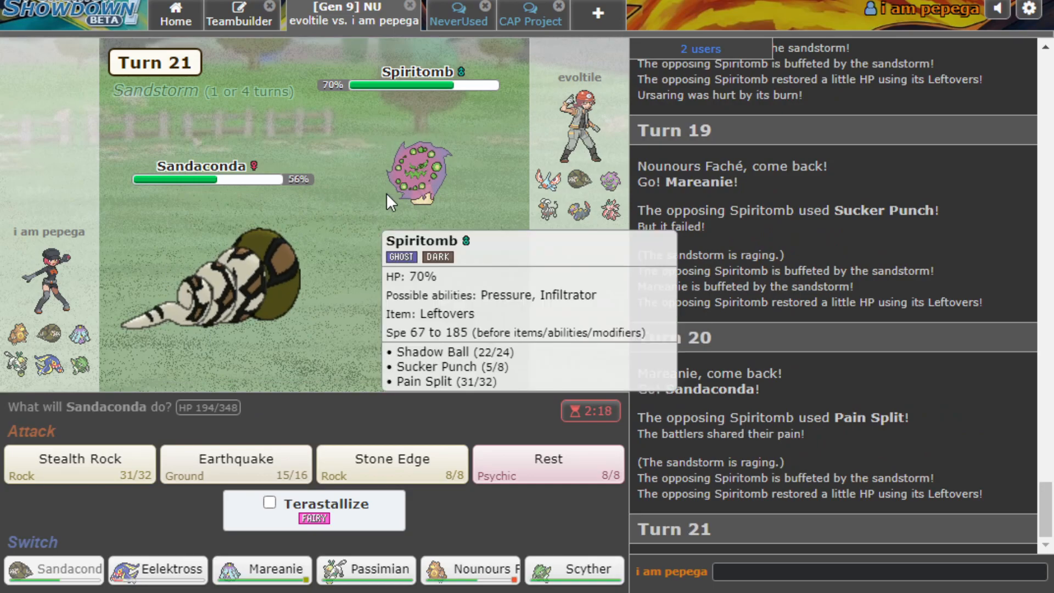
mouse_move(312, 272)
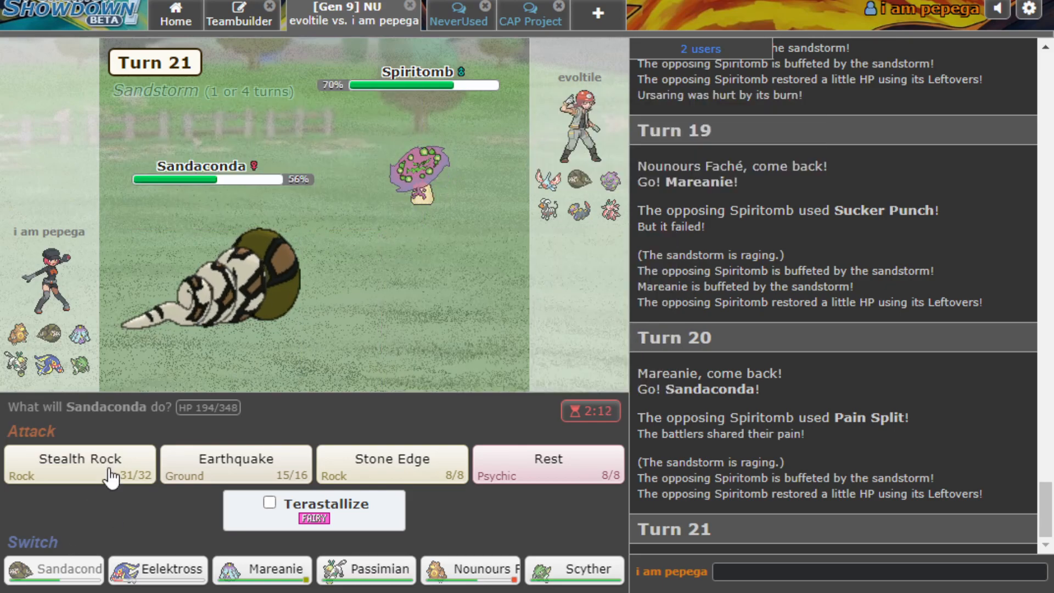
Have Sandaconda use Stealth Rock, then Rest, then Earthquake on turns 21 to 23.
click(78, 464)
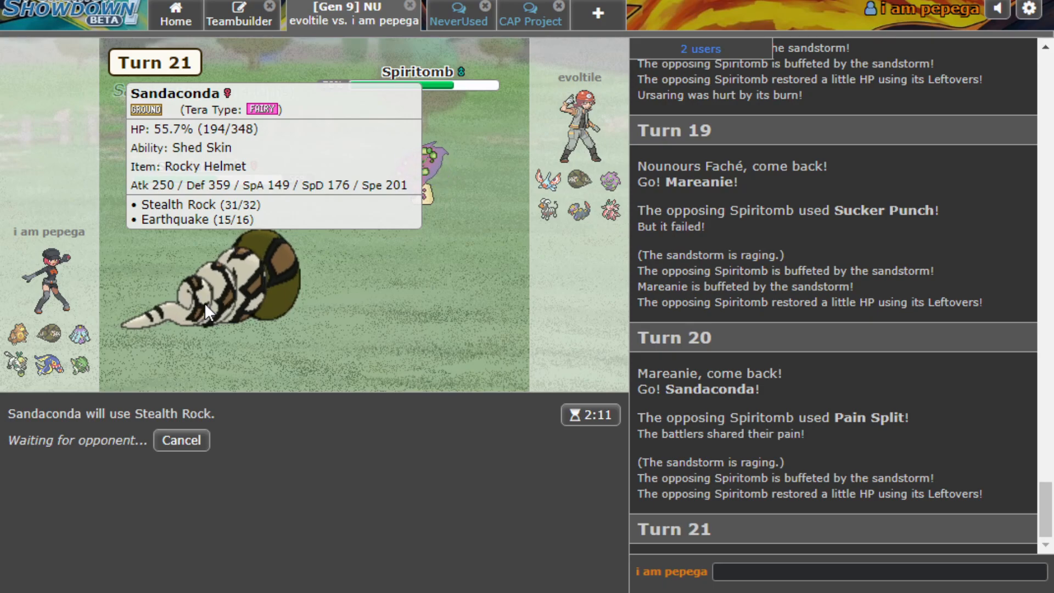
mouse_move(604, 240)
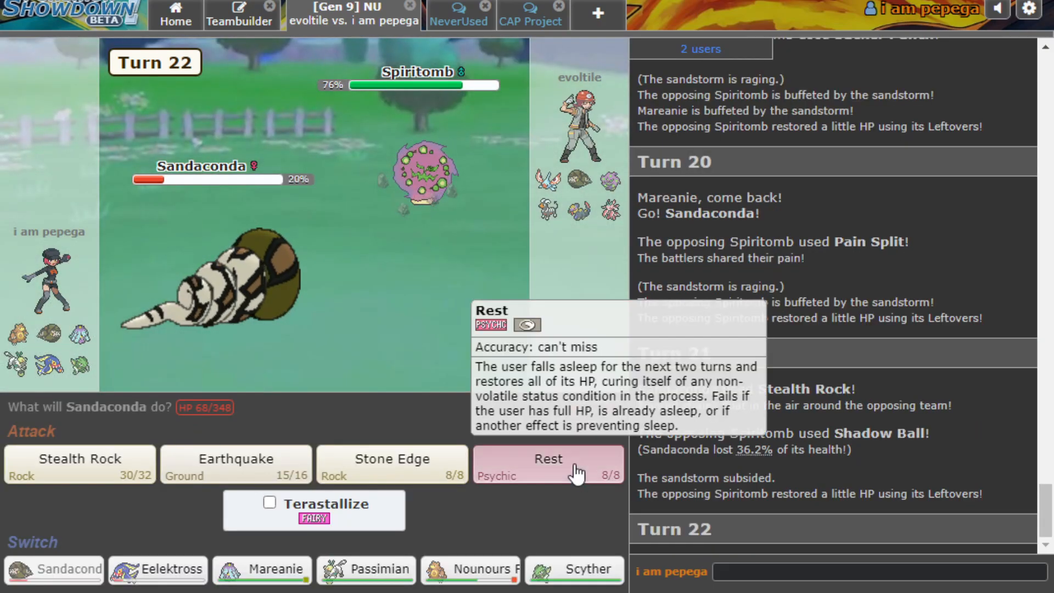
click(547, 464)
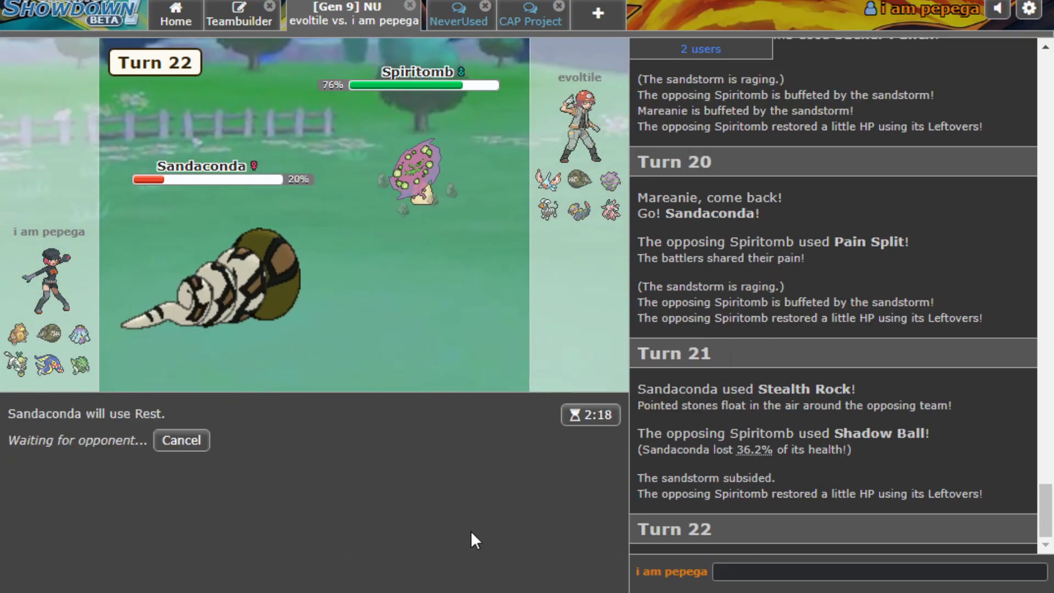
mouse_move(419, 174)
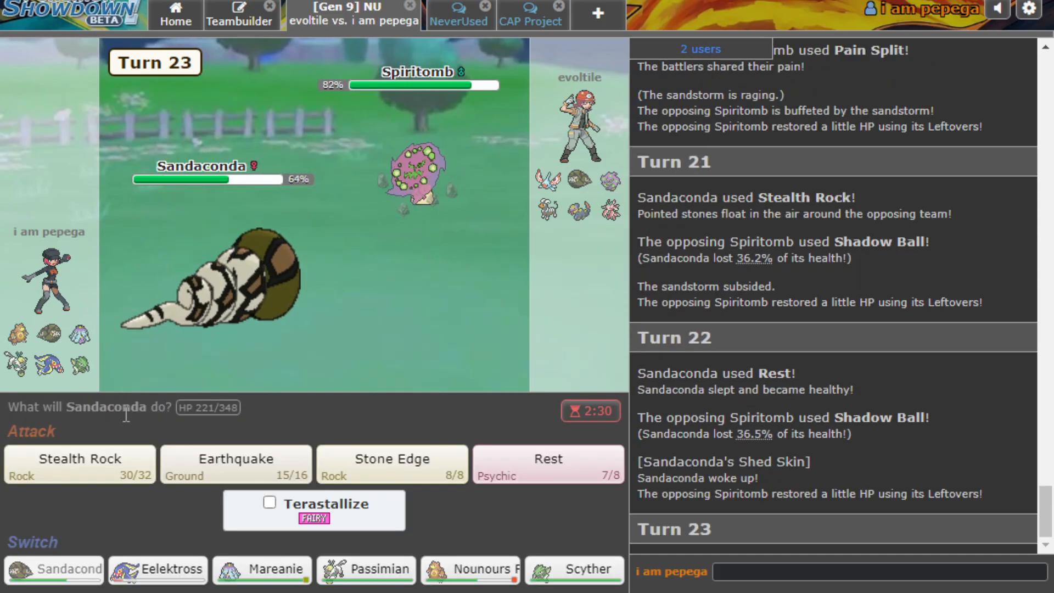
click(235, 464)
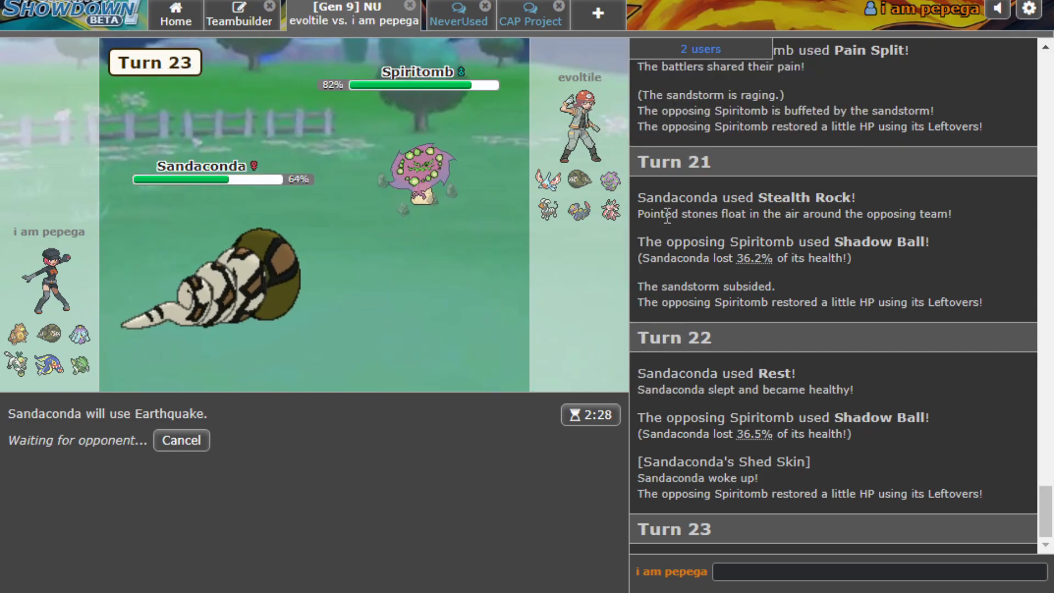
mouse_move(608, 211)
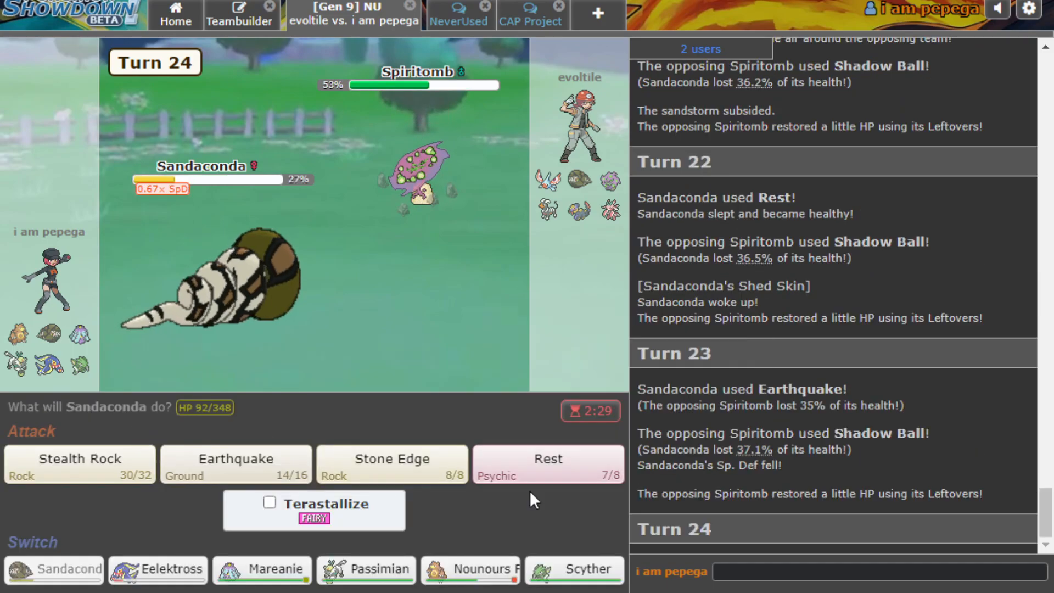
Retract a Rest choice for Earthquake, then pick Stone Edge against the 8% Spiritomb.
click(547, 464)
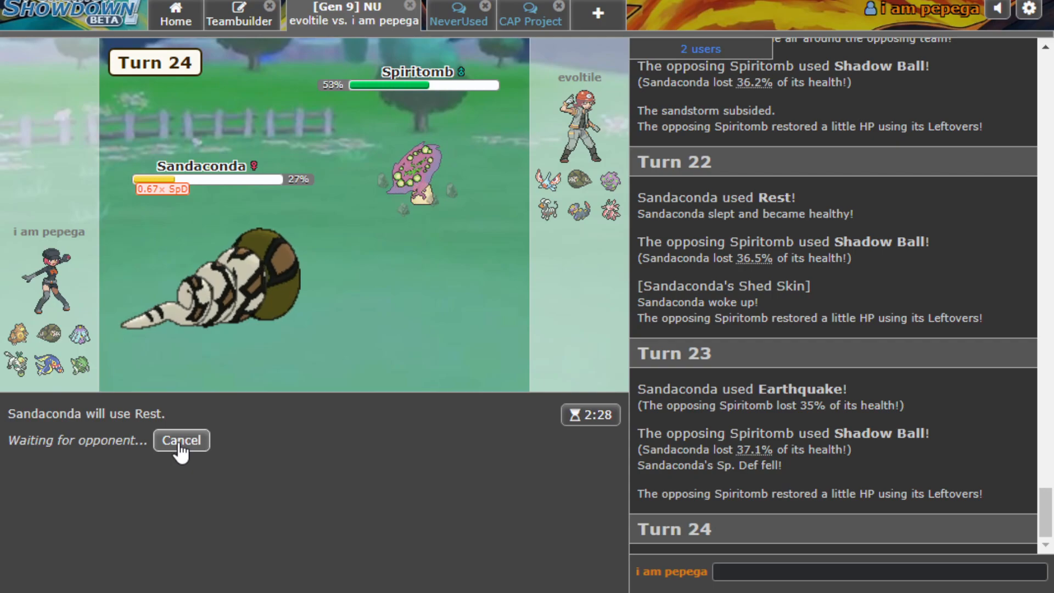
click(180, 440)
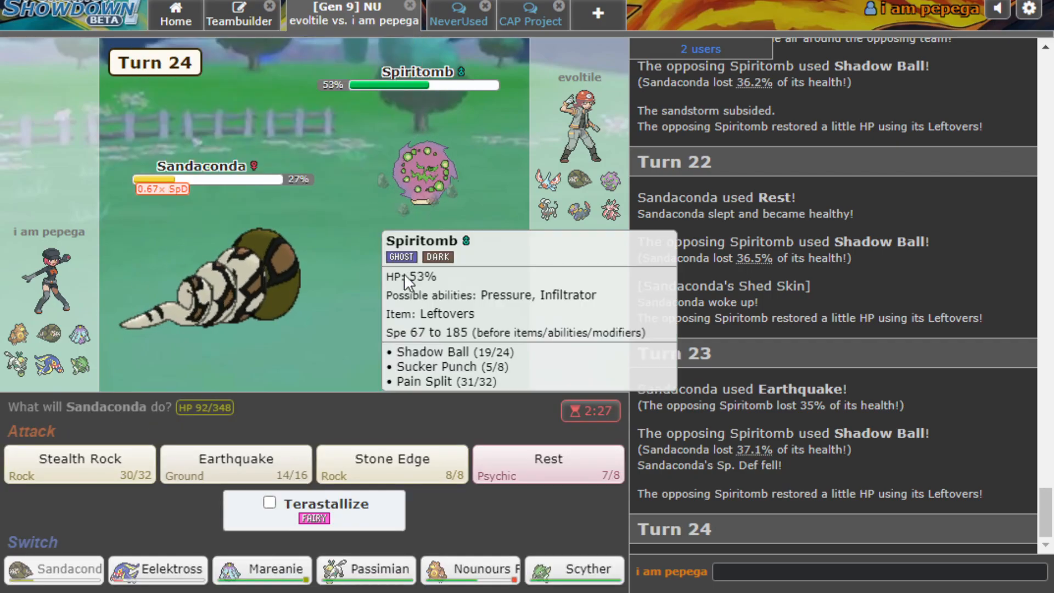
mouse_move(285, 431)
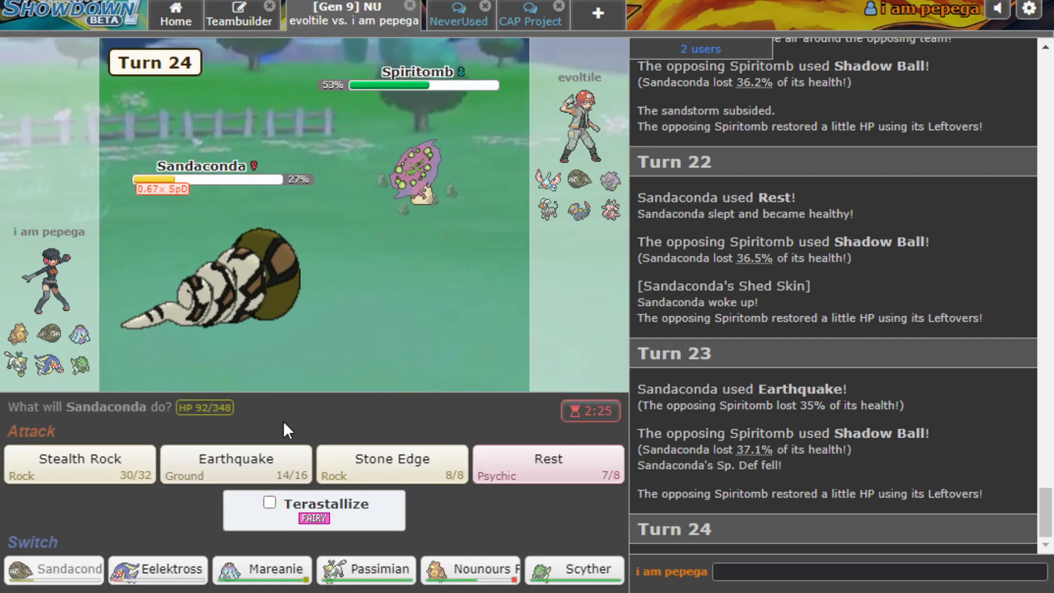
click(236, 464)
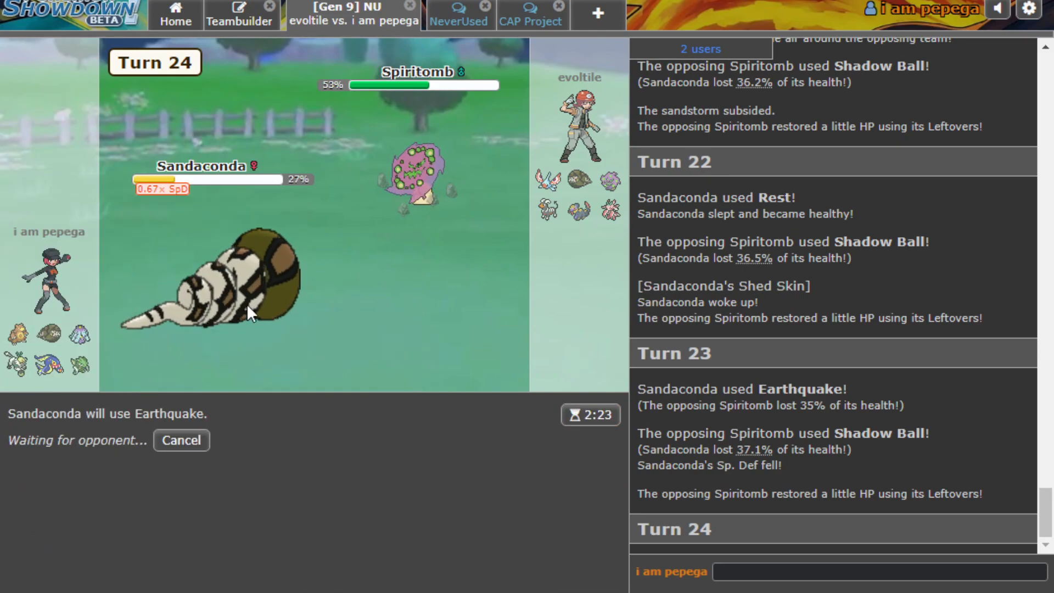
mouse_move(341, 186)
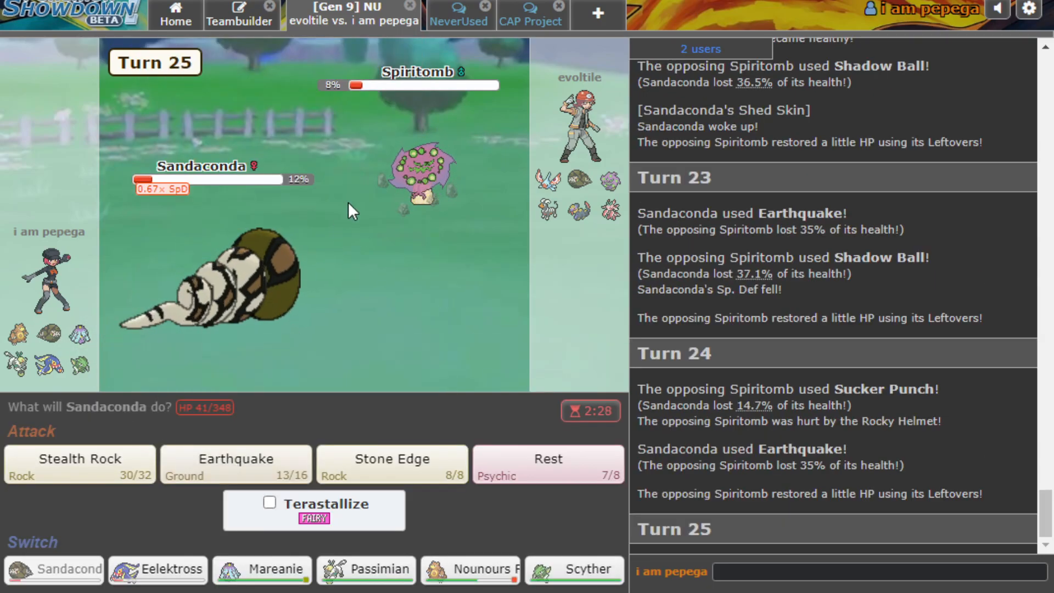
mouse_move(392, 464)
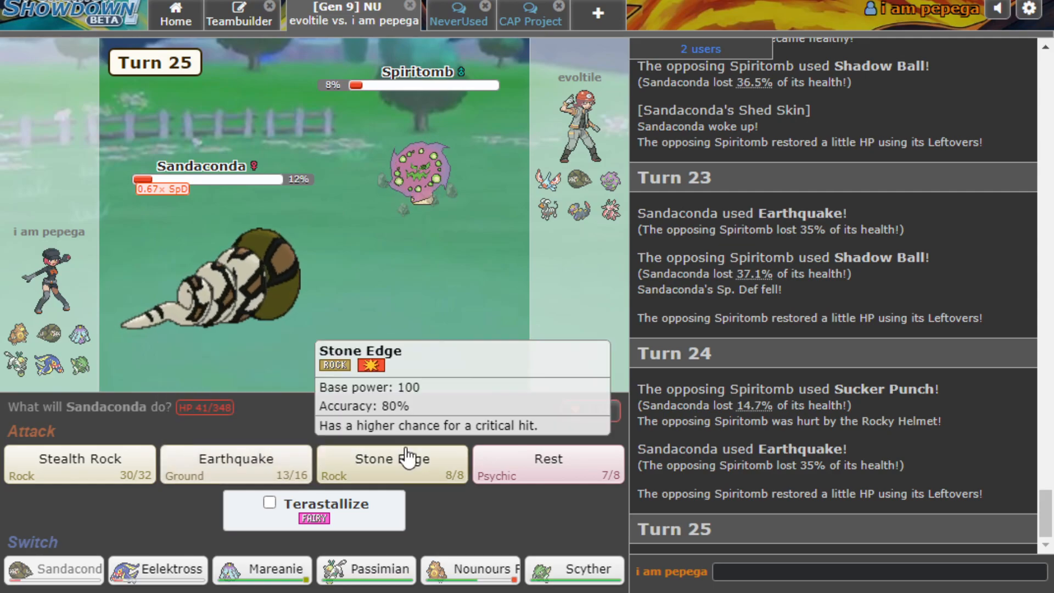
click(392, 463)
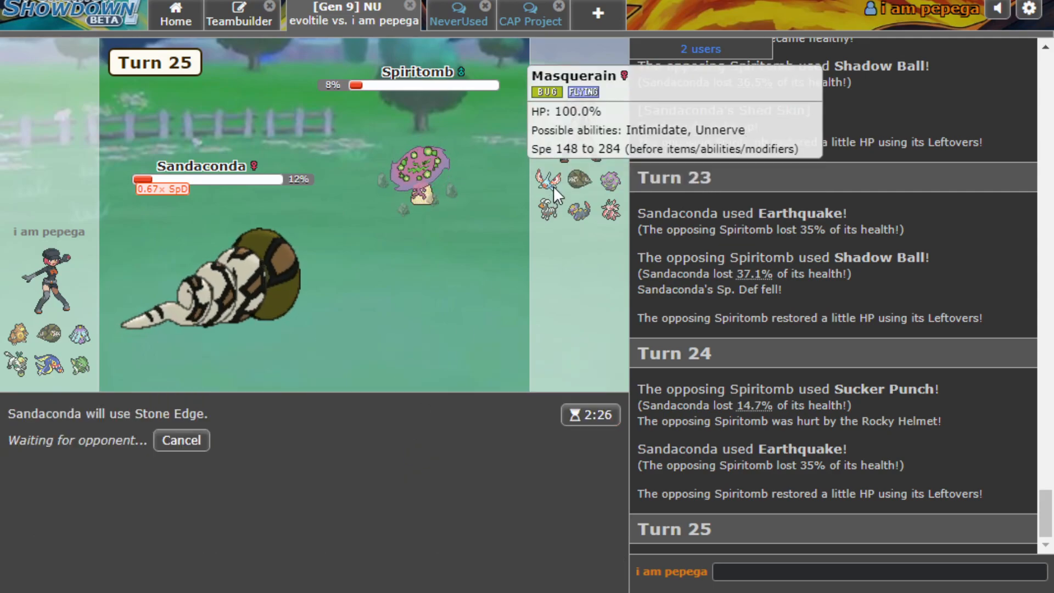
mouse_move(484, 383)
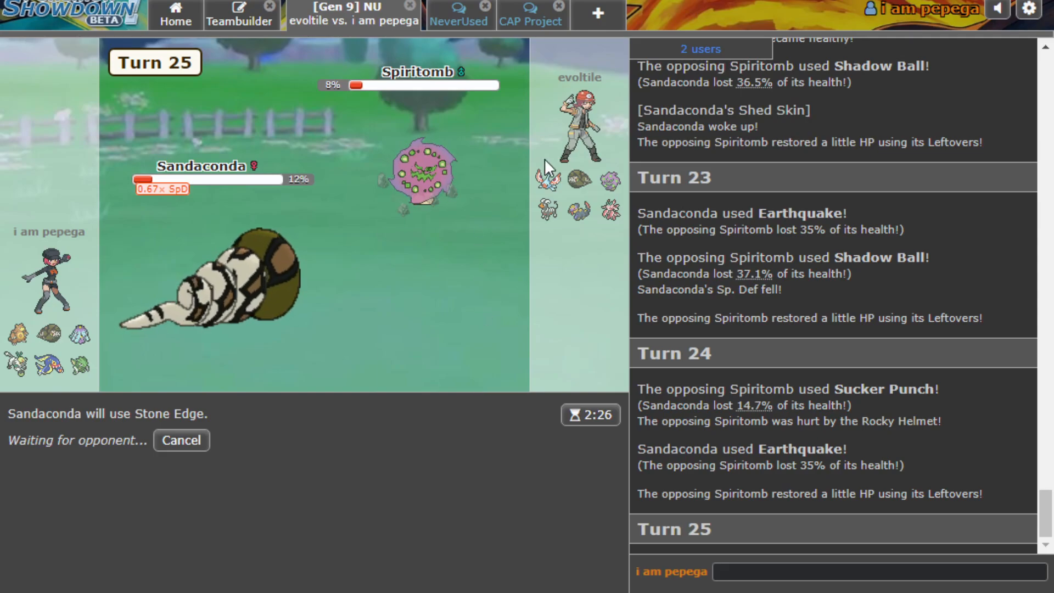
mouse_move(405, 344)
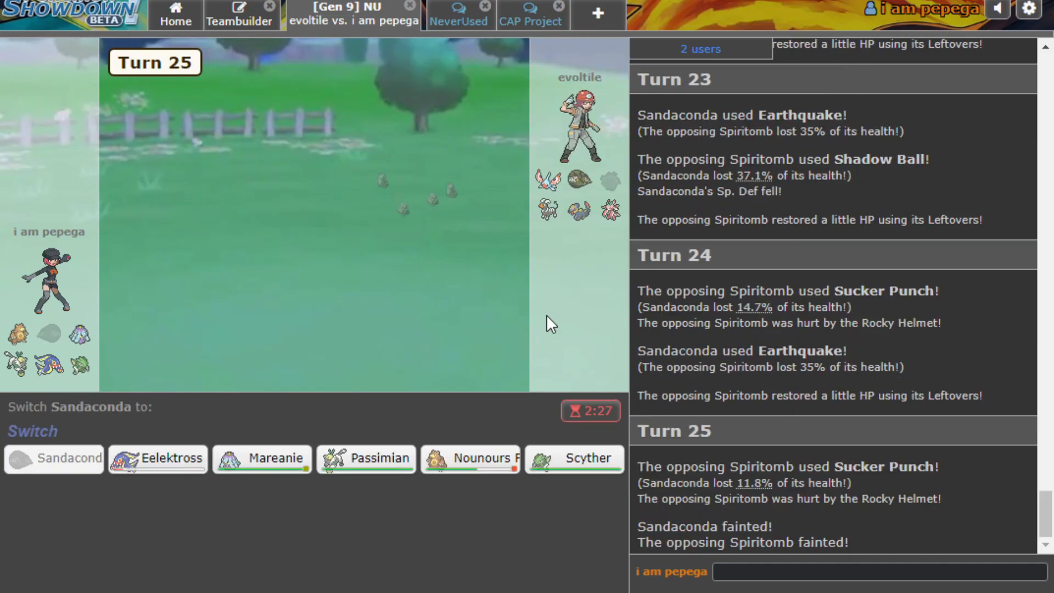
mouse_move(549, 210)
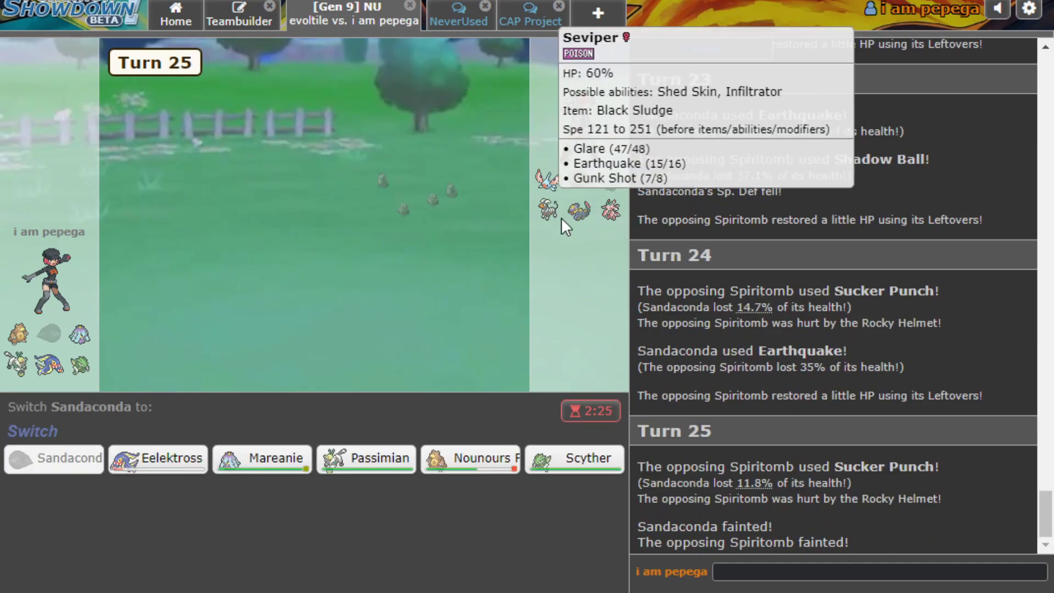
Send Scyther in for the fainted Sandaconda.
click(574, 458)
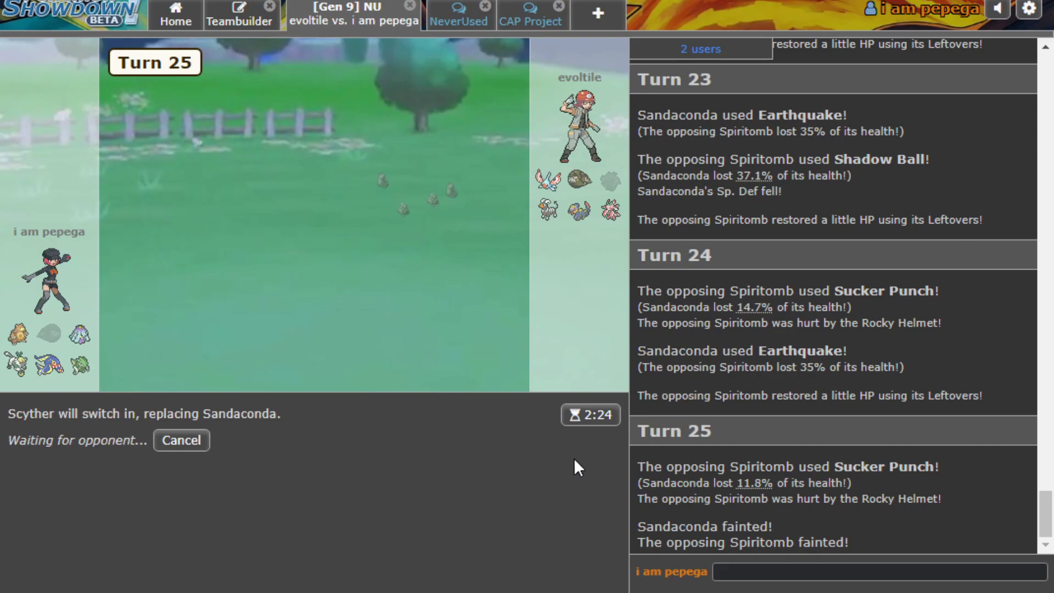
mouse_move(499, 287)
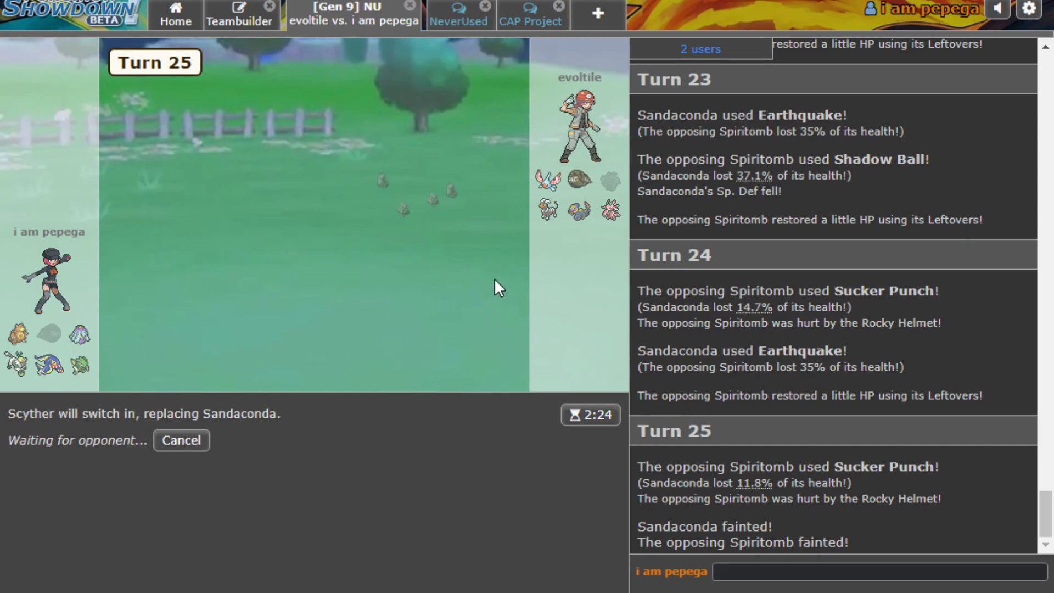
mouse_move(544, 210)
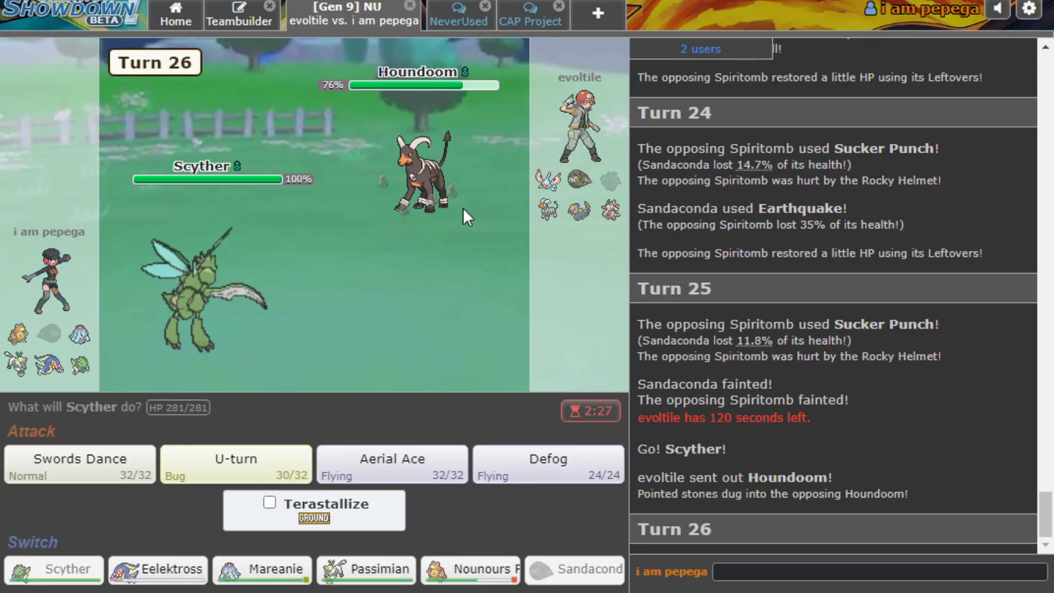
Pick Scyther's turn-26 move, send in Passimian, use Close Combat on Houndoom, and skip animations.
click(236, 458)
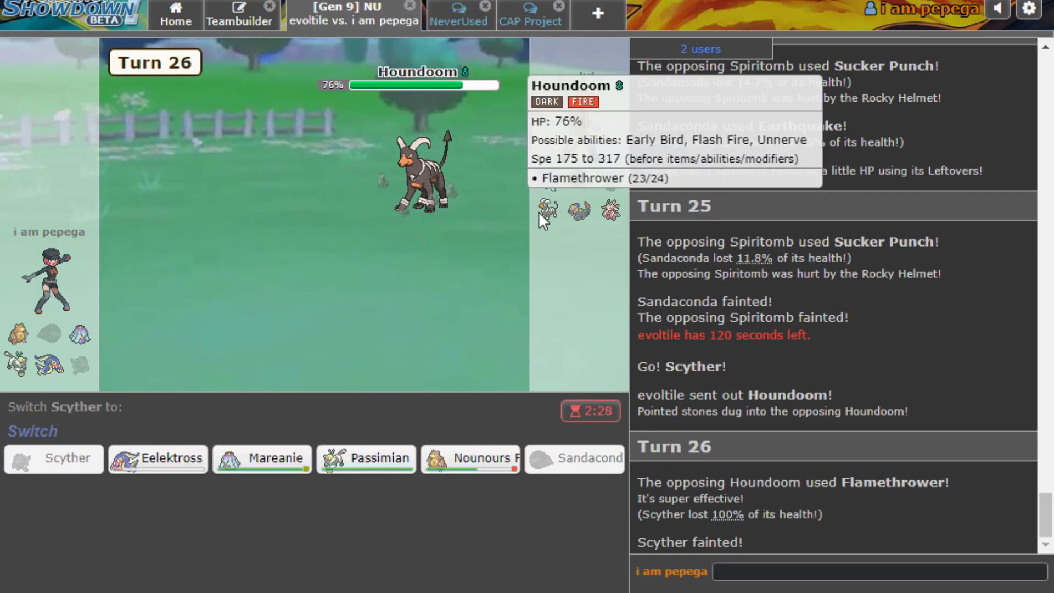
mouse_move(546, 180)
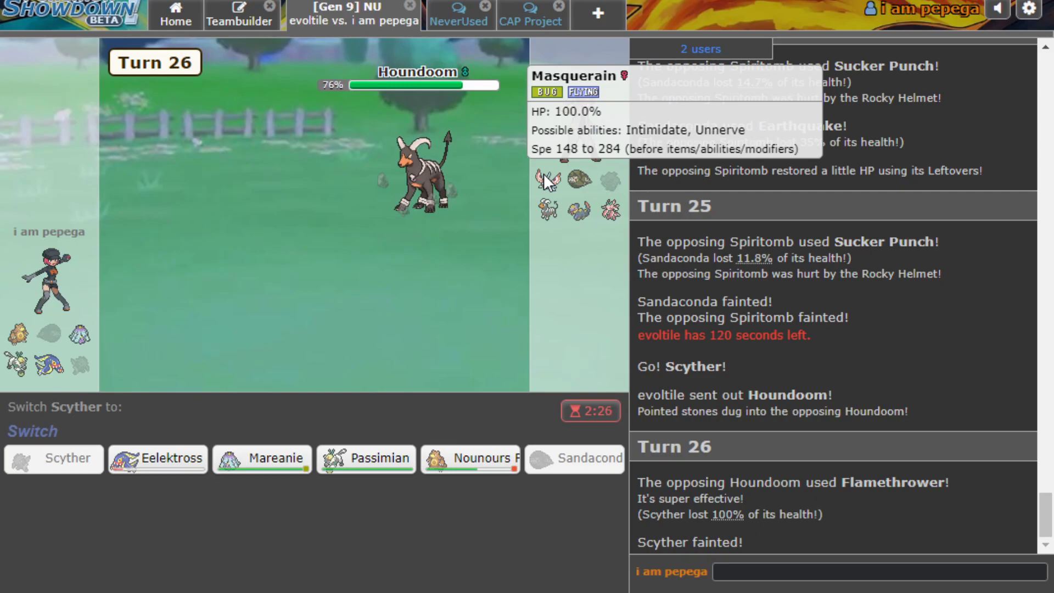
mouse_move(430, 168)
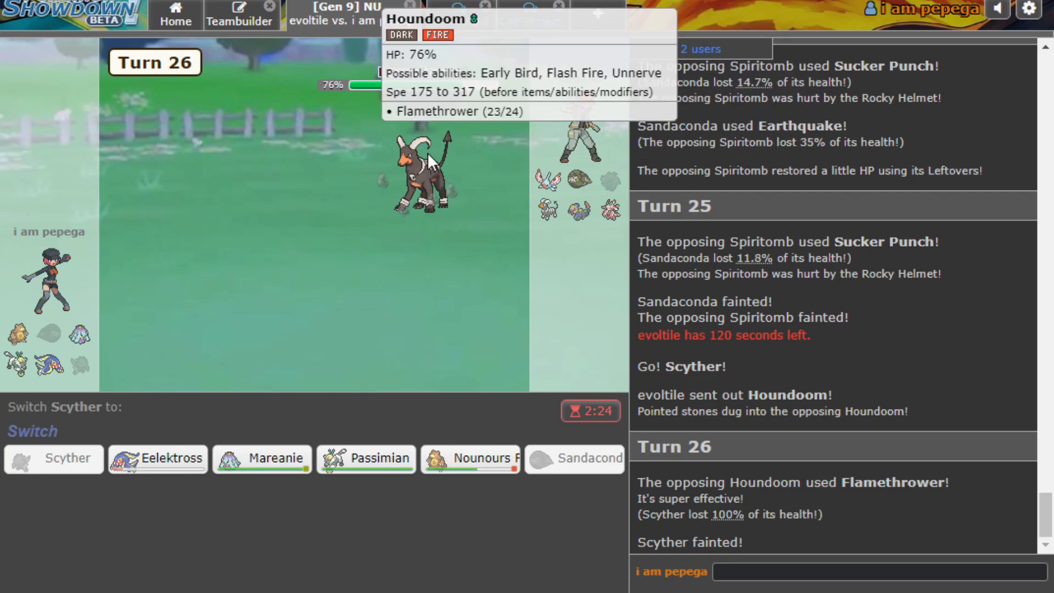
mouse_move(262, 458)
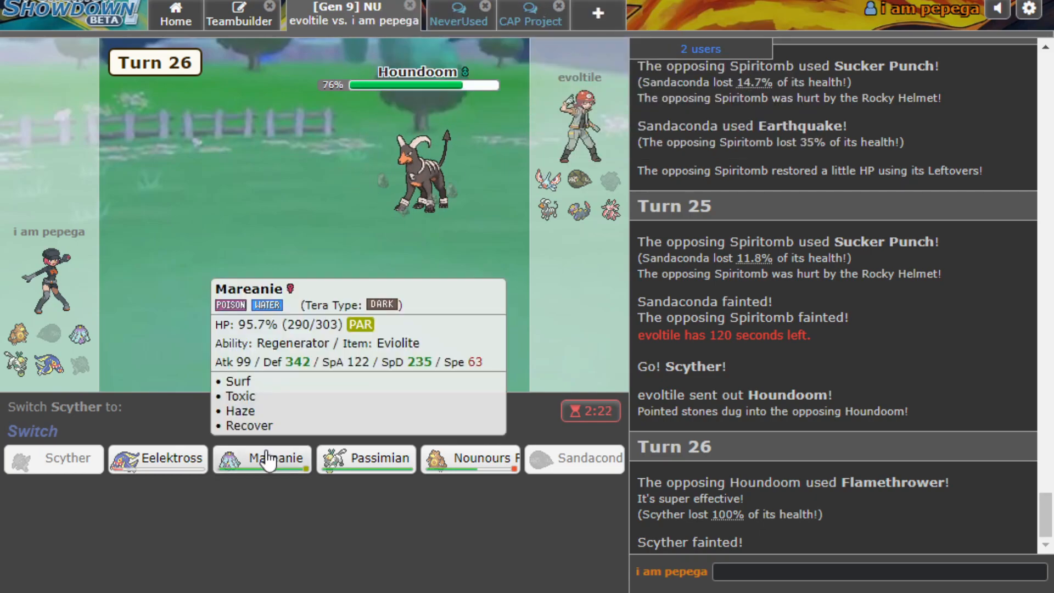
click(261, 458)
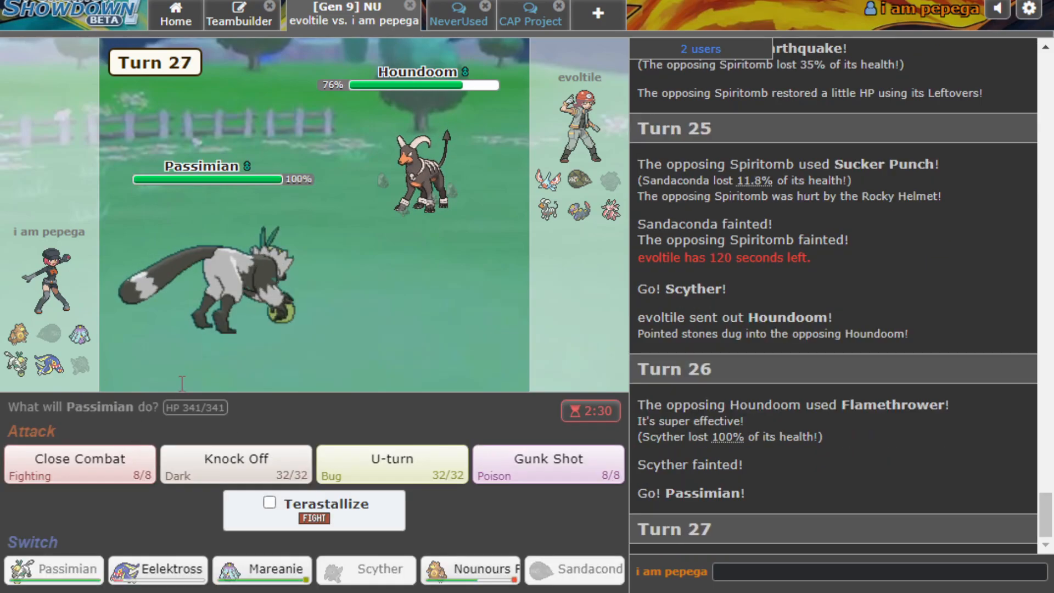
mouse_move(548, 180)
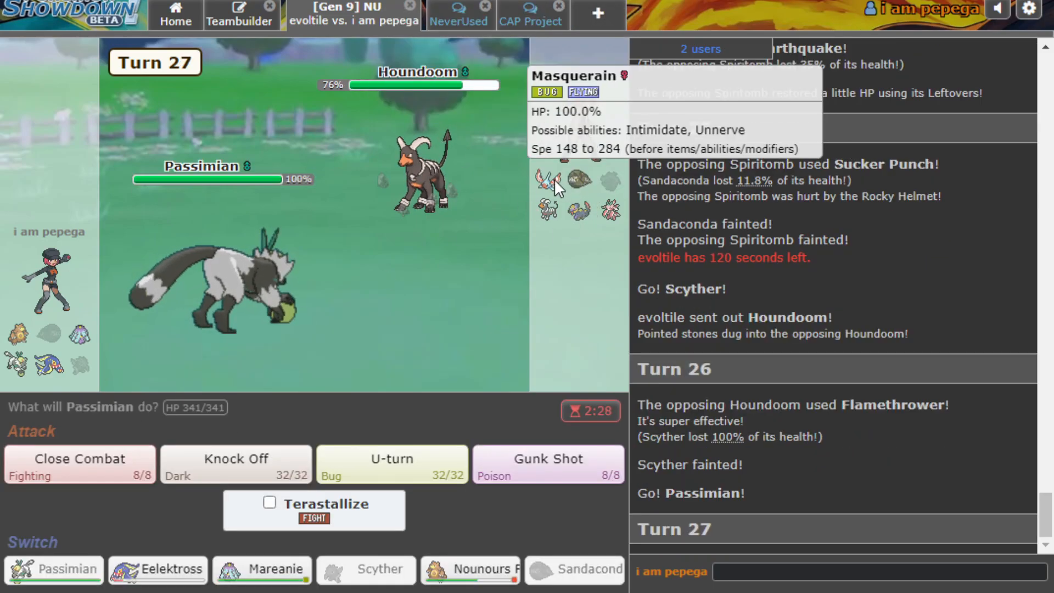
mouse_move(359, 94)
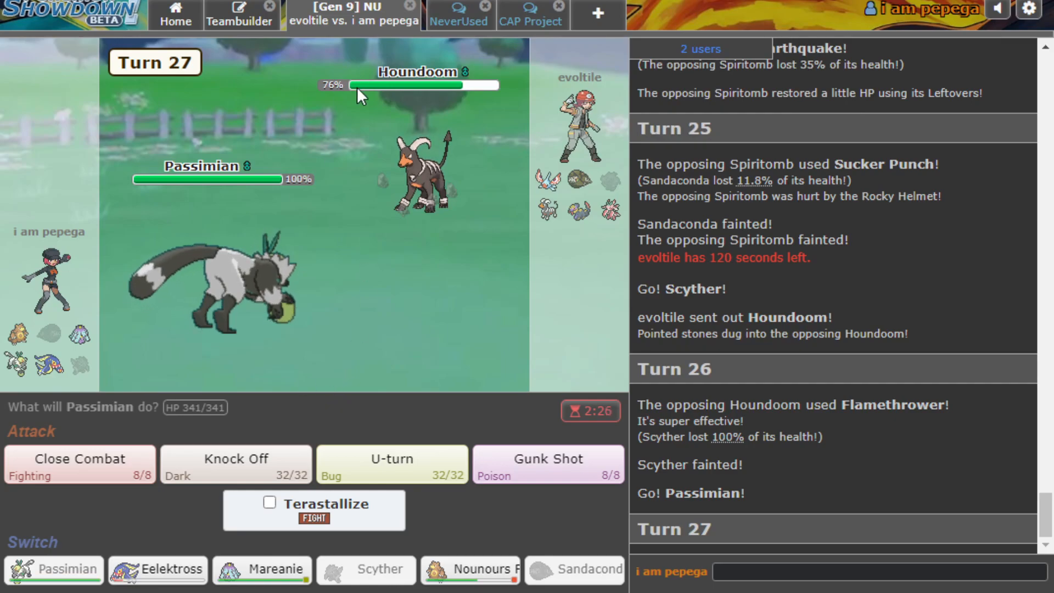
click(78, 464)
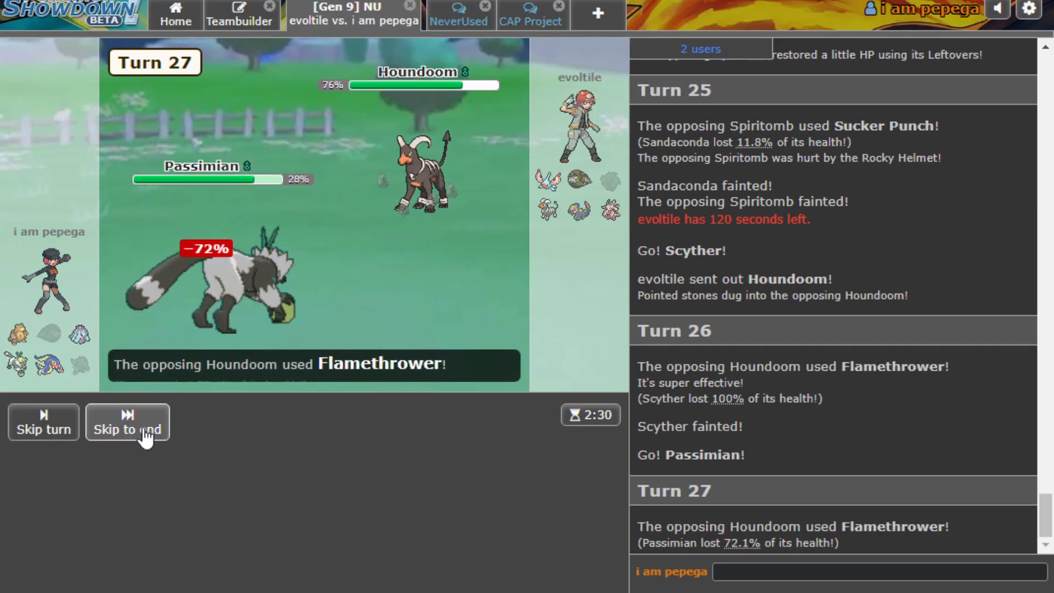
click(127, 429)
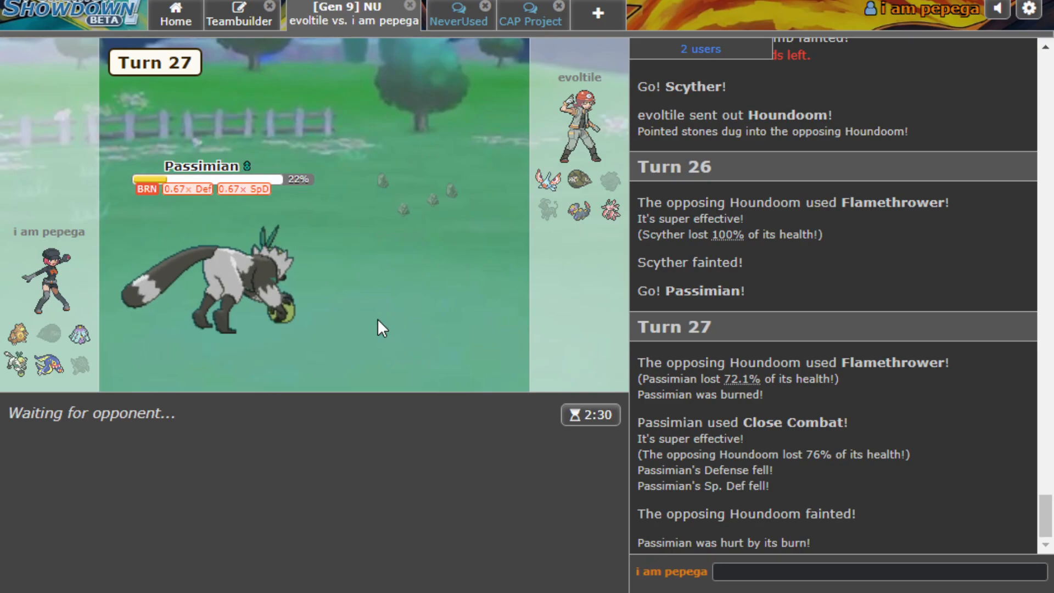
mouse_move(577, 210)
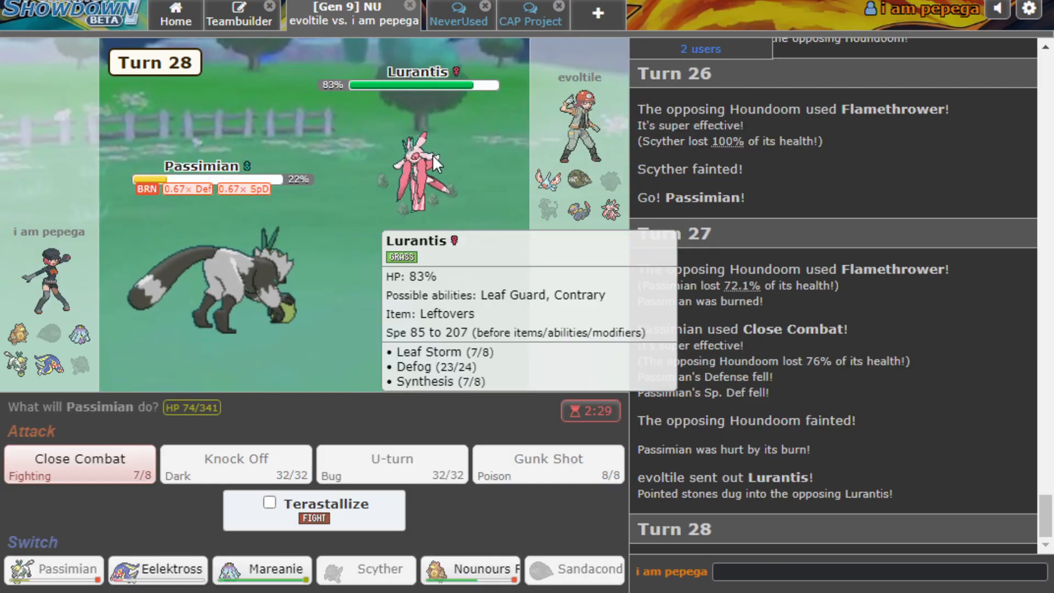
Switch to Eelektross after one cancel, then bring in Ursaring with Facade against Lurantis.
click(157, 569)
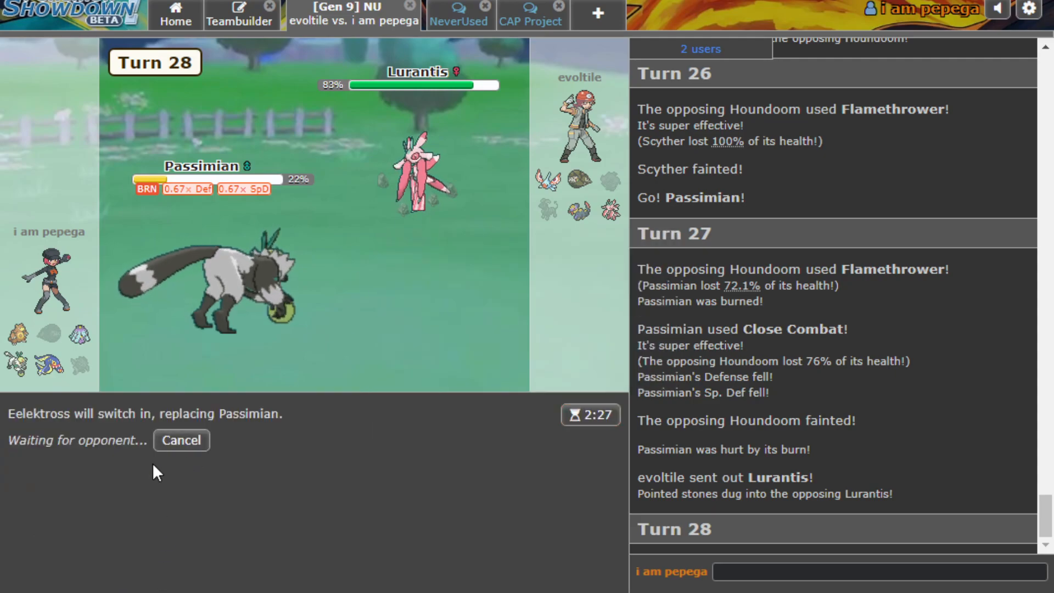
click(180, 440)
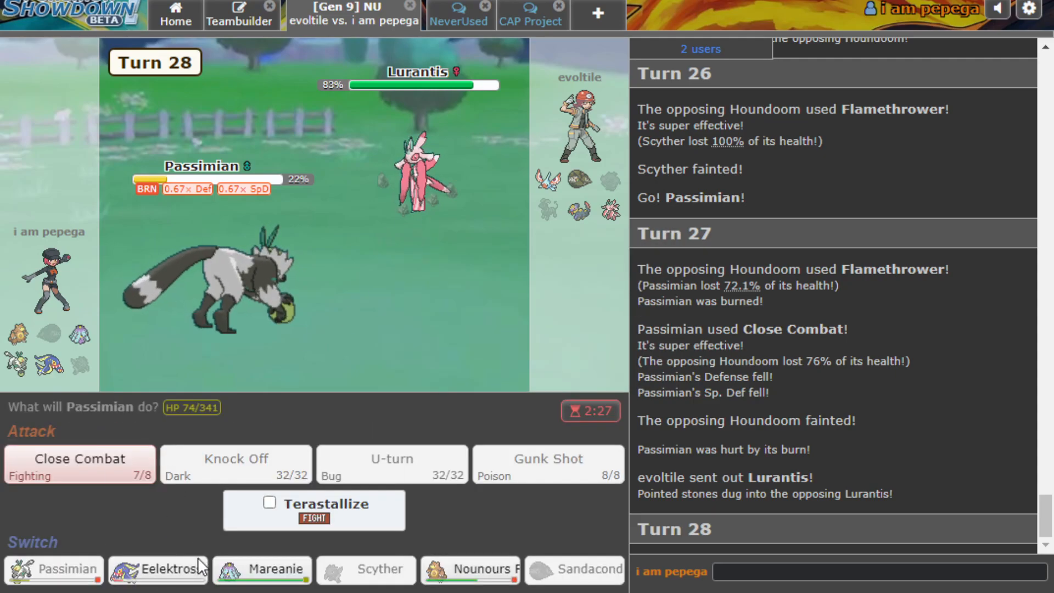
click(158, 569)
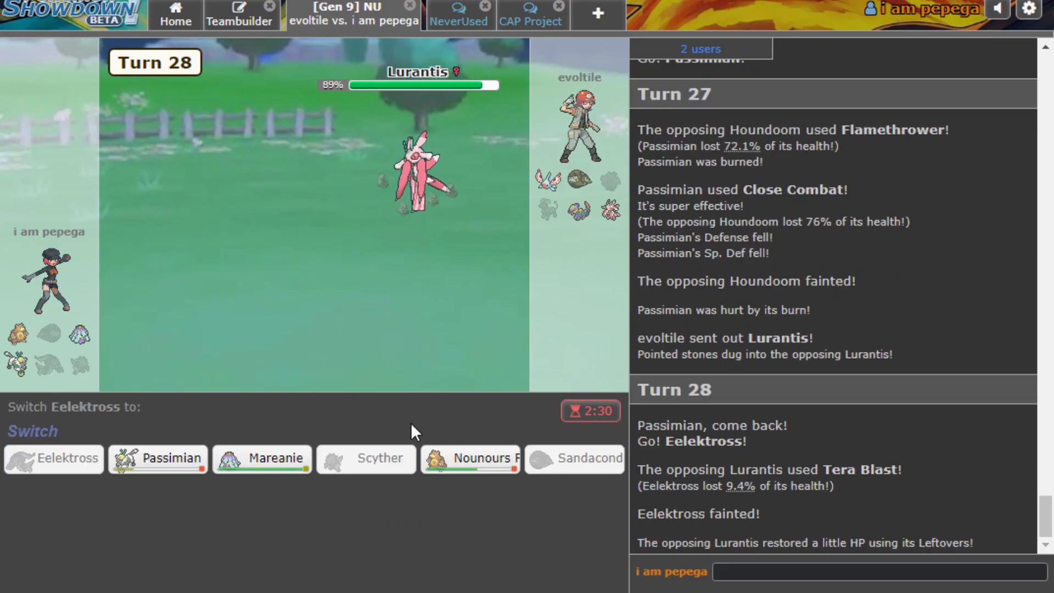
click(470, 457)
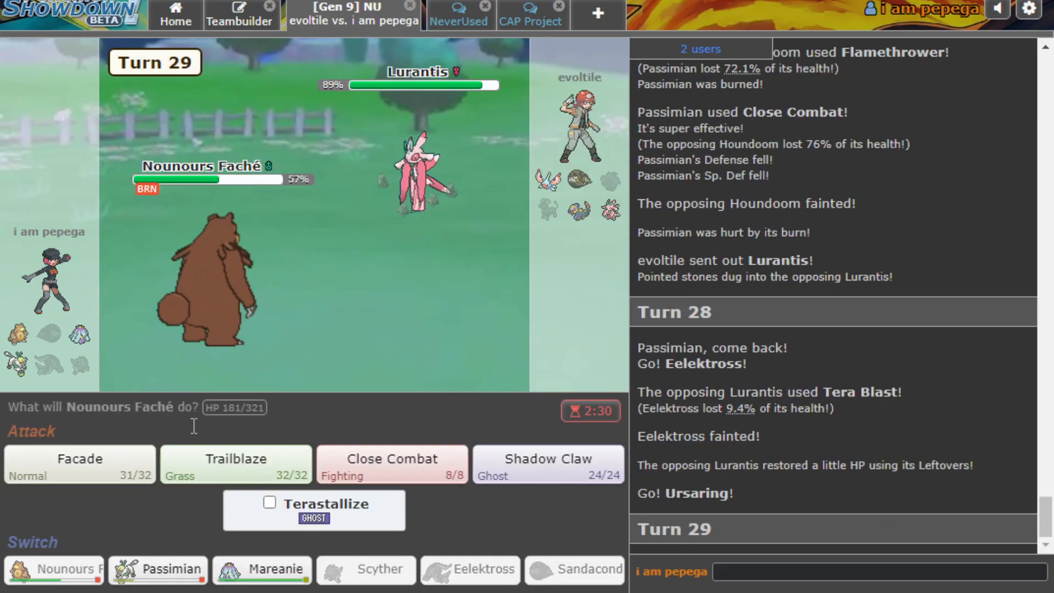
click(78, 464)
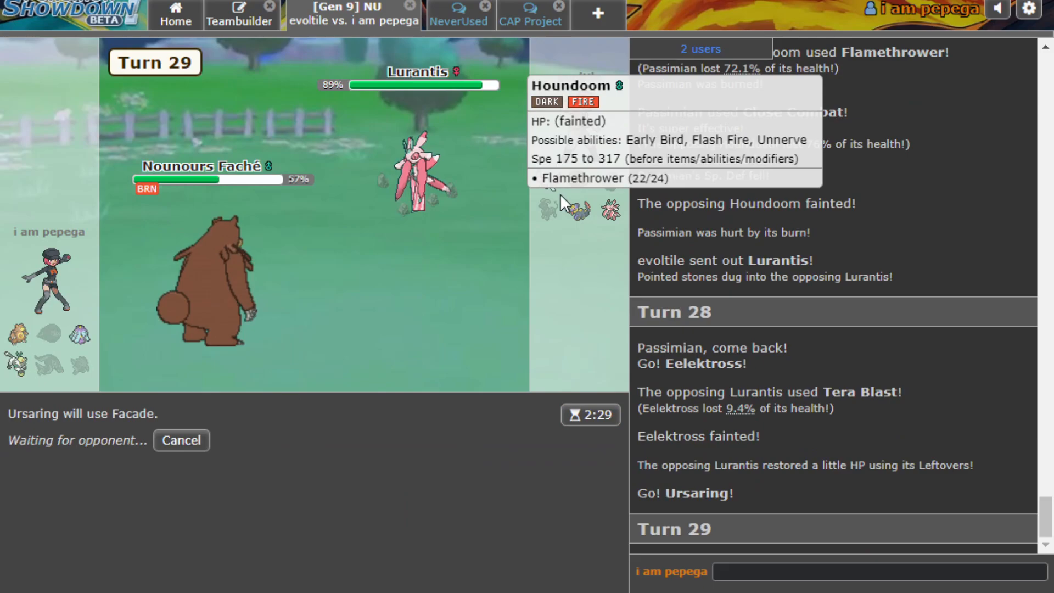
mouse_move(545, 193)
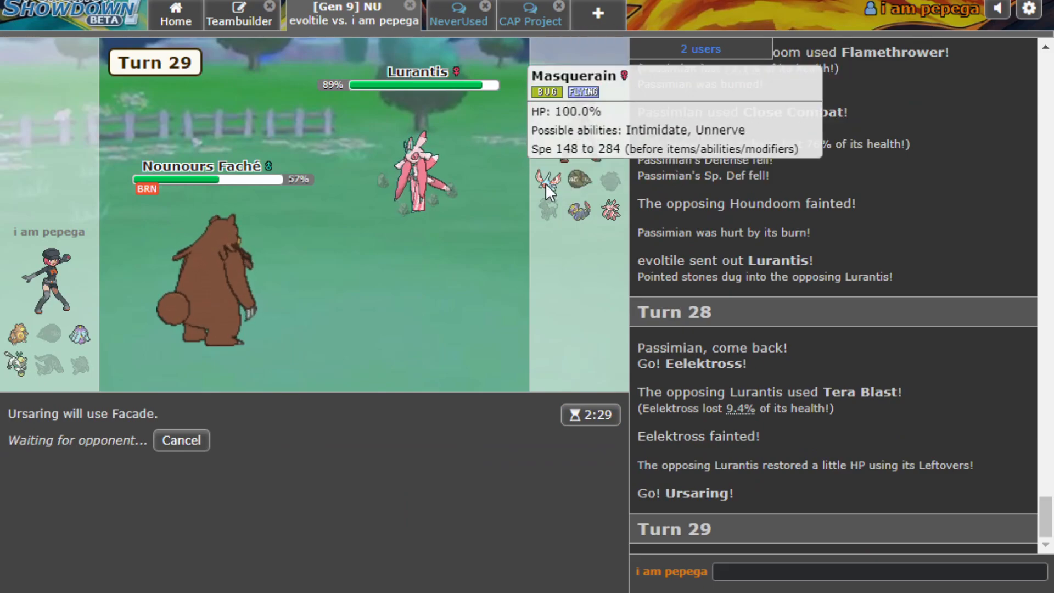
mouse_move(586, 192)
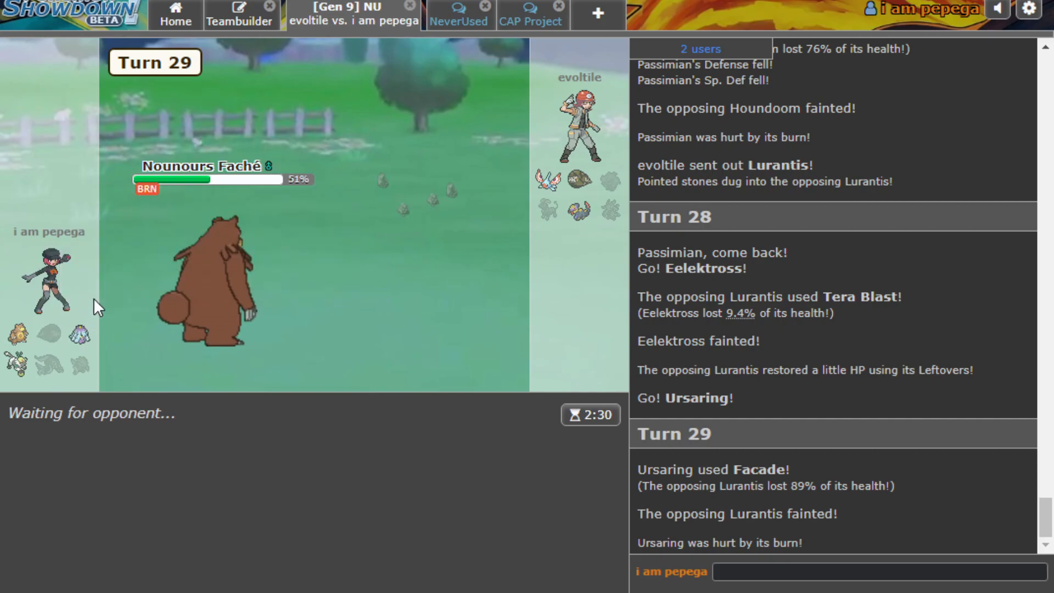
mouse_move(579, 210)
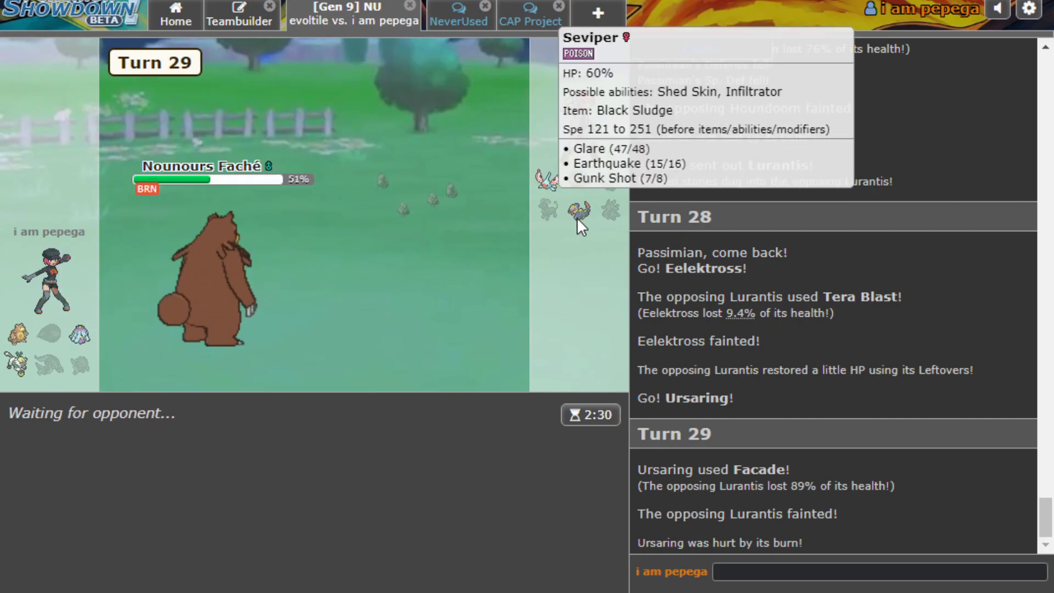
mouse_move(215, 290)
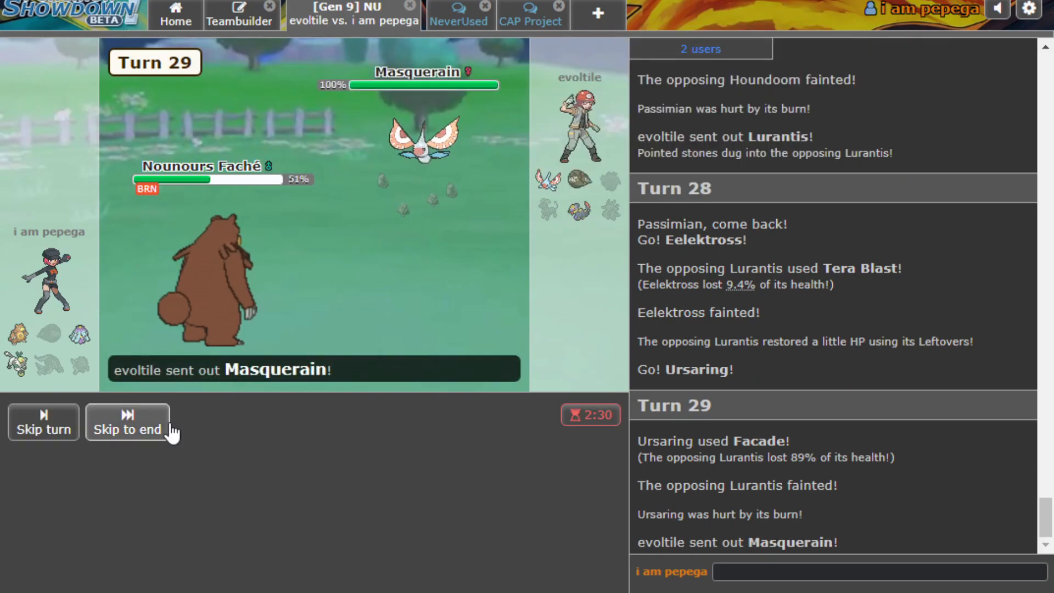
Skip the turn's animations as Facade knocks out Lurantis and Masquerain comes in.
click(127, 428)
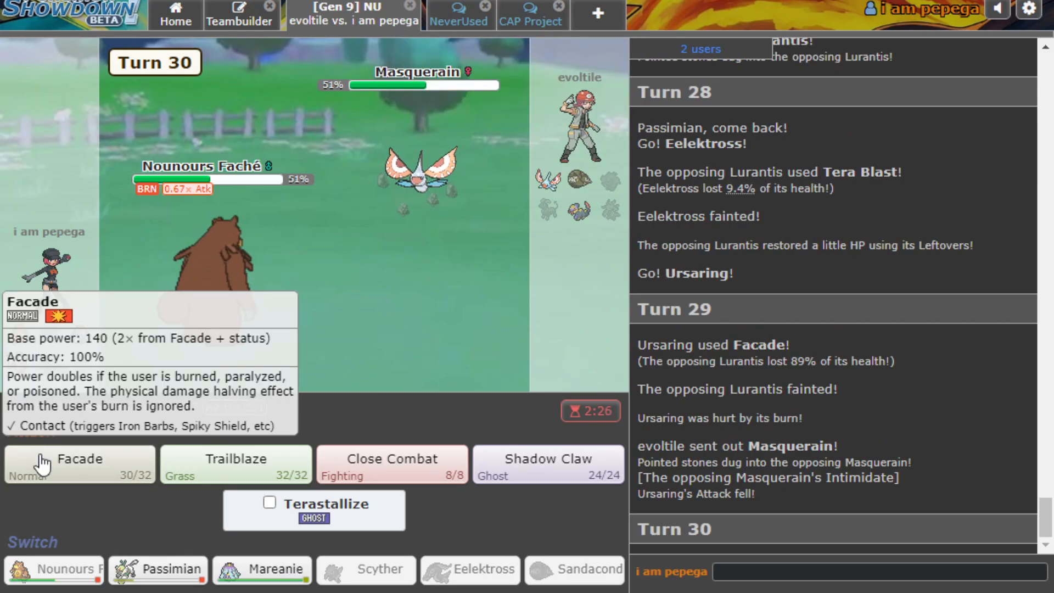
mouse_move(252, 534)
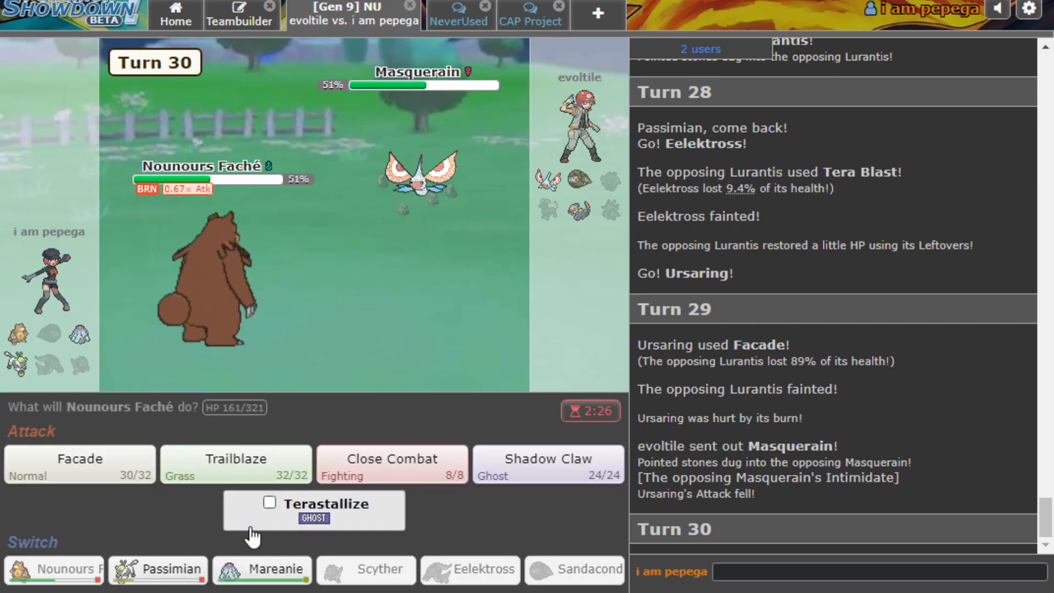
mouse_move(419, 178)
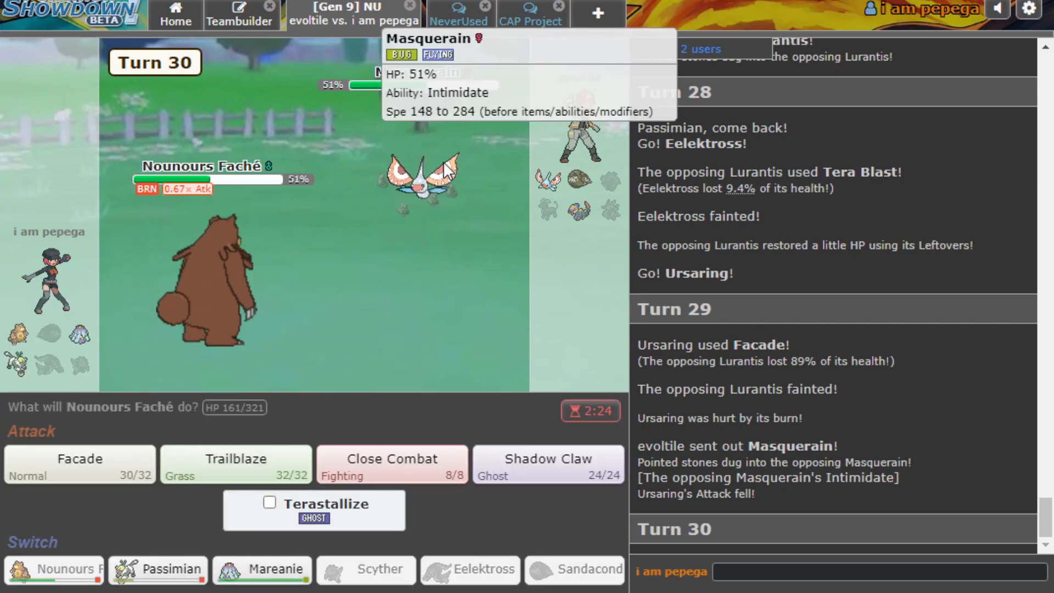
mouse_move(167, 559)
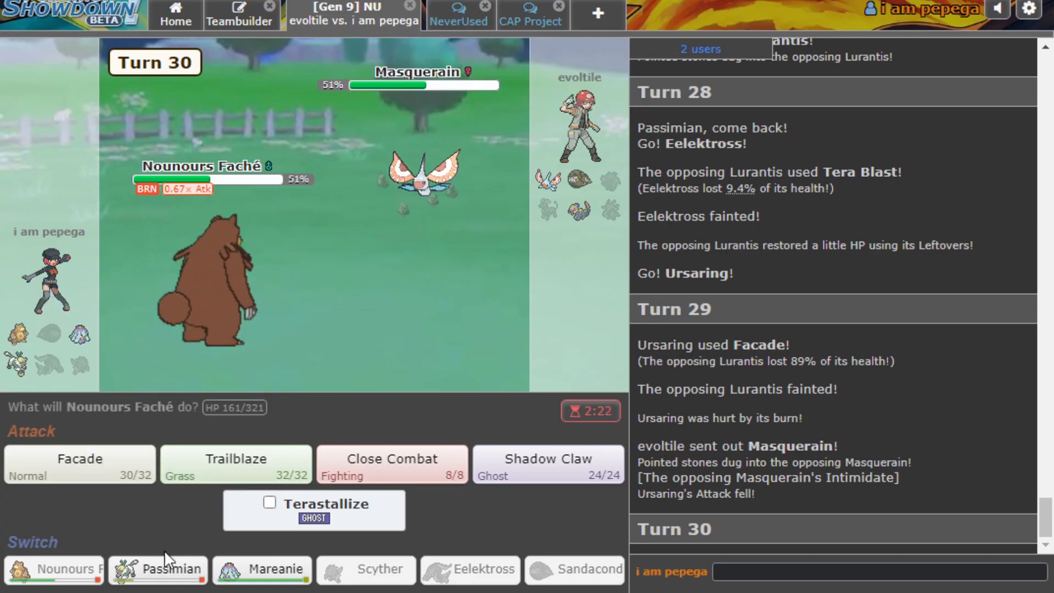
mouse_move(421, 176)
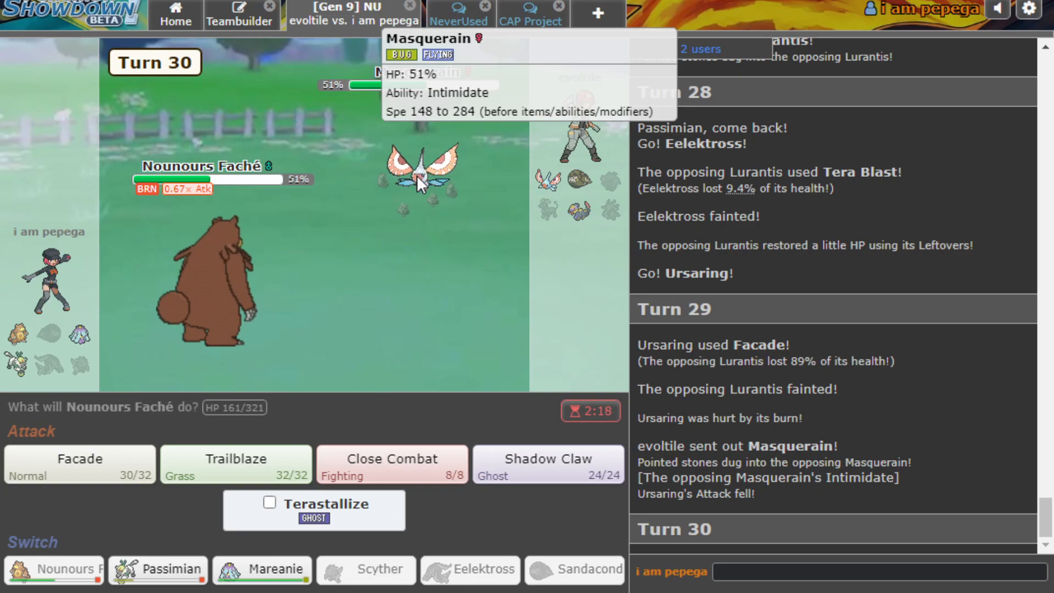
mouse_move(578, 210)
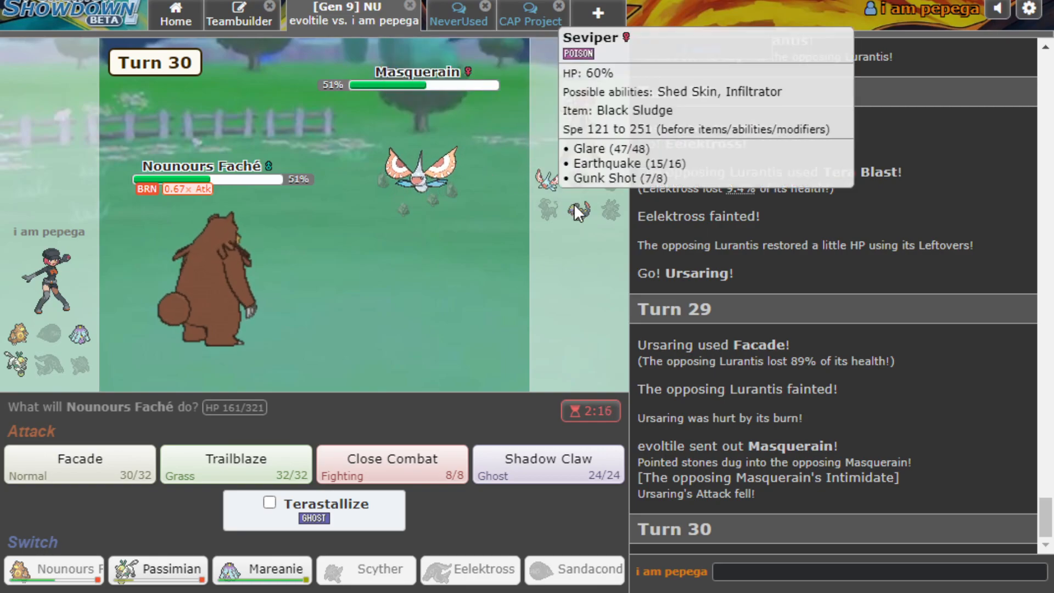
mouse_move(158, 569)
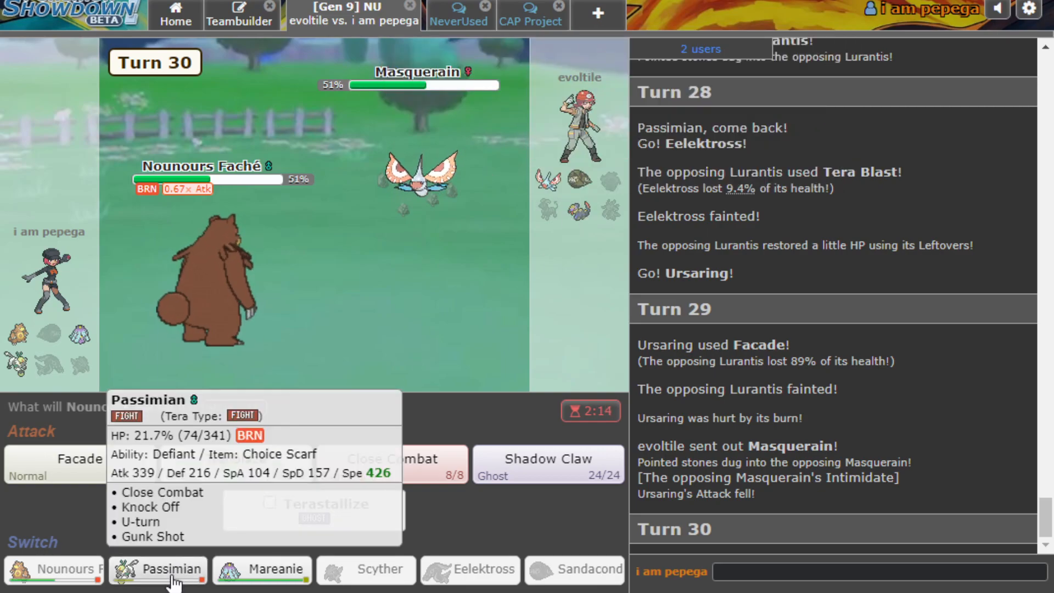
mouse_move(544, 215)
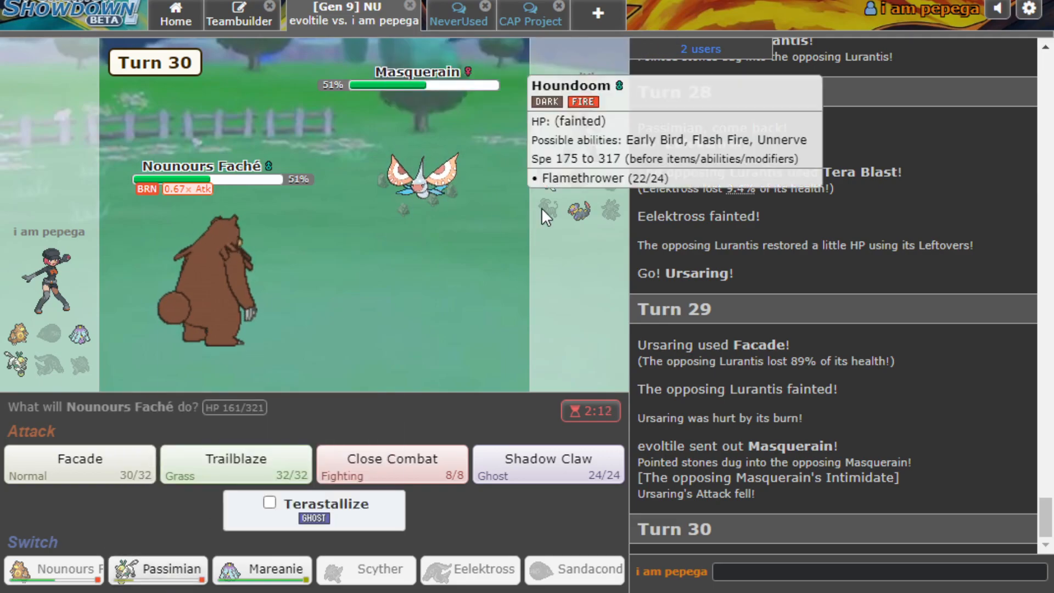
mouse_move(514, 210)
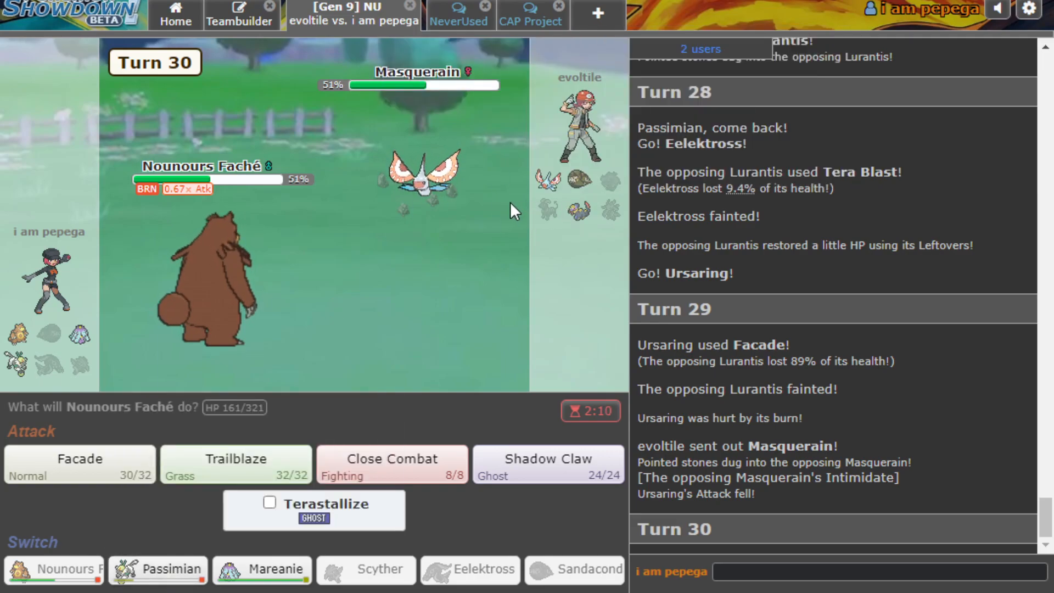
mouse_move(579, 182)
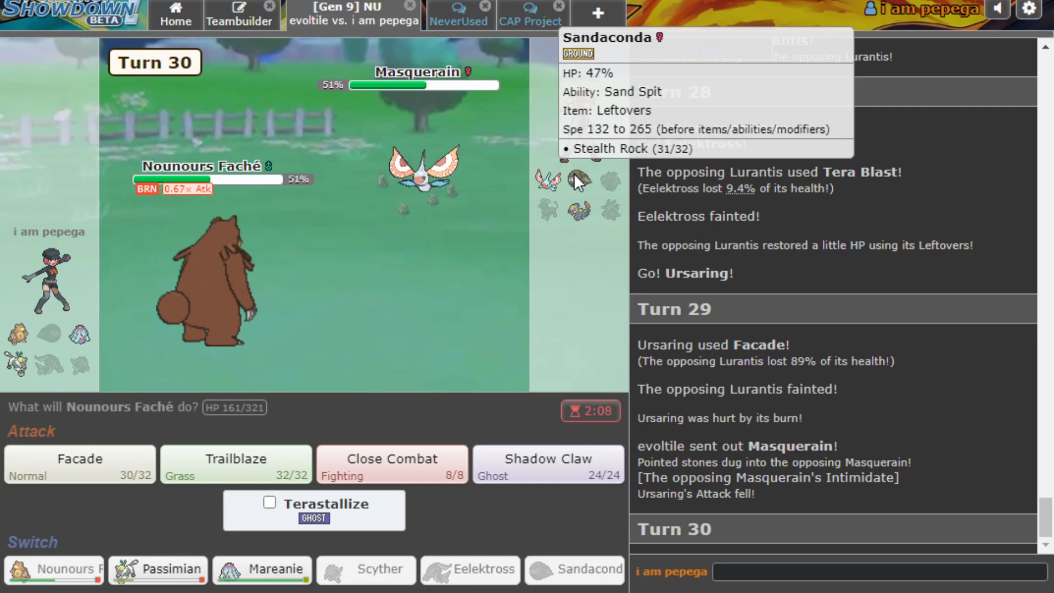
mouse_move(342, 185)
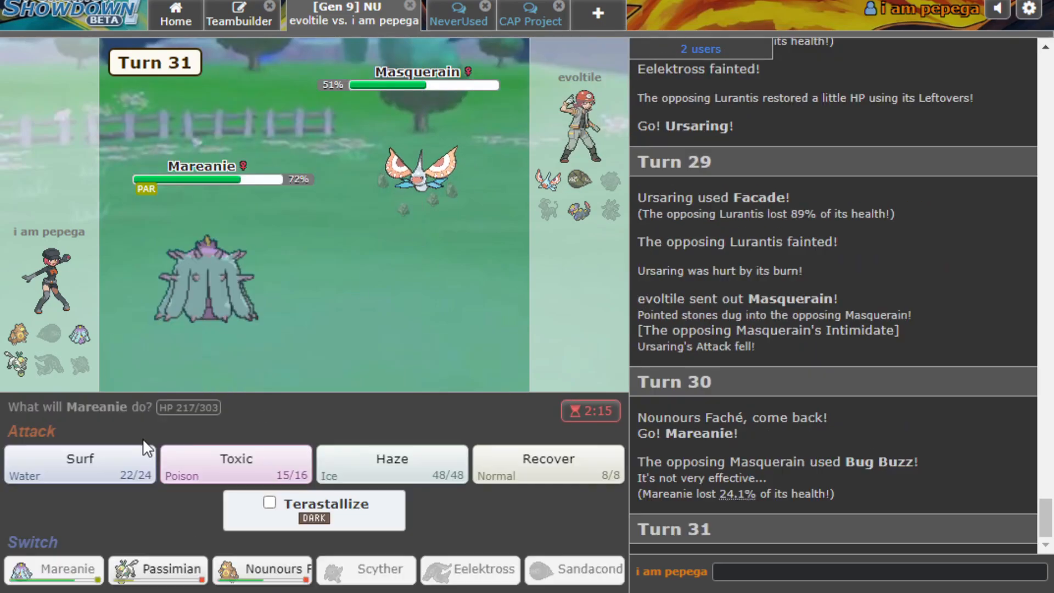
Have Mareanie Surf after retracting Toxic, then Toxic Masquerain, then switch to Passimian.
click(235, 458)
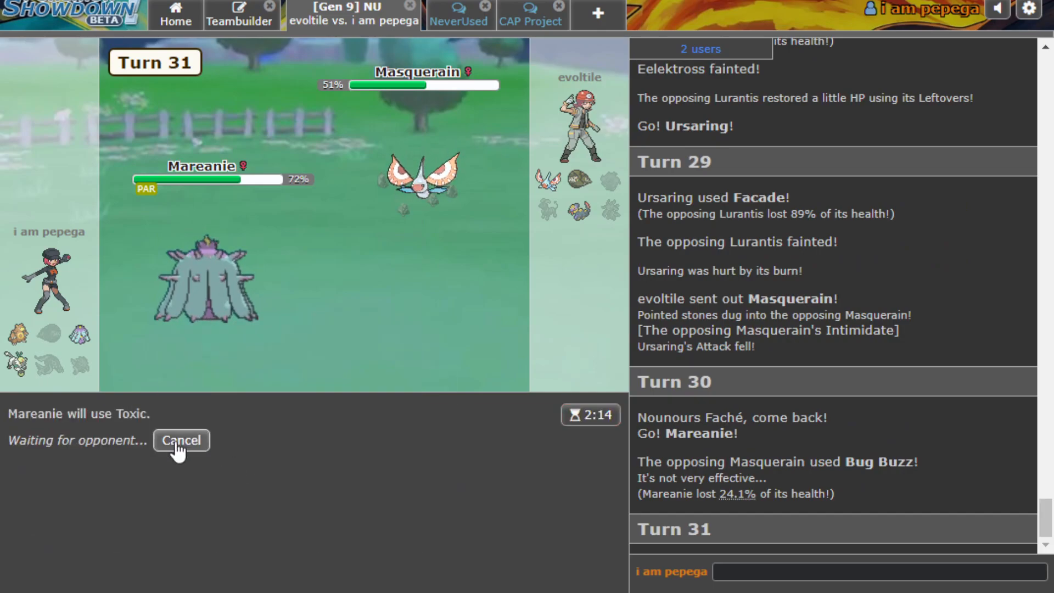
click(180, 440)
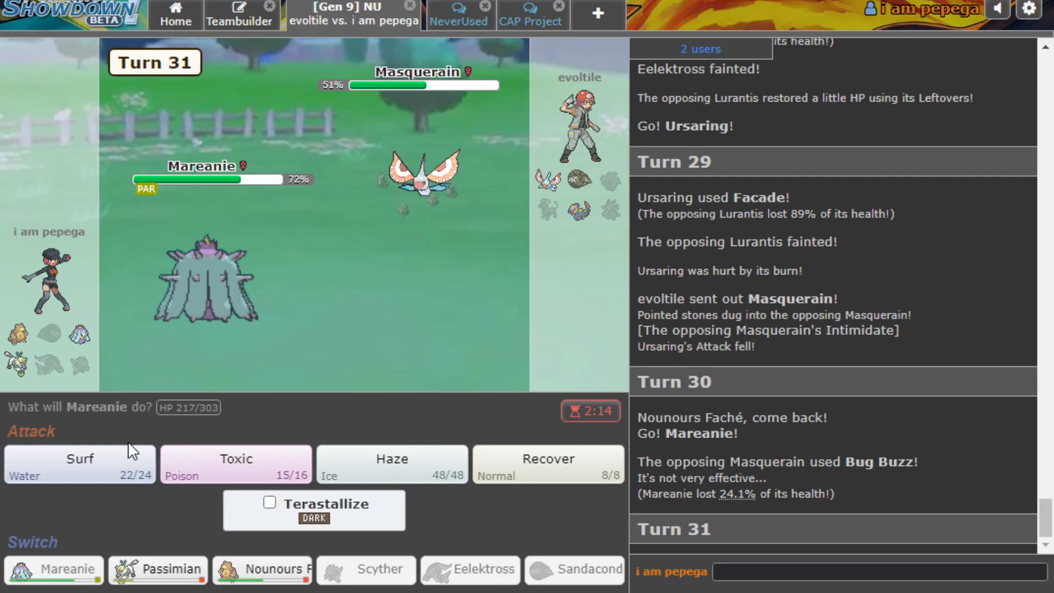
click(79, 463)
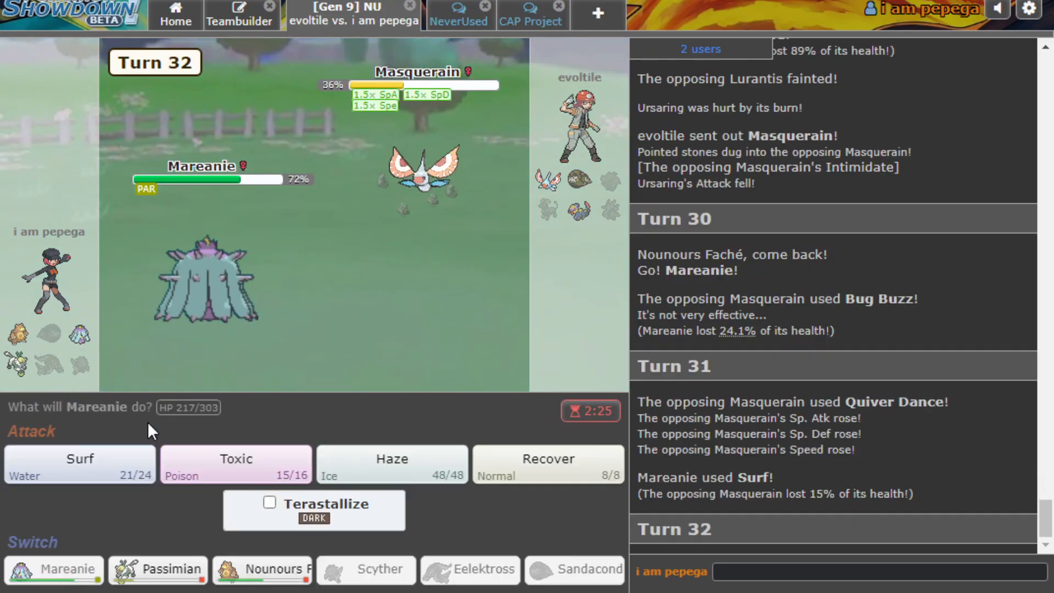
click(392, 463)
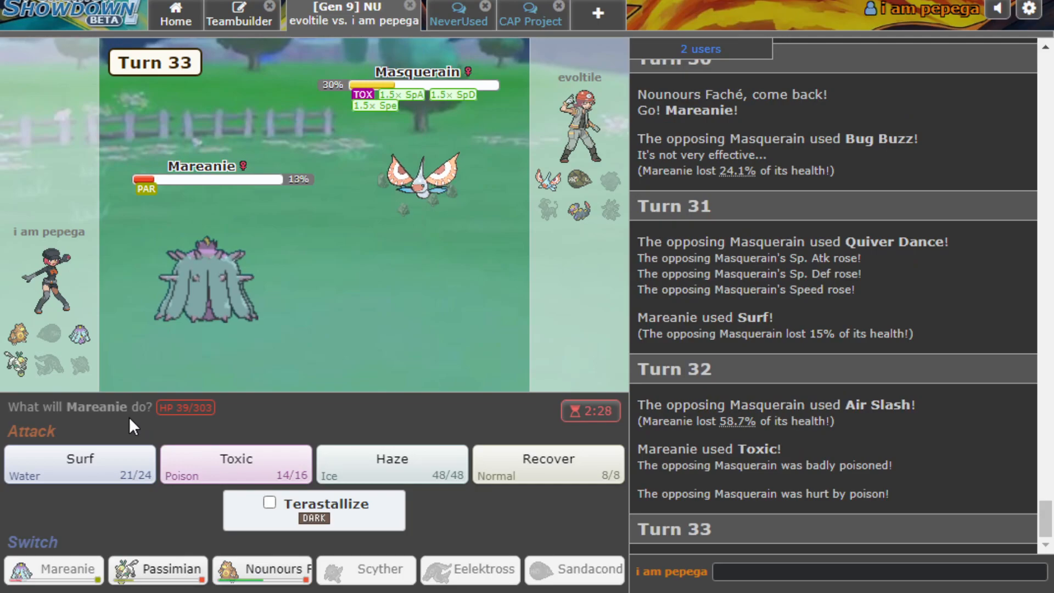
mouse_move(158, 516)
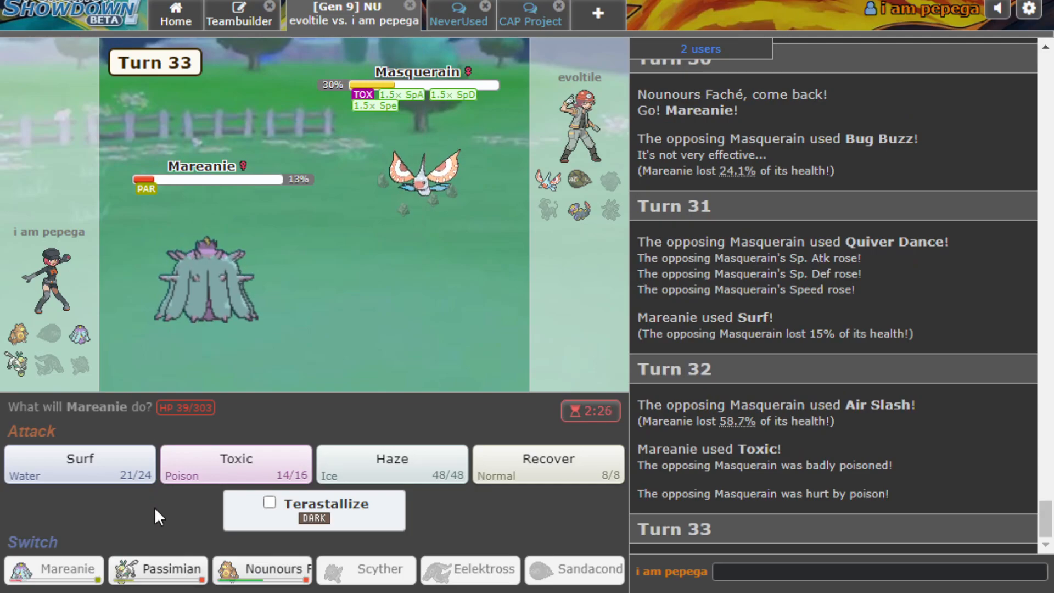
click(158, 569)
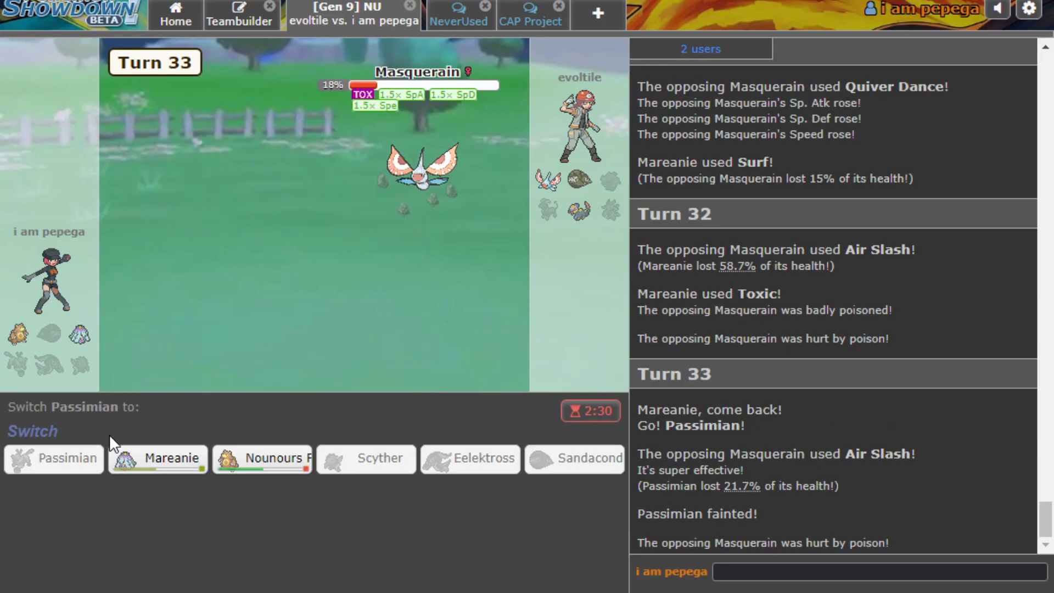
Send Mareanie back in to Surf, then replace it with Ursaring and choose a move.
click(157, 457)
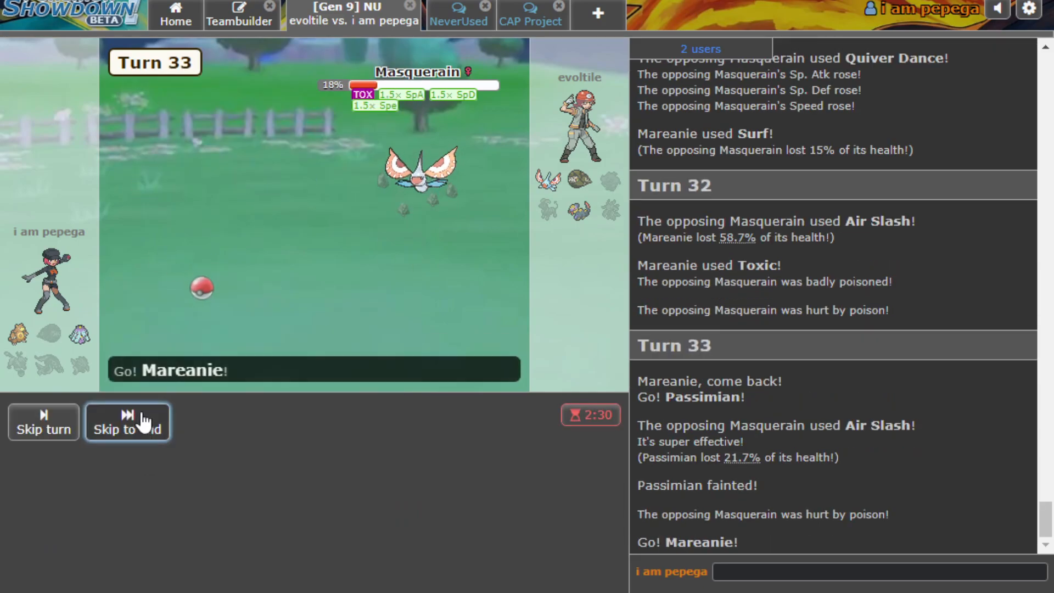
click(127, 422)
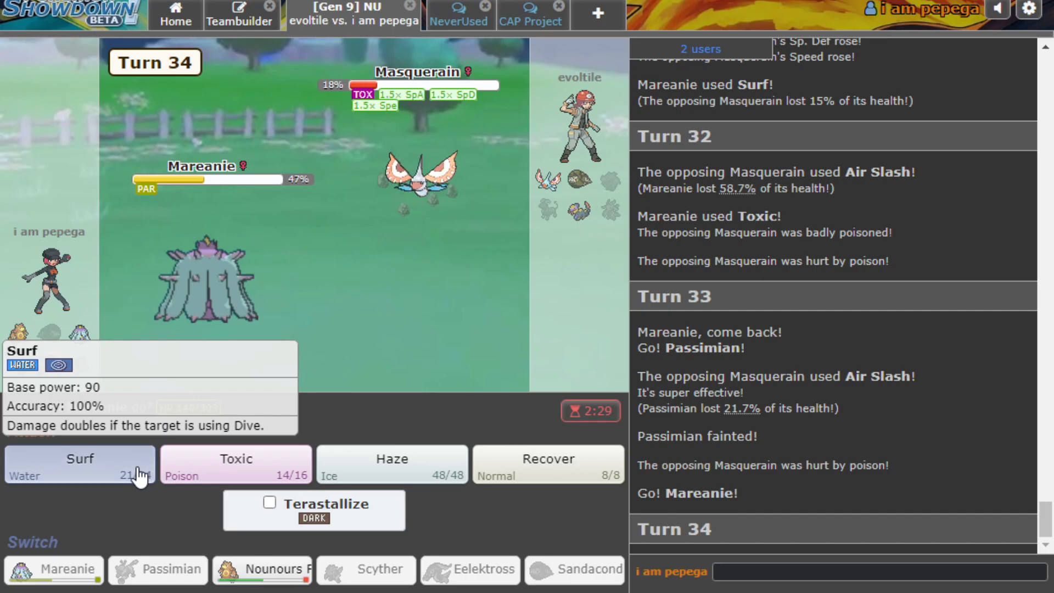
click(79, 464)
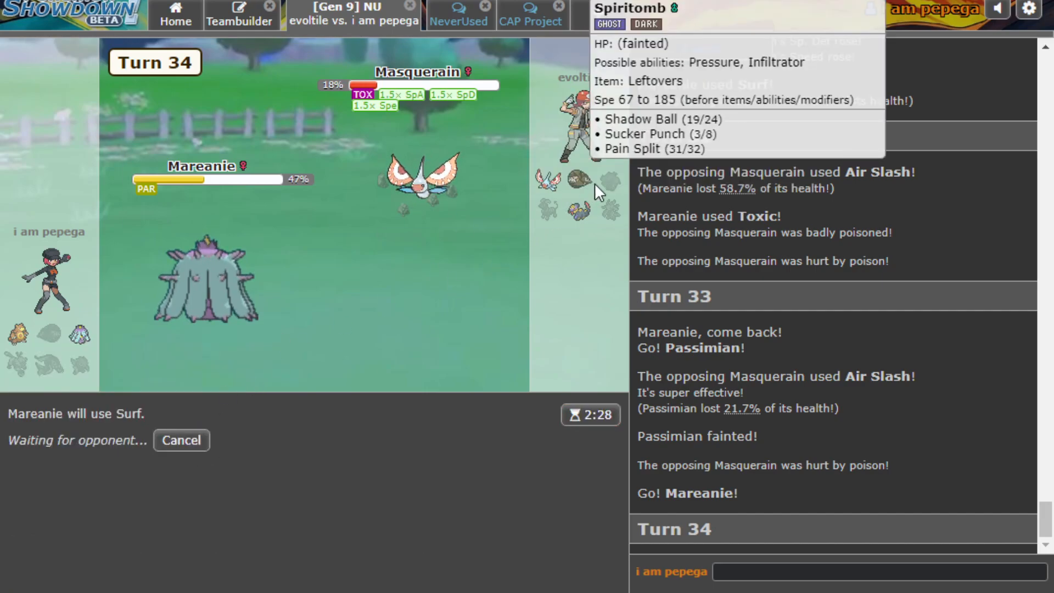
mouse_move(578, 212)
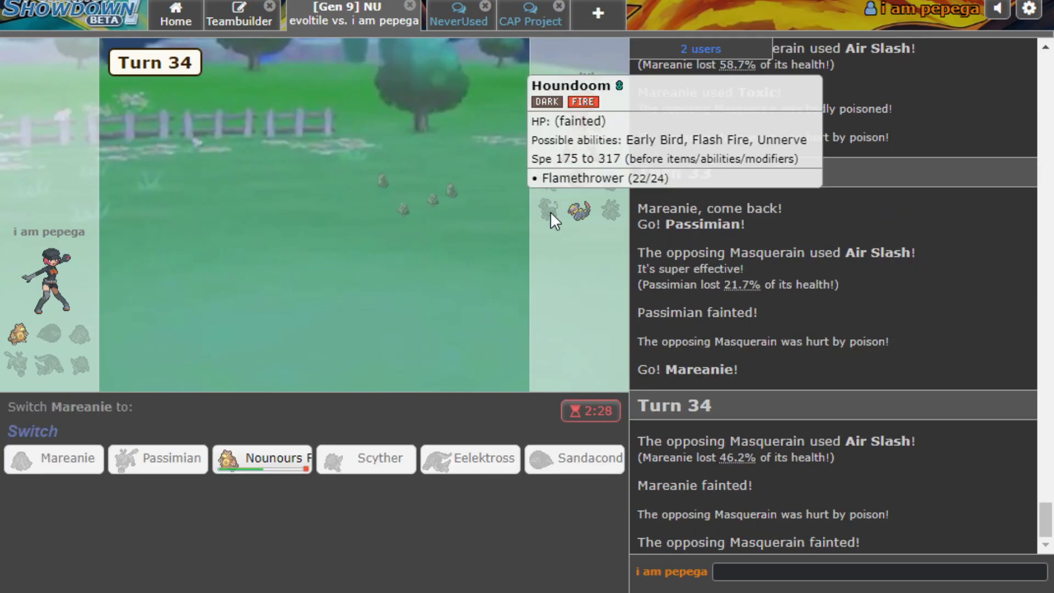
mouse_move(547, 185)
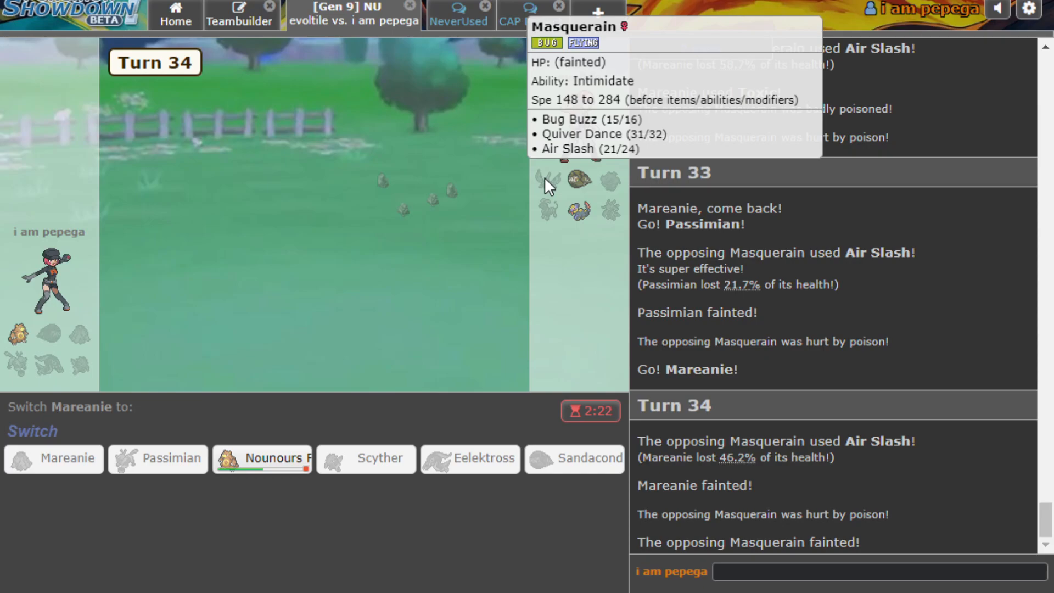
click(262, 458)
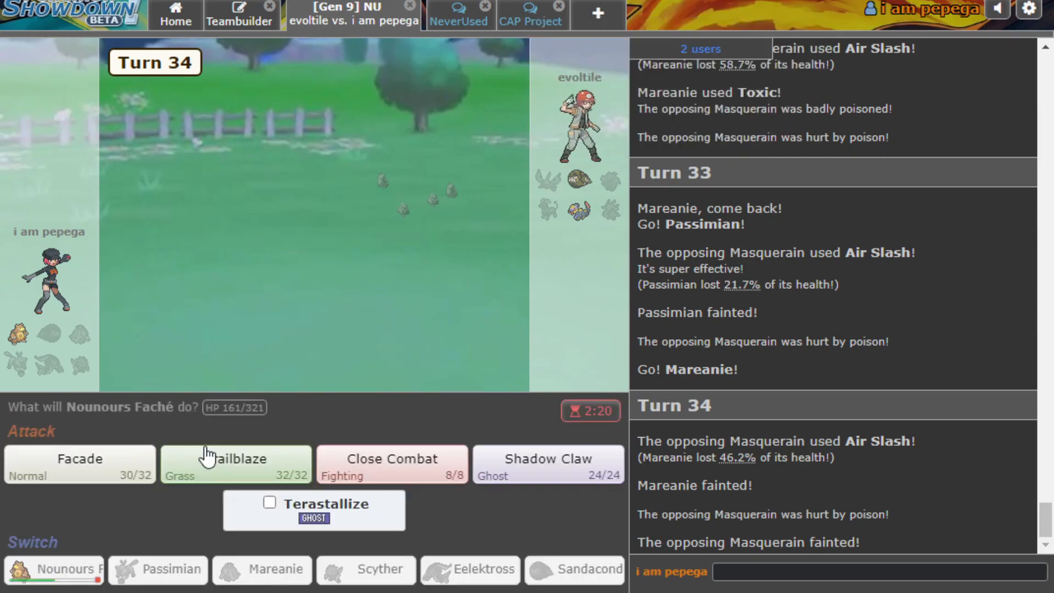
click(236, 464)
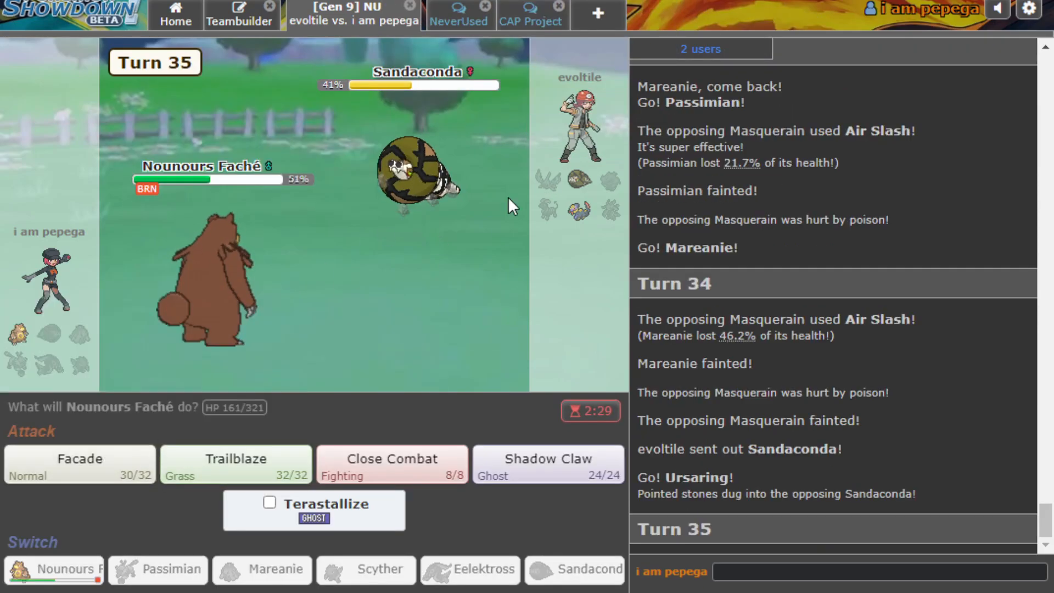
Have Ursaring use Facade to knock out Sandaconda, then skip to the end of the battle.
click(79, 464)
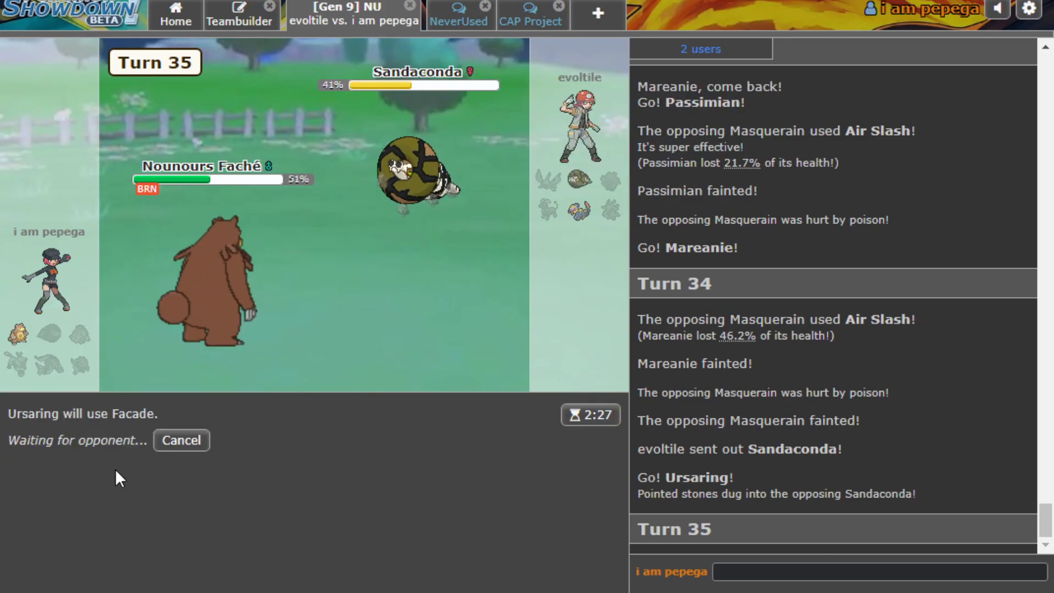
mouse_move(400, 258)
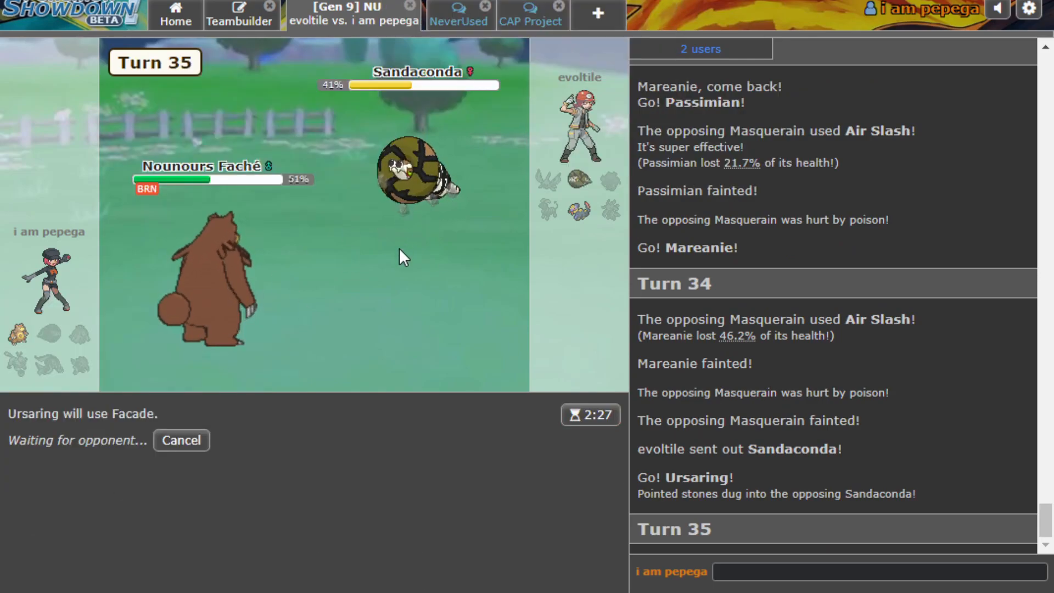
mouse_move(577, 211)
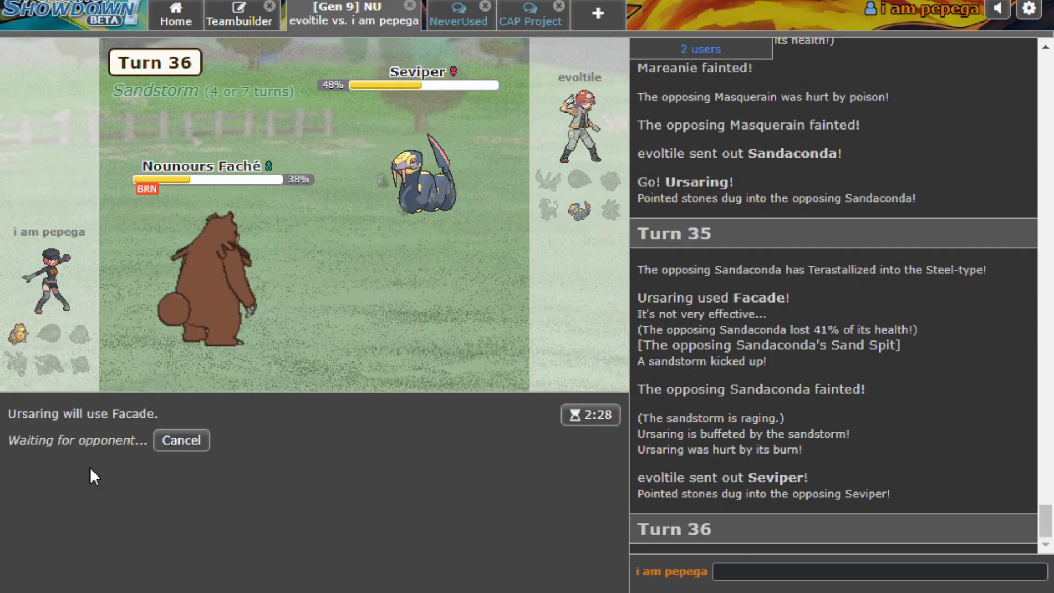
mouse_move(361, 356)
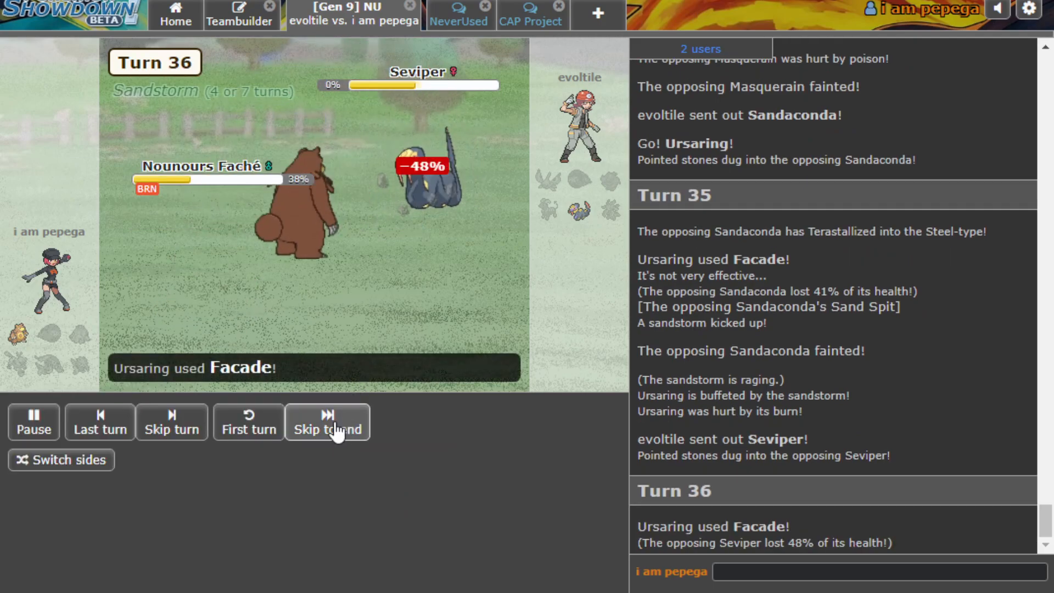
click(327, 421)
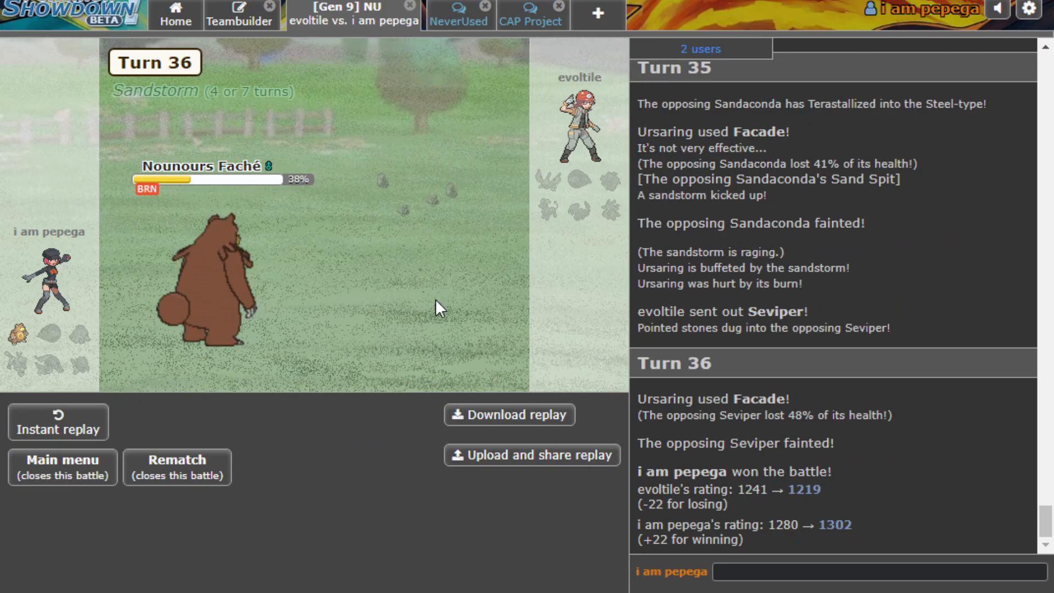